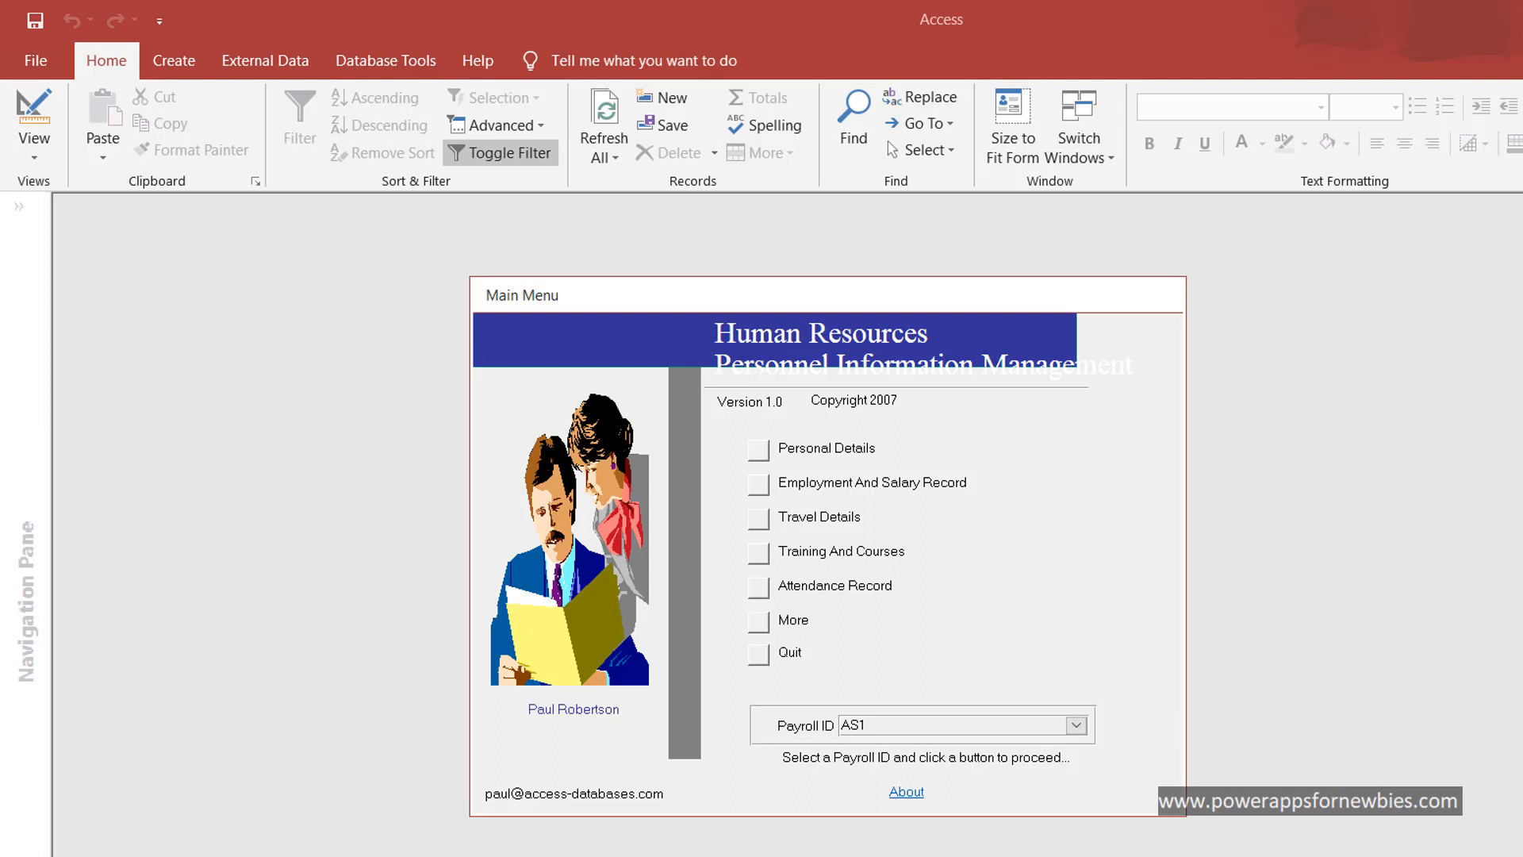
mouse_move(1081, 757)
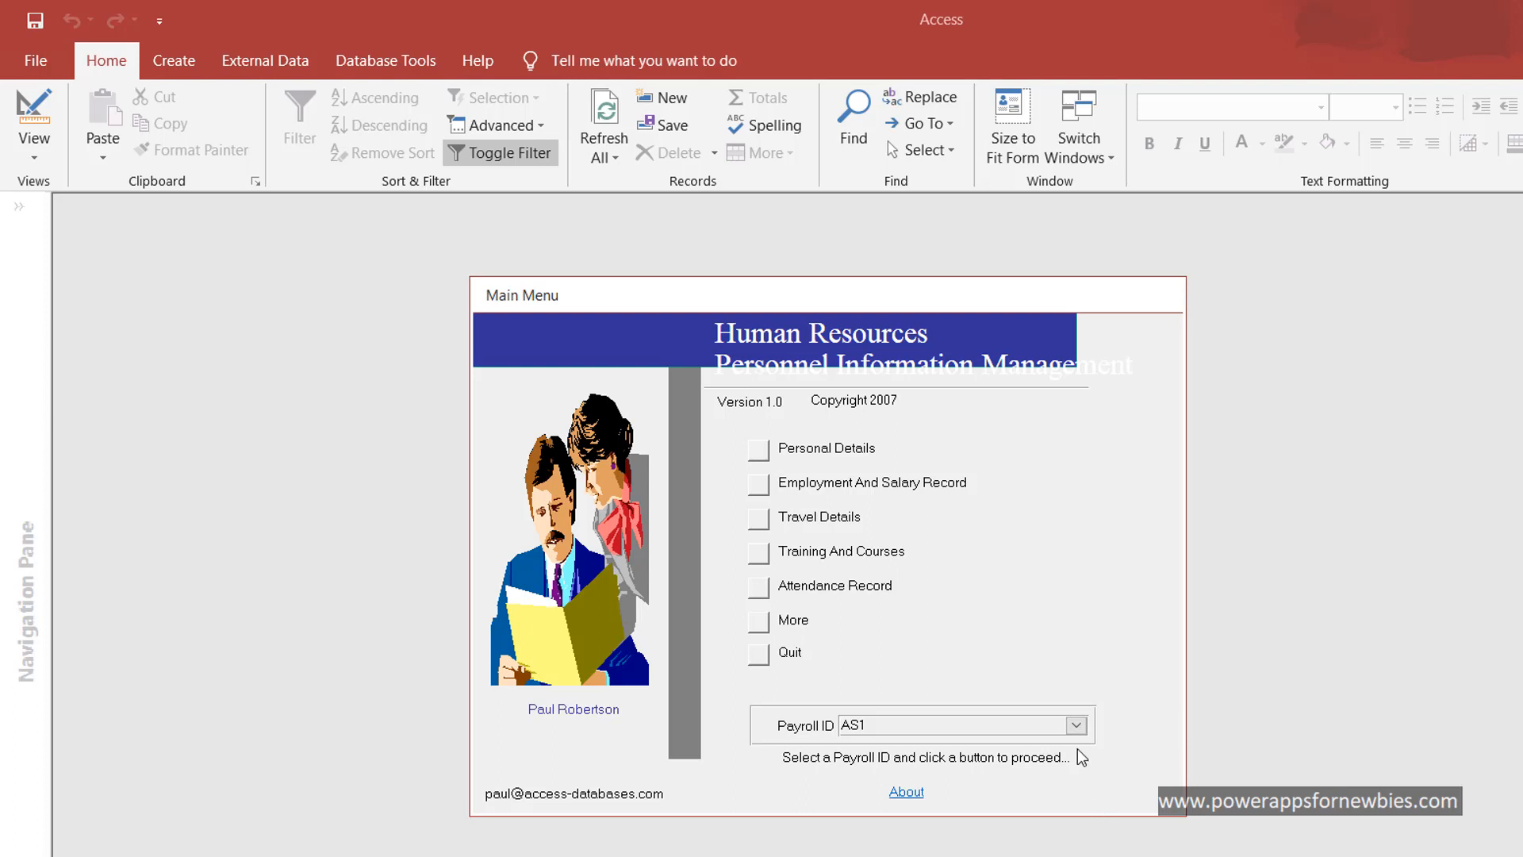
Pick Payroll ID AS1 on the Main Menu form and show it in Design View.
click(1076, 724)
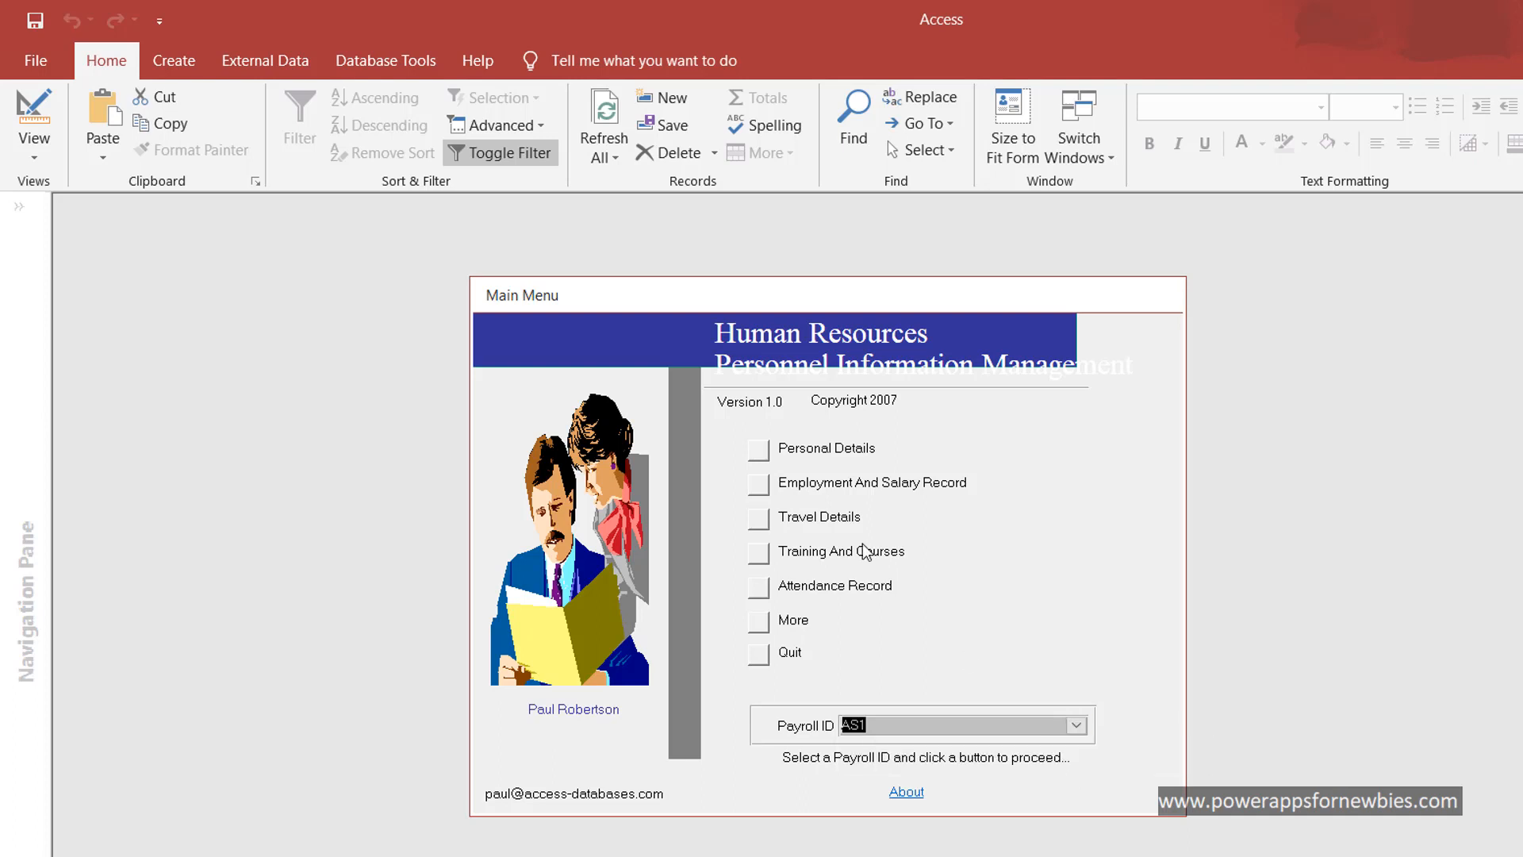
mouse_move(799, 612)
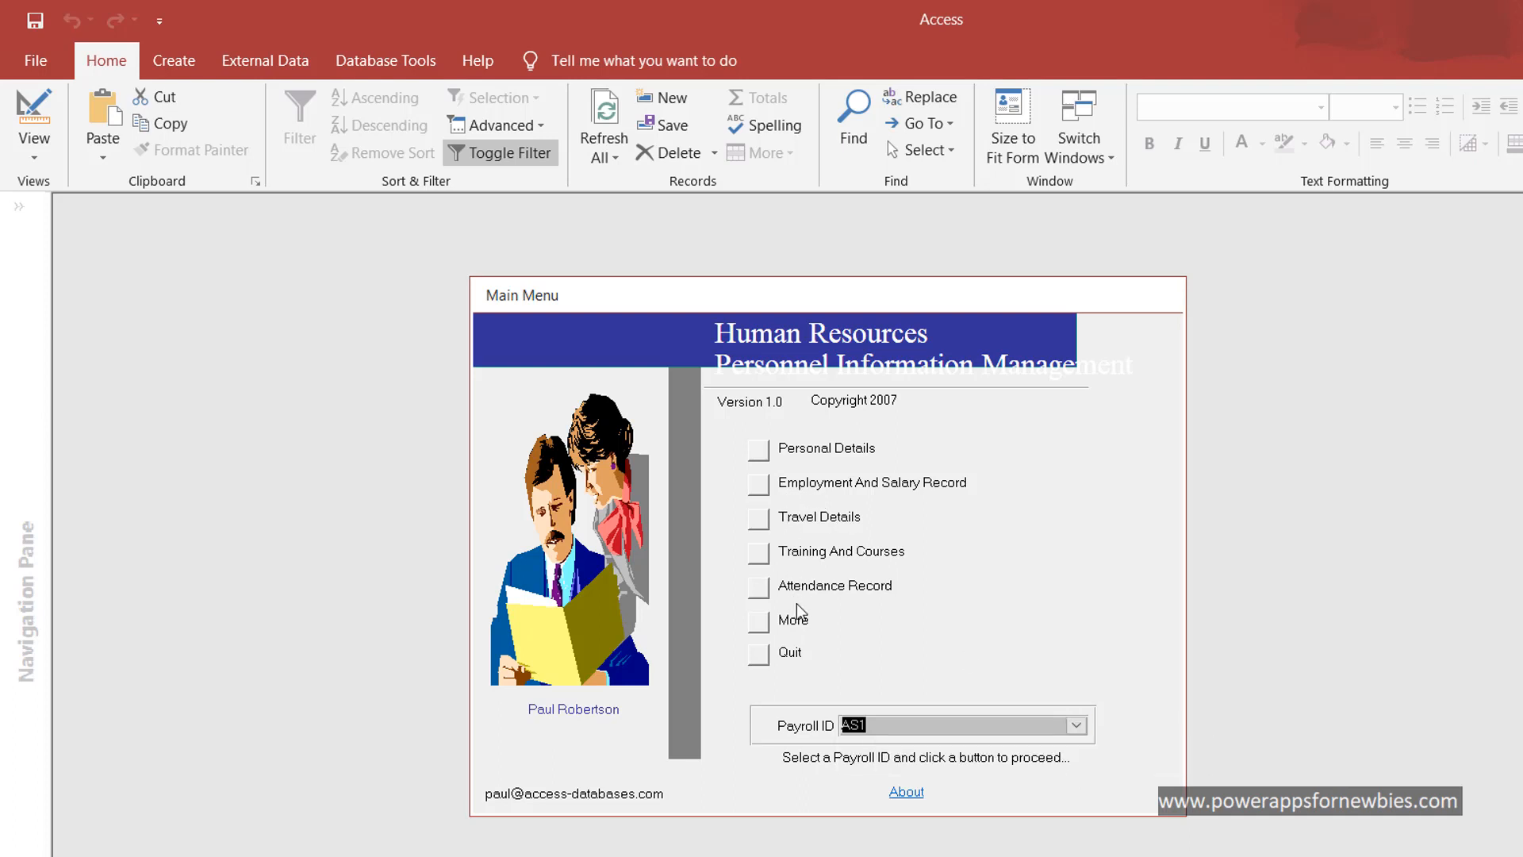
mouse_move(825, 568)
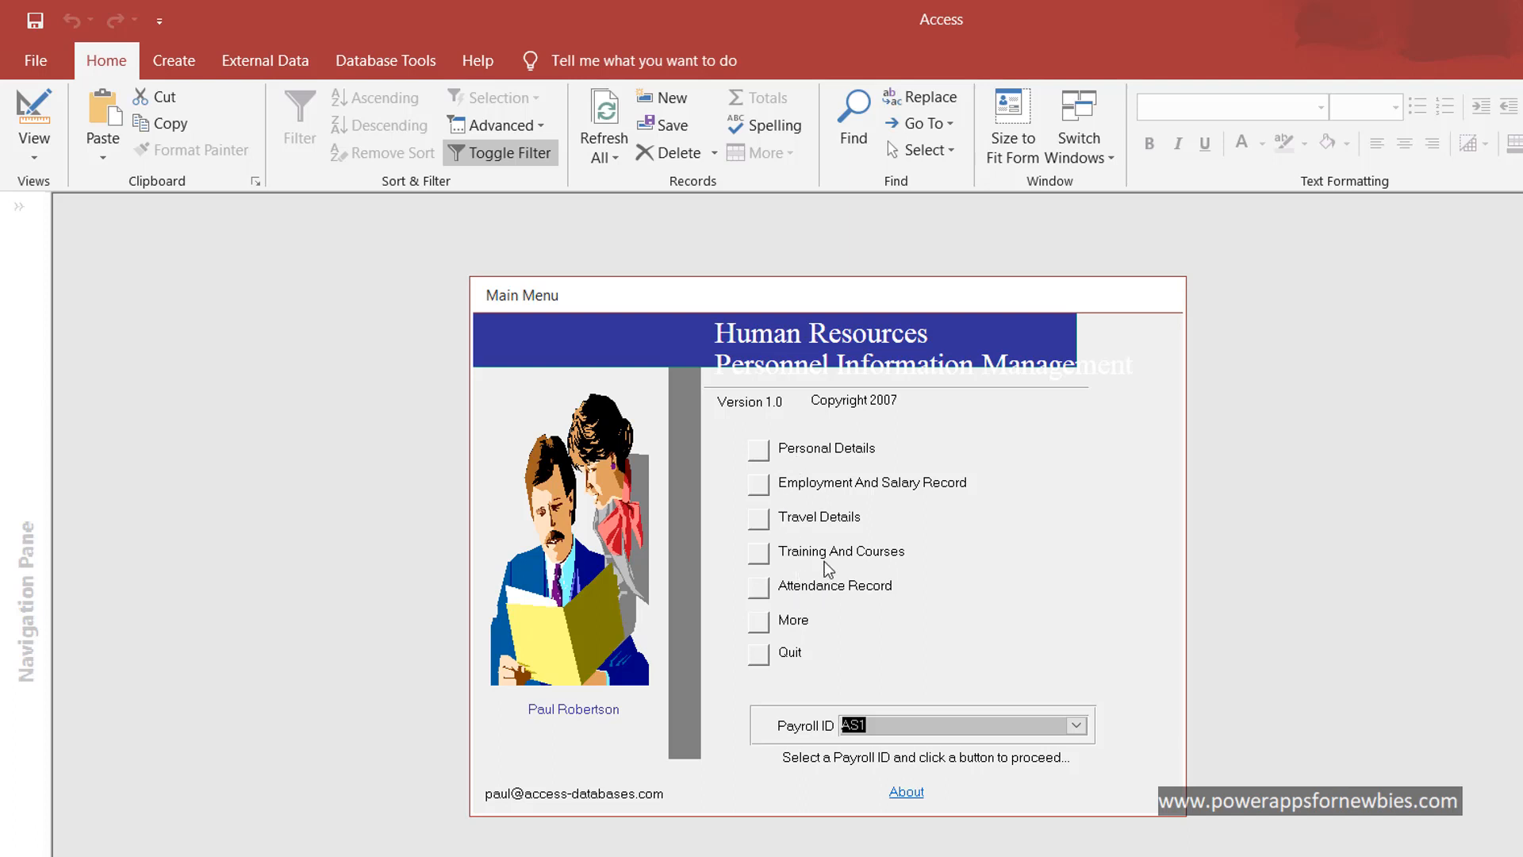
mouse_move(795, 736)
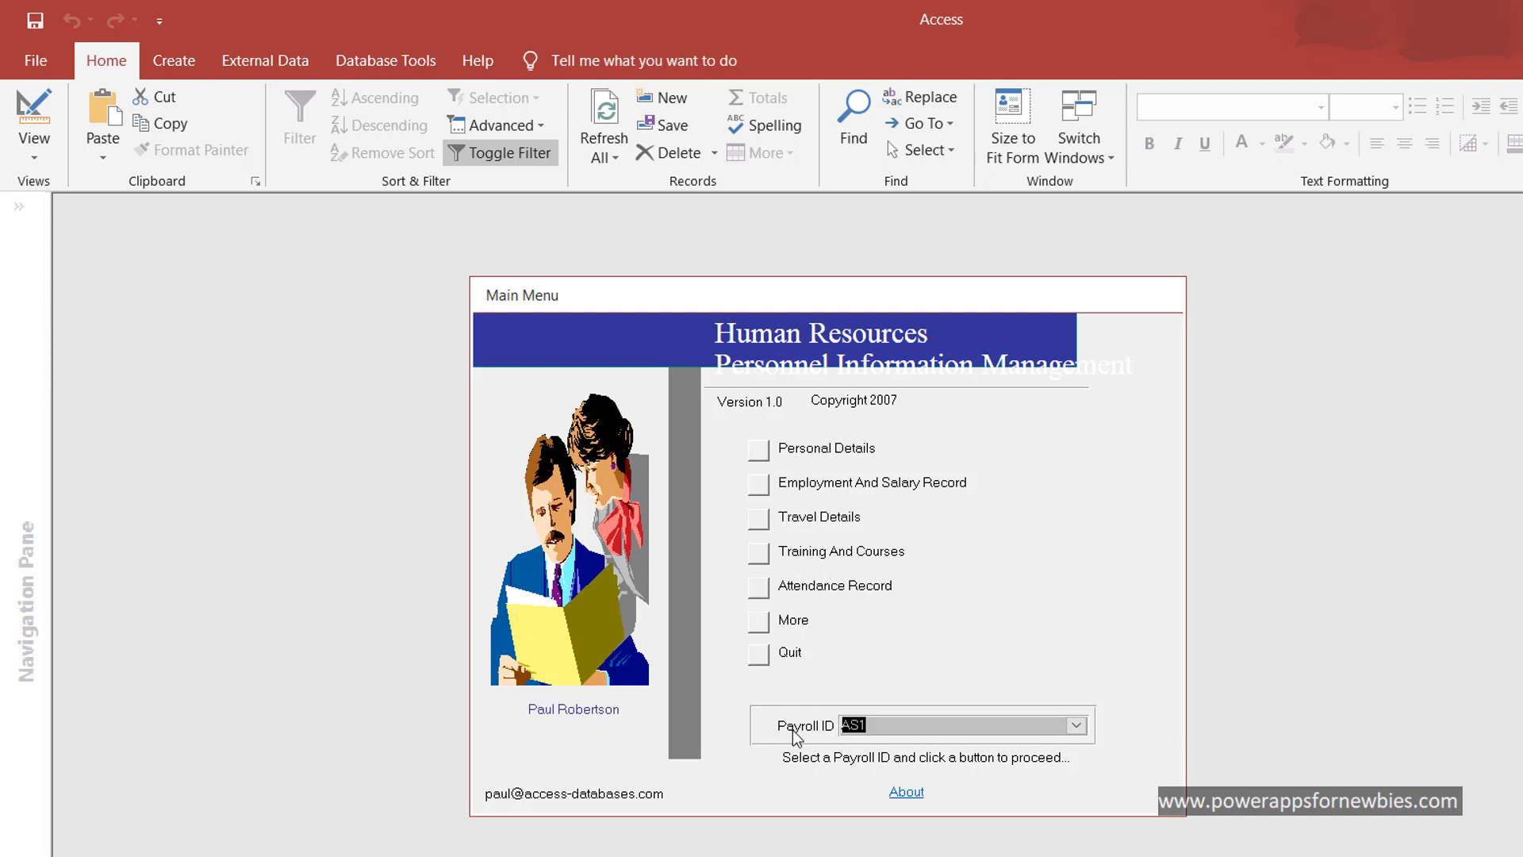
mouse_move(780, 480)
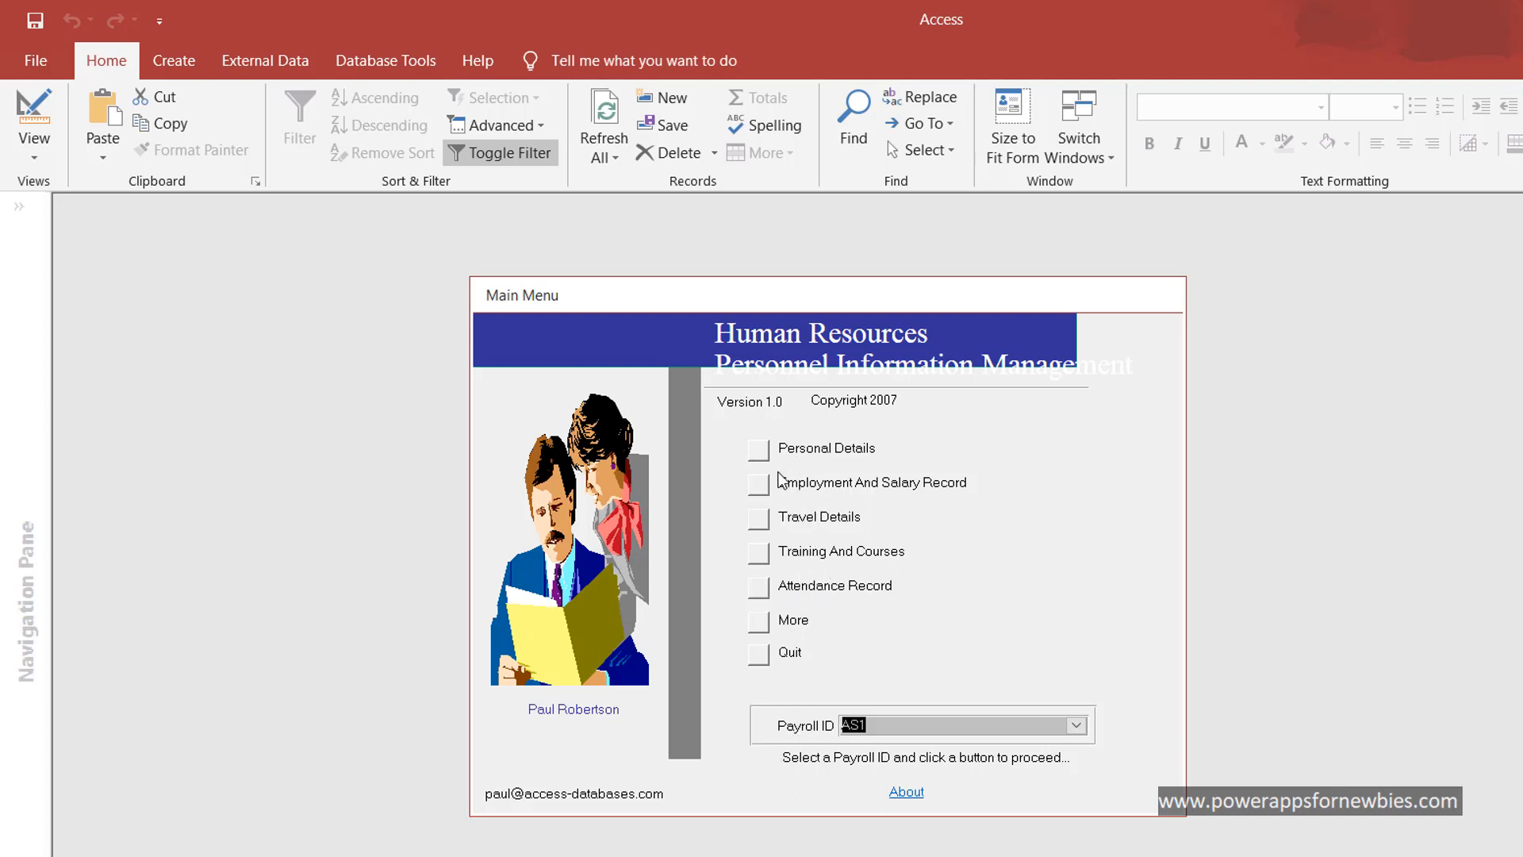
mouse_move(760, 455)
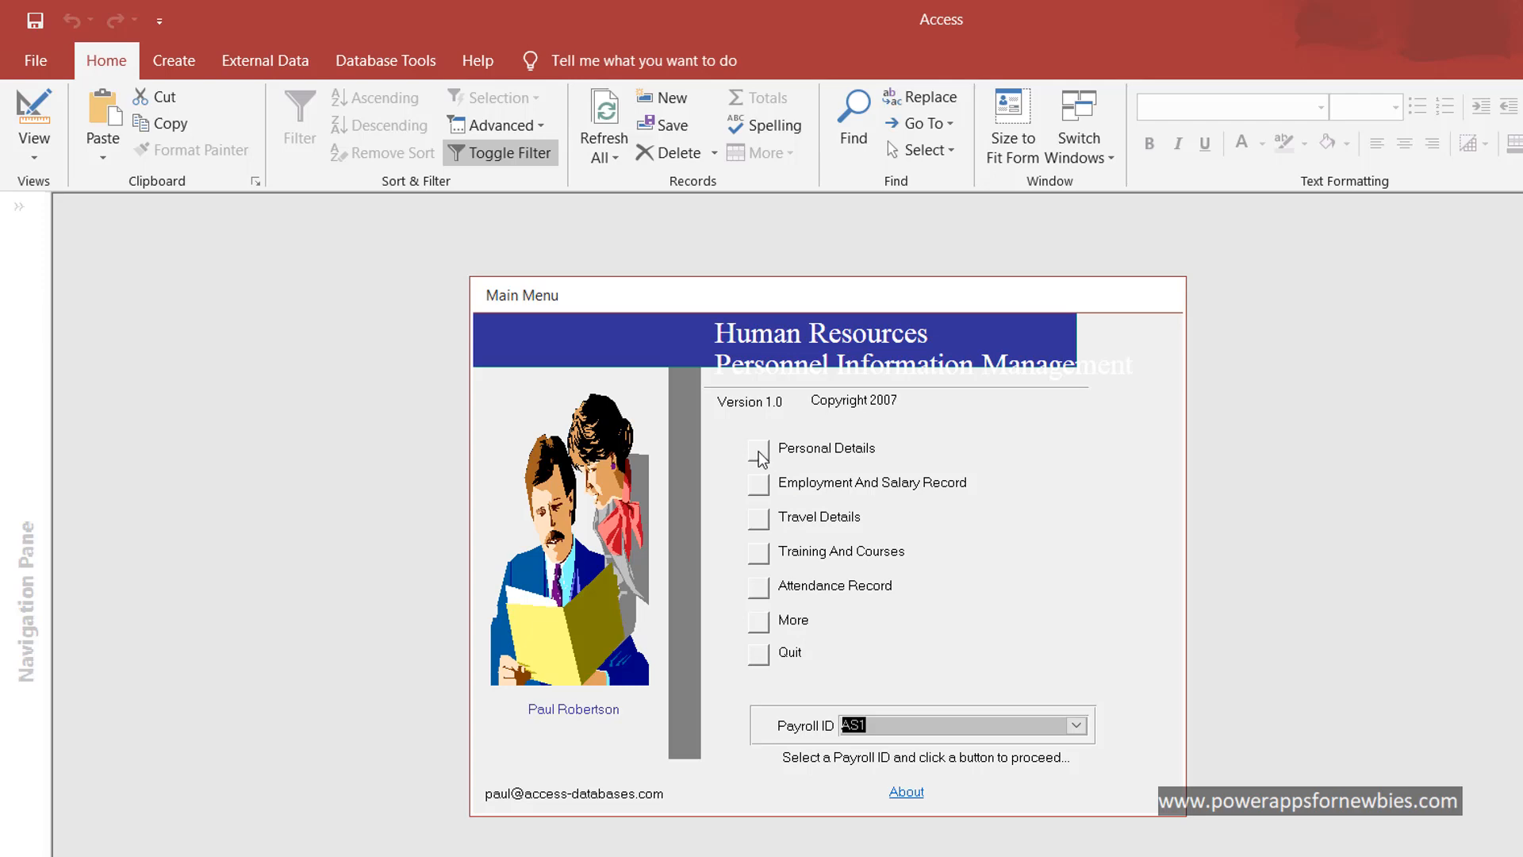
click(757, 457)
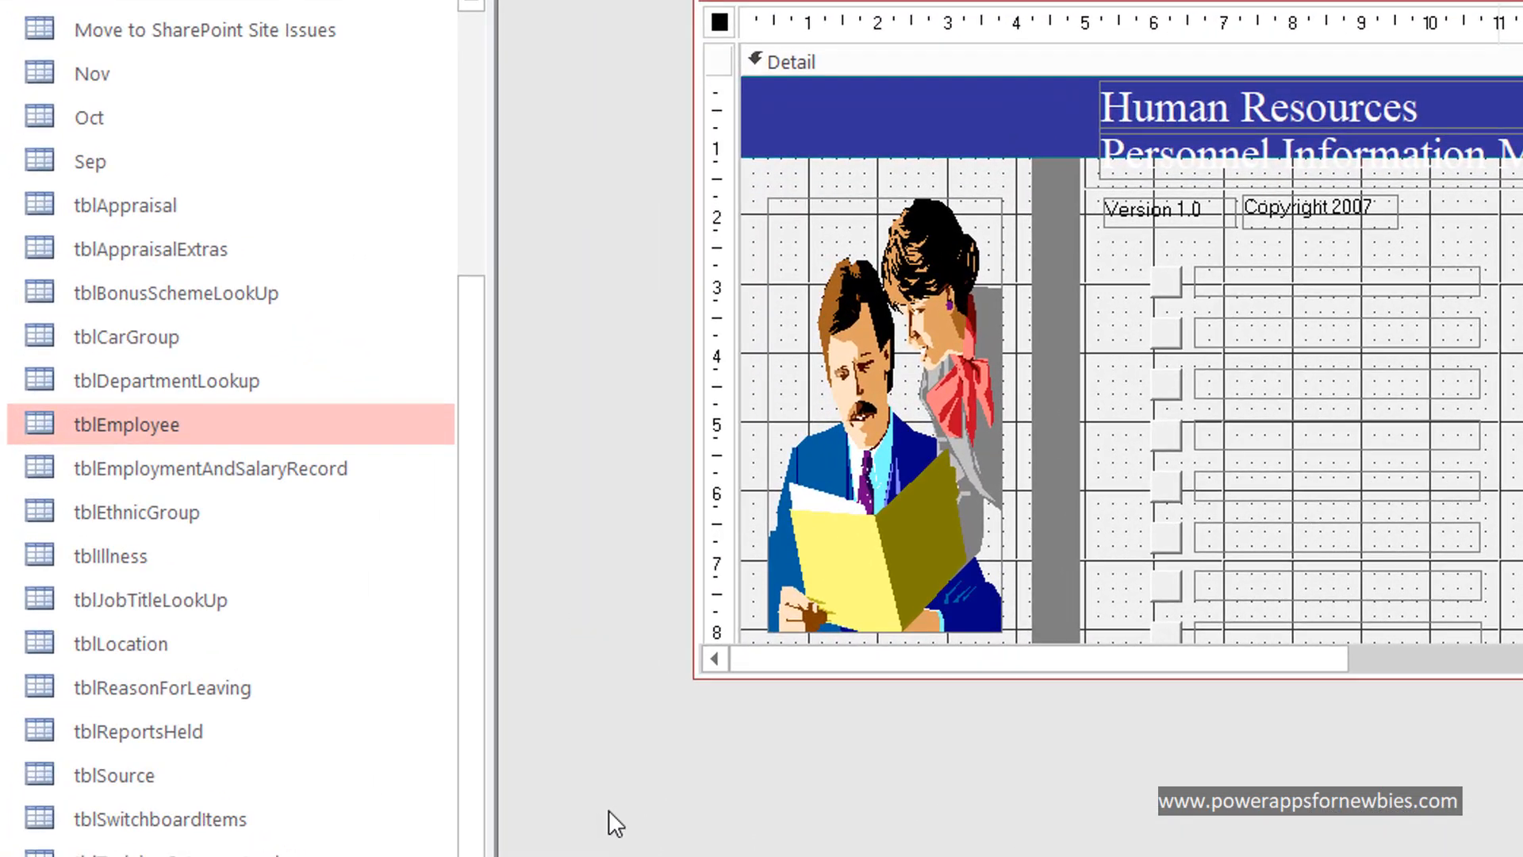
mouse_move(126, 456)
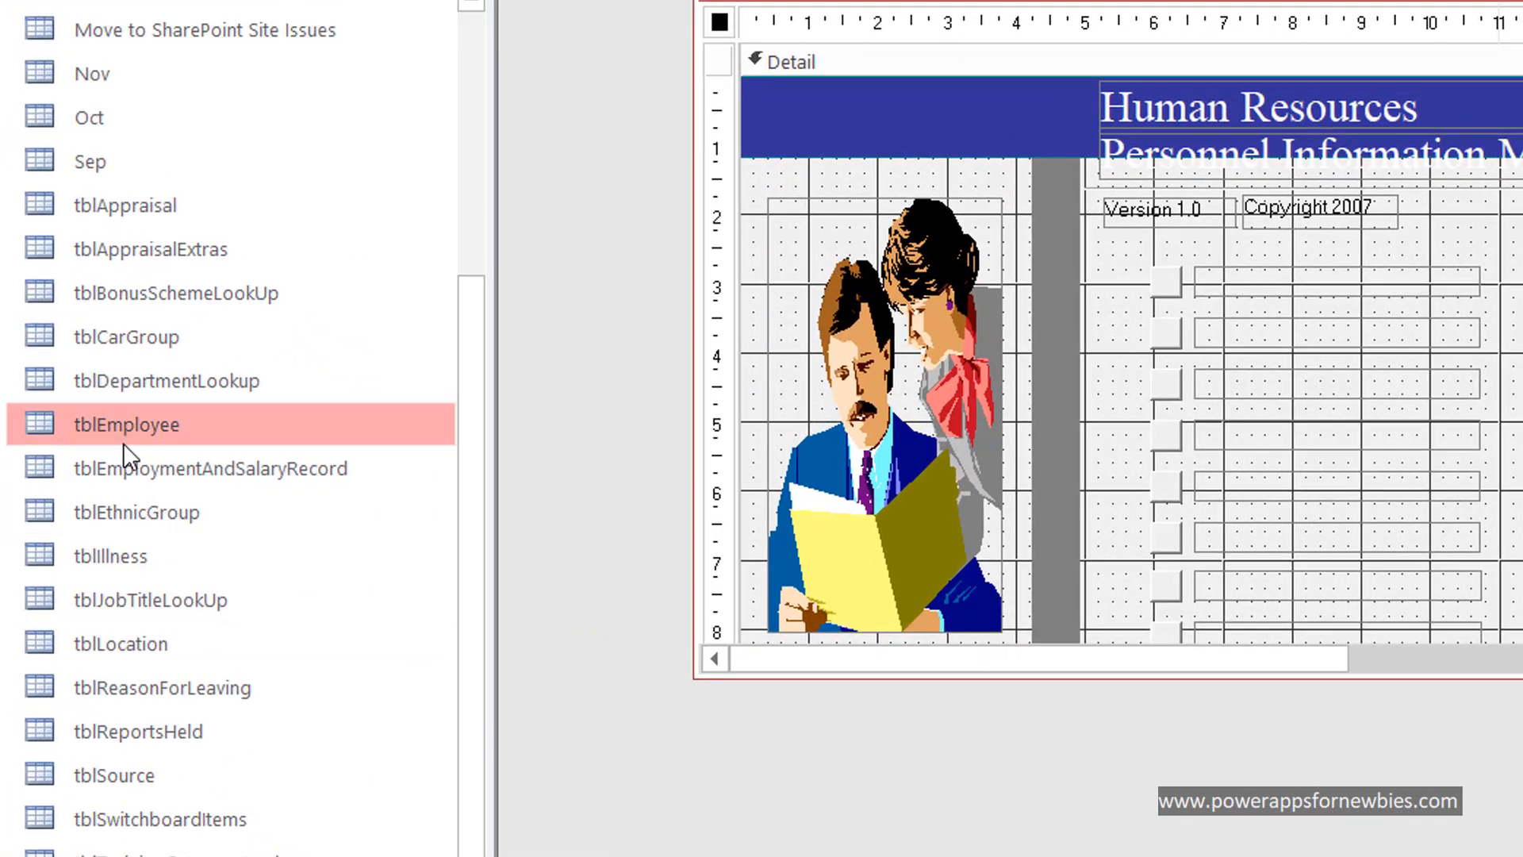
Open tblEmployee's records, then view its field design in Design View.
double_click(127, 424)
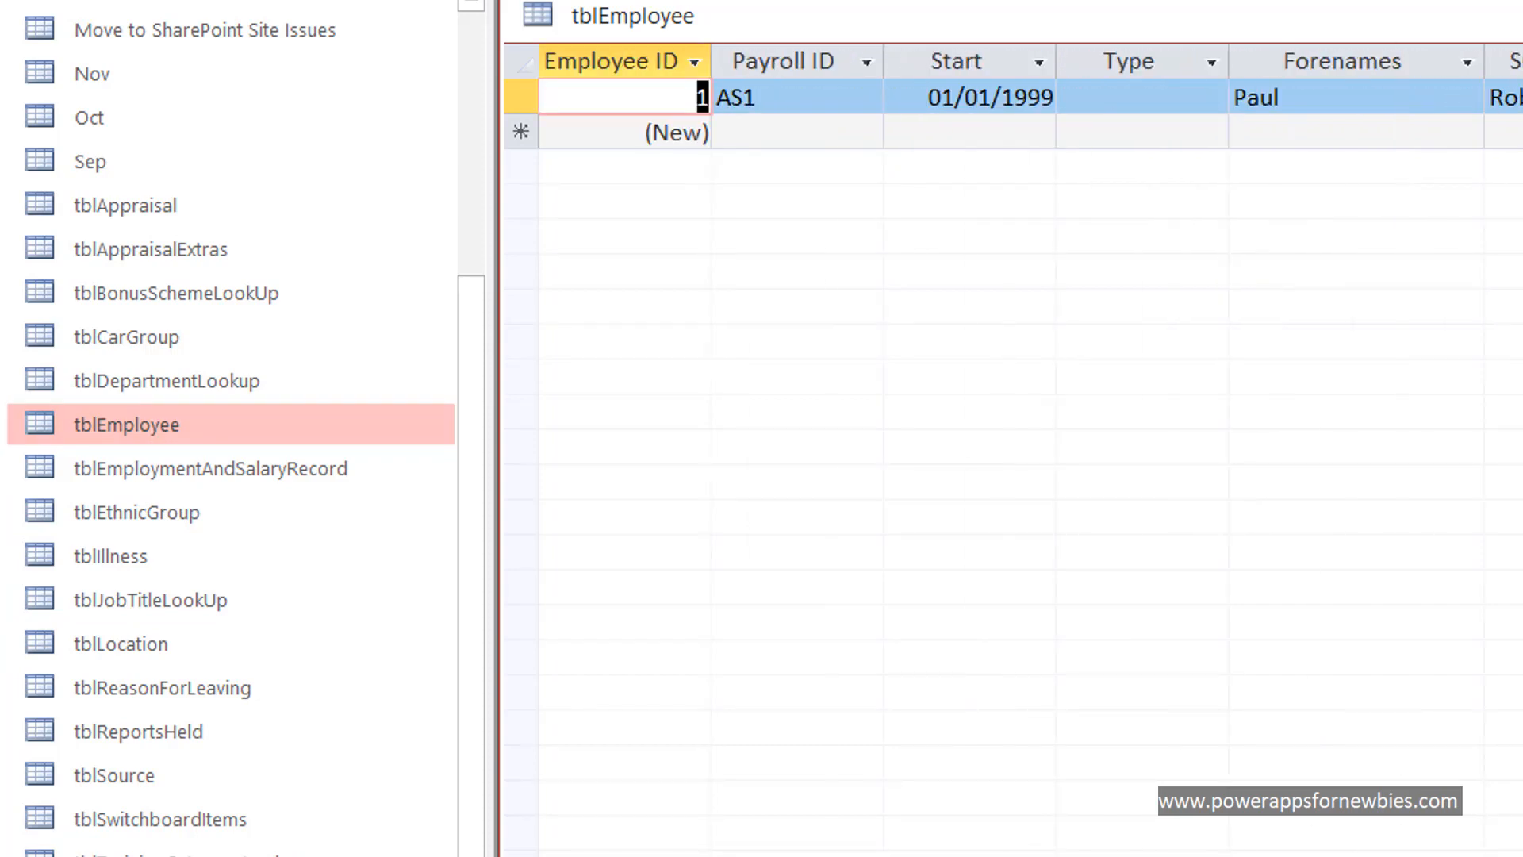
mouse_move(340, 441)
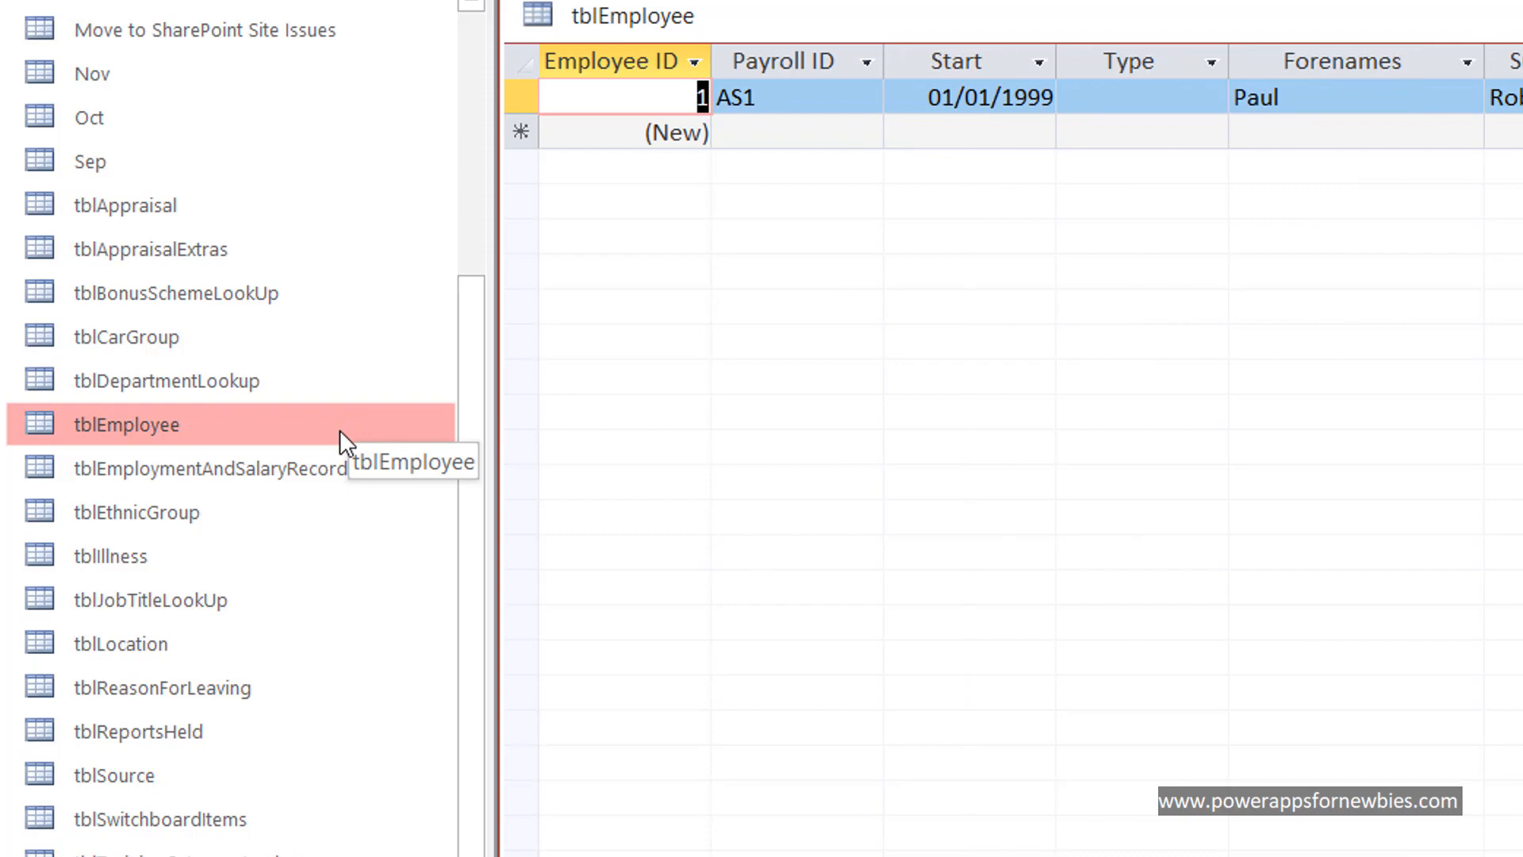
right_click(126, 425)
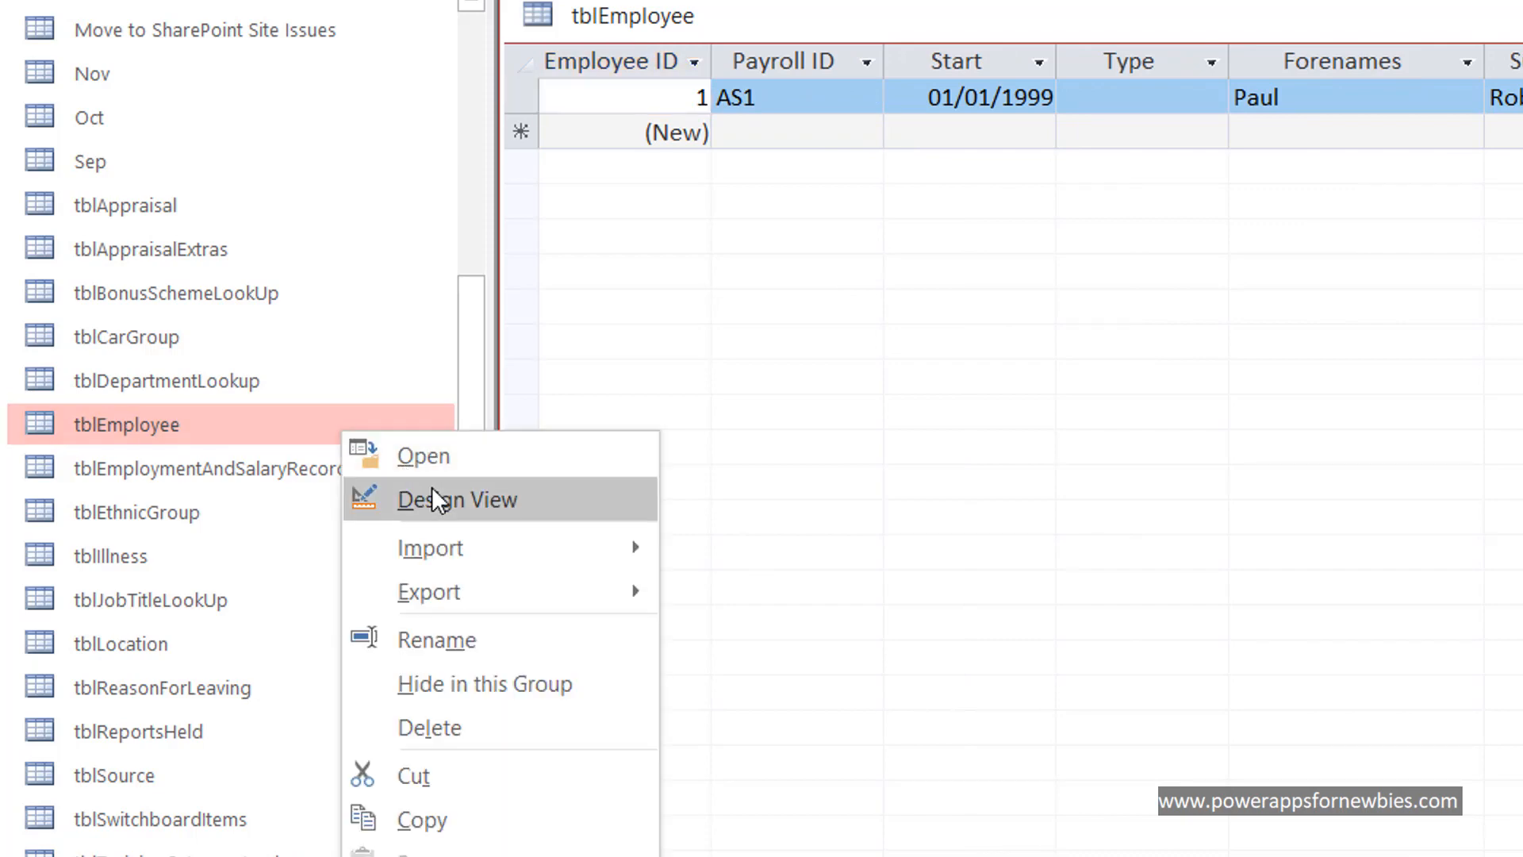
click(457, 498)
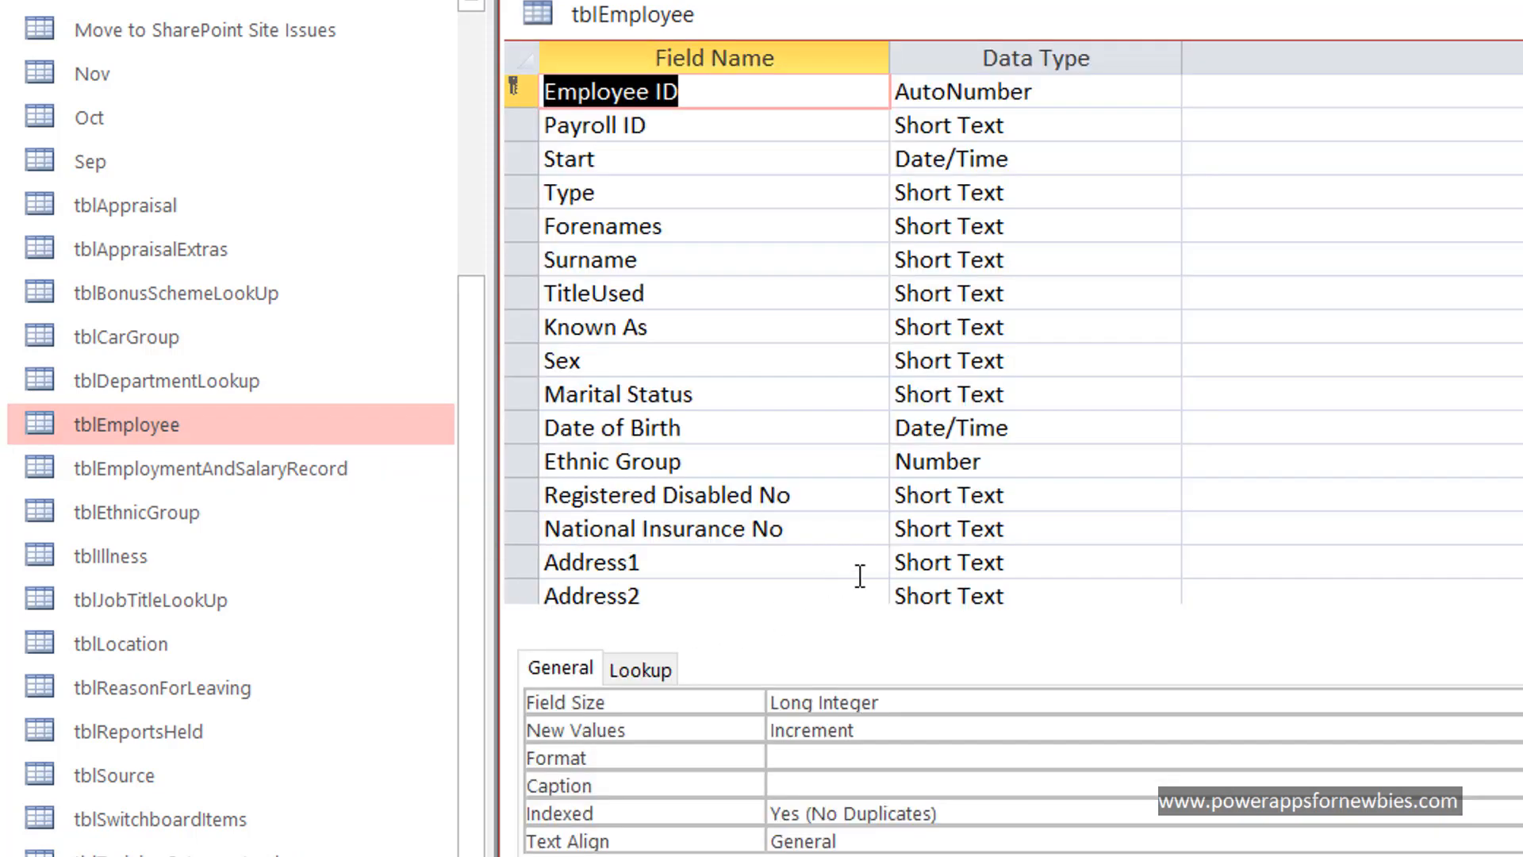
mouse_move(719, 238)
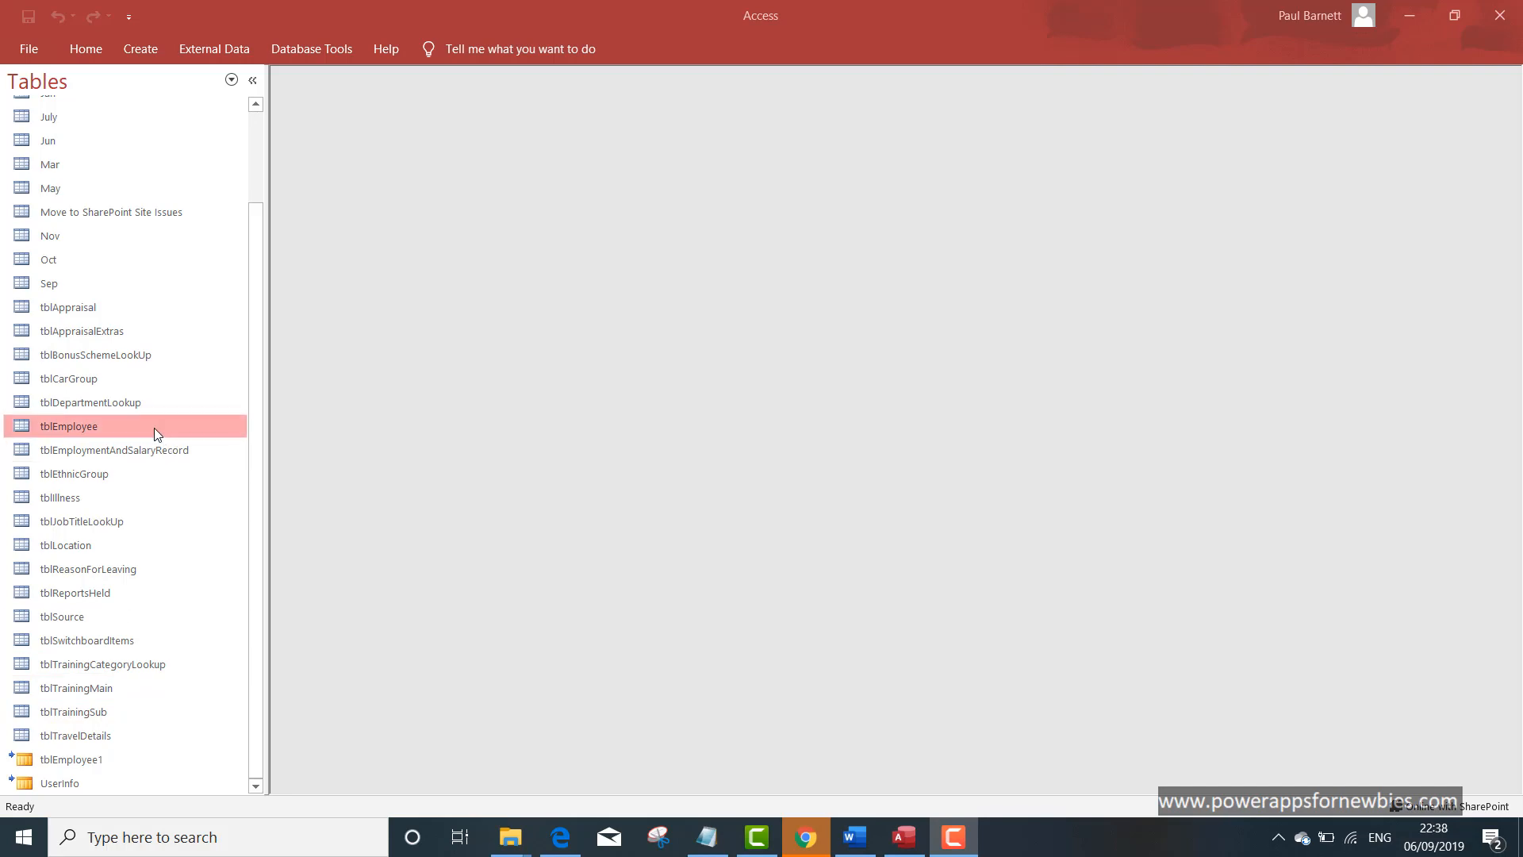
right_click(68, 425)
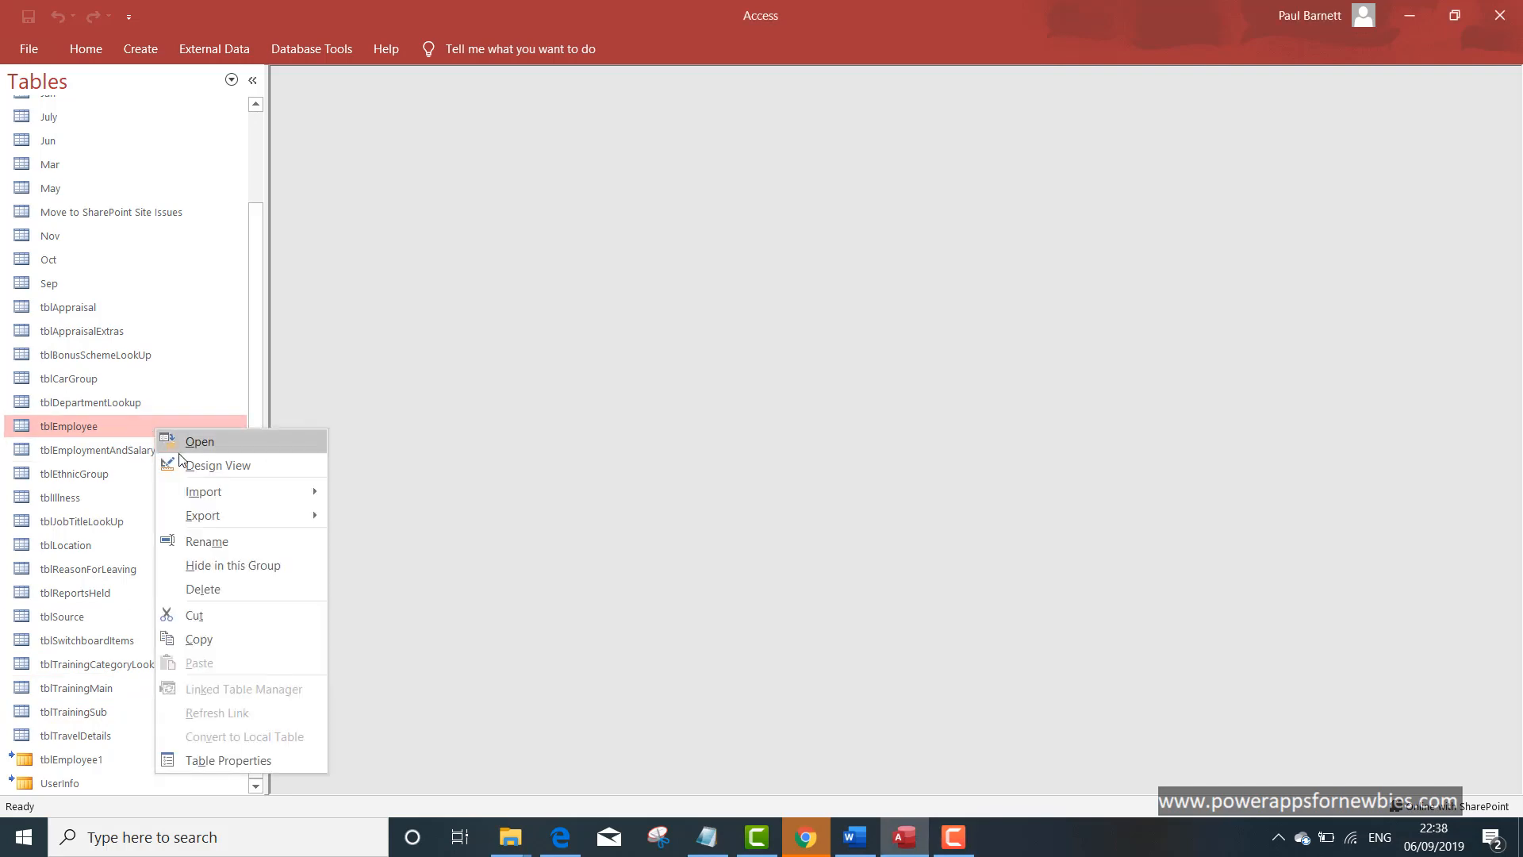
click(199, 441)
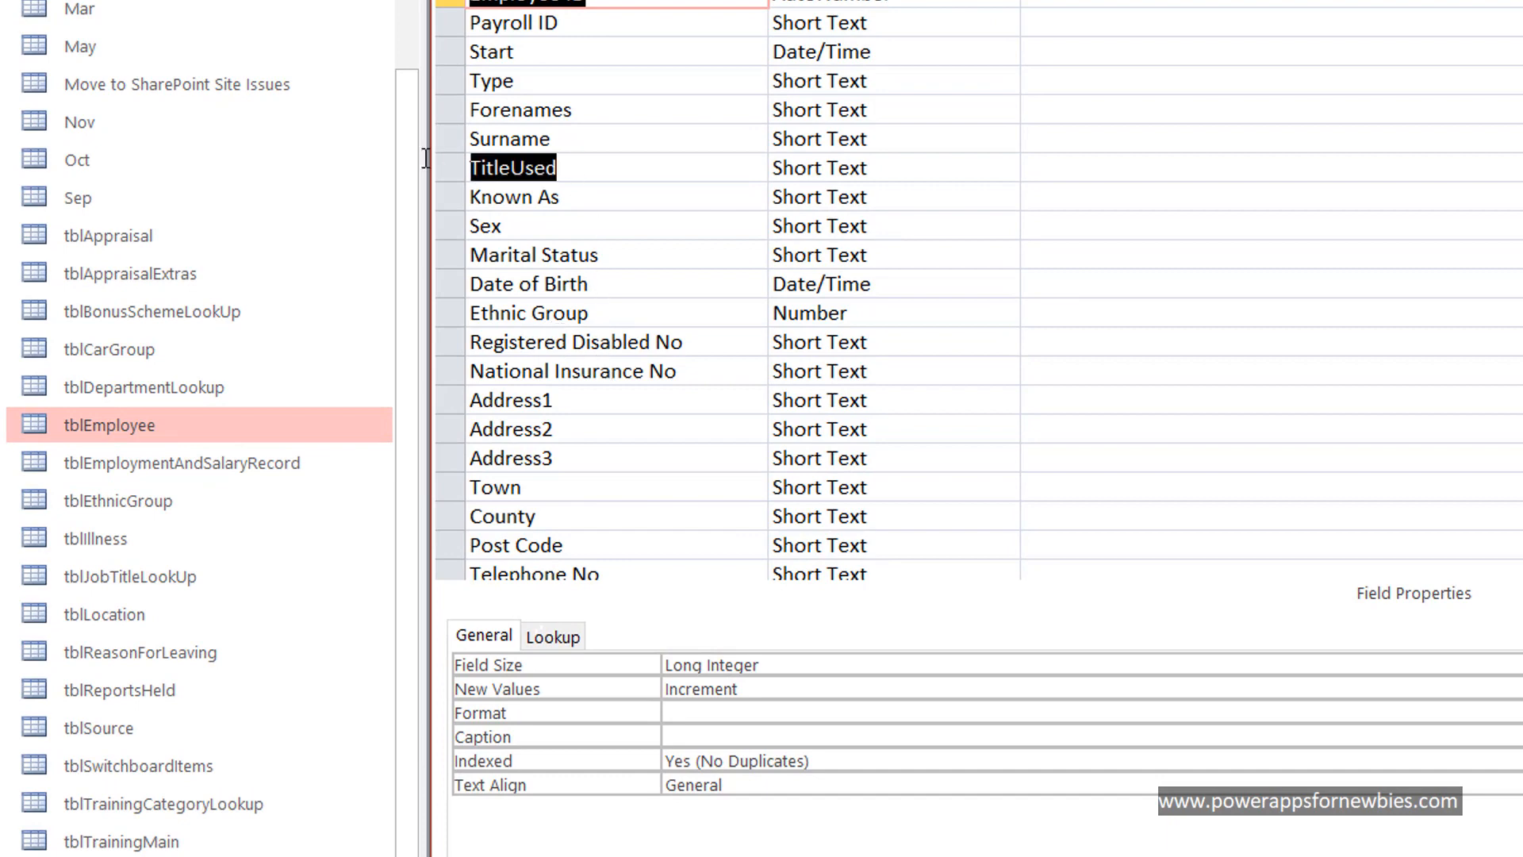
click(512, 167)
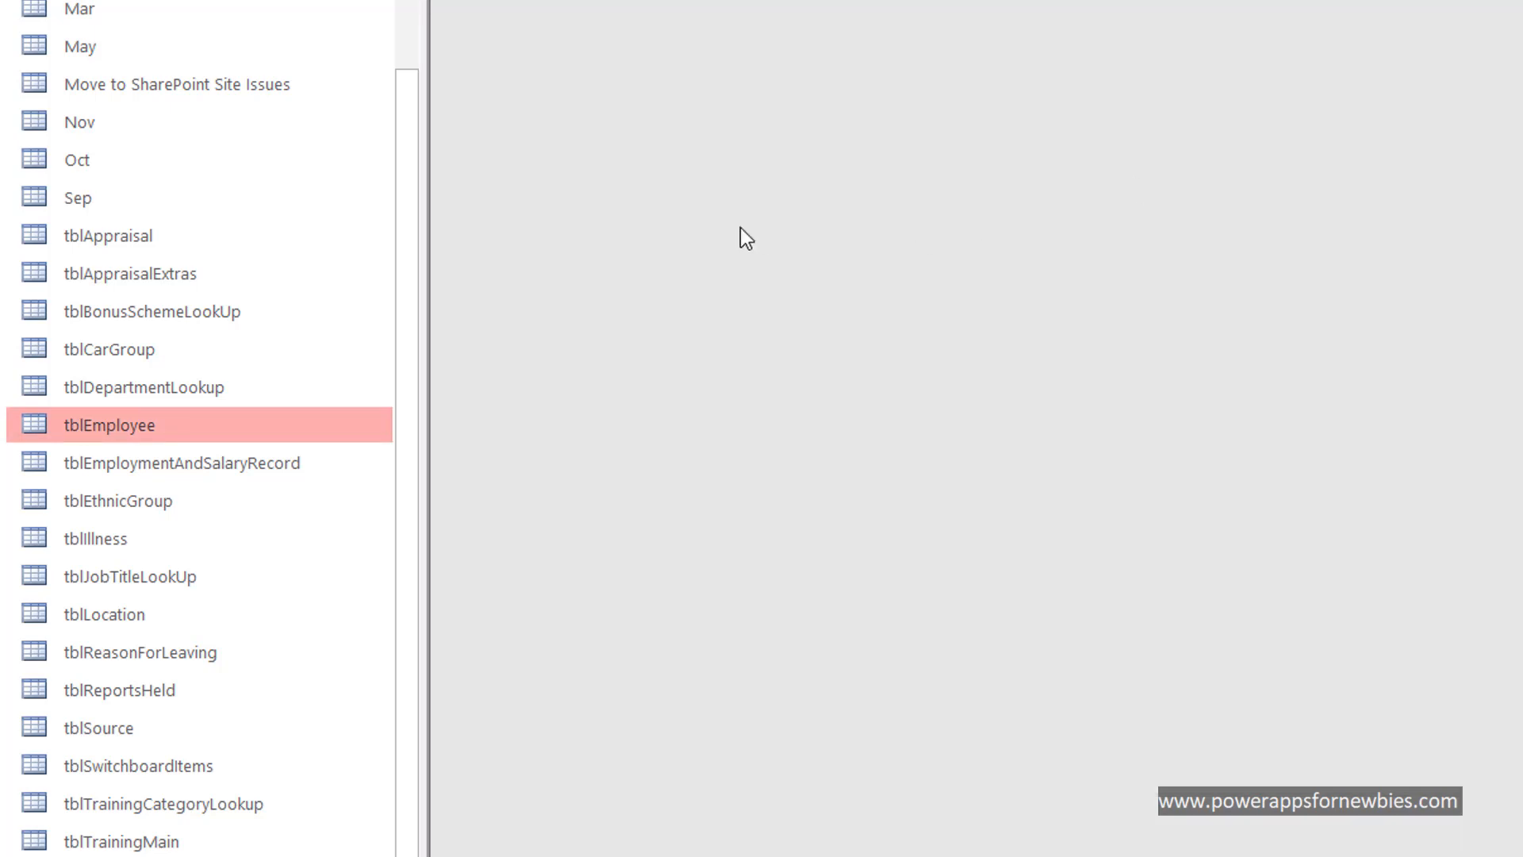
mouse_move(136, 424)
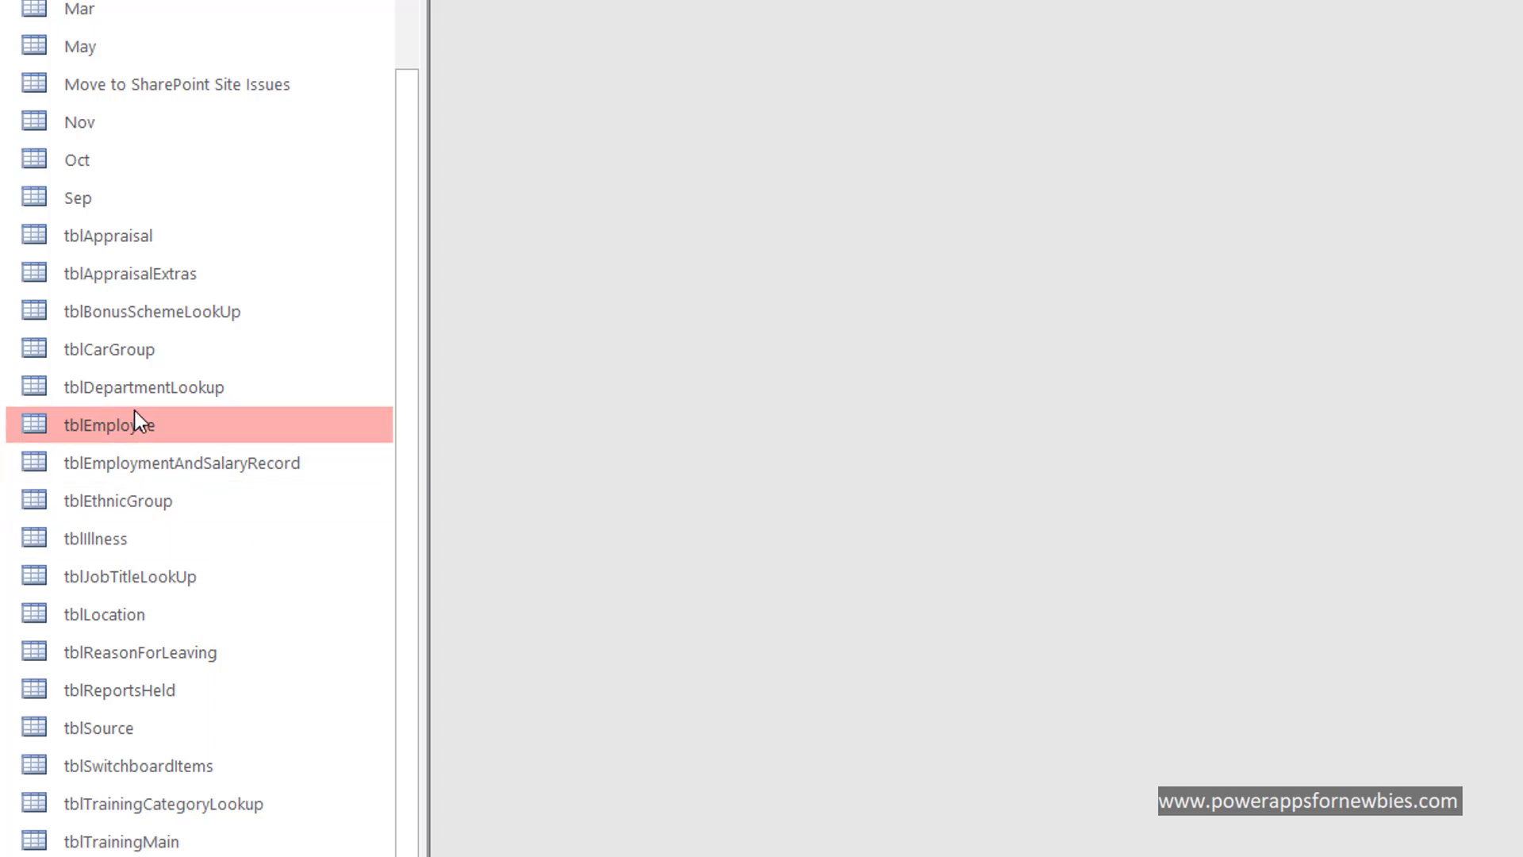
mouse_move(576, 114)
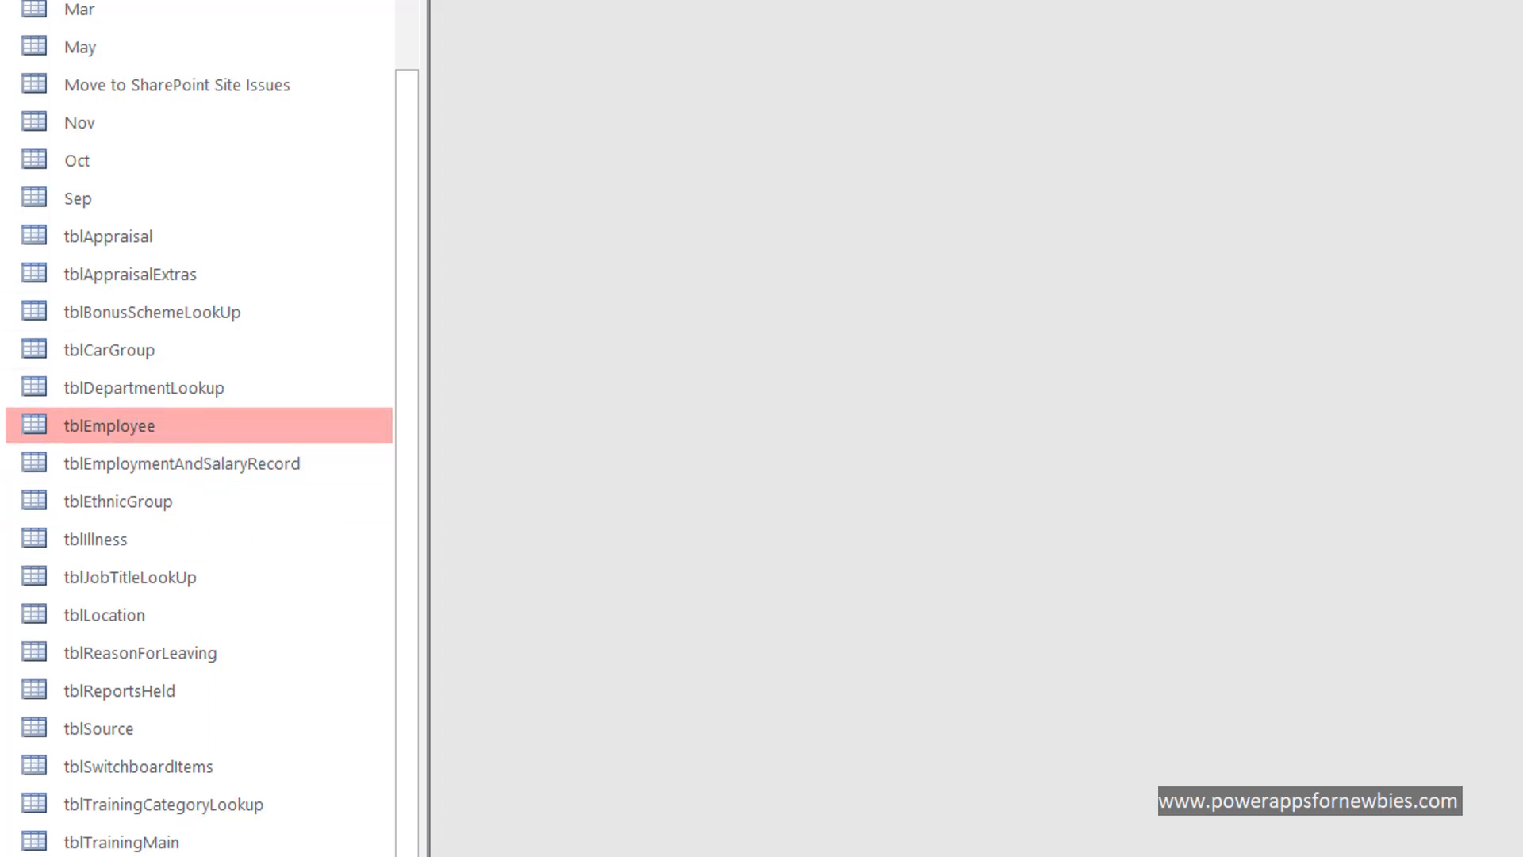
click(341, 78)
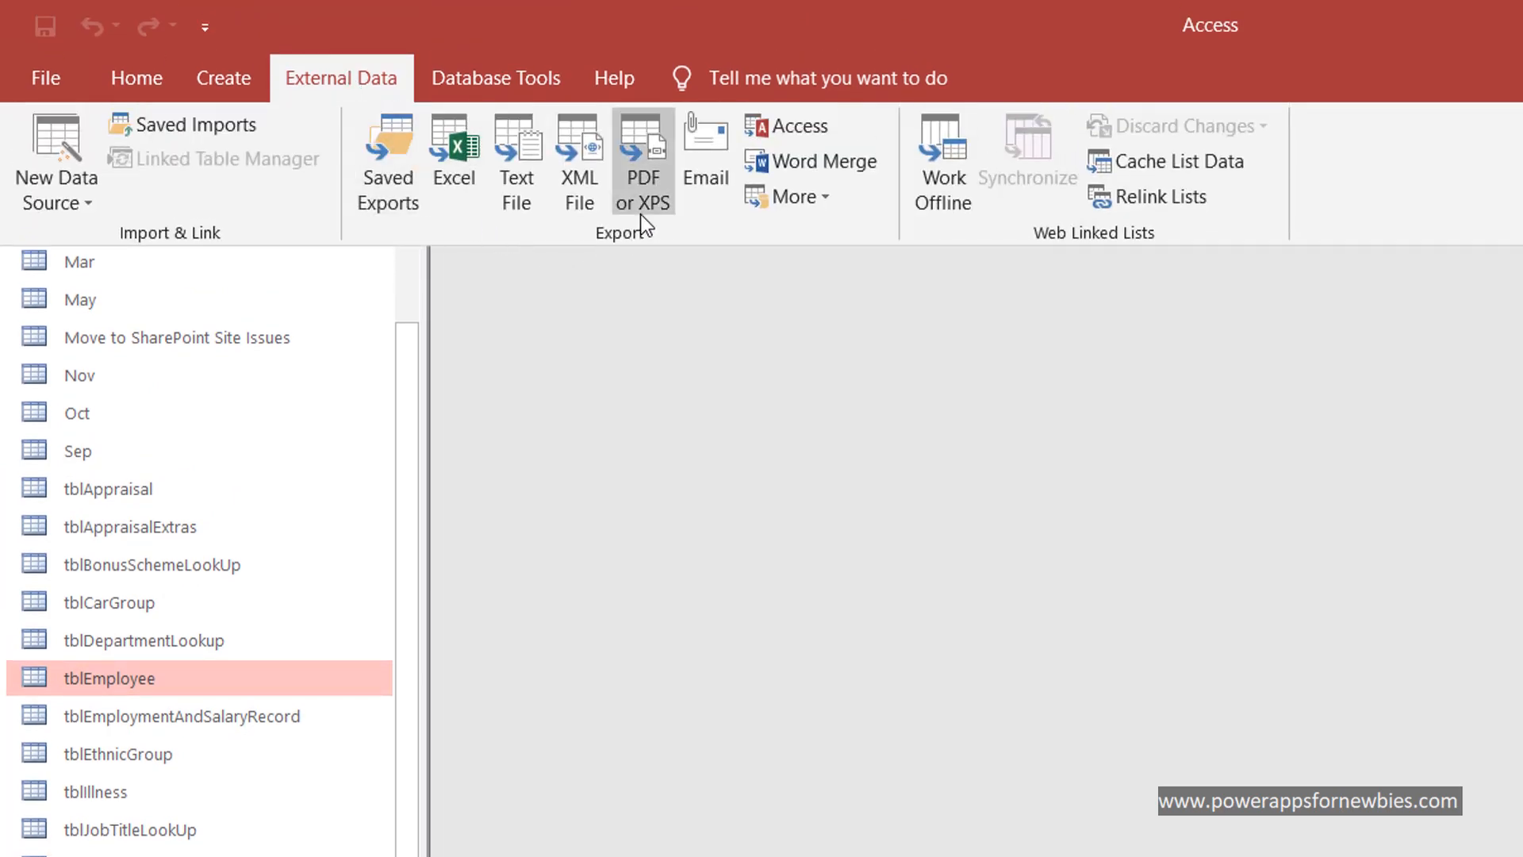
Export tblEmployee to the team SharePoint site as list 'tblEmployee' and open it.
click(788, 196)
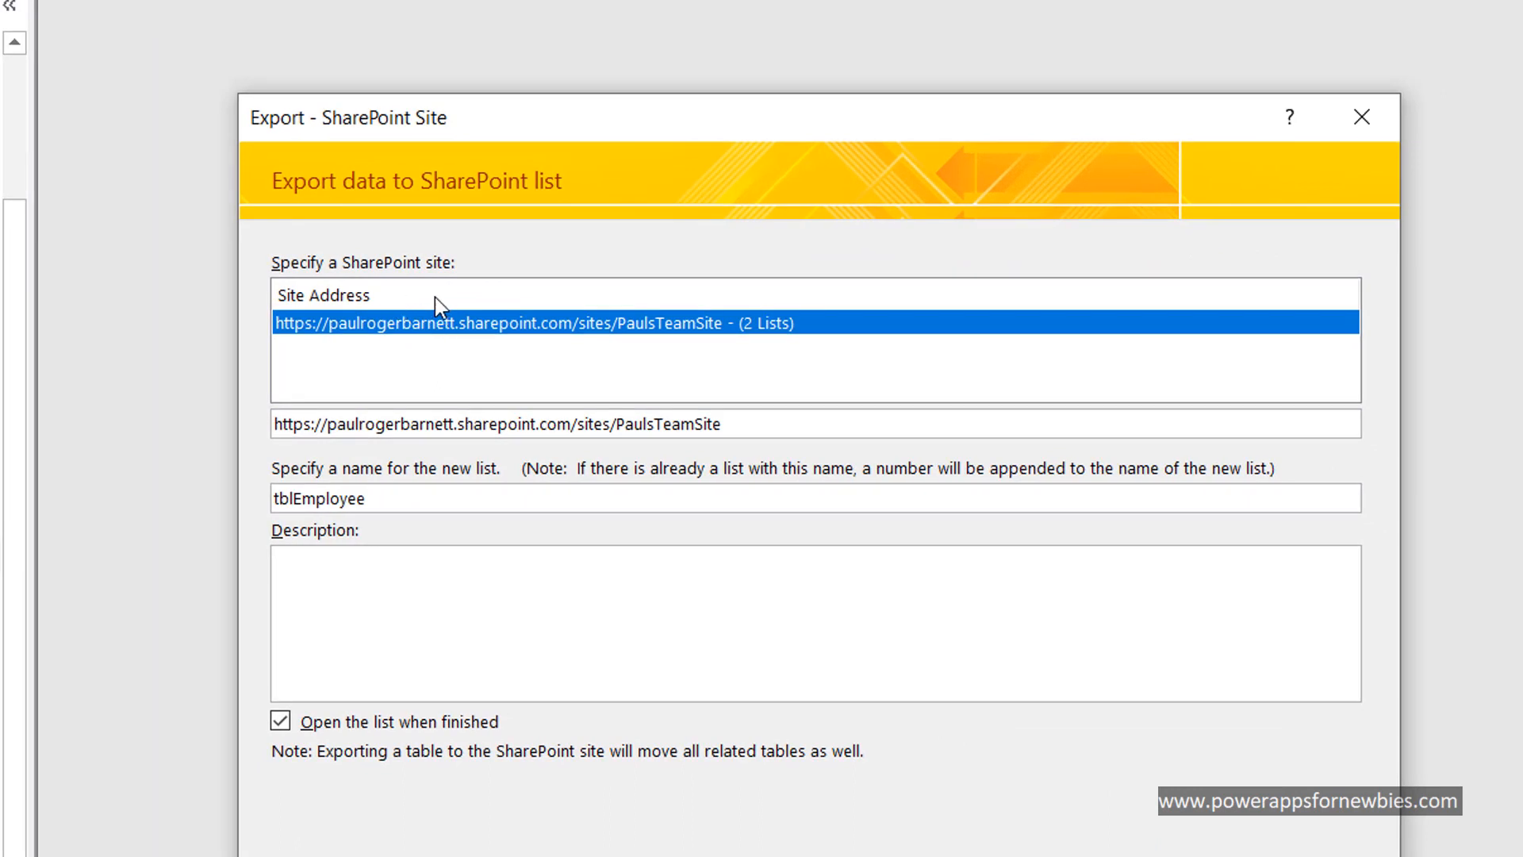
mouse_move(396, 317)
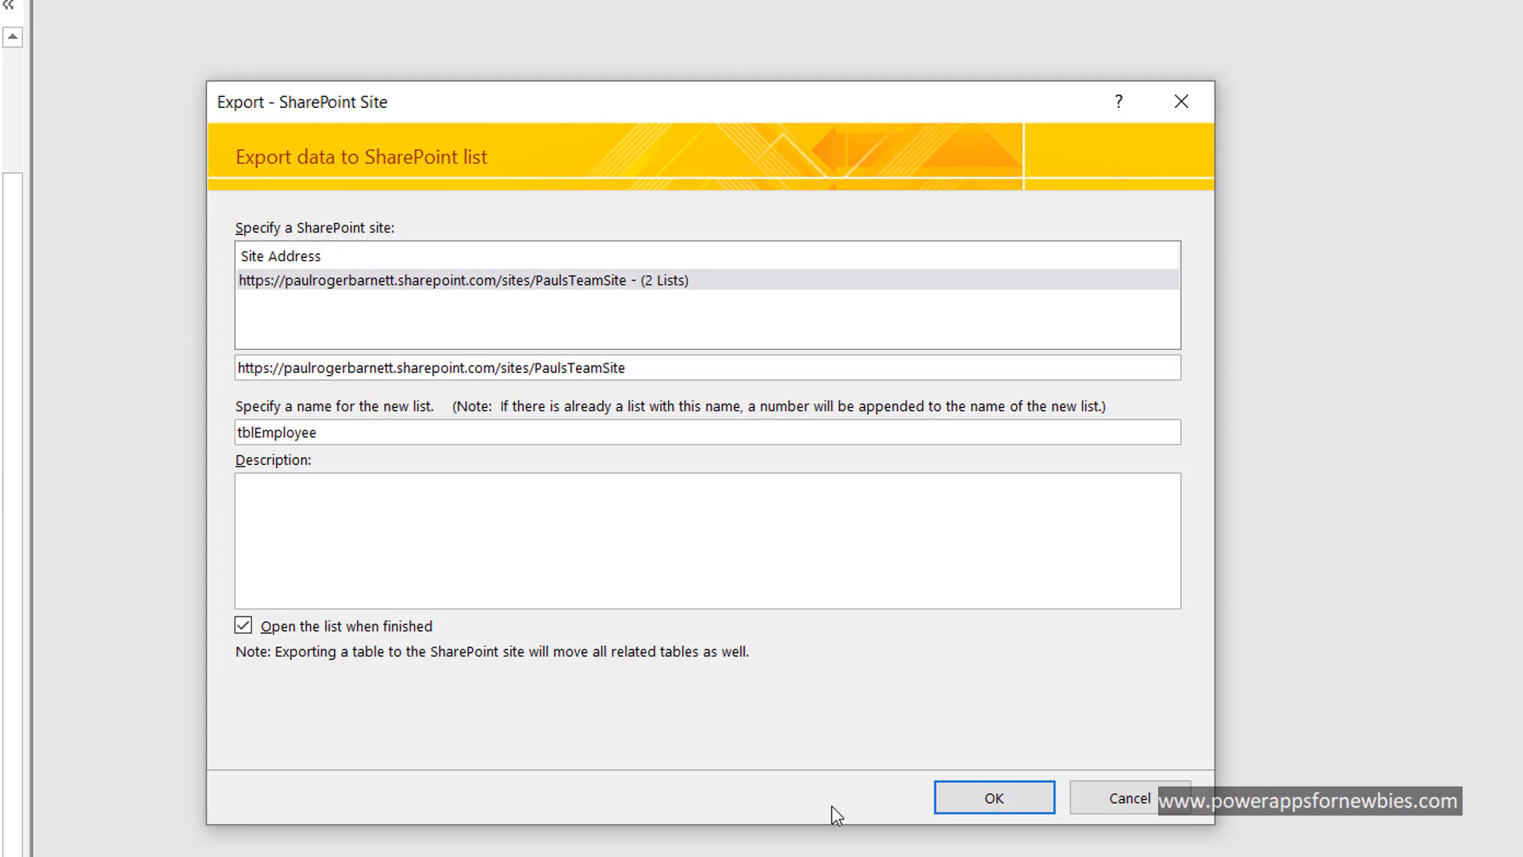
click(992, 796)
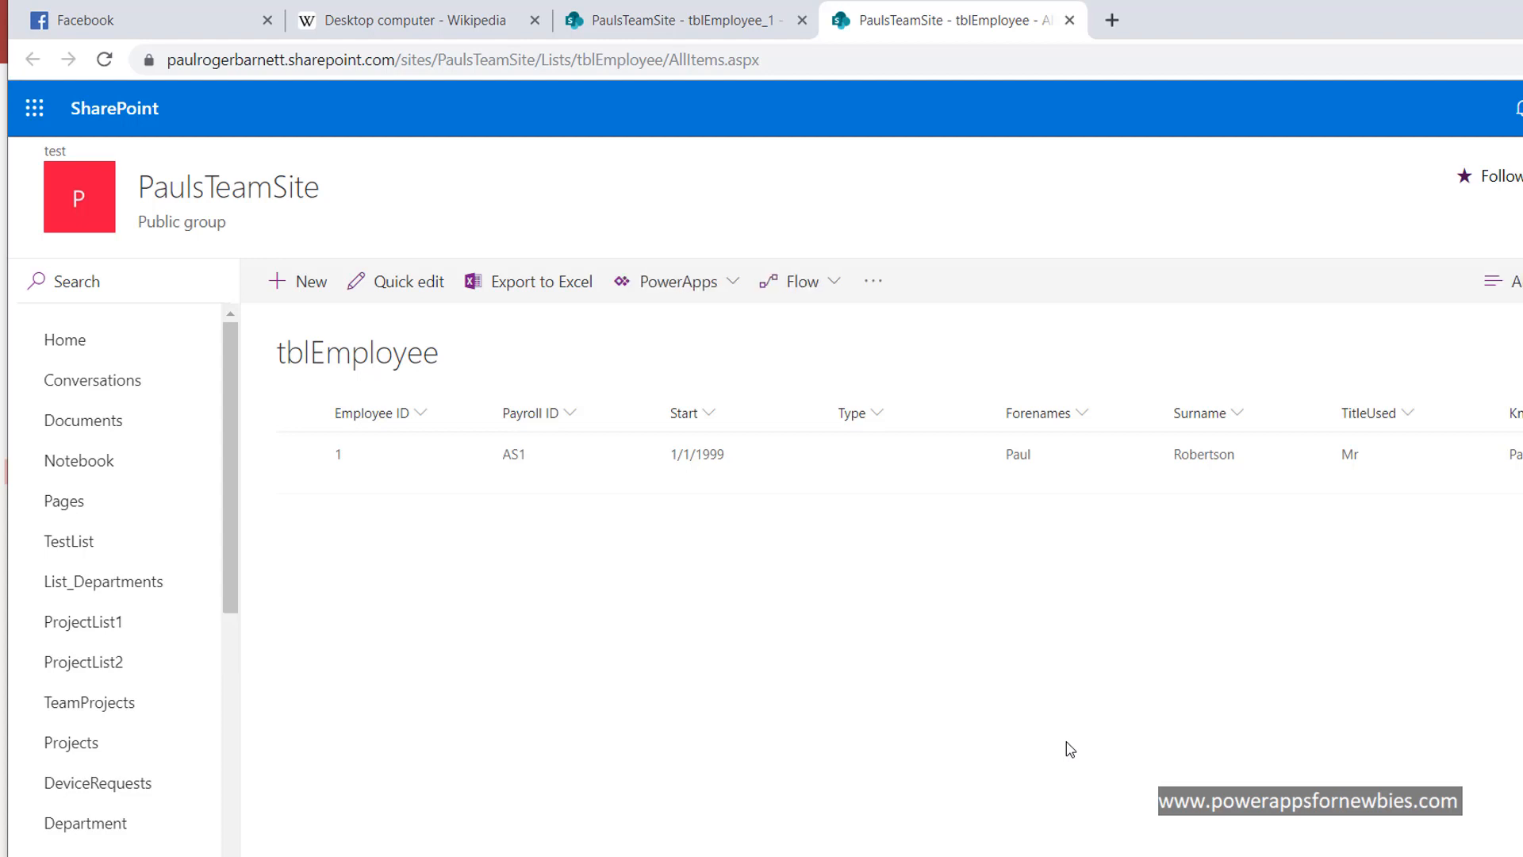
Open the tblEmployee list settings and scroll through its columns and data types.
click(1491, 176)
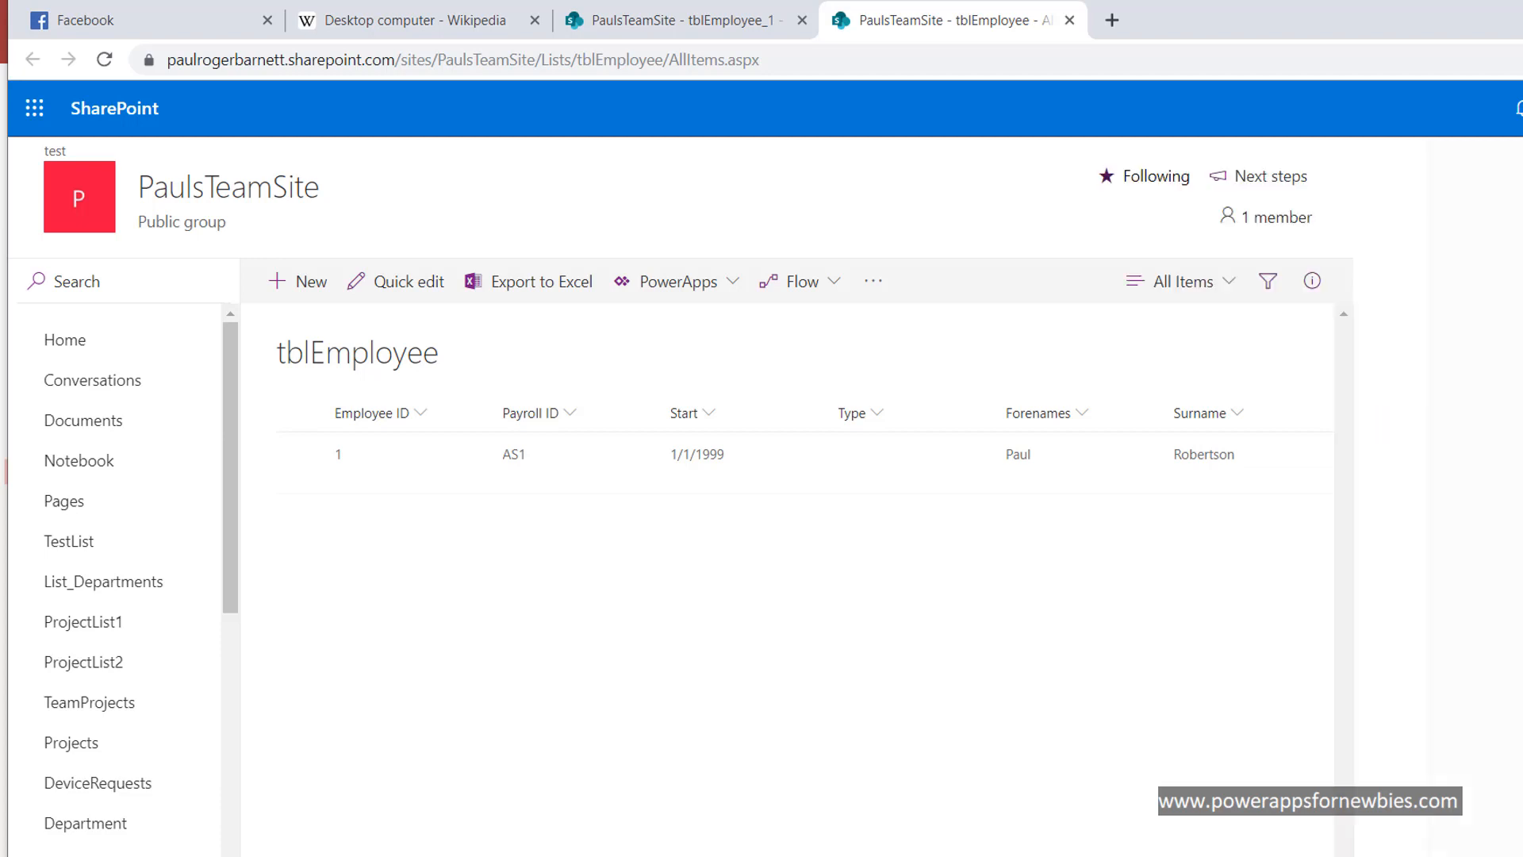
click(1514, 108)
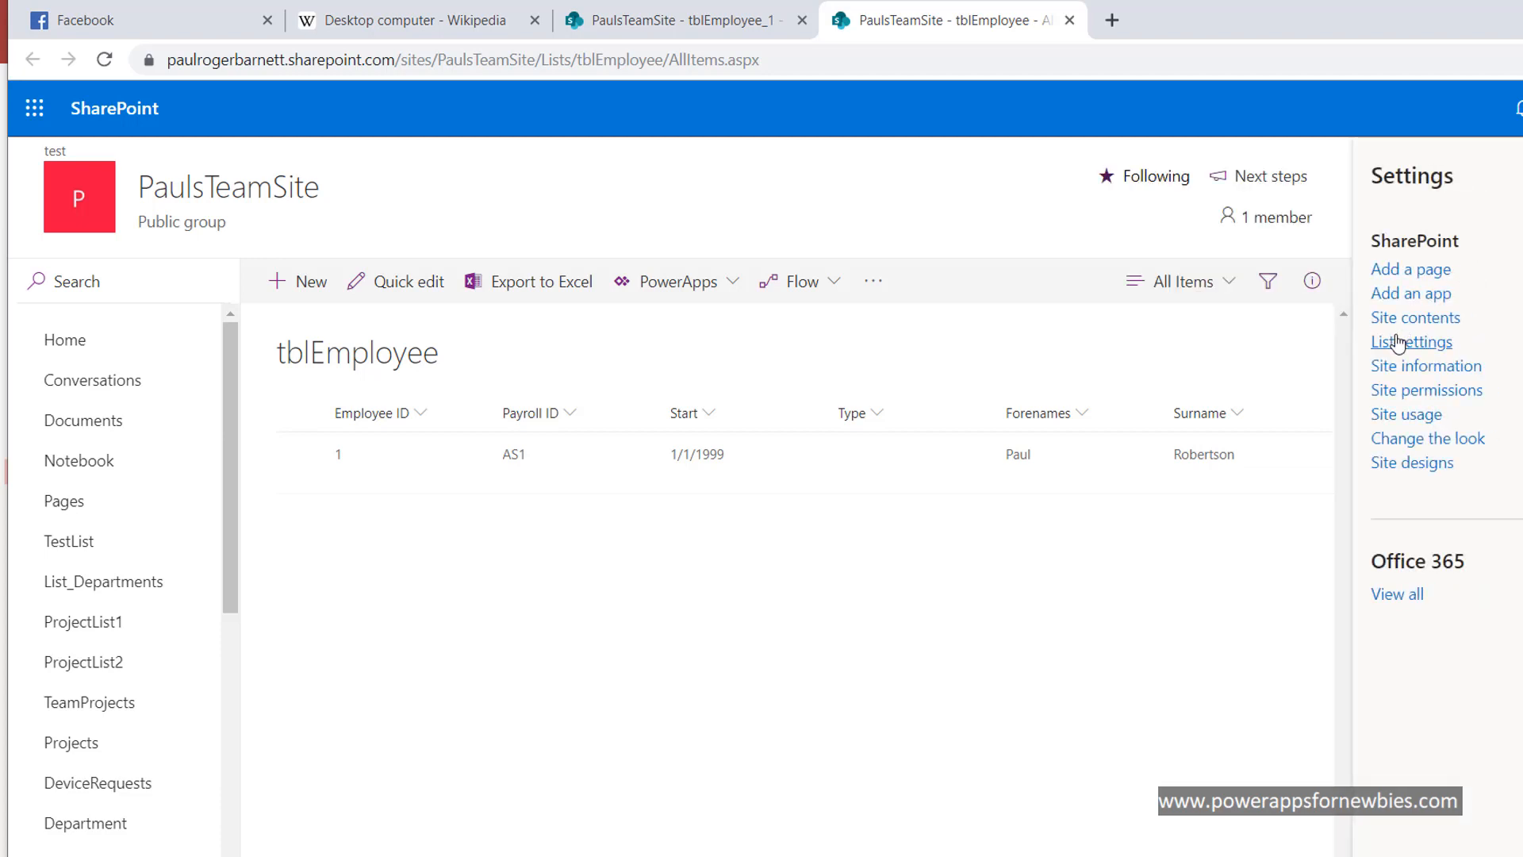
click(1411, 341)
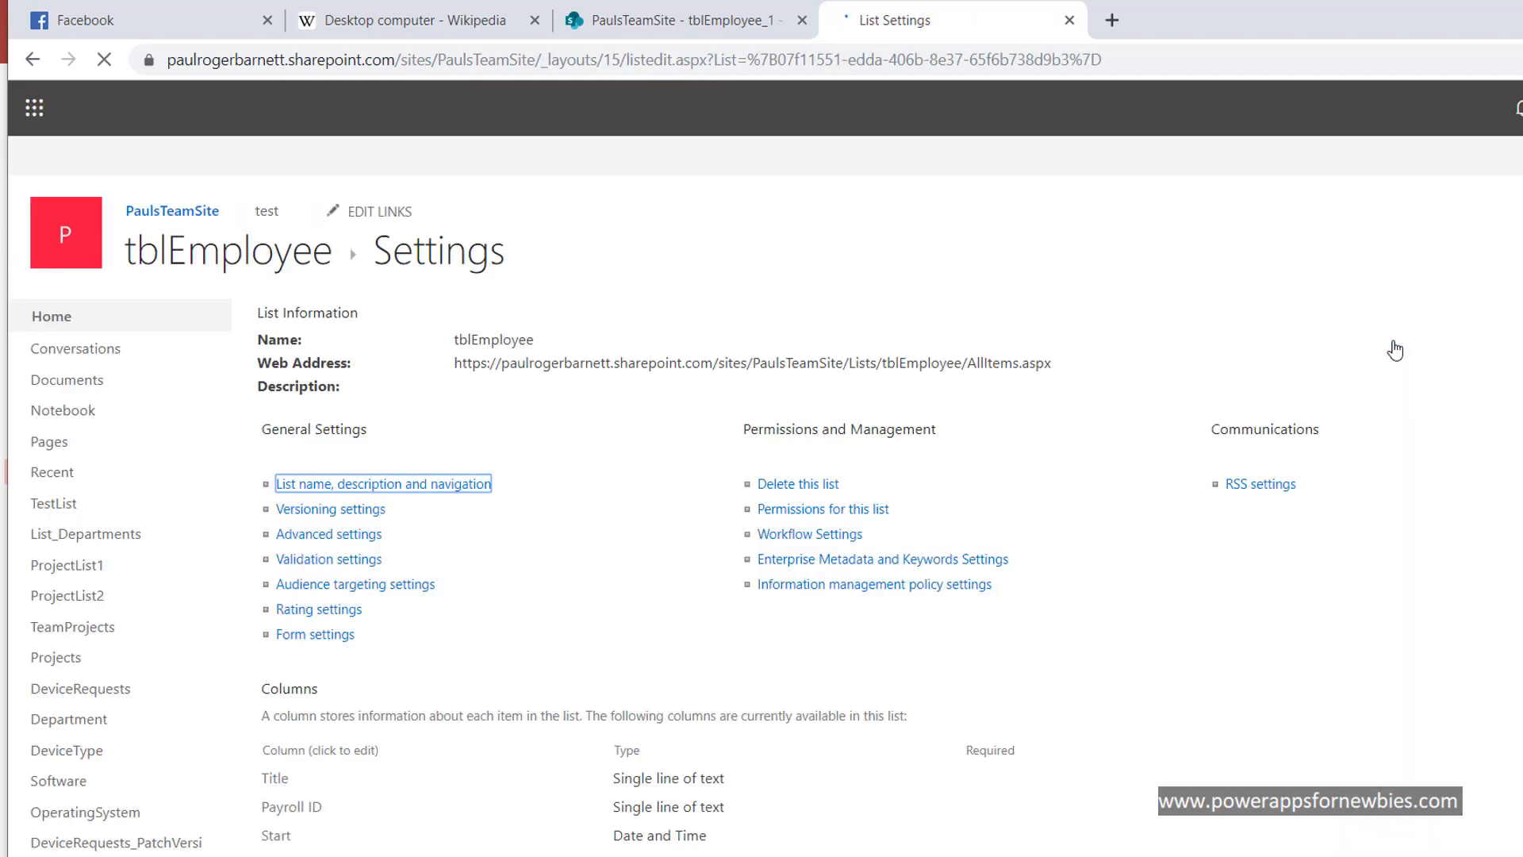
scroll(down, 3)
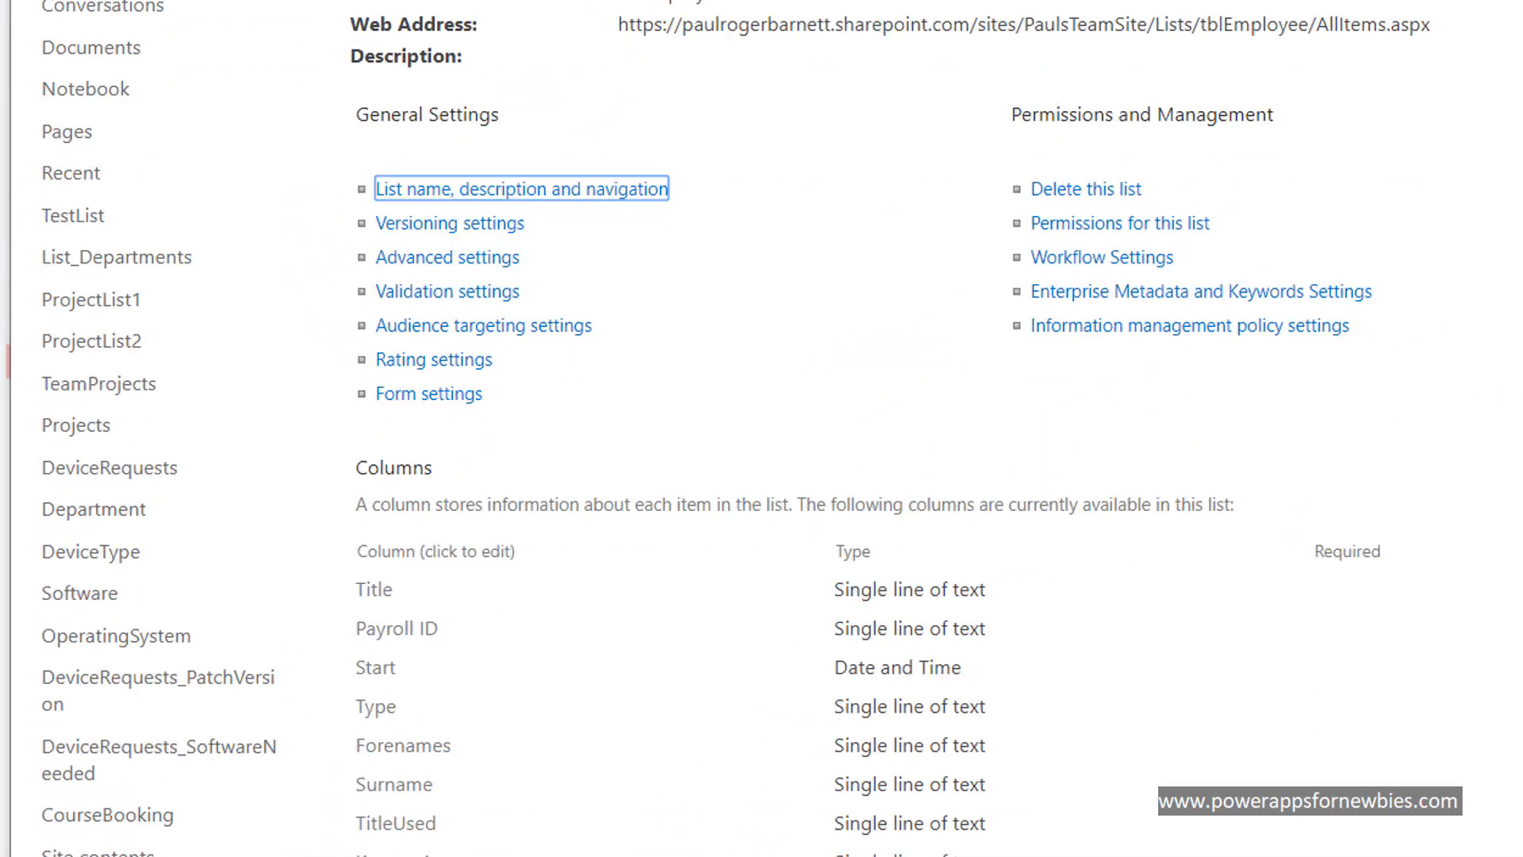
scroll(down, 3)
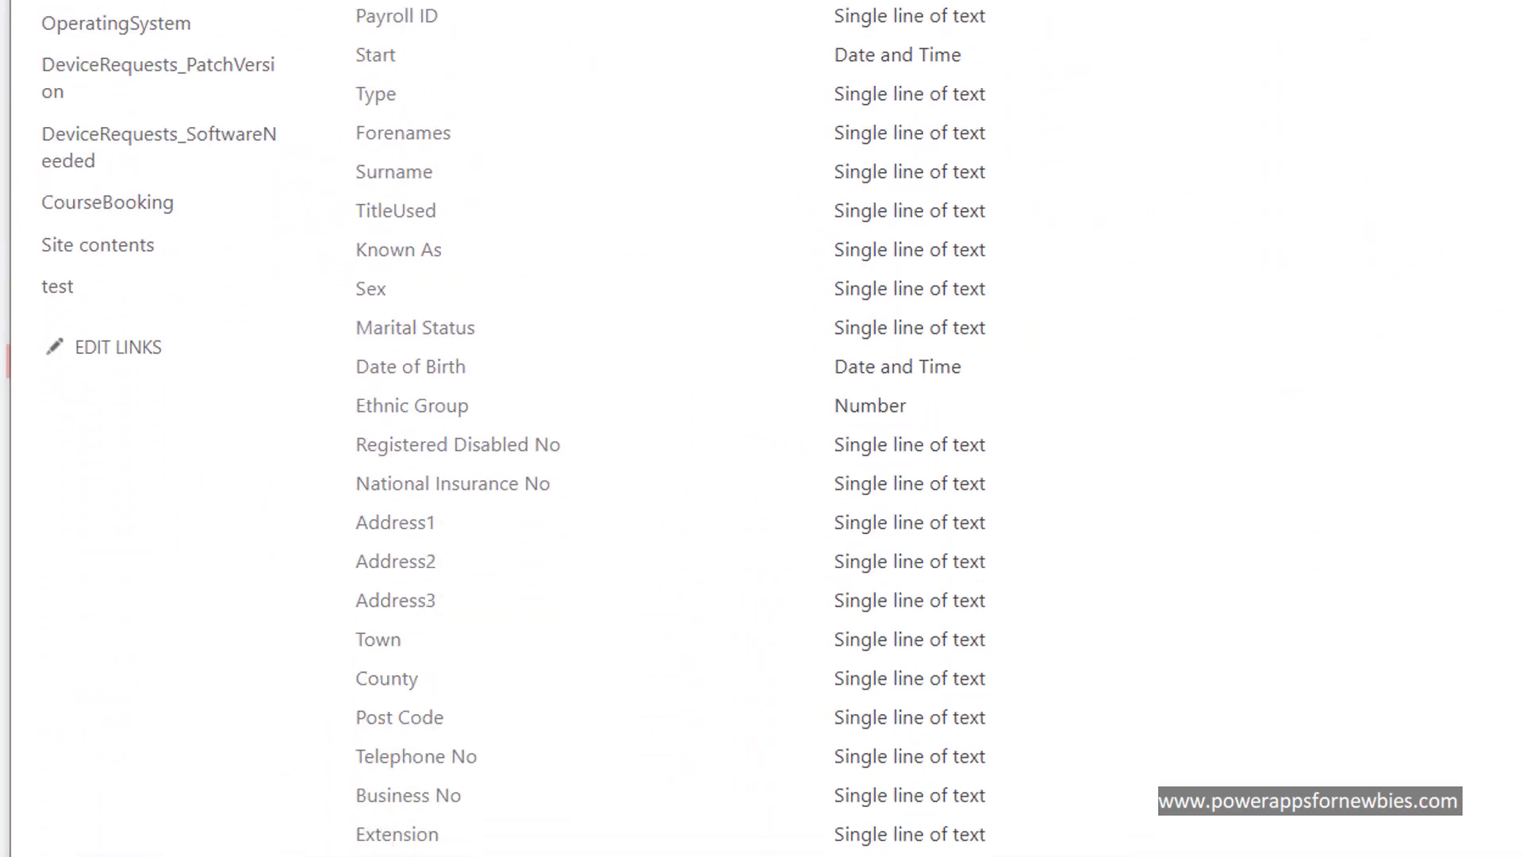
scroll(down, 3)
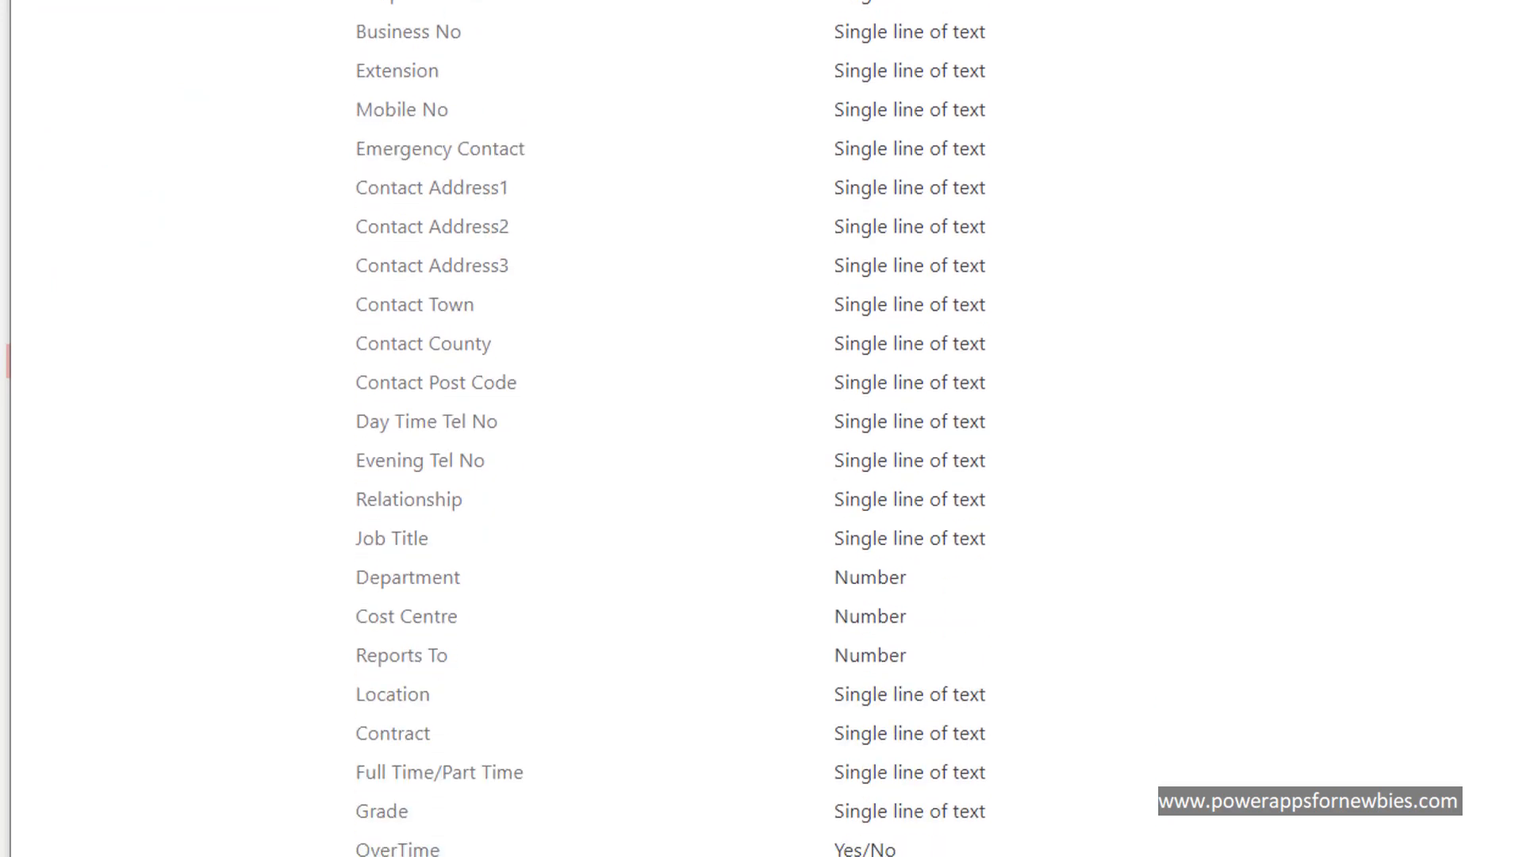
scroll(up, 3)
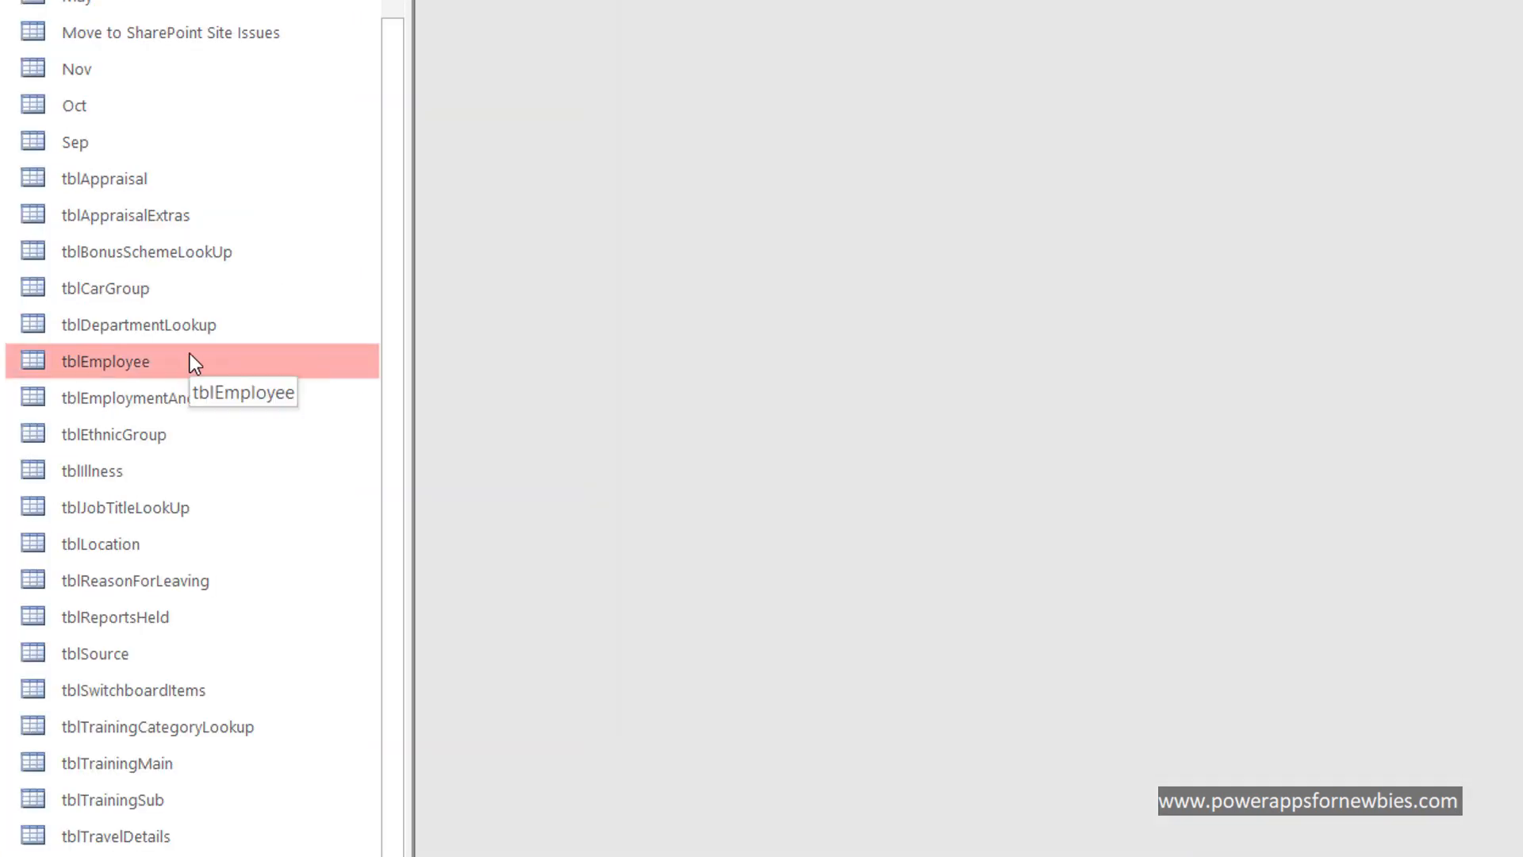
mouse_move(289, 378)
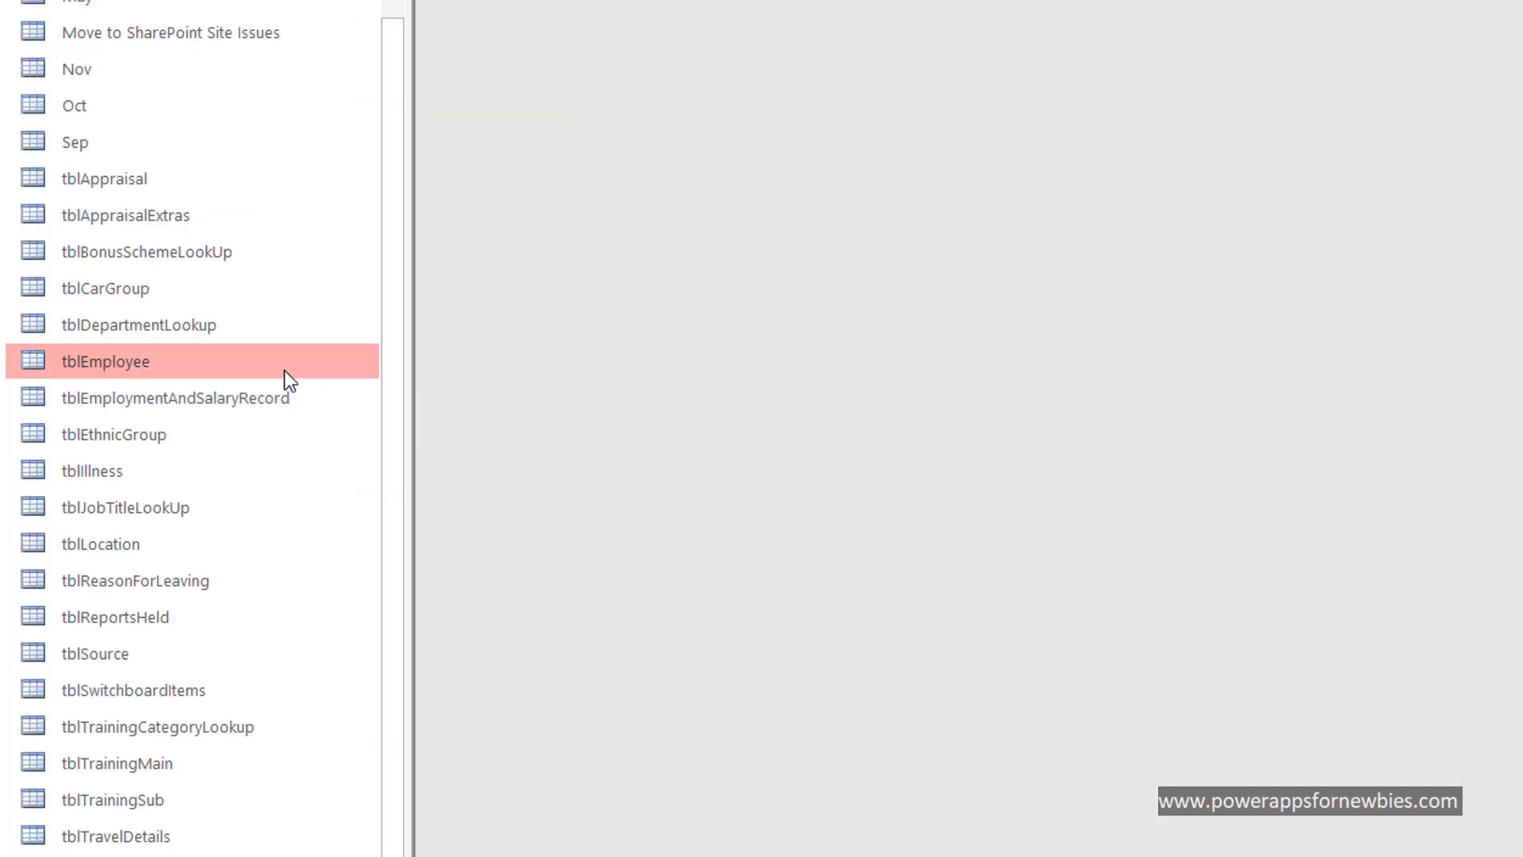
right_click(105, 360)
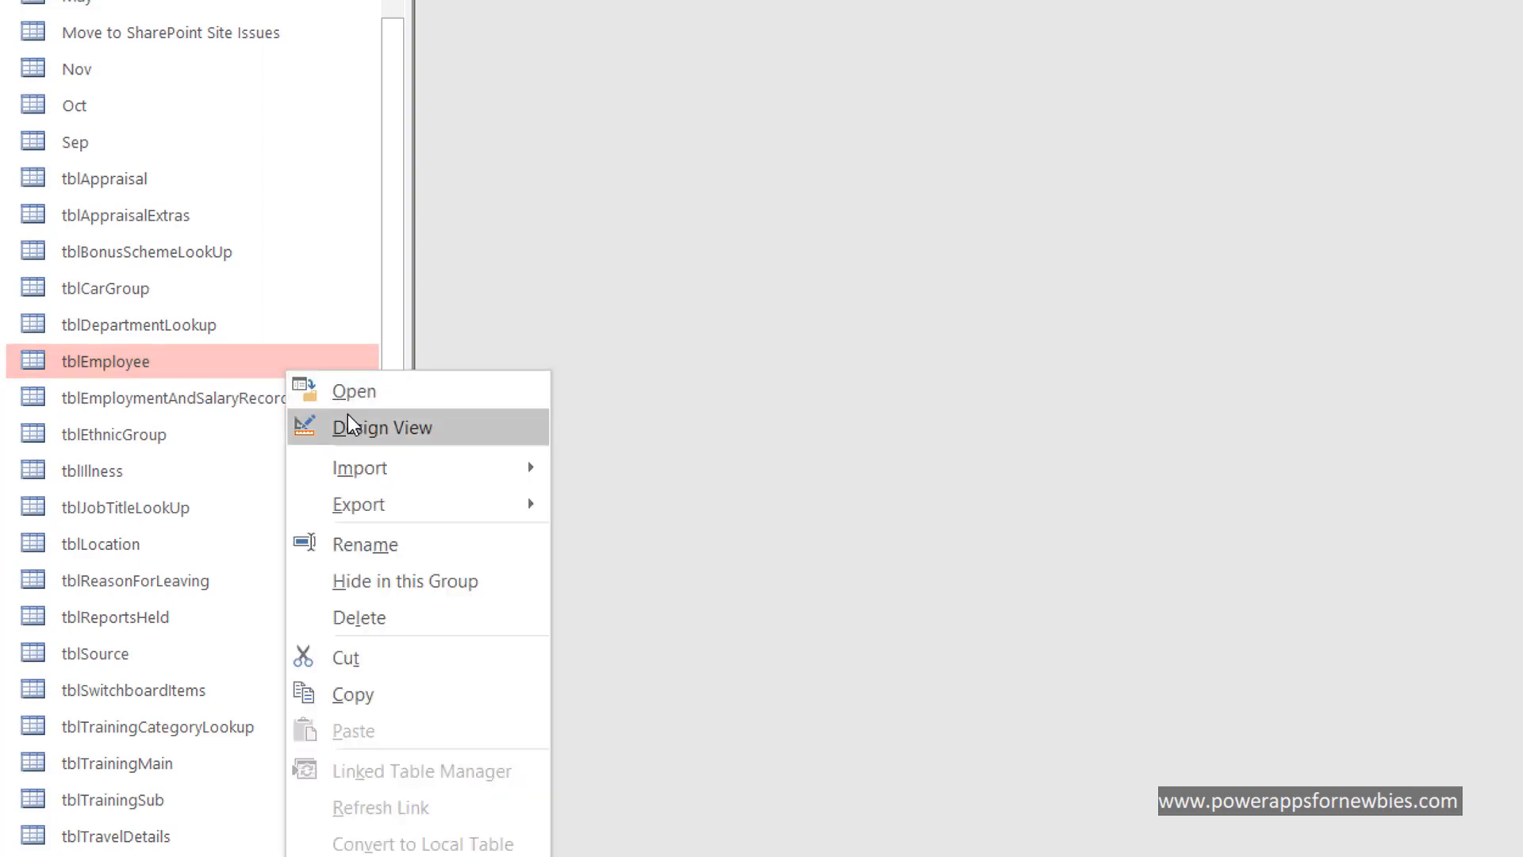
click(382, 427)
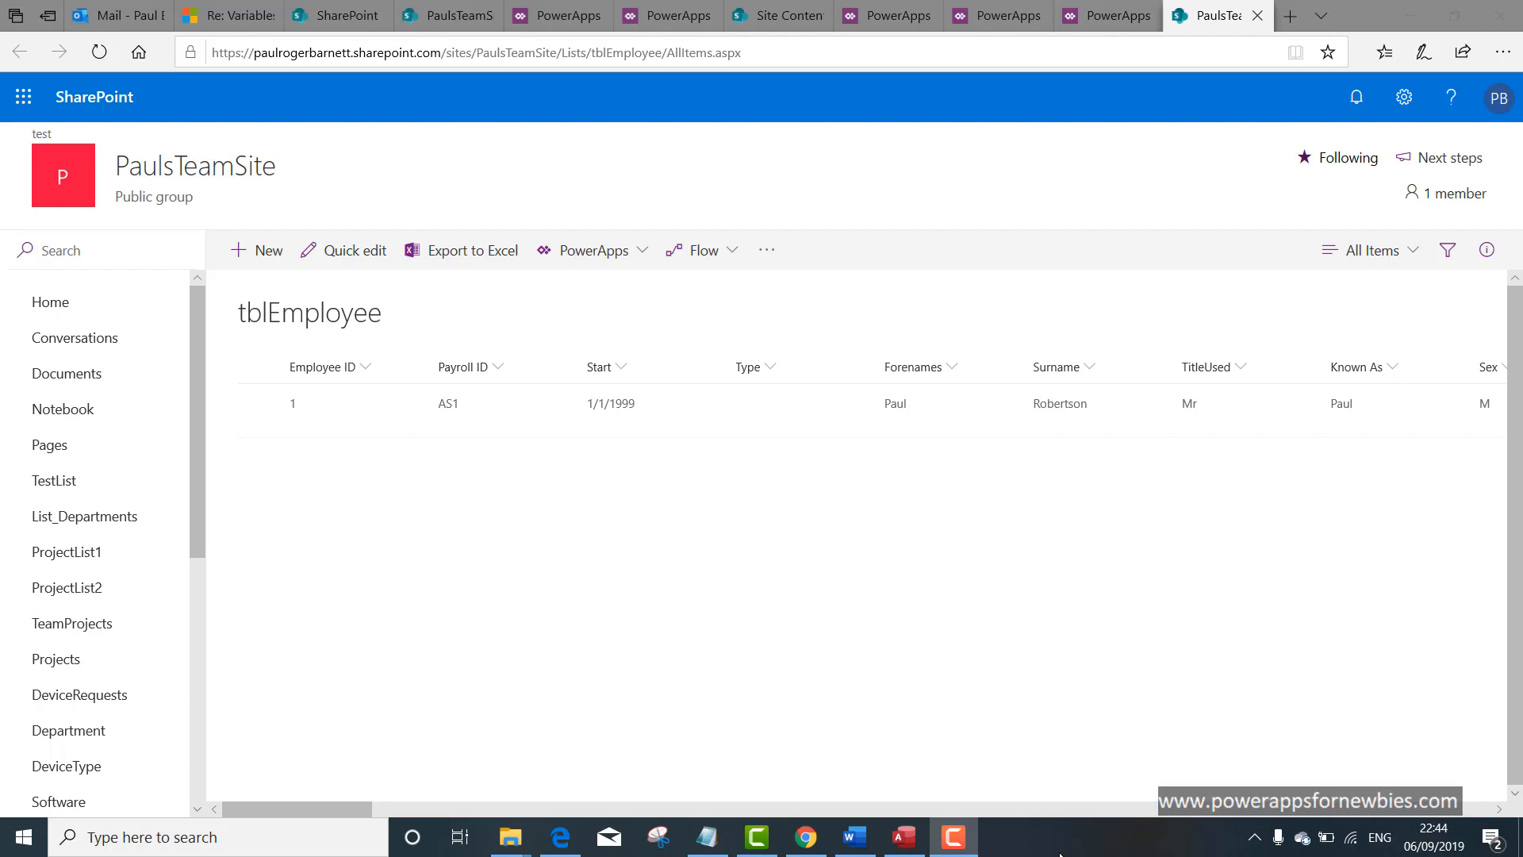
click(900, 836)
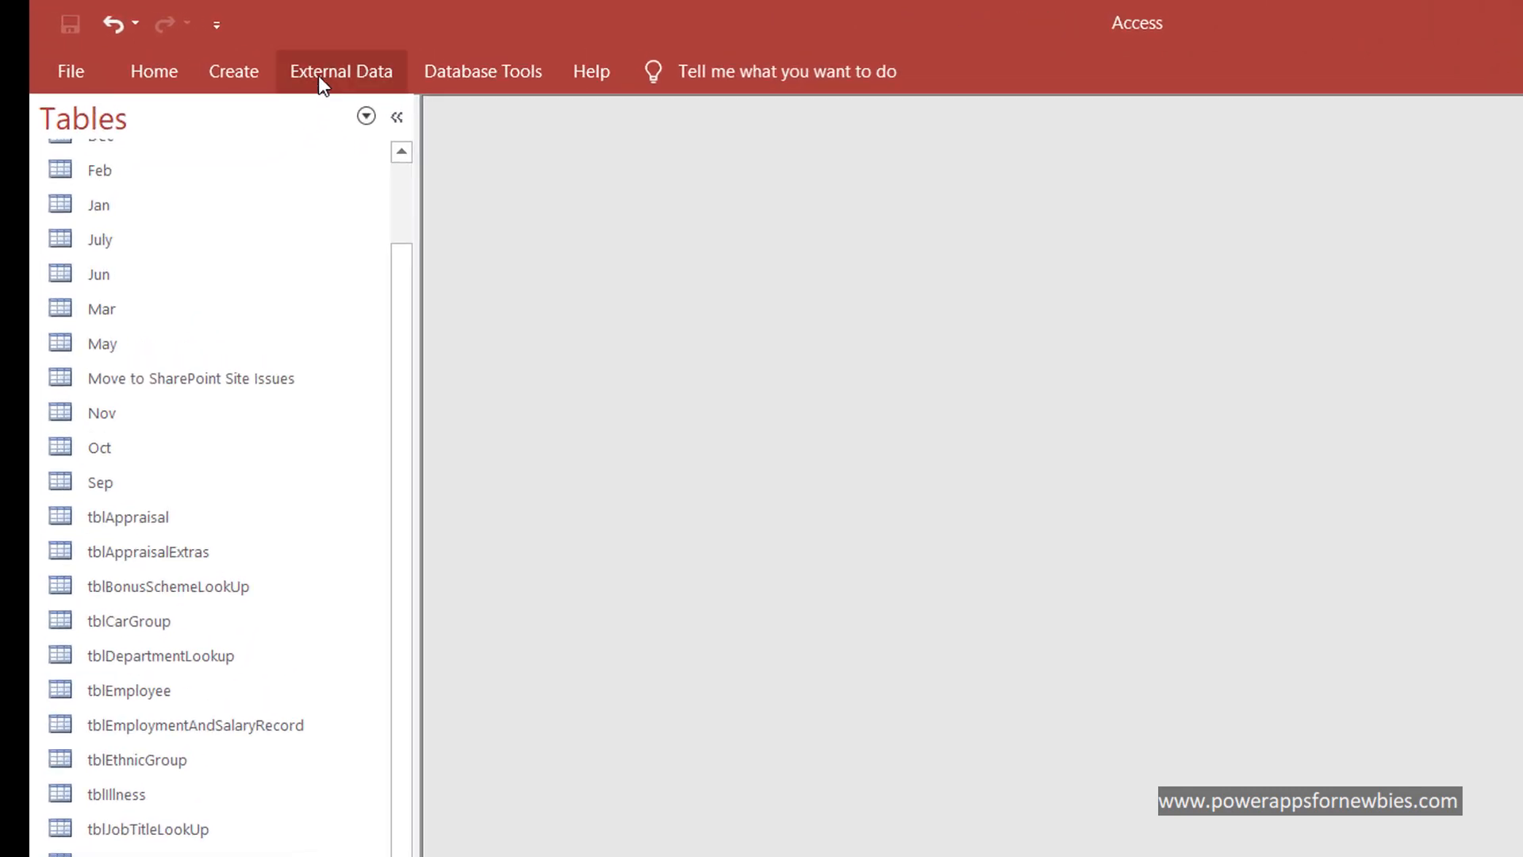
Start linking a SharePoint list from the team site via External Data.
click(341, 71)
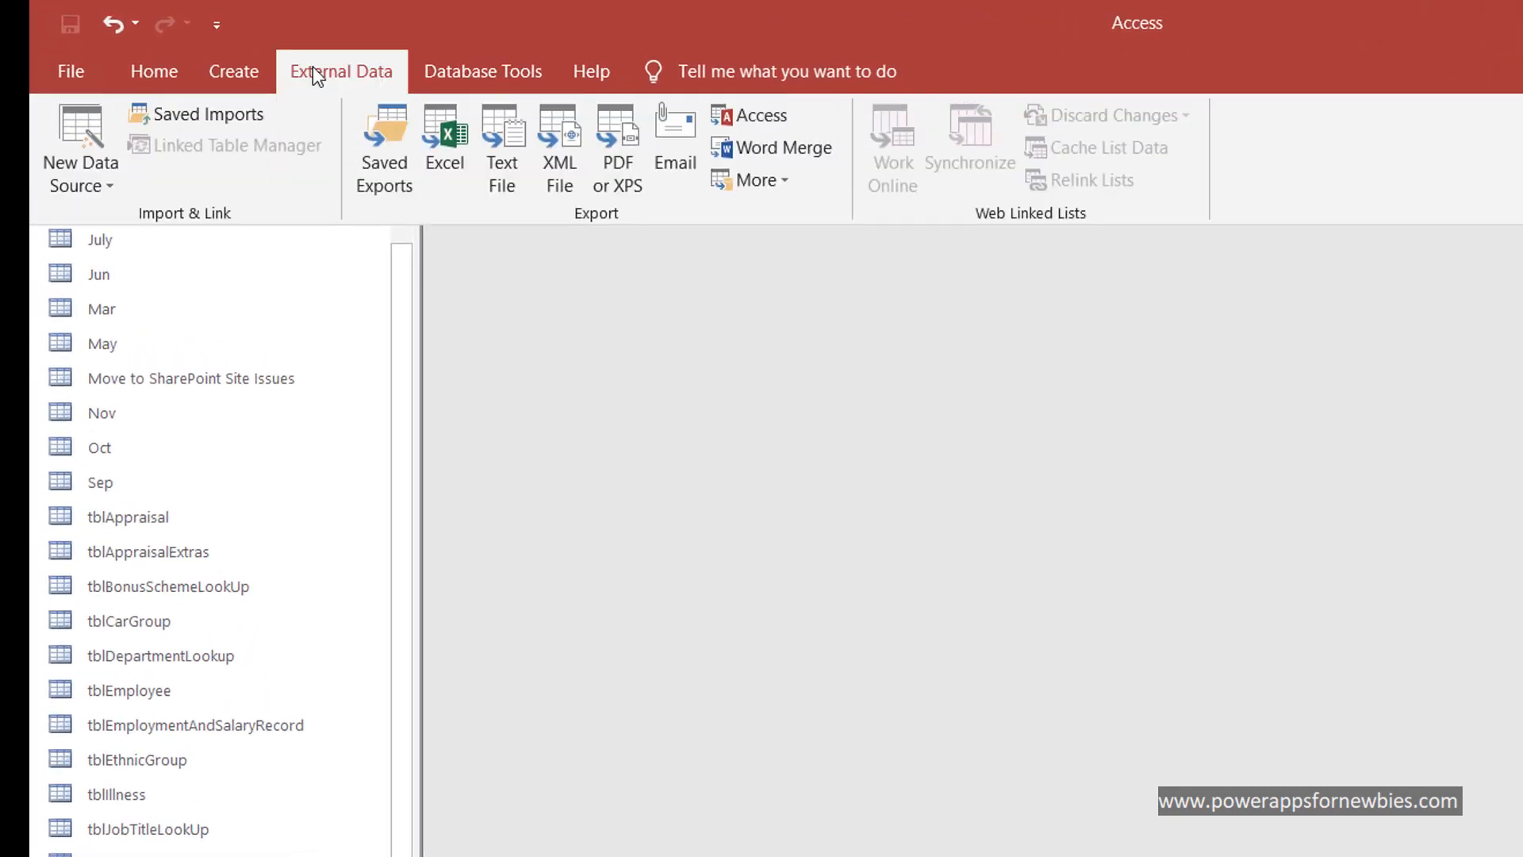
mouse_move(213, 211)
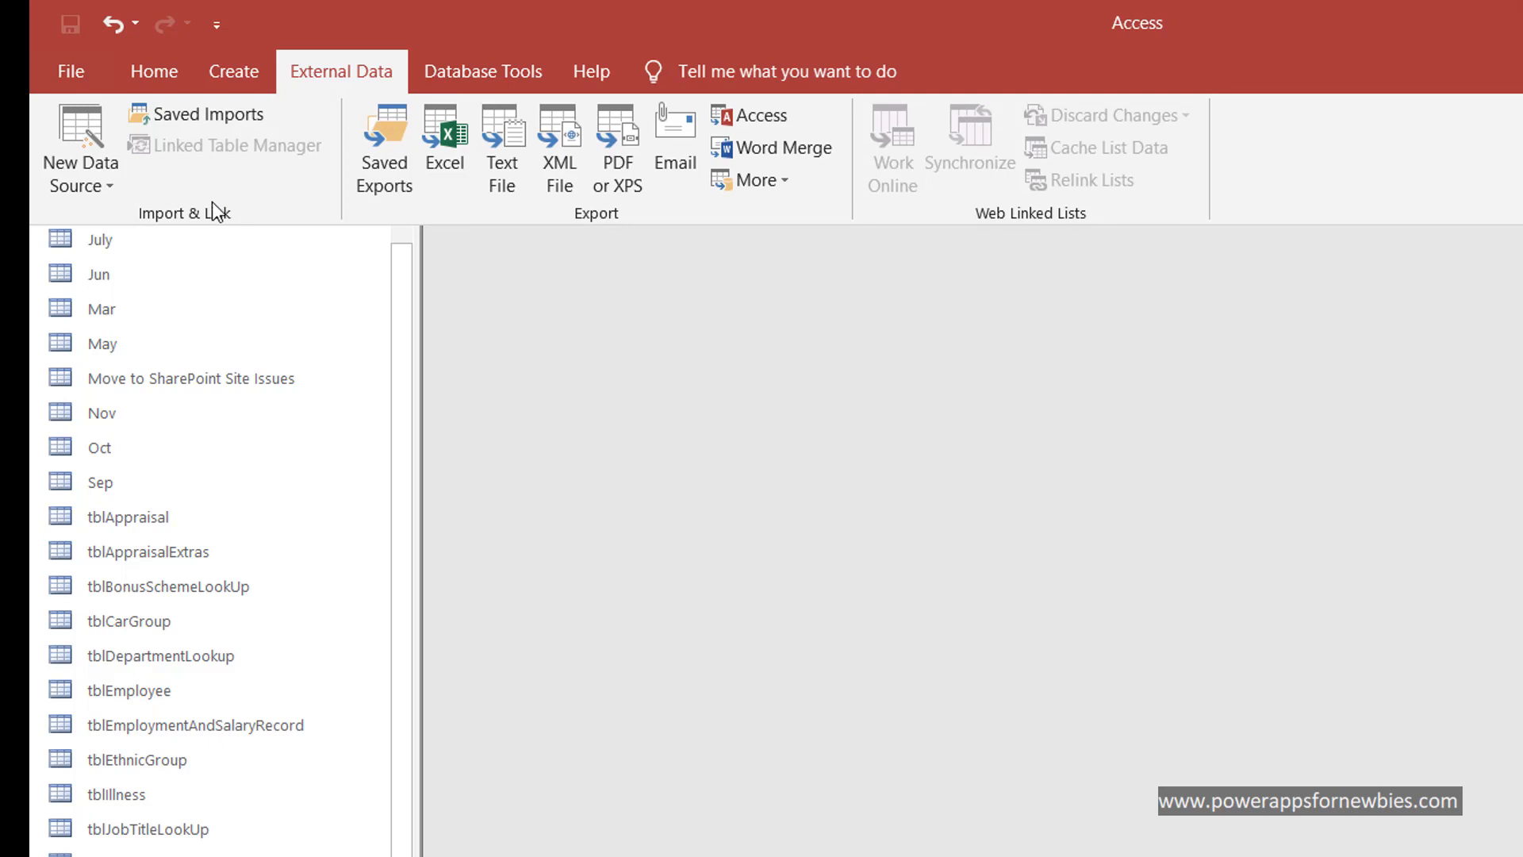
mouse_move(80, 146)
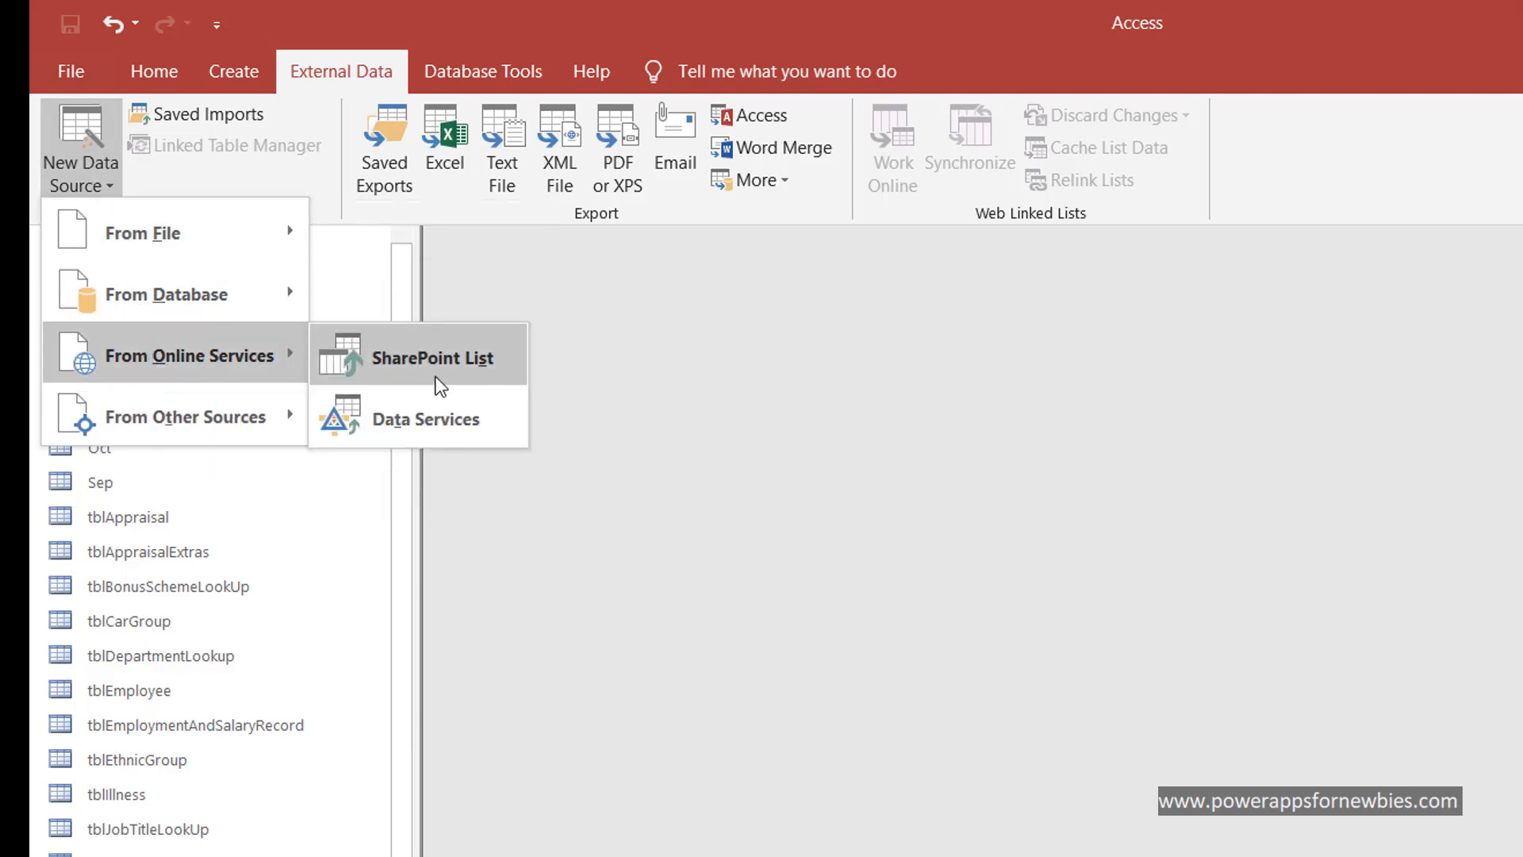
click(427, 357)
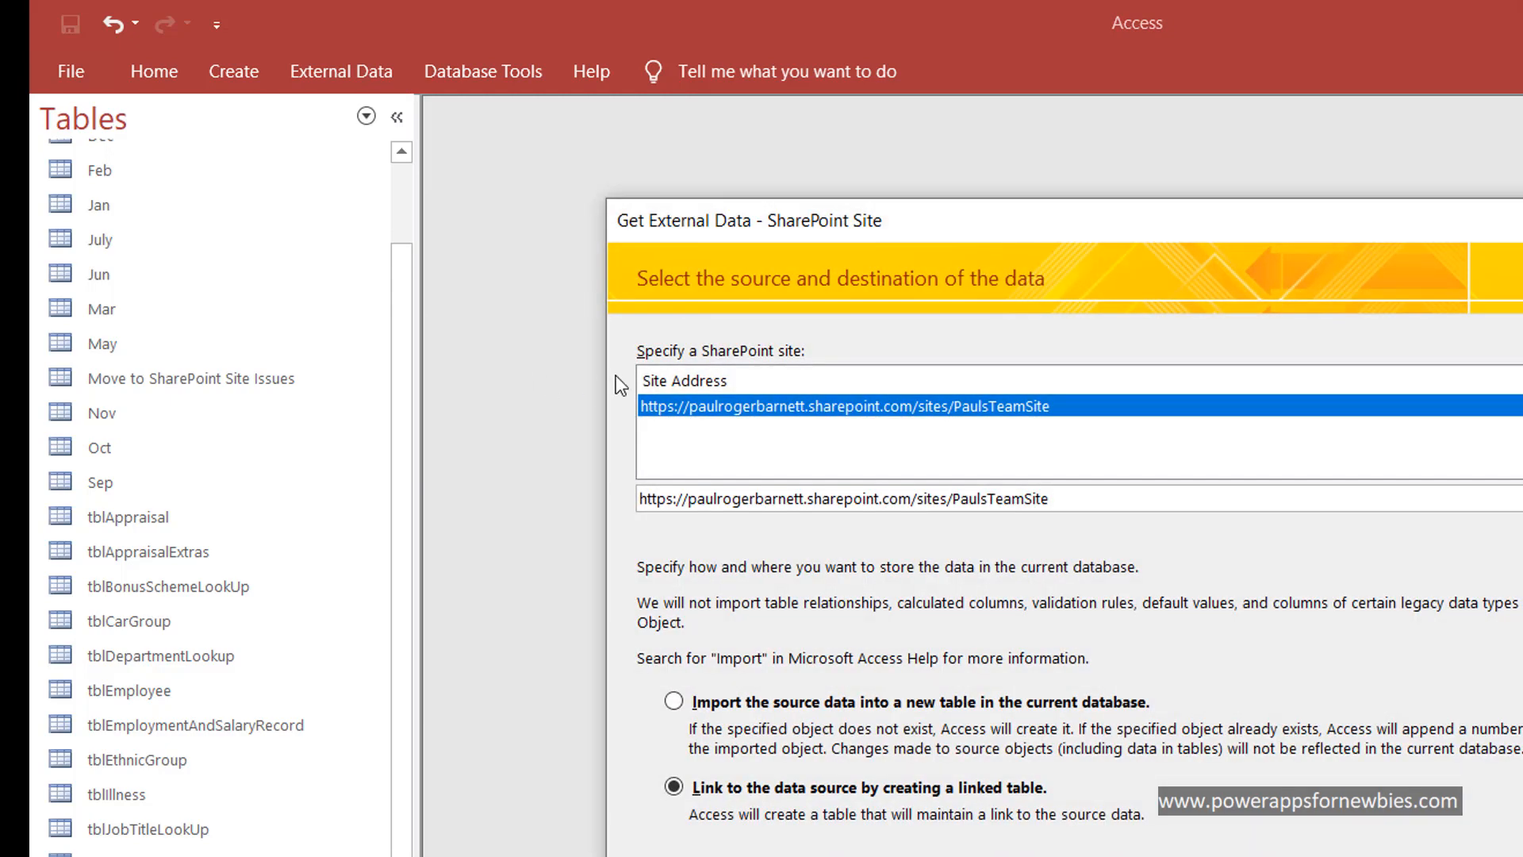
mouse_move(757, 334)
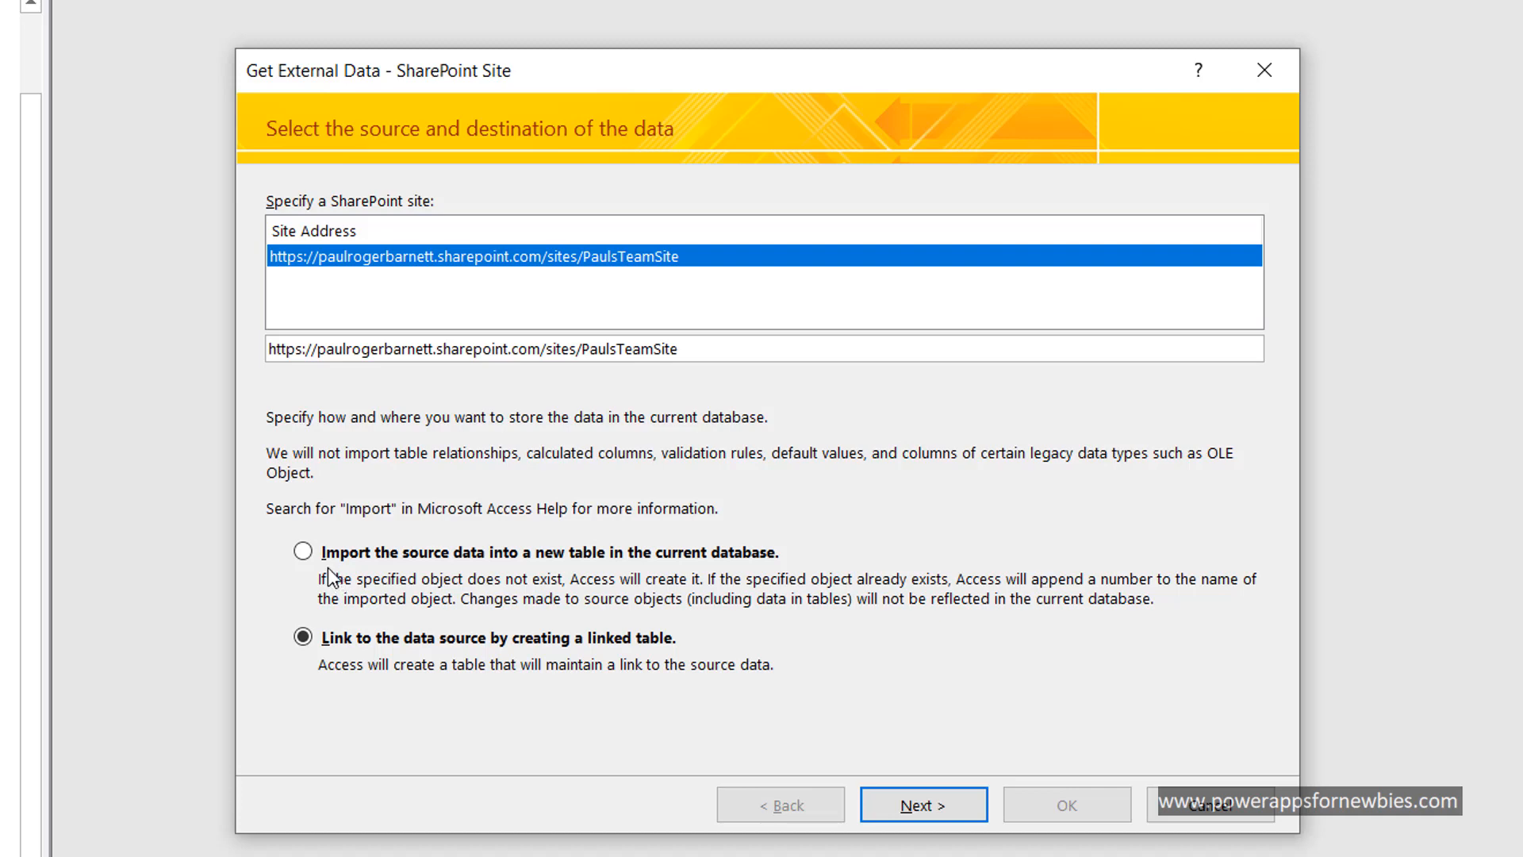
mouse_move(636, 579)
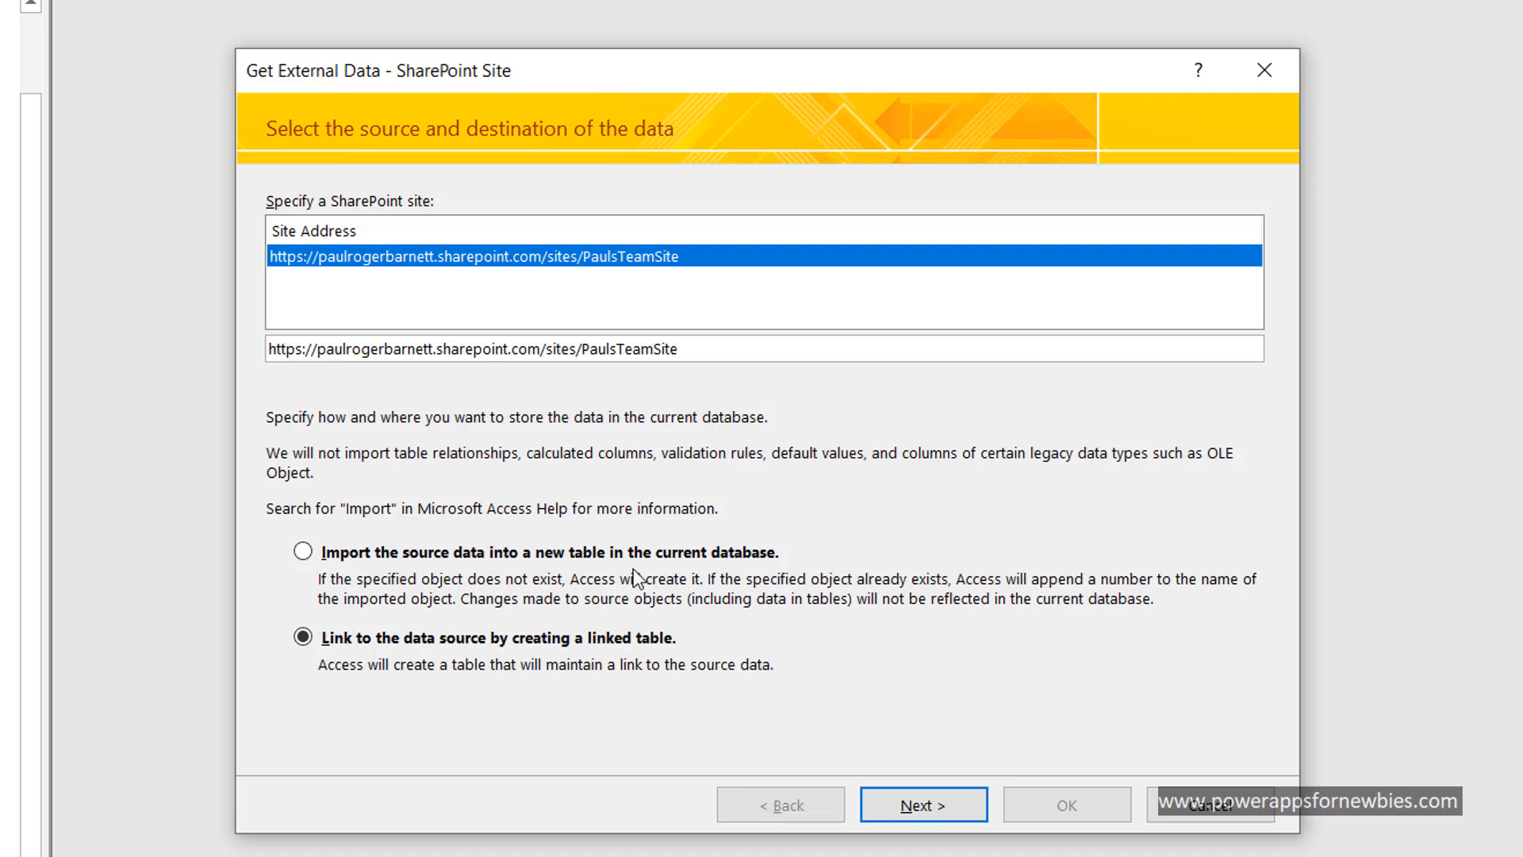
mouse_move(476, 674)
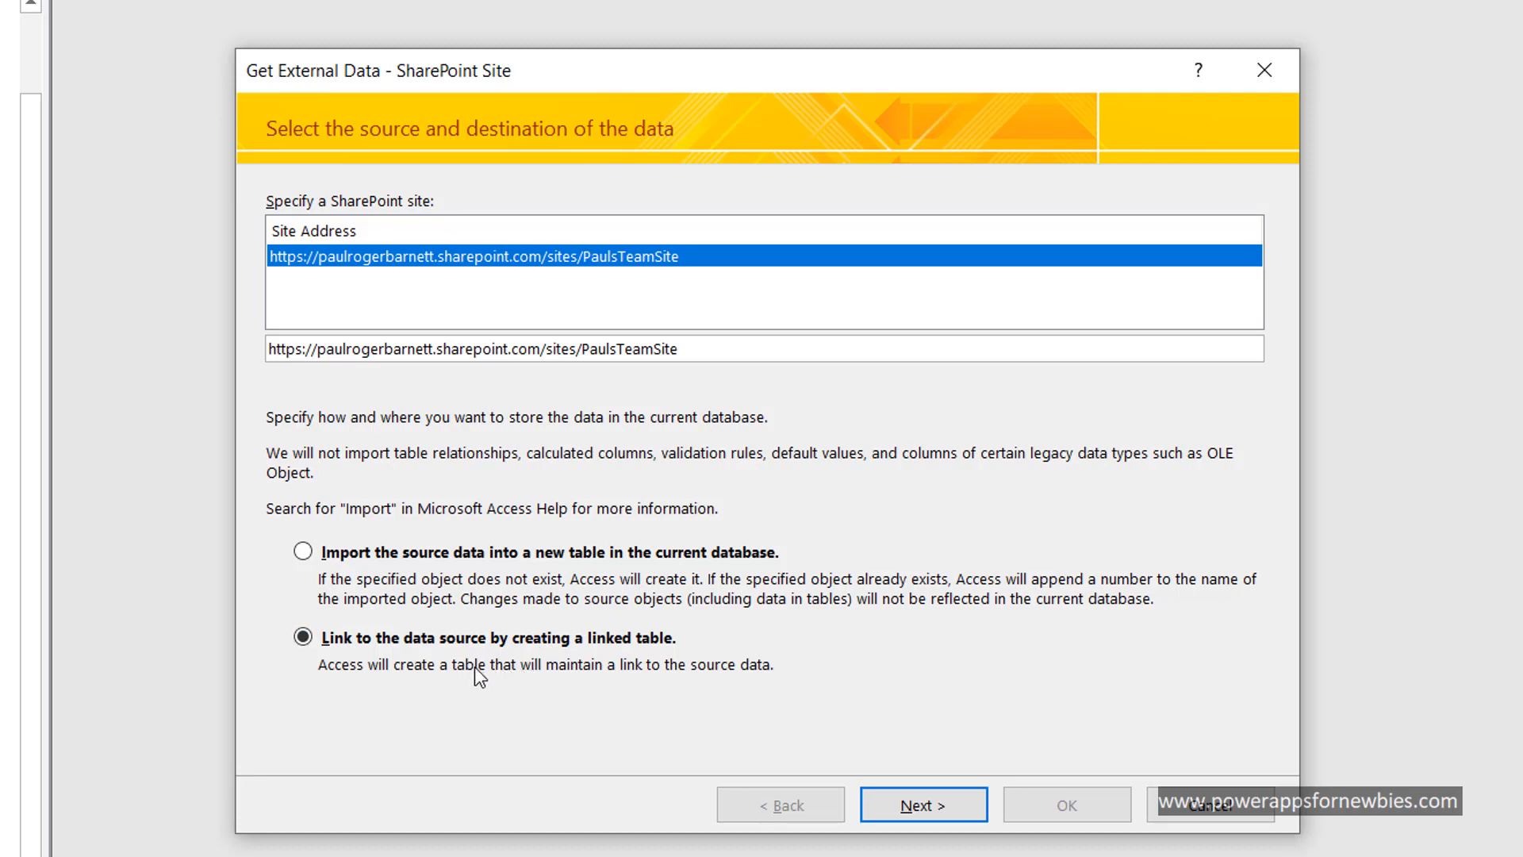
mouse_move(453, 675)
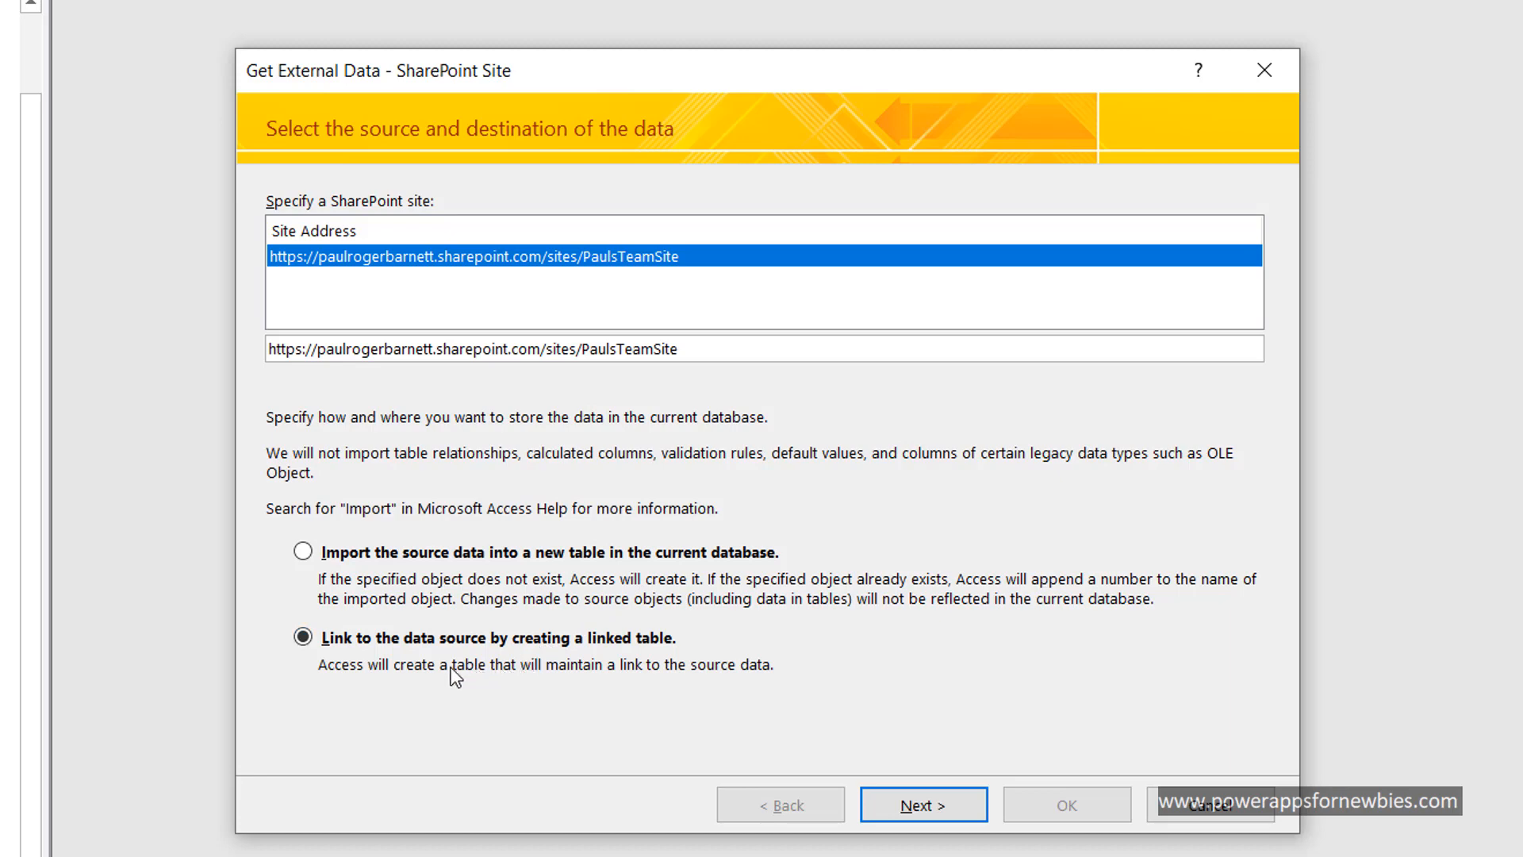
mouse_move(879, 796)
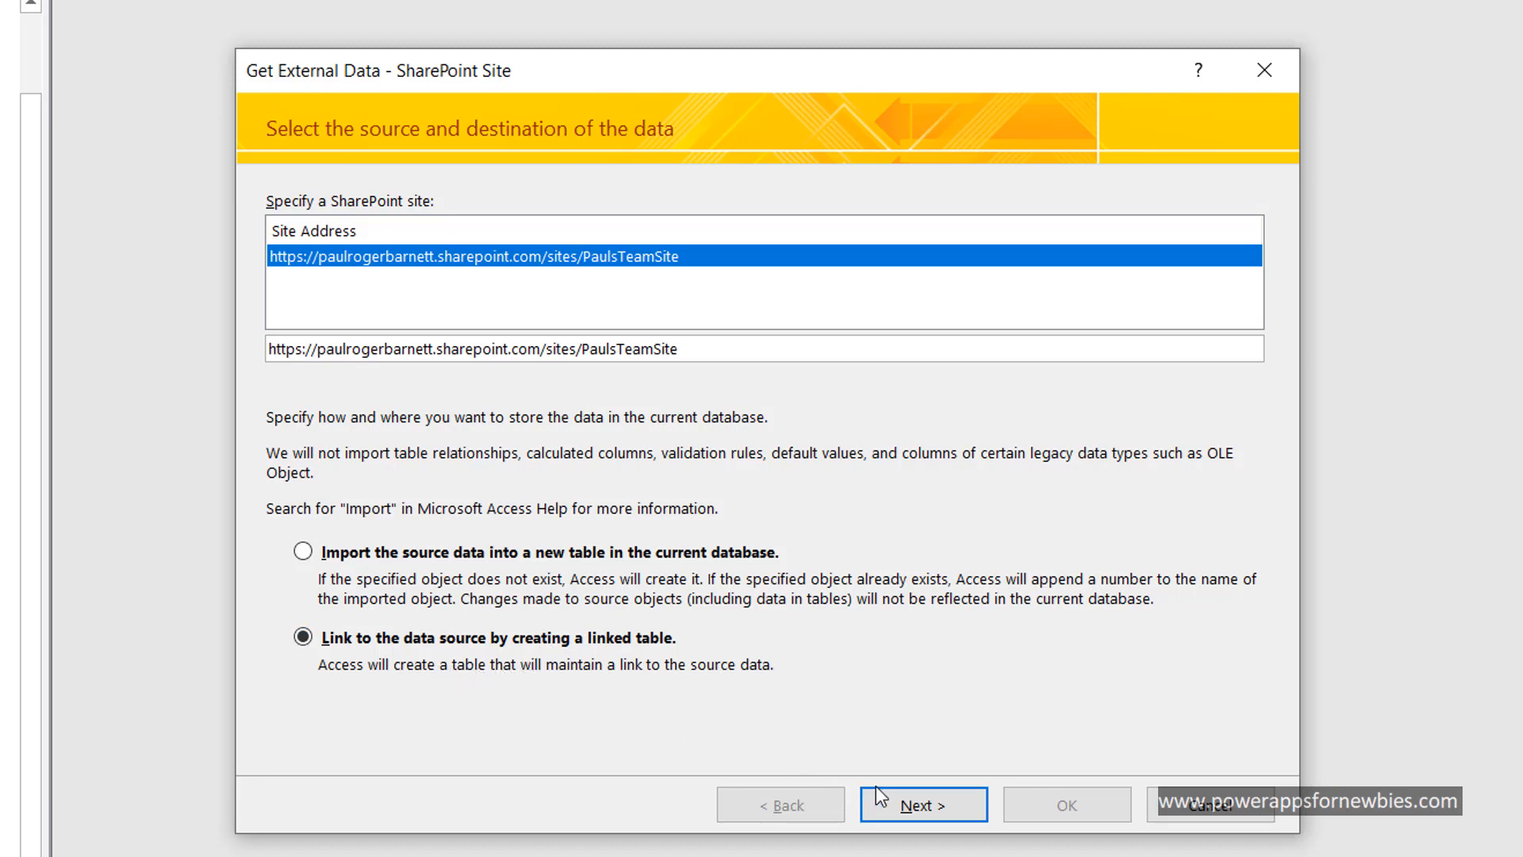
Tick tblEmployee among the team site's lists to be linked.
click(921, 805)
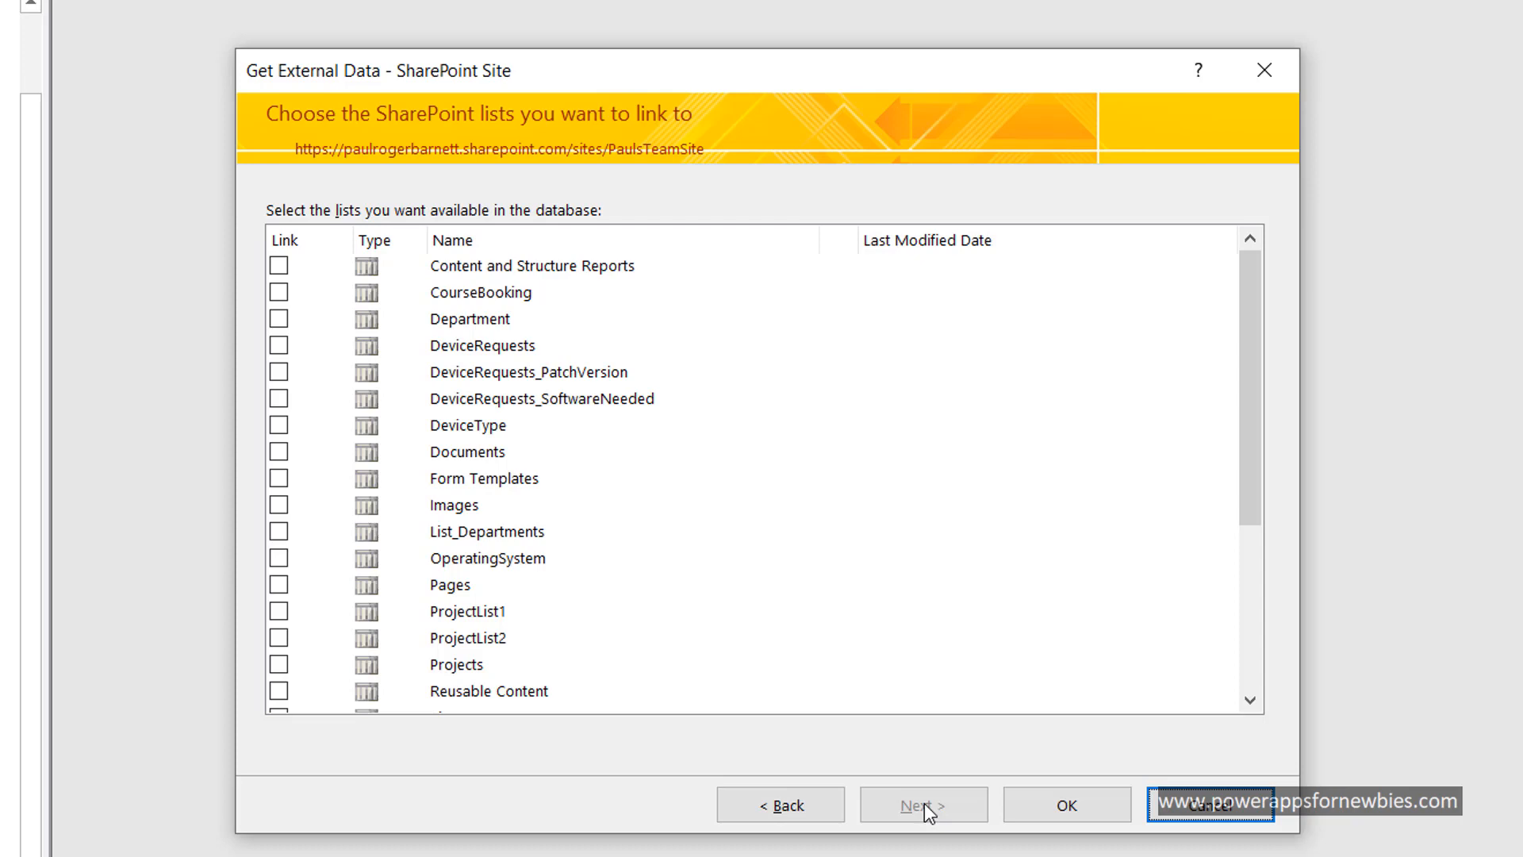
mouse_move(1250, 394)
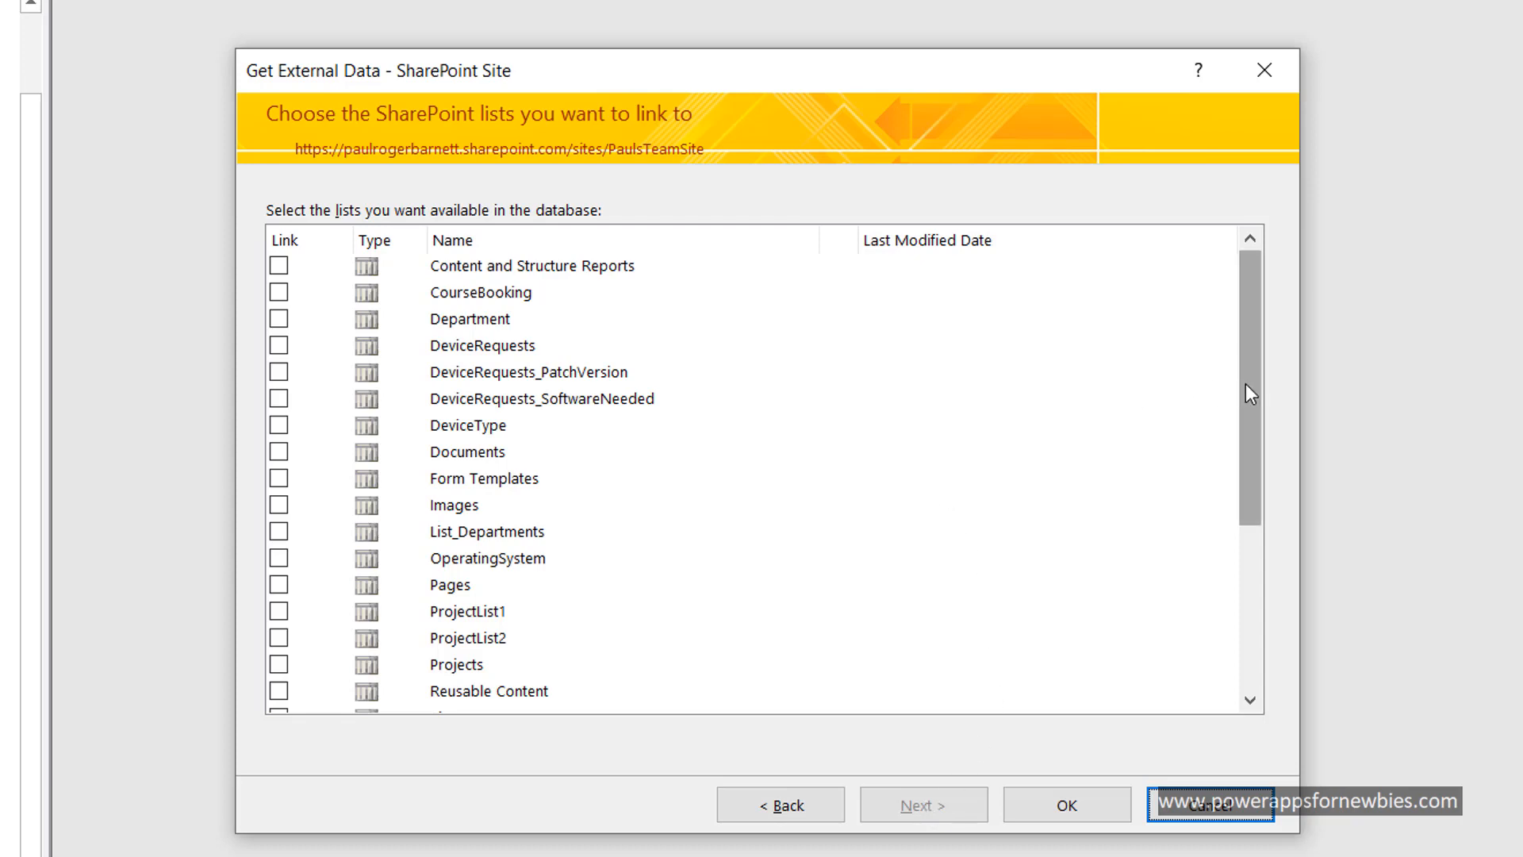
scroll(down, 3)
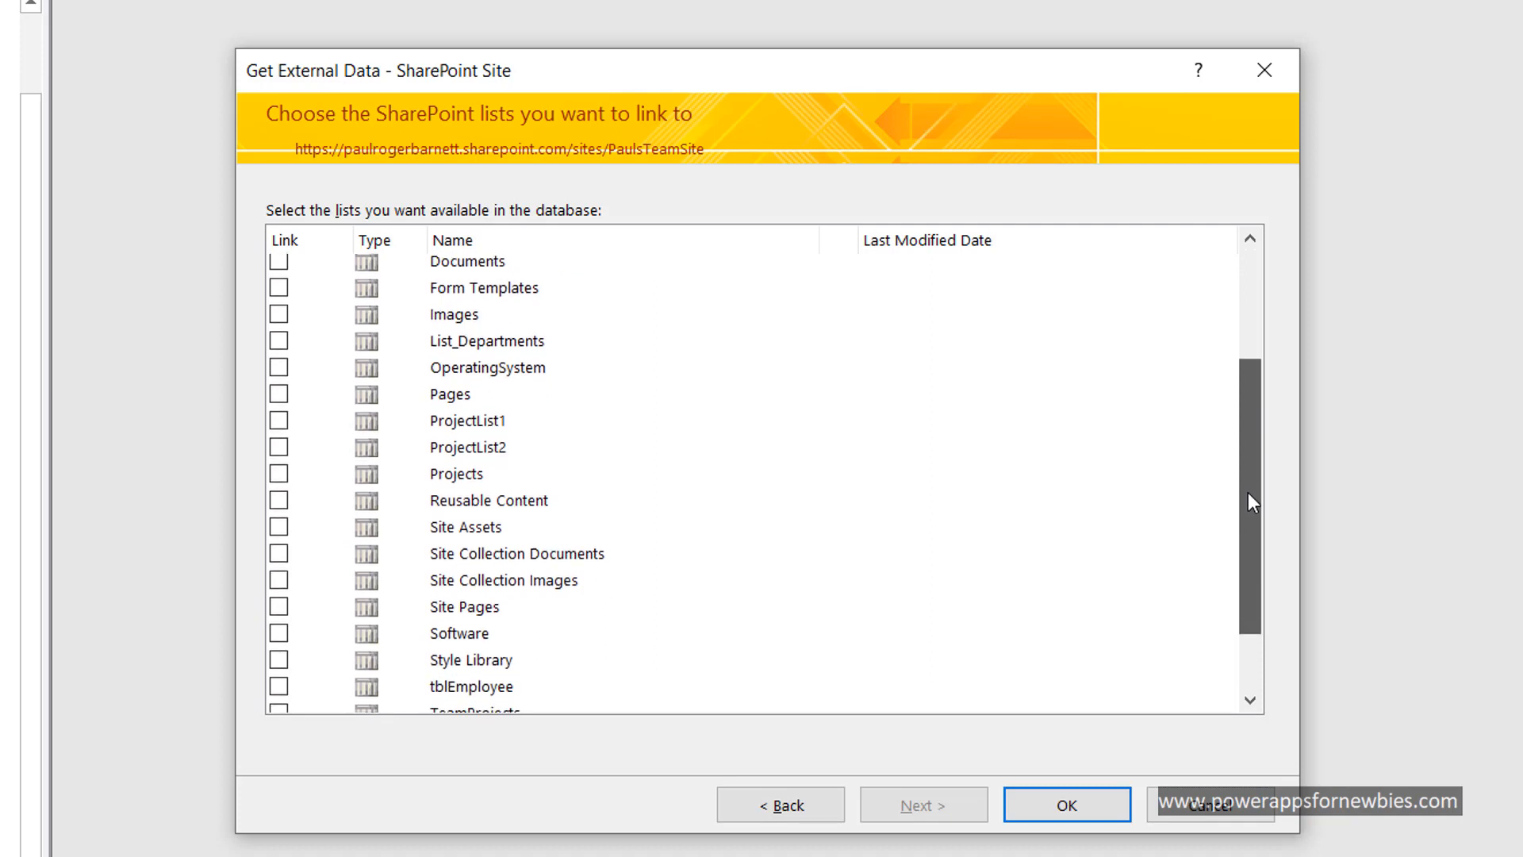
scroll(down, 3)
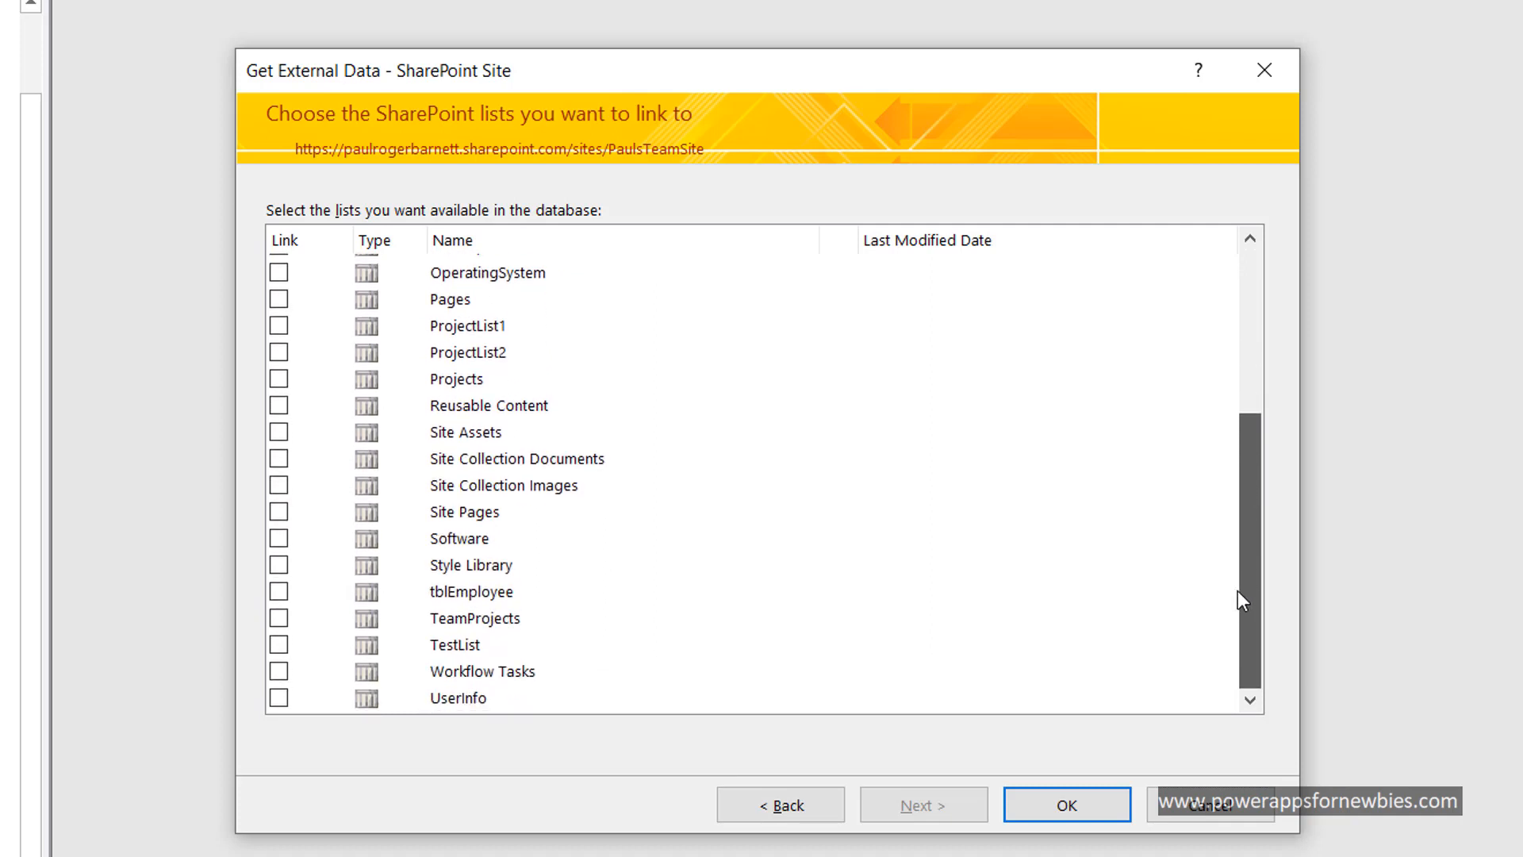
mouse_move(491, 745)
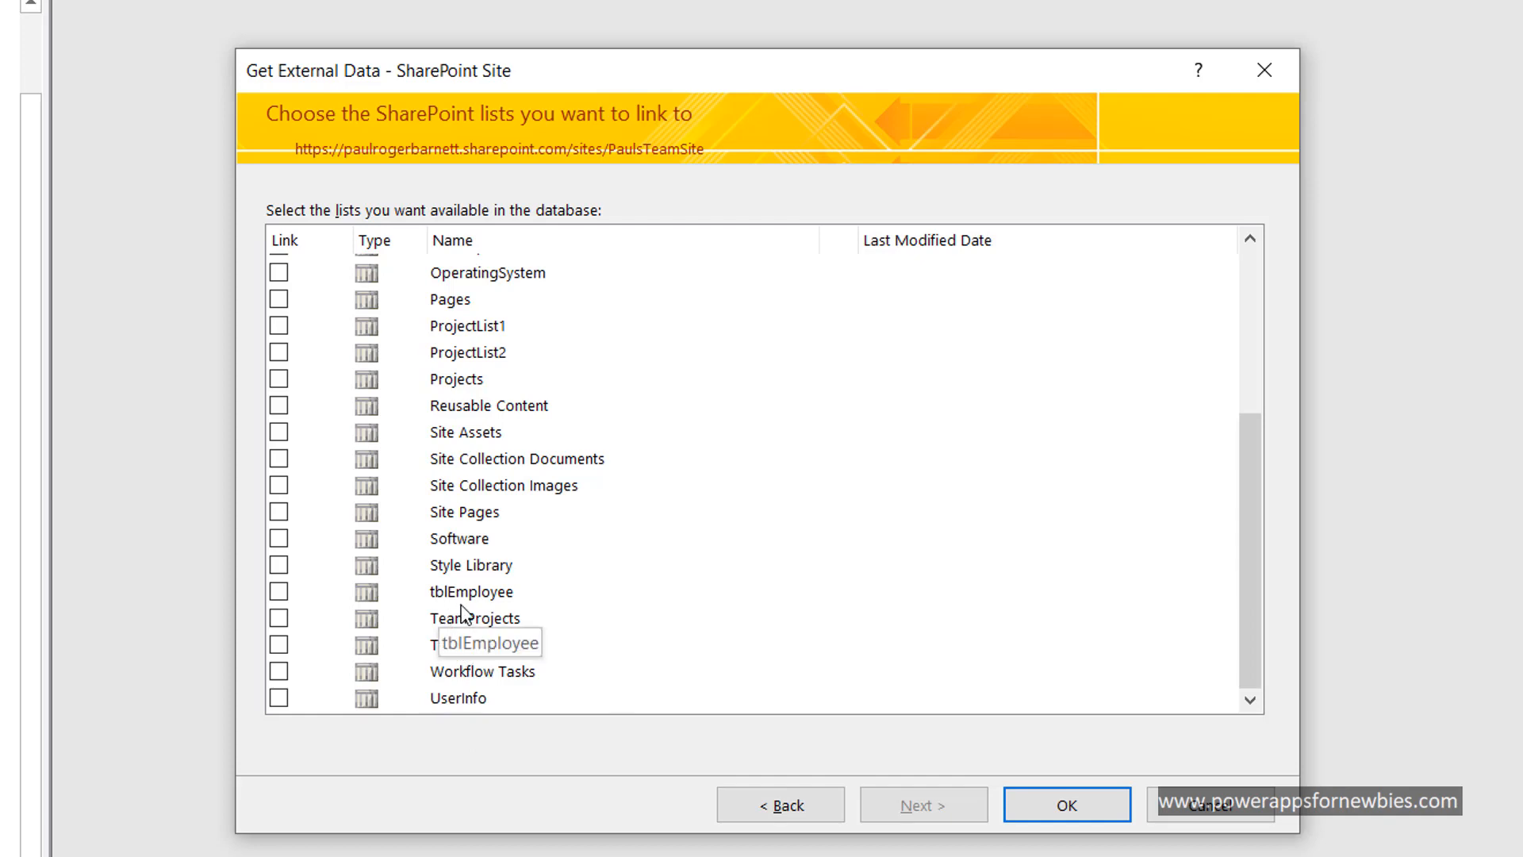
mouse_move(476, 613)
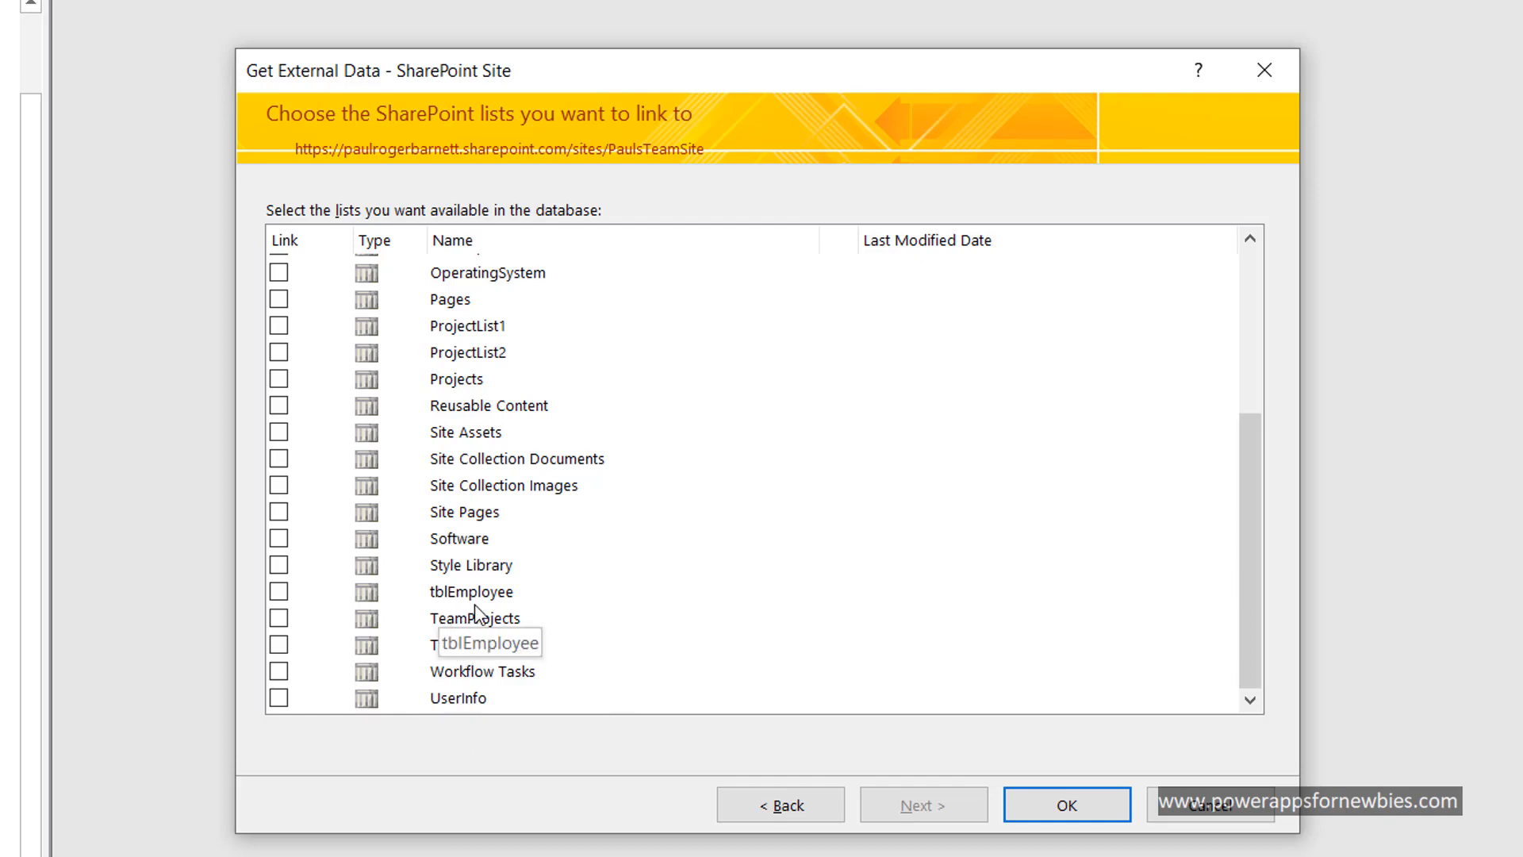
click(278, 592)
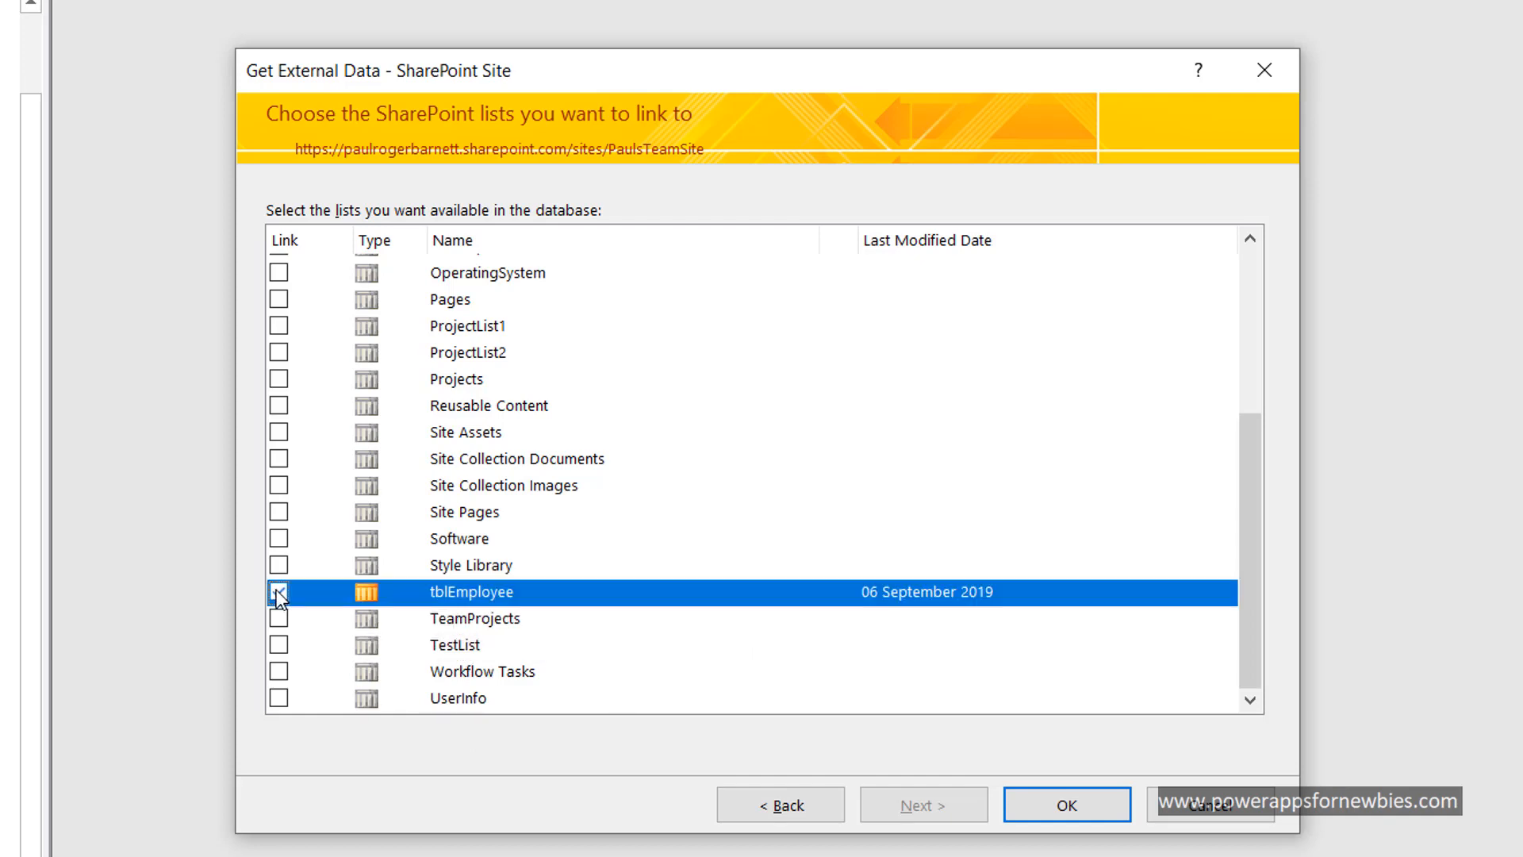
click(279, 592)
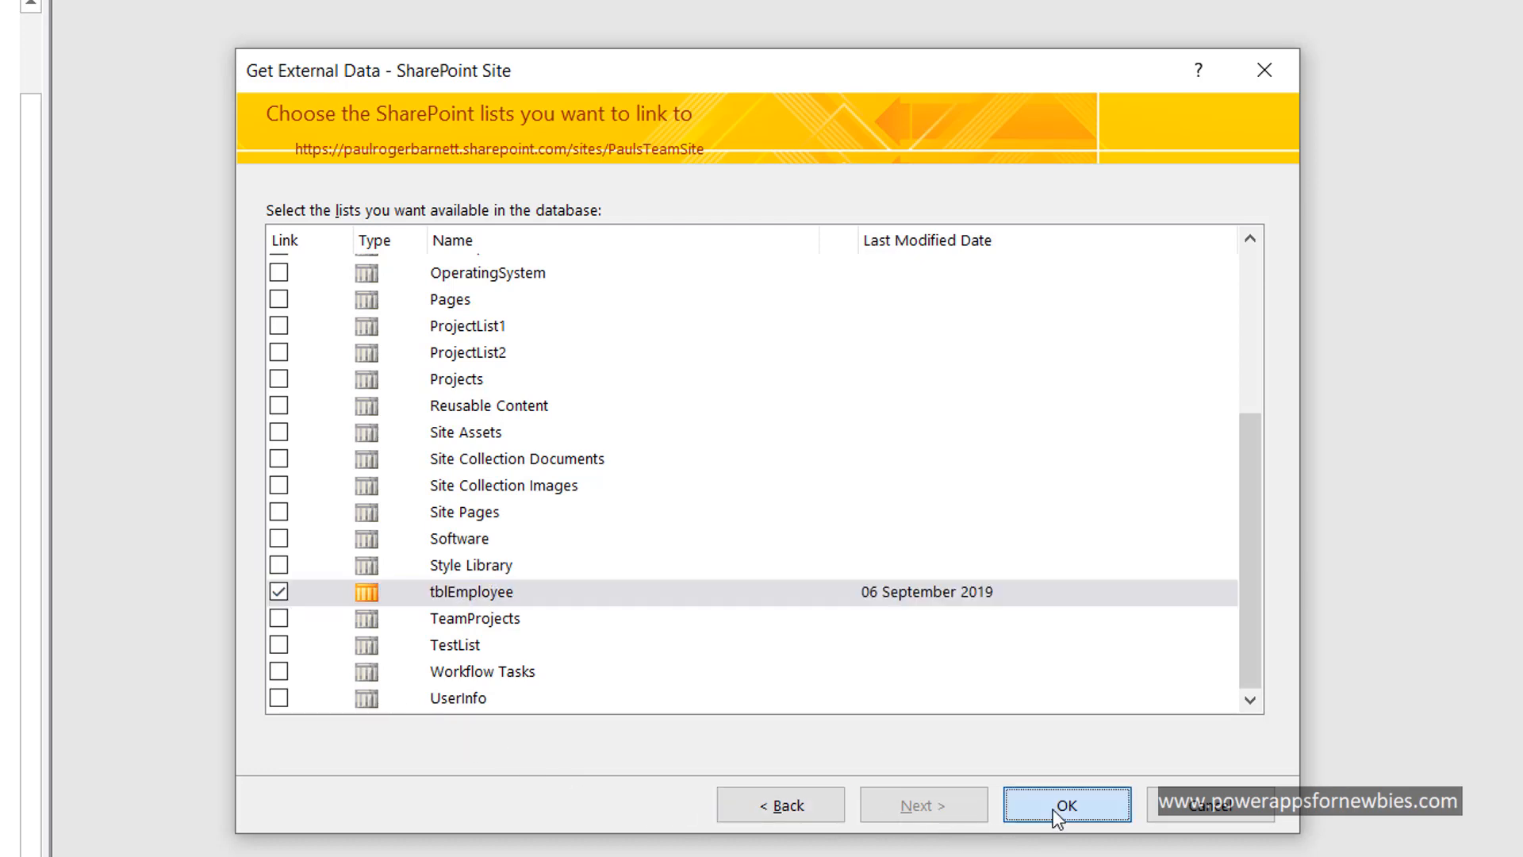
Confirm the link and scroll to linked tables tblEmployee1 and UserInfo.
click(1066, 805)
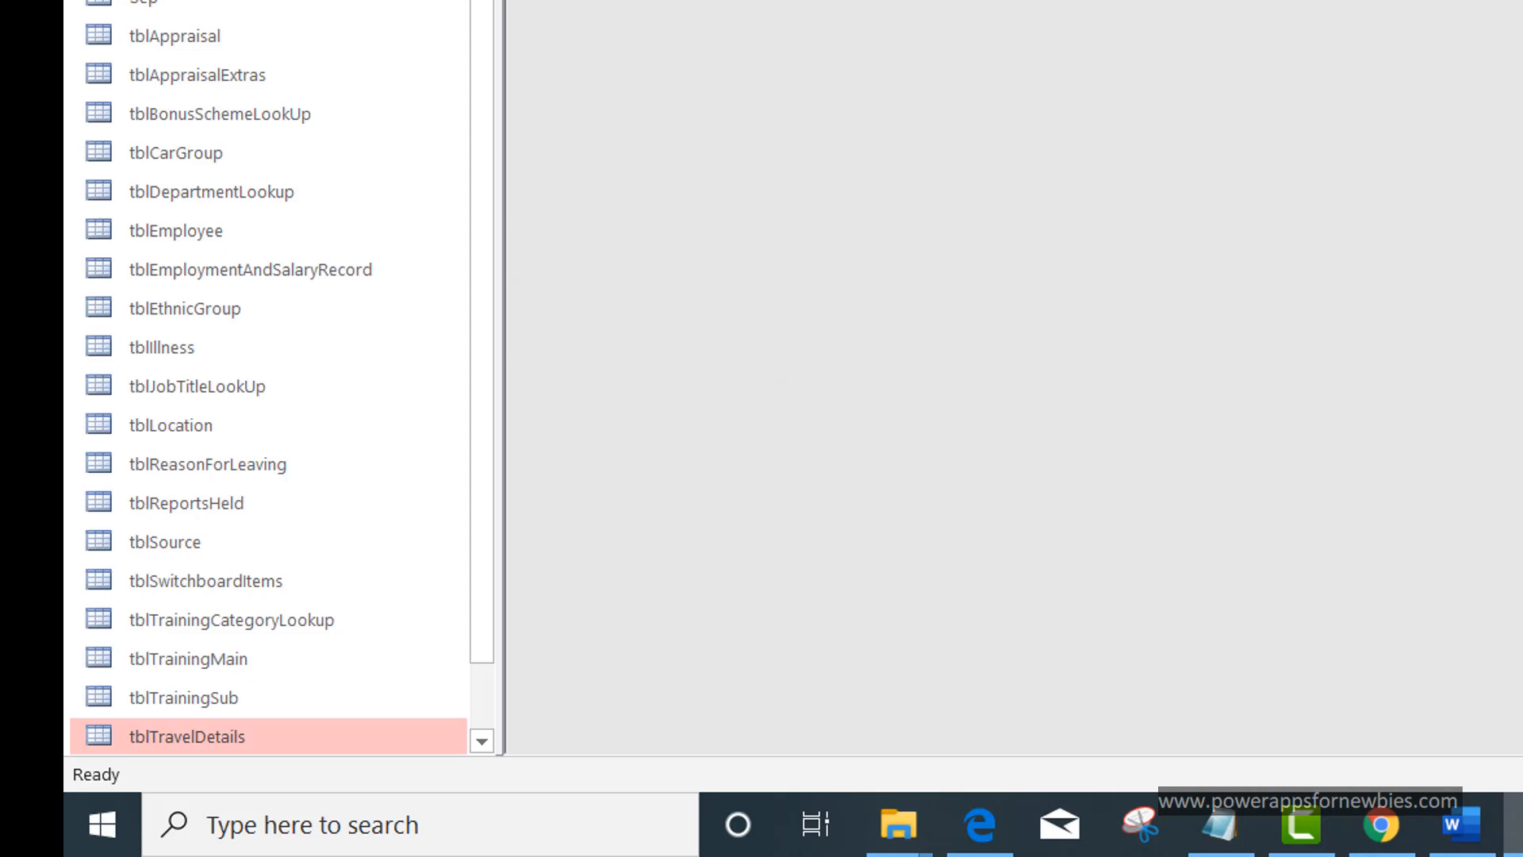
mouse_move(497, 546)
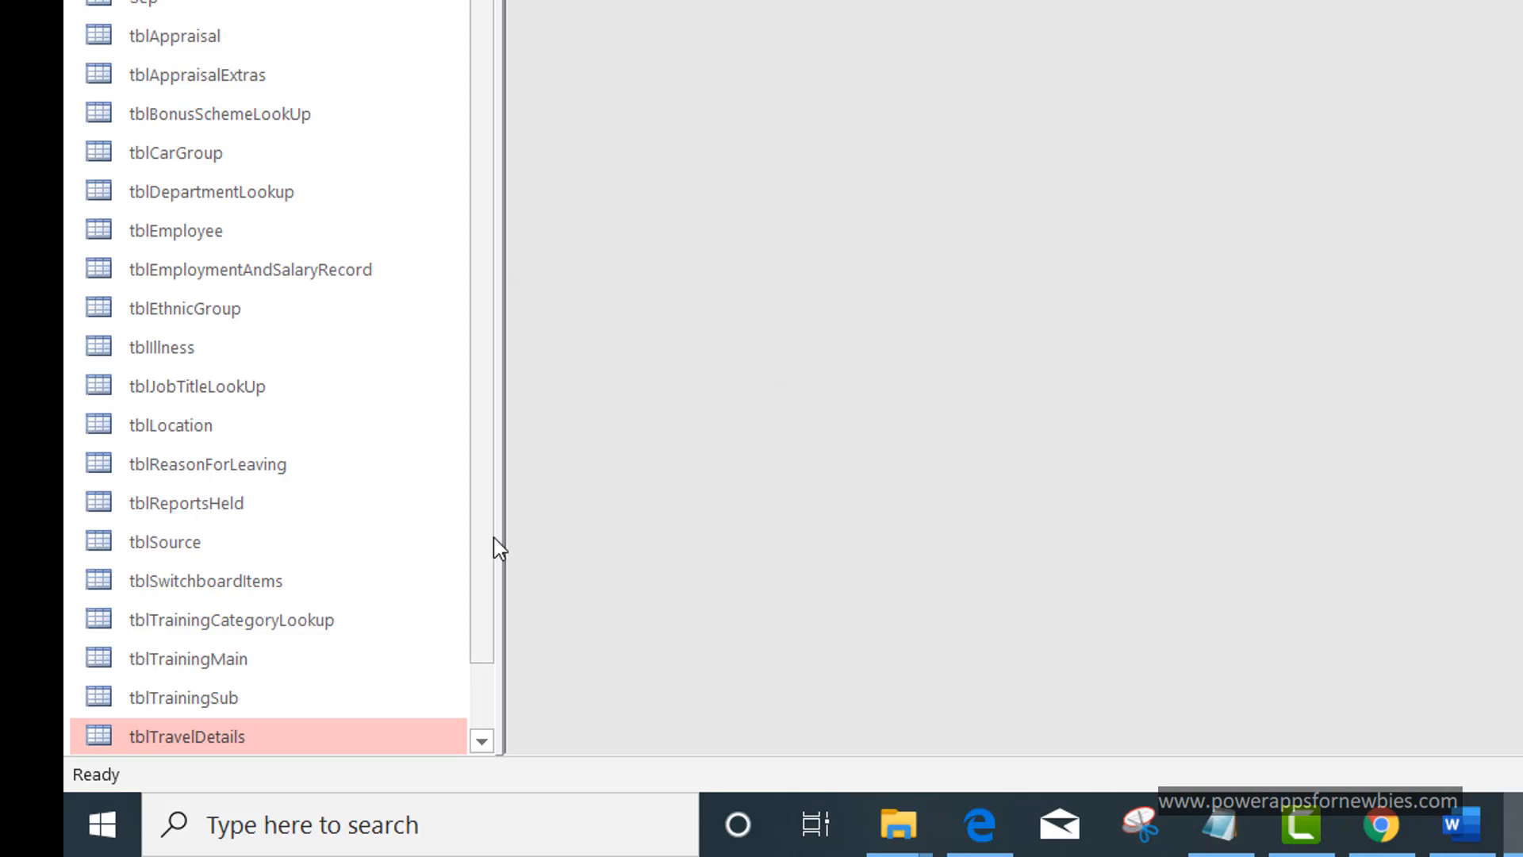
scroll(down, 3)
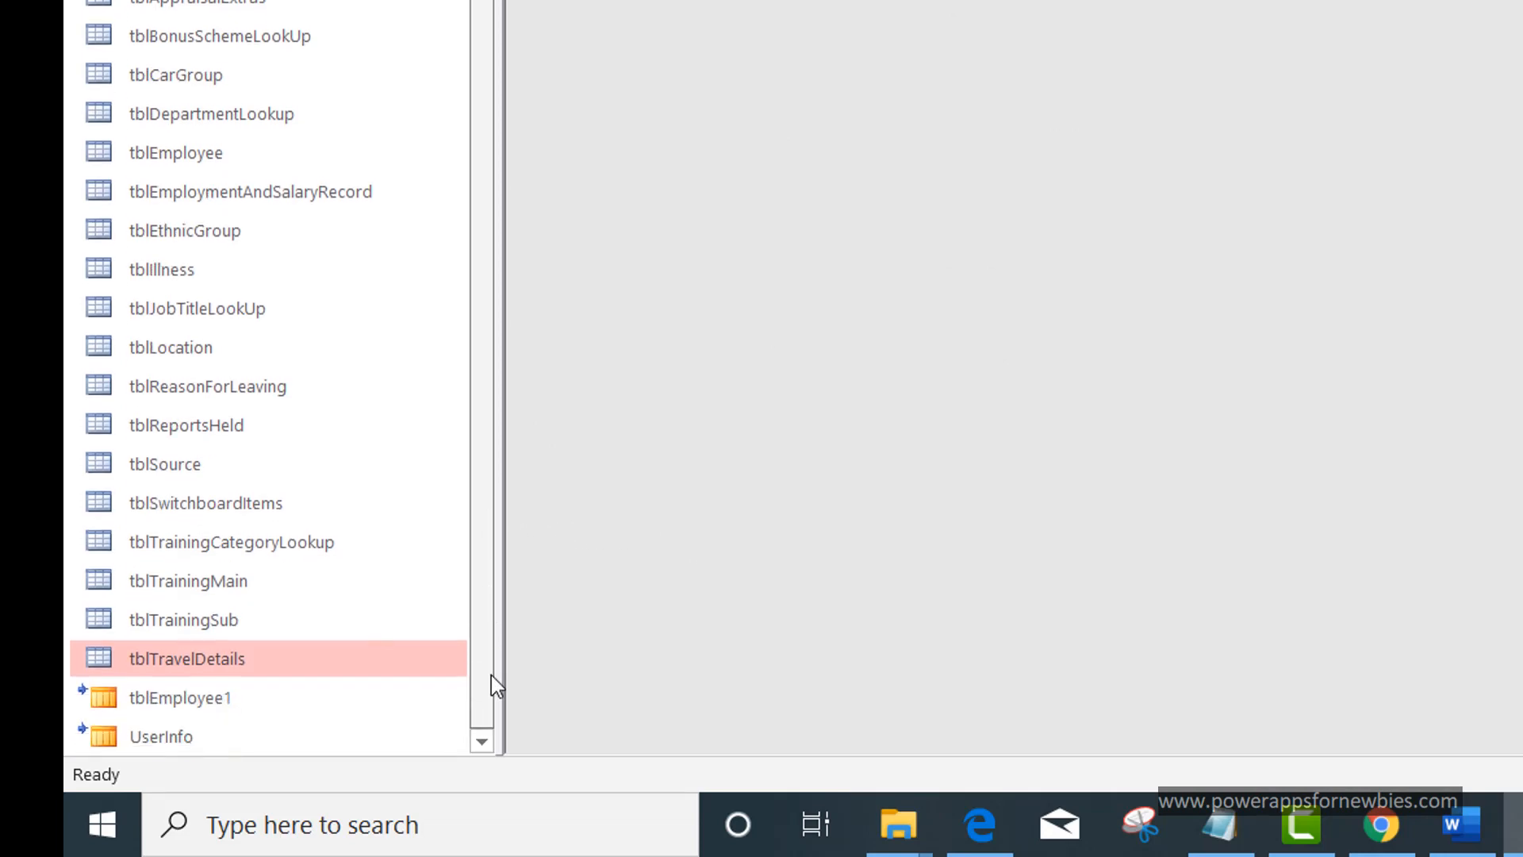
mouse_move(343, 736)
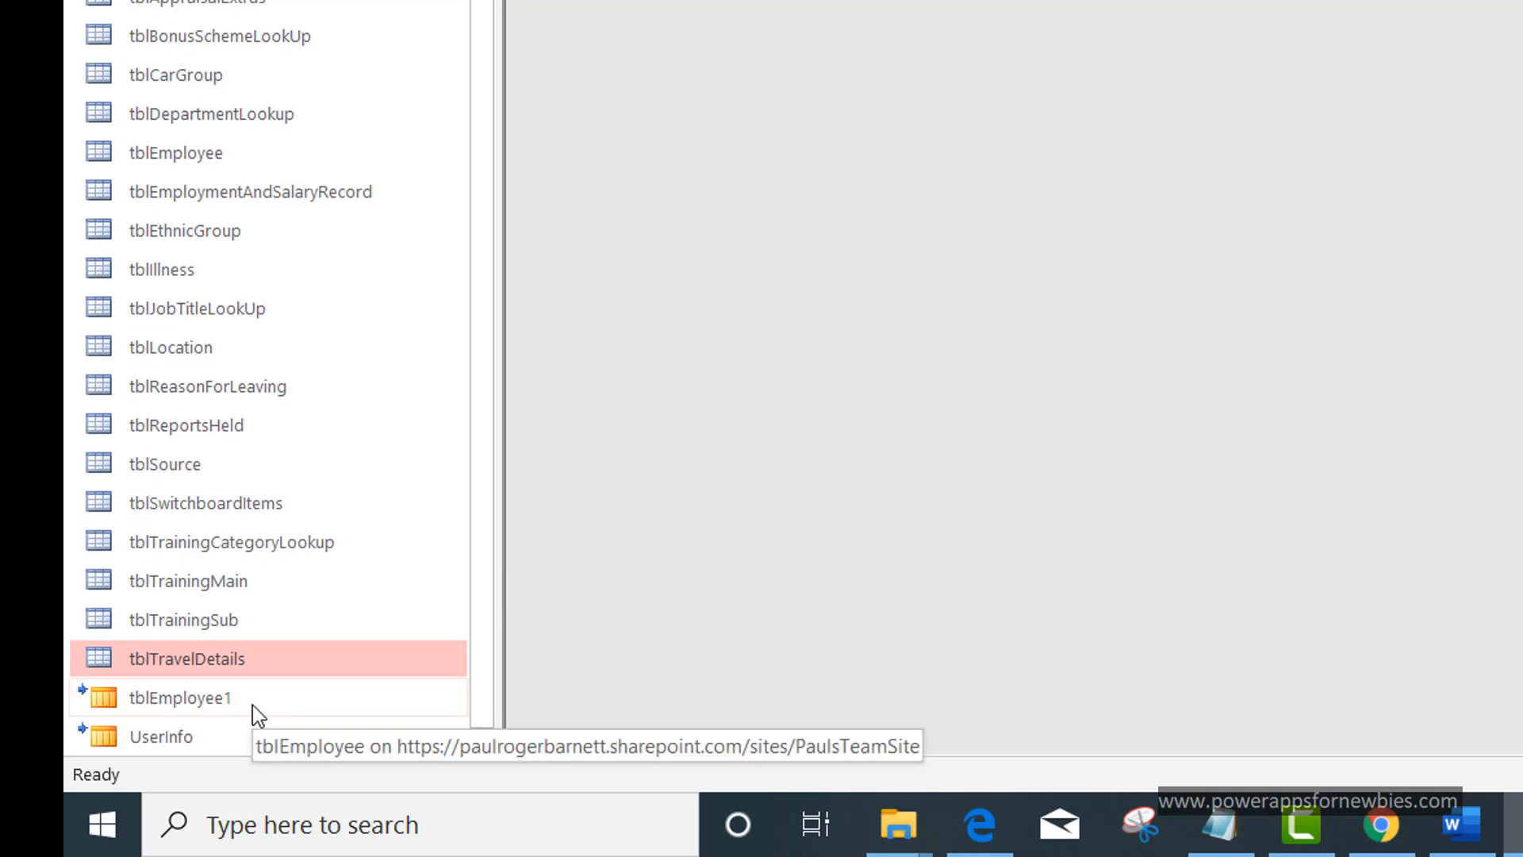
mouse_move(323, 447)
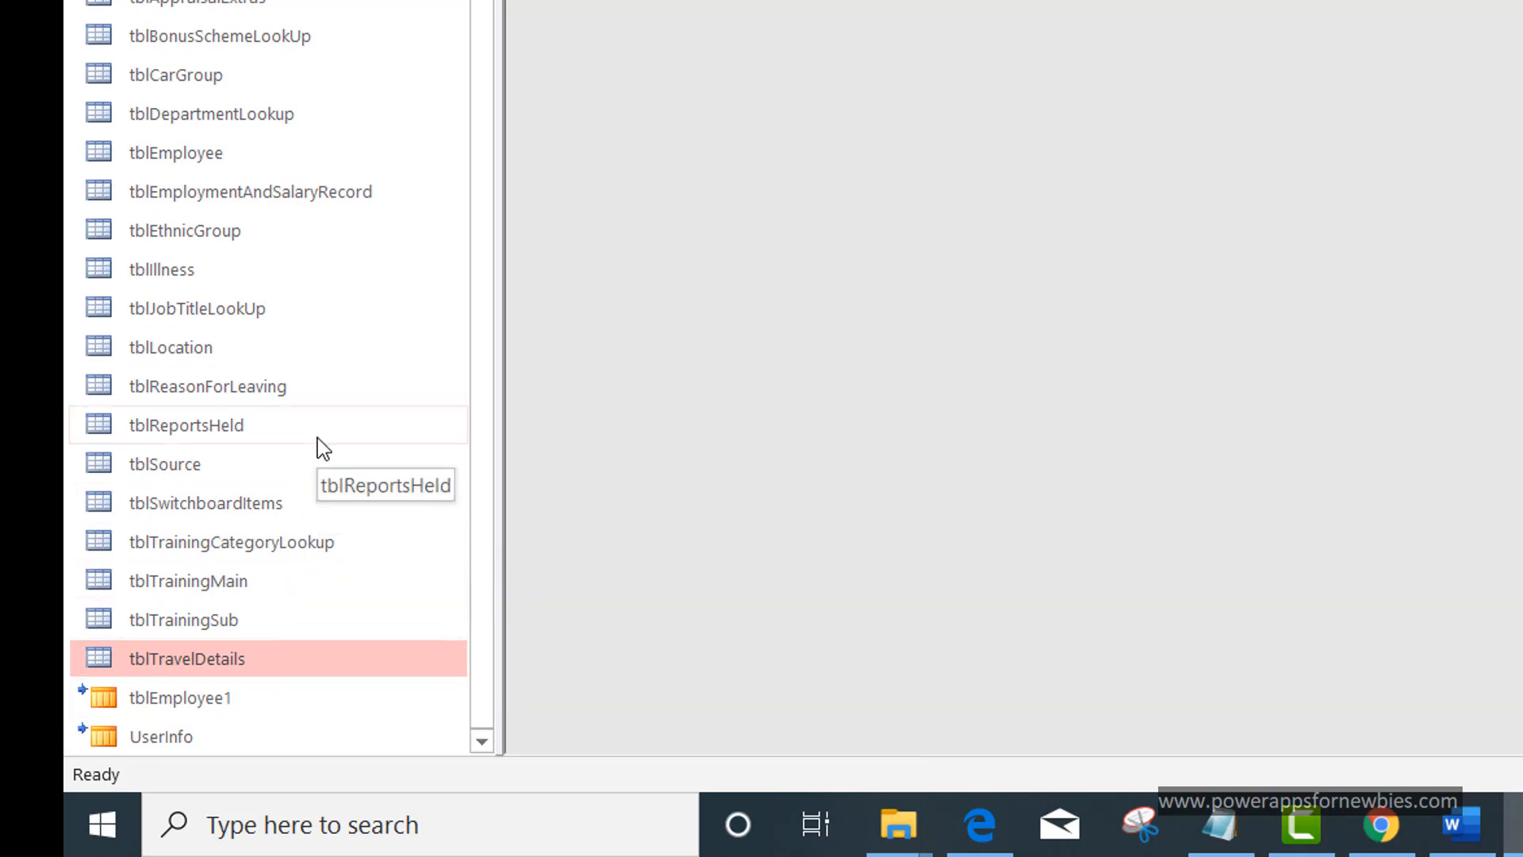
mouse_move(199, 563)
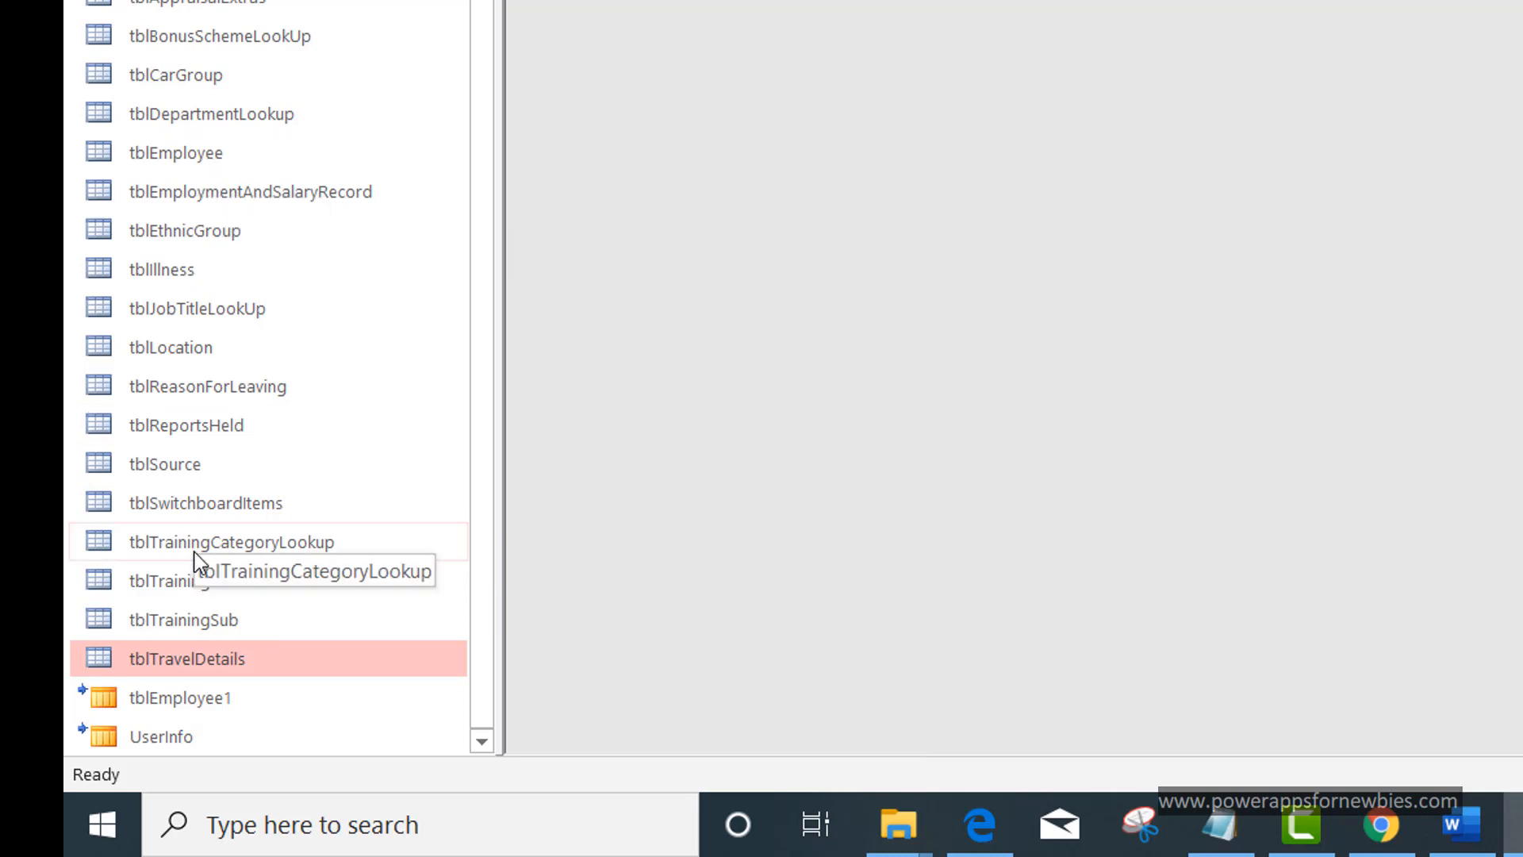
mouse_move(243, 736)
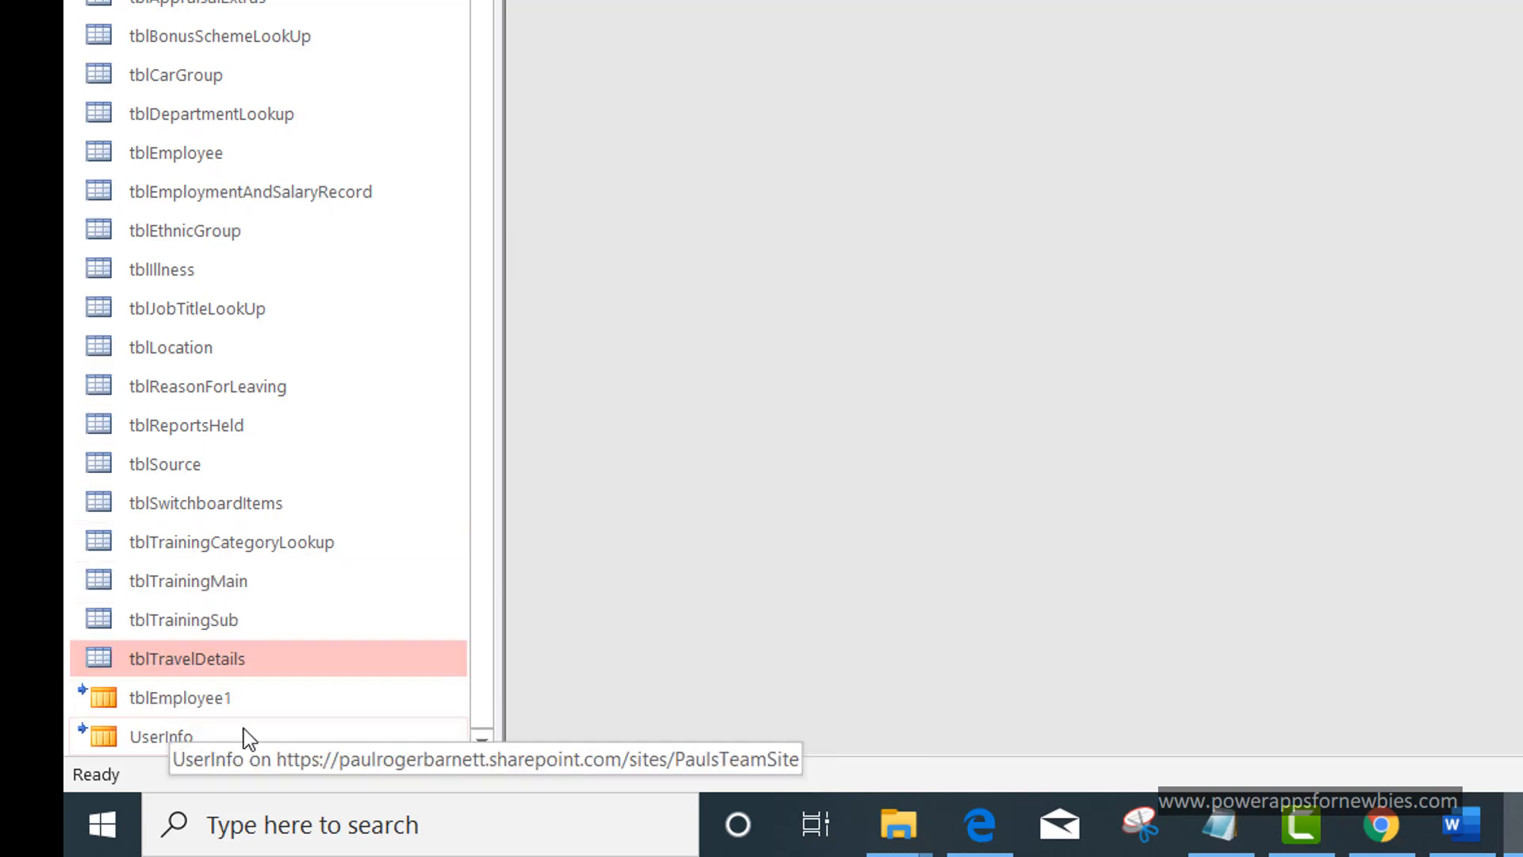
mouse_move(187, 748)
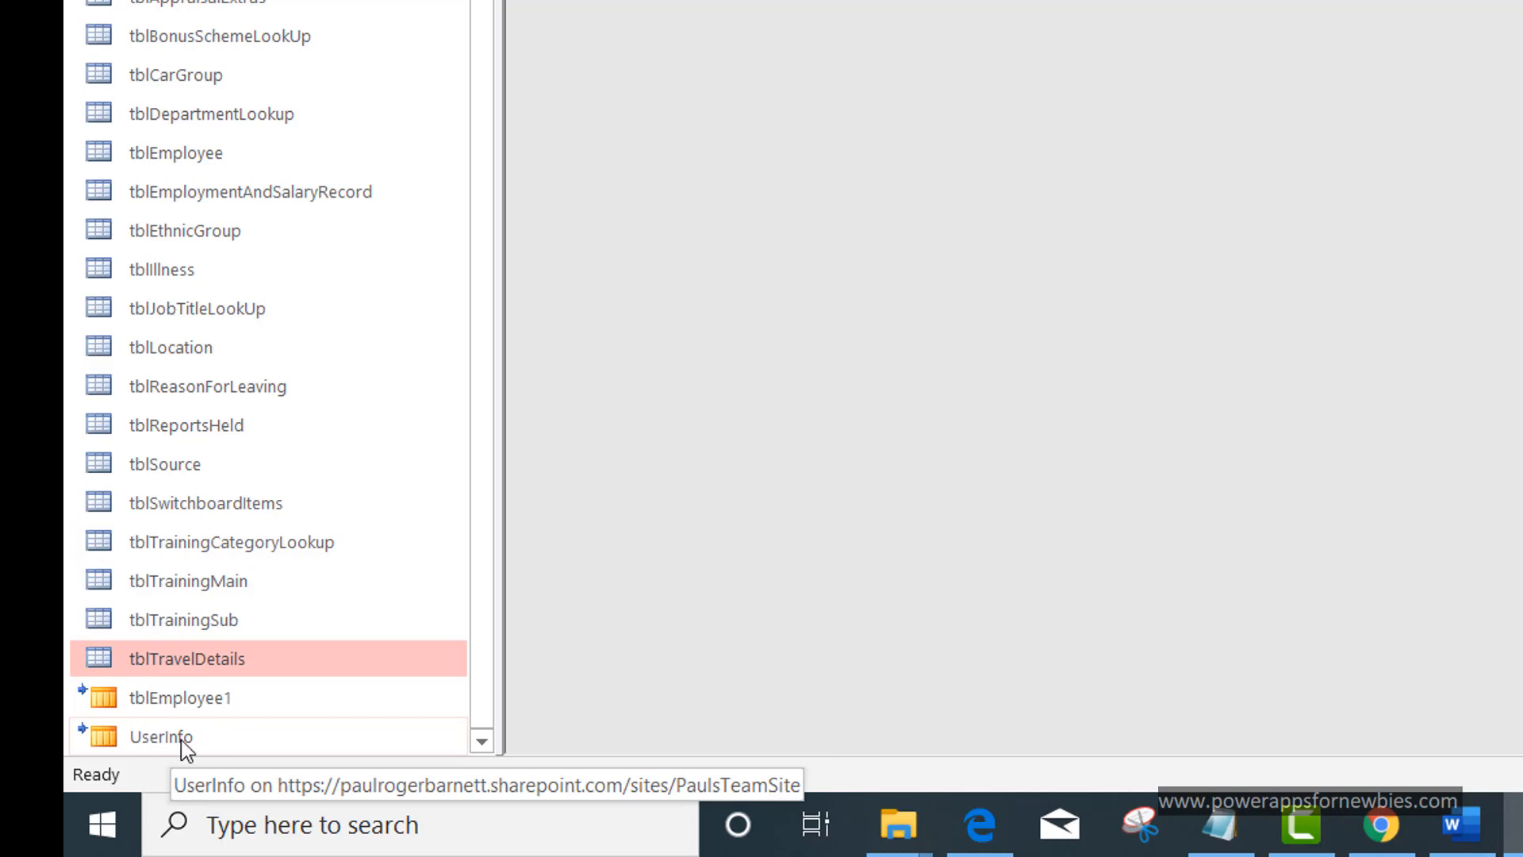
mouse_move(204, 748)
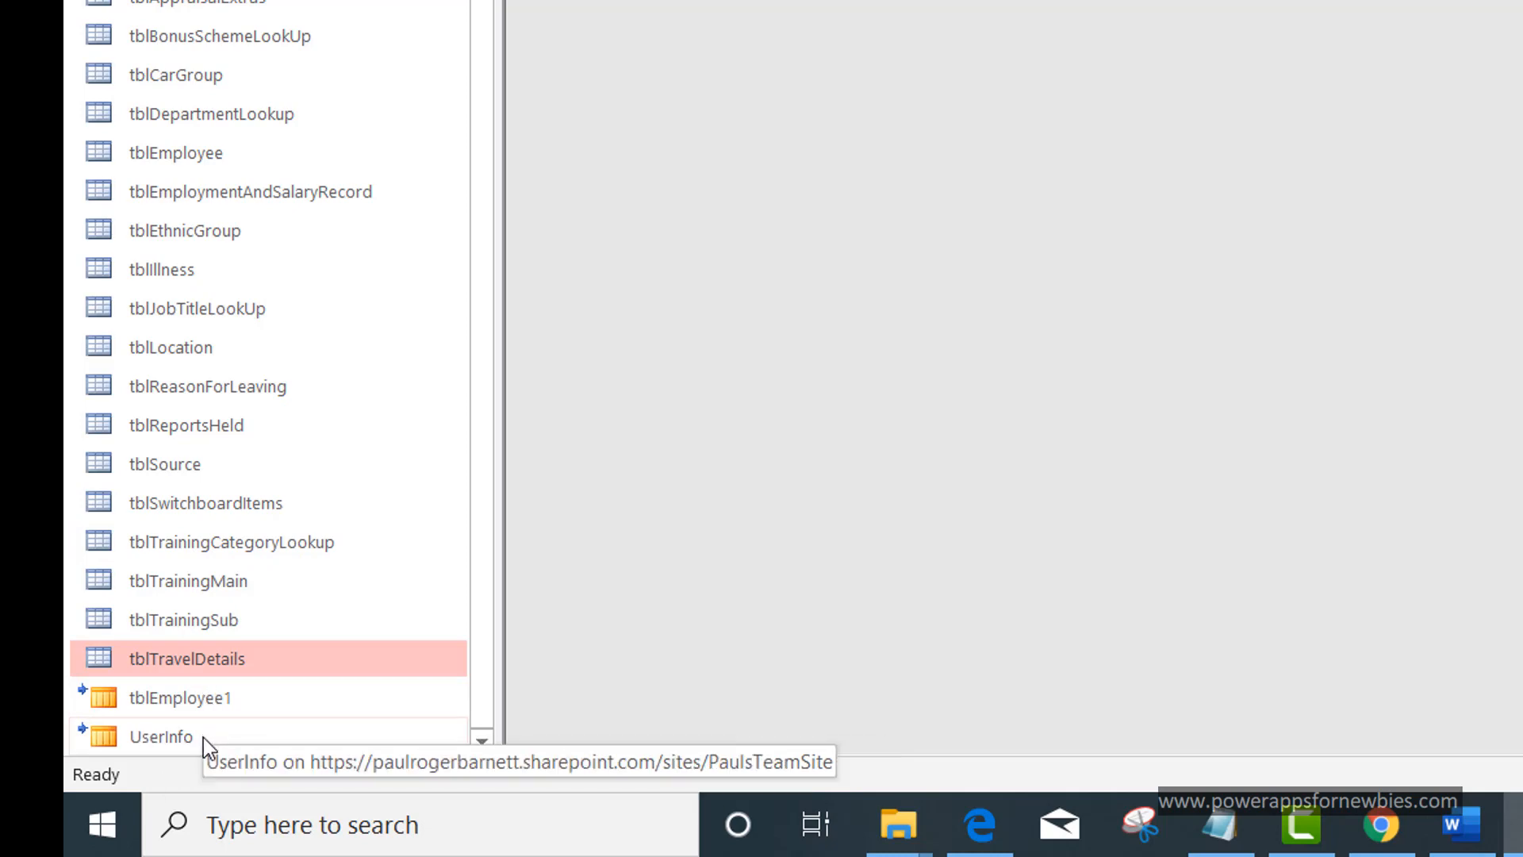
mouse_move(187, 731)
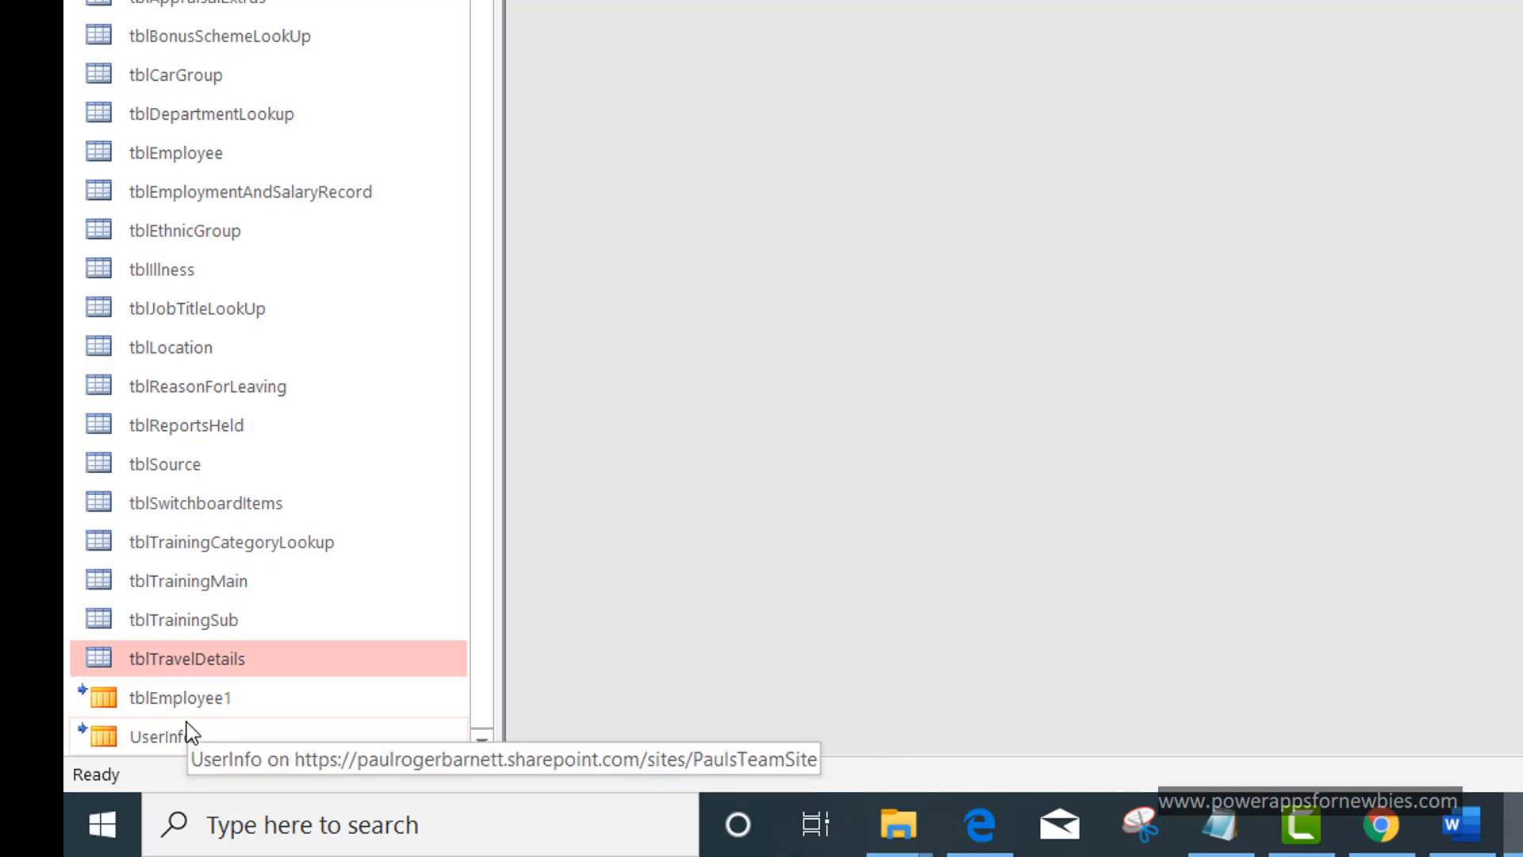
mouse_move(144, 748)
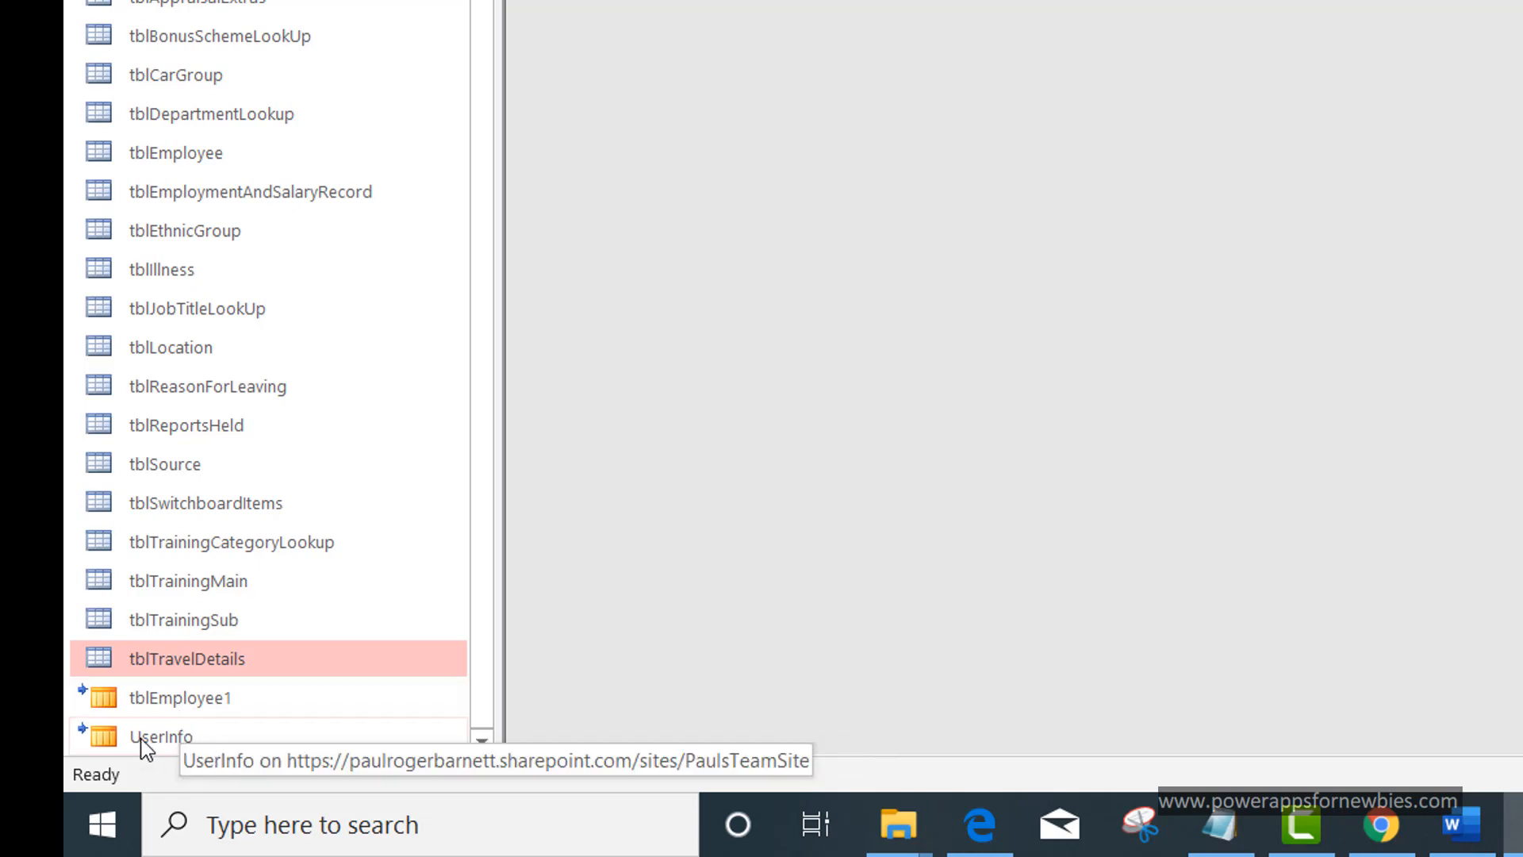
click(160, 736)
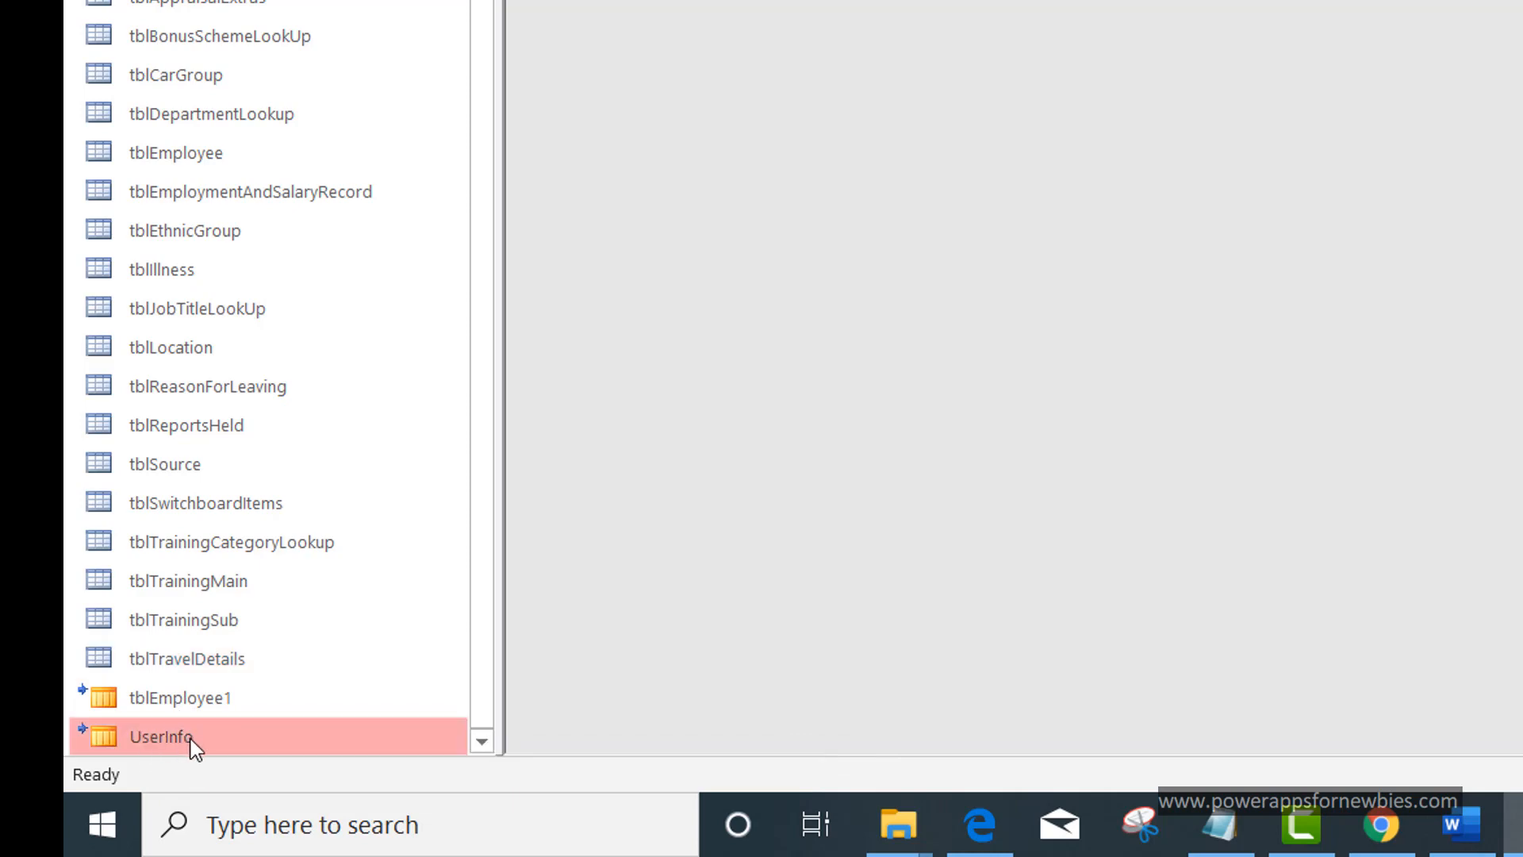
Select the linked tblEmployee1 table in the navigation pane.
click(180, 697)
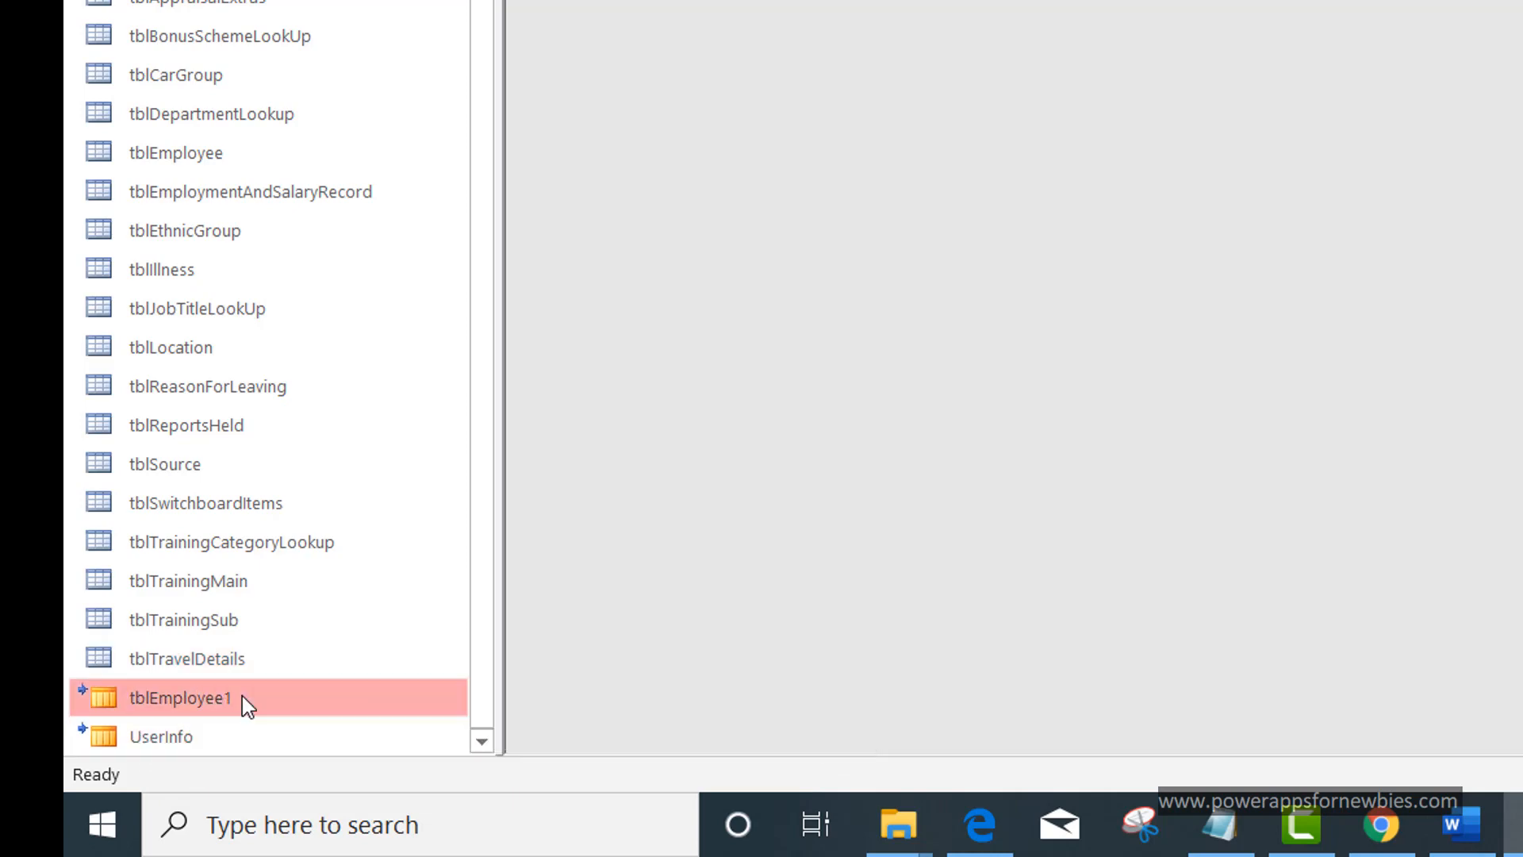
mouse_move(294, 710)
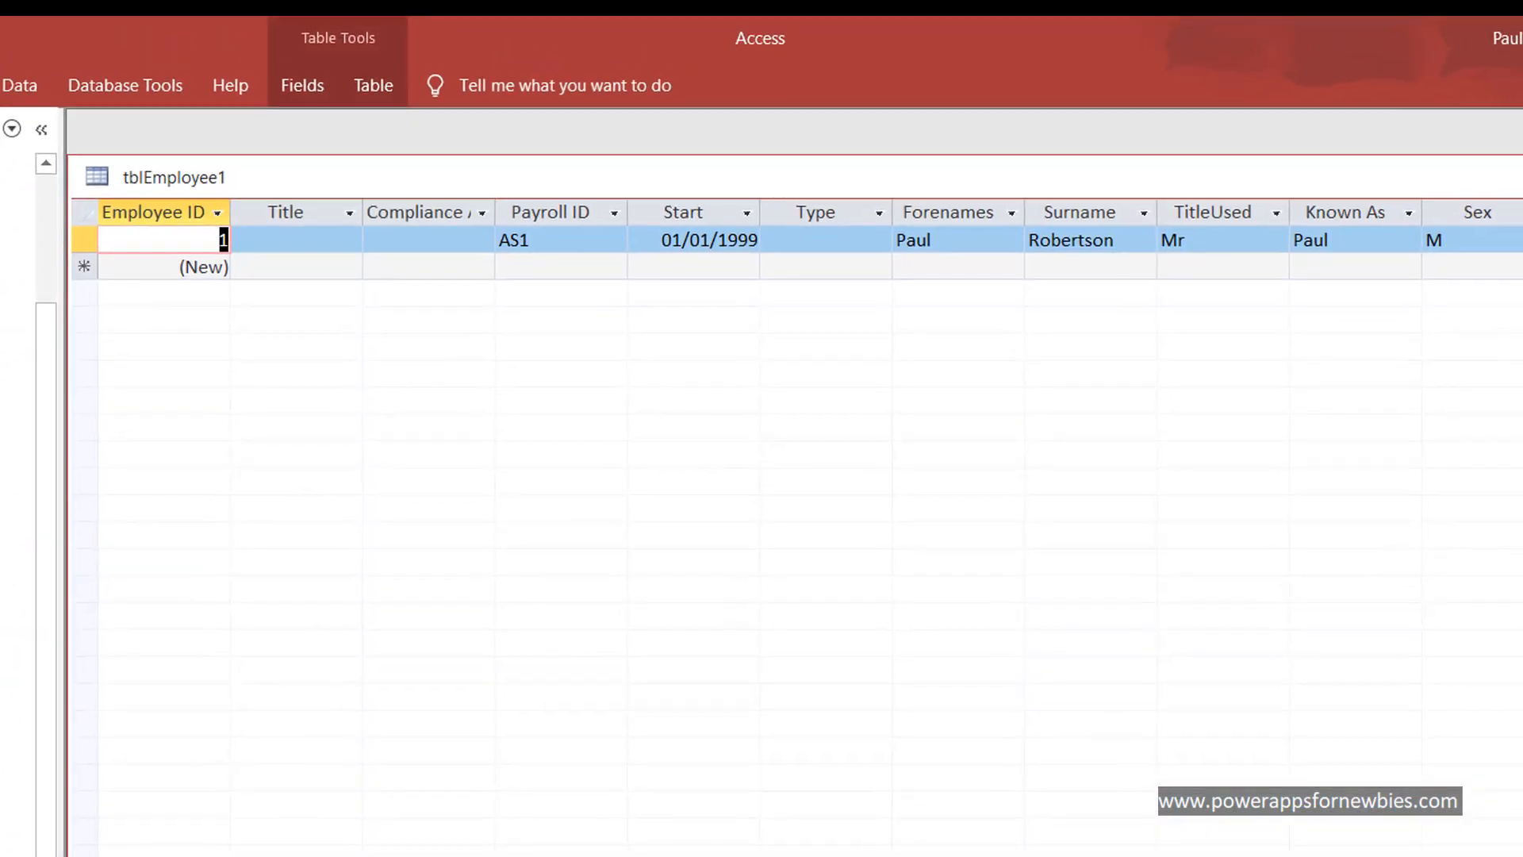
mouse_move(437, 358)
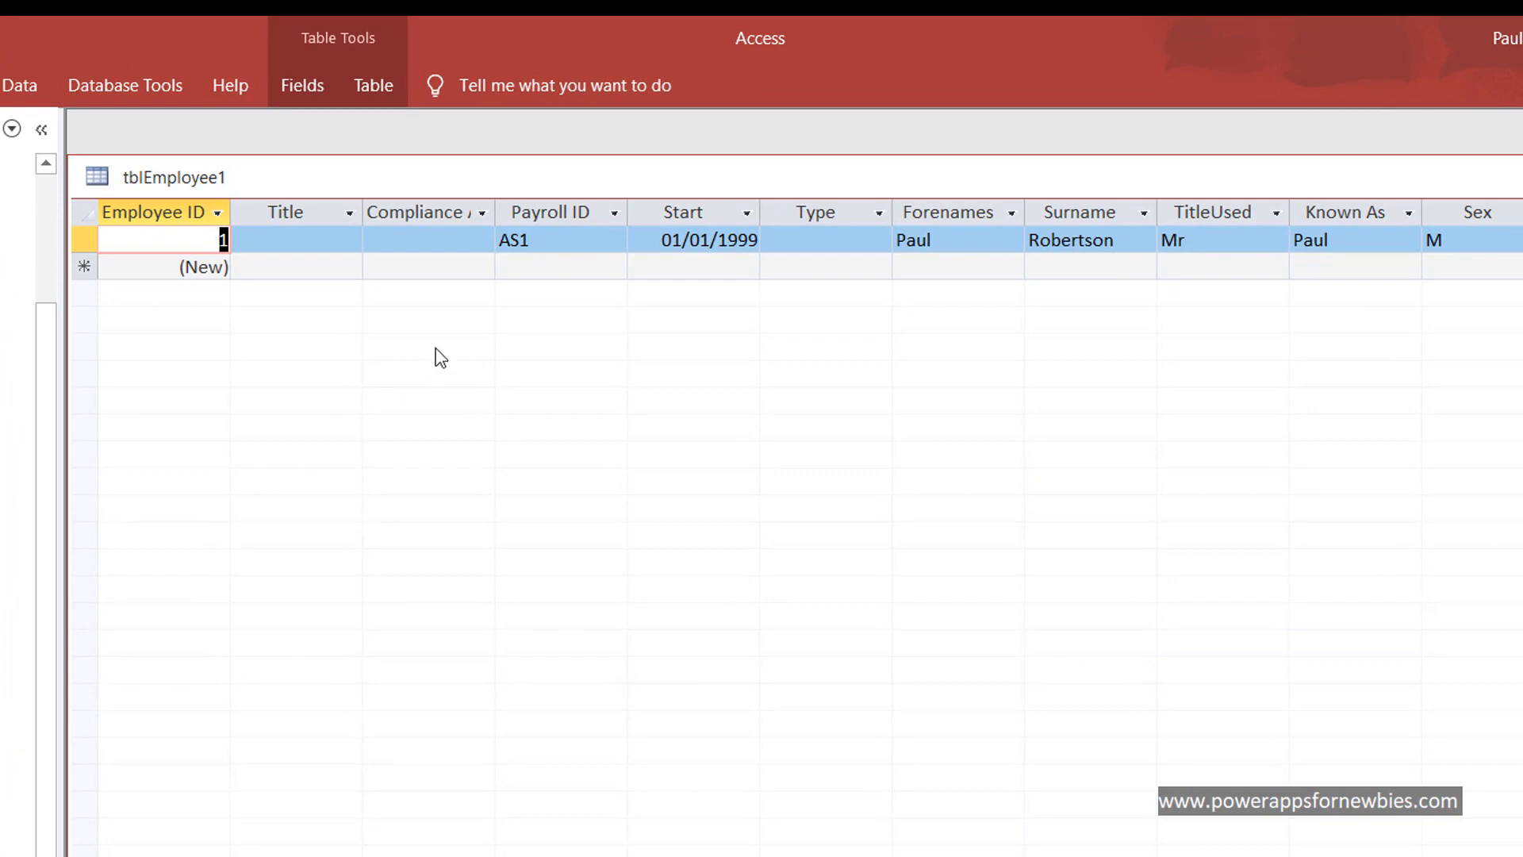
mouse_move(552, 429)
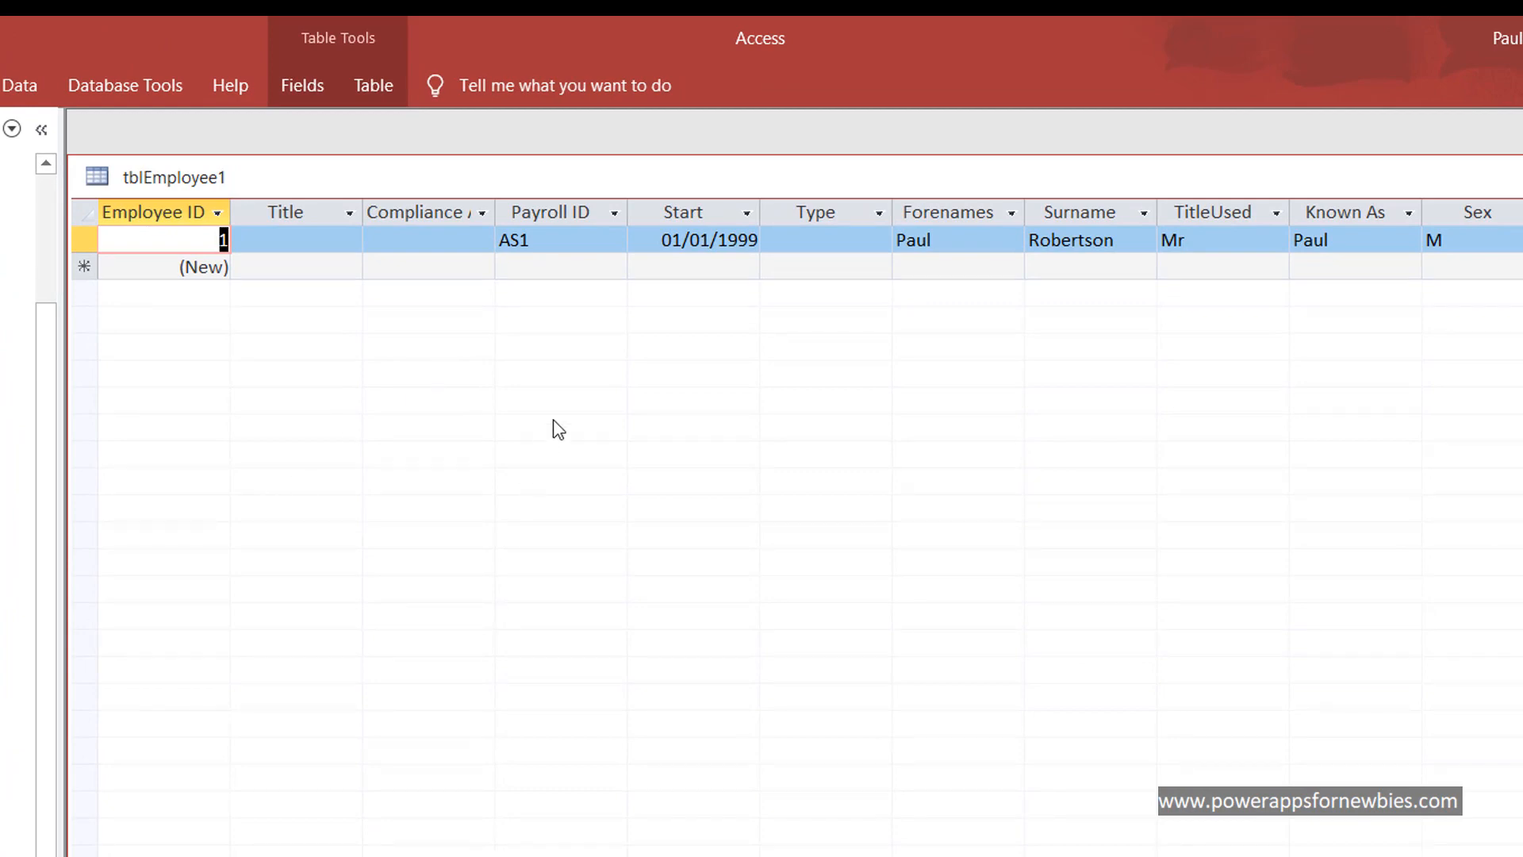
mouse_move(676, 757)
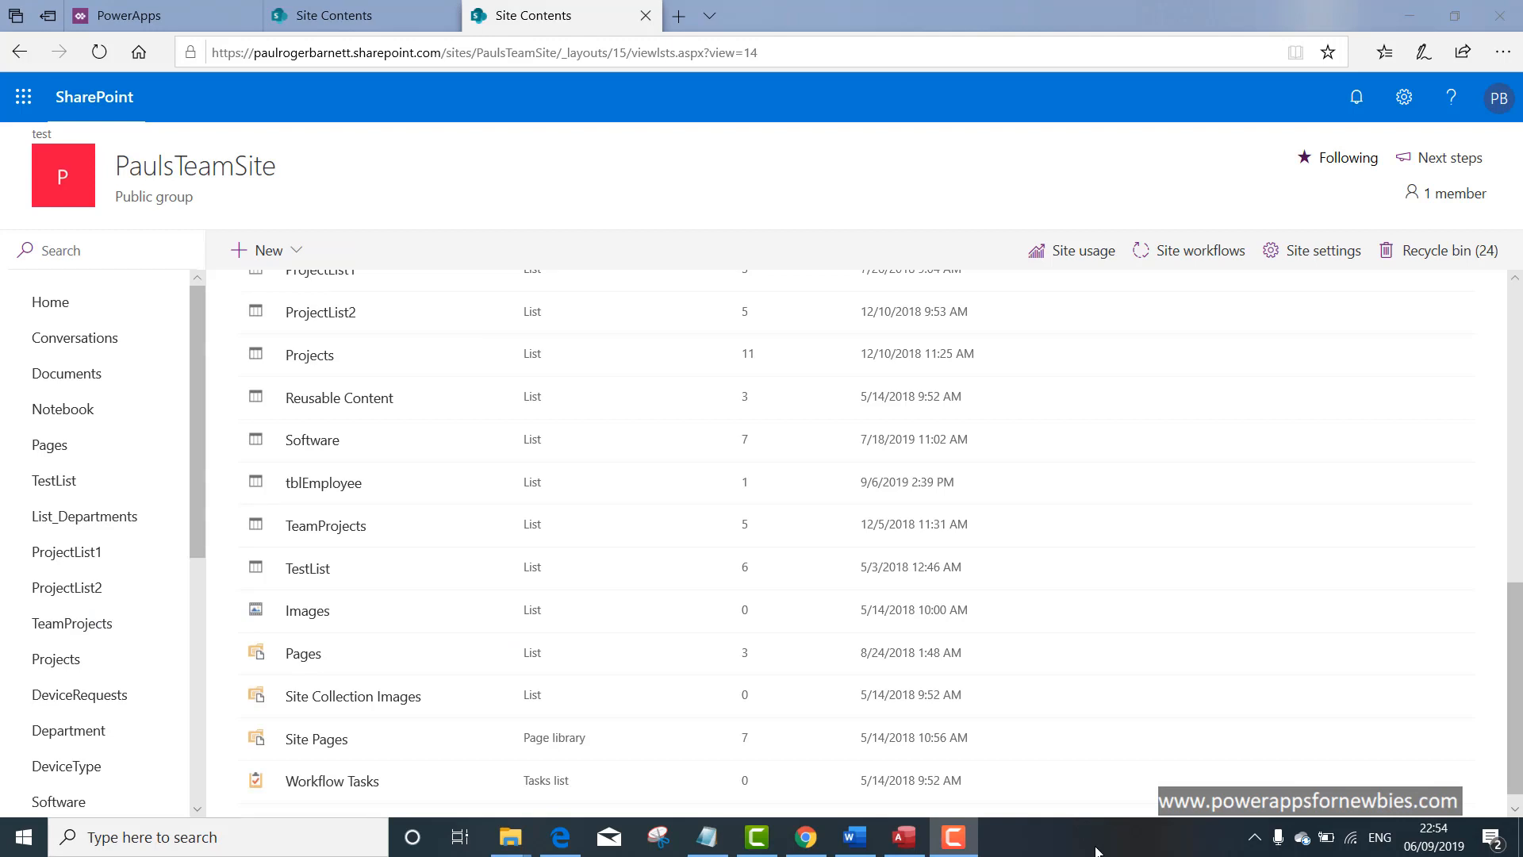
mouse_move(667, 645)
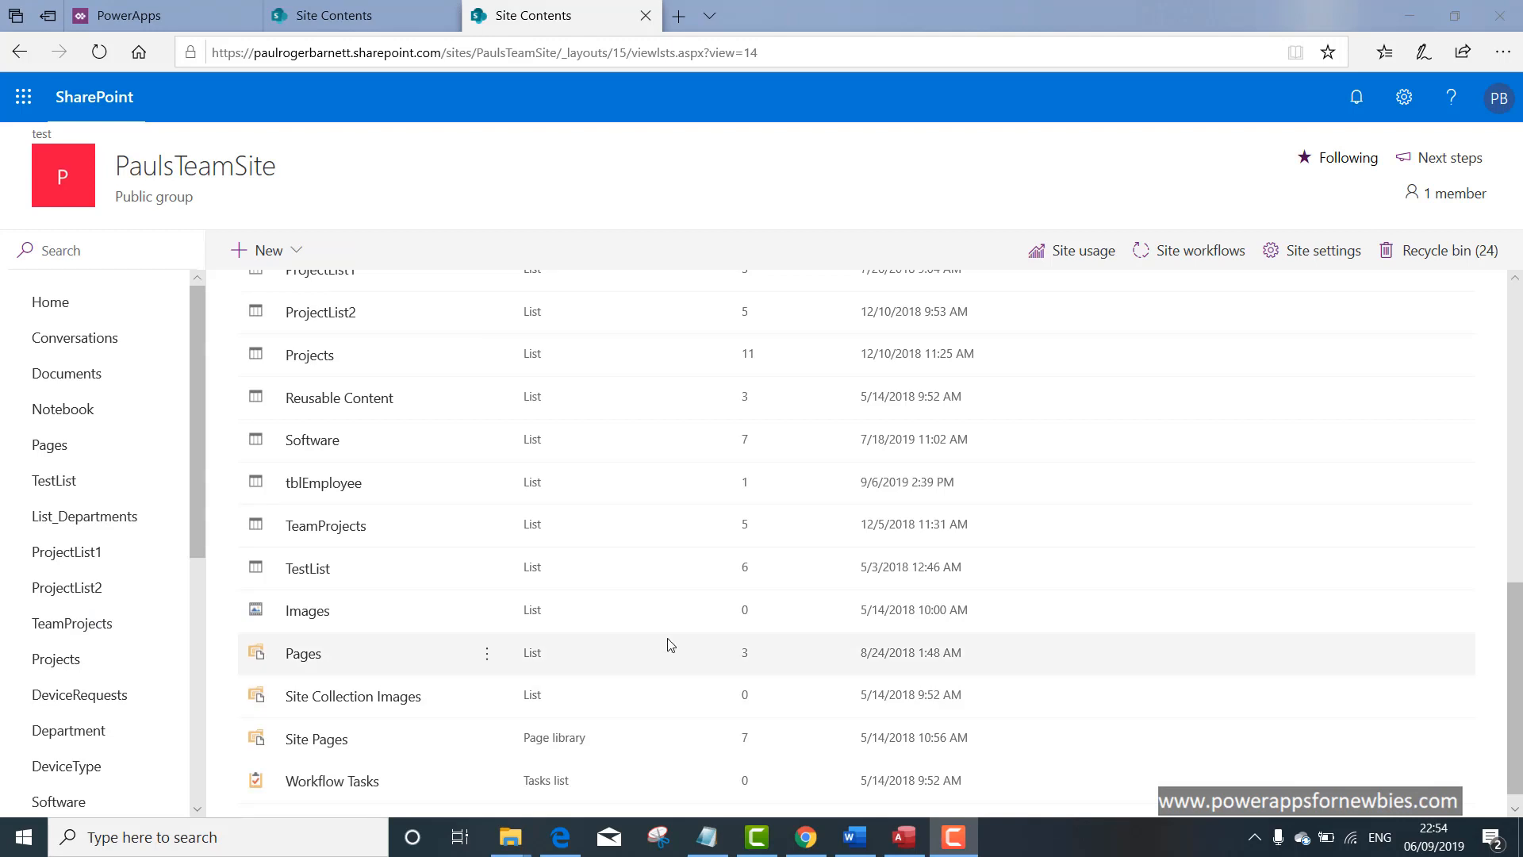
click(324, 481)
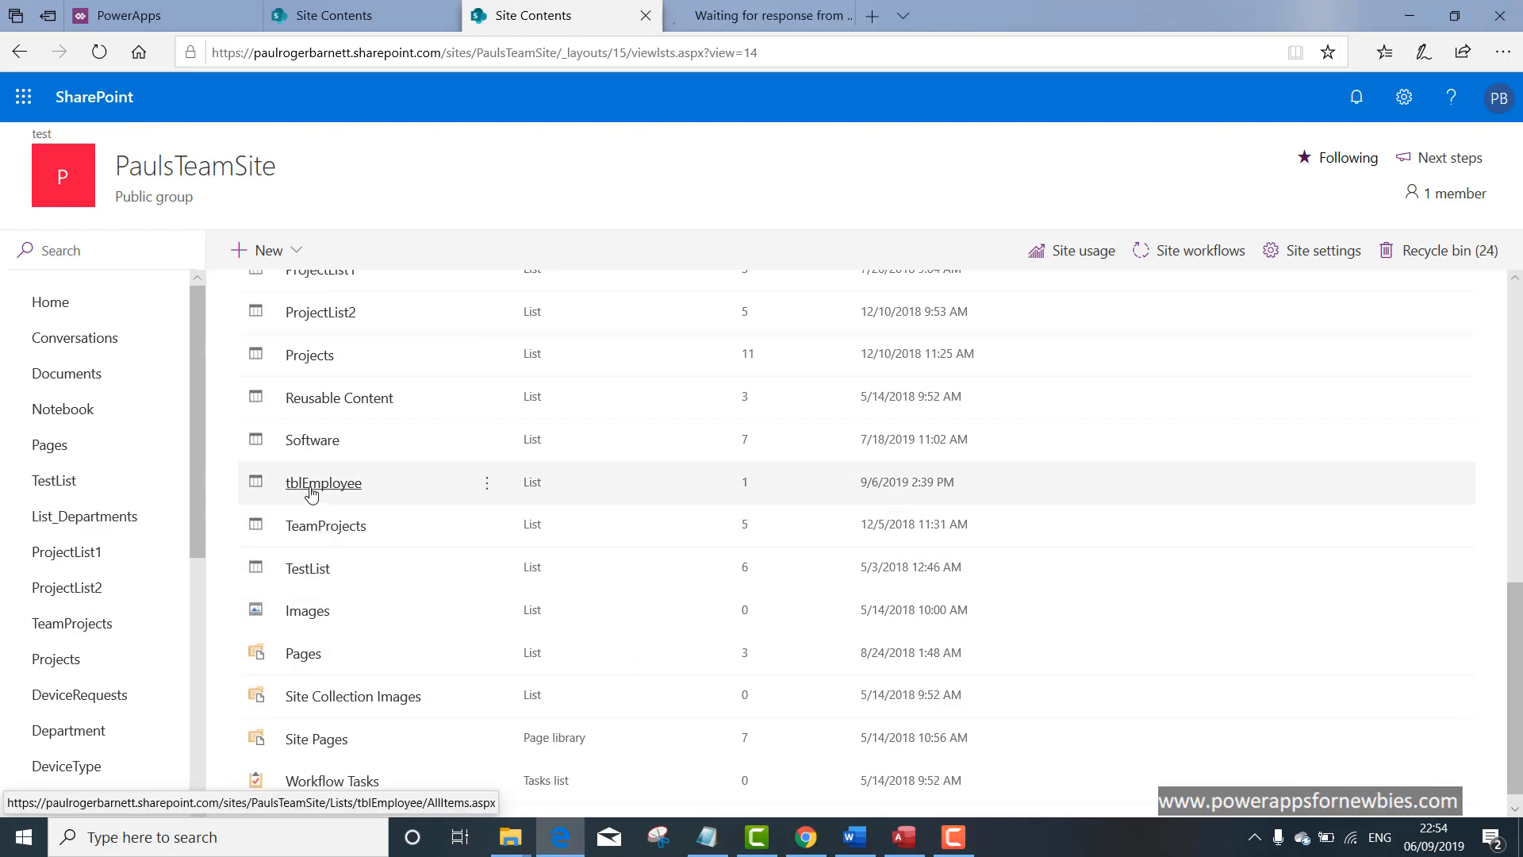
click(323, 481)
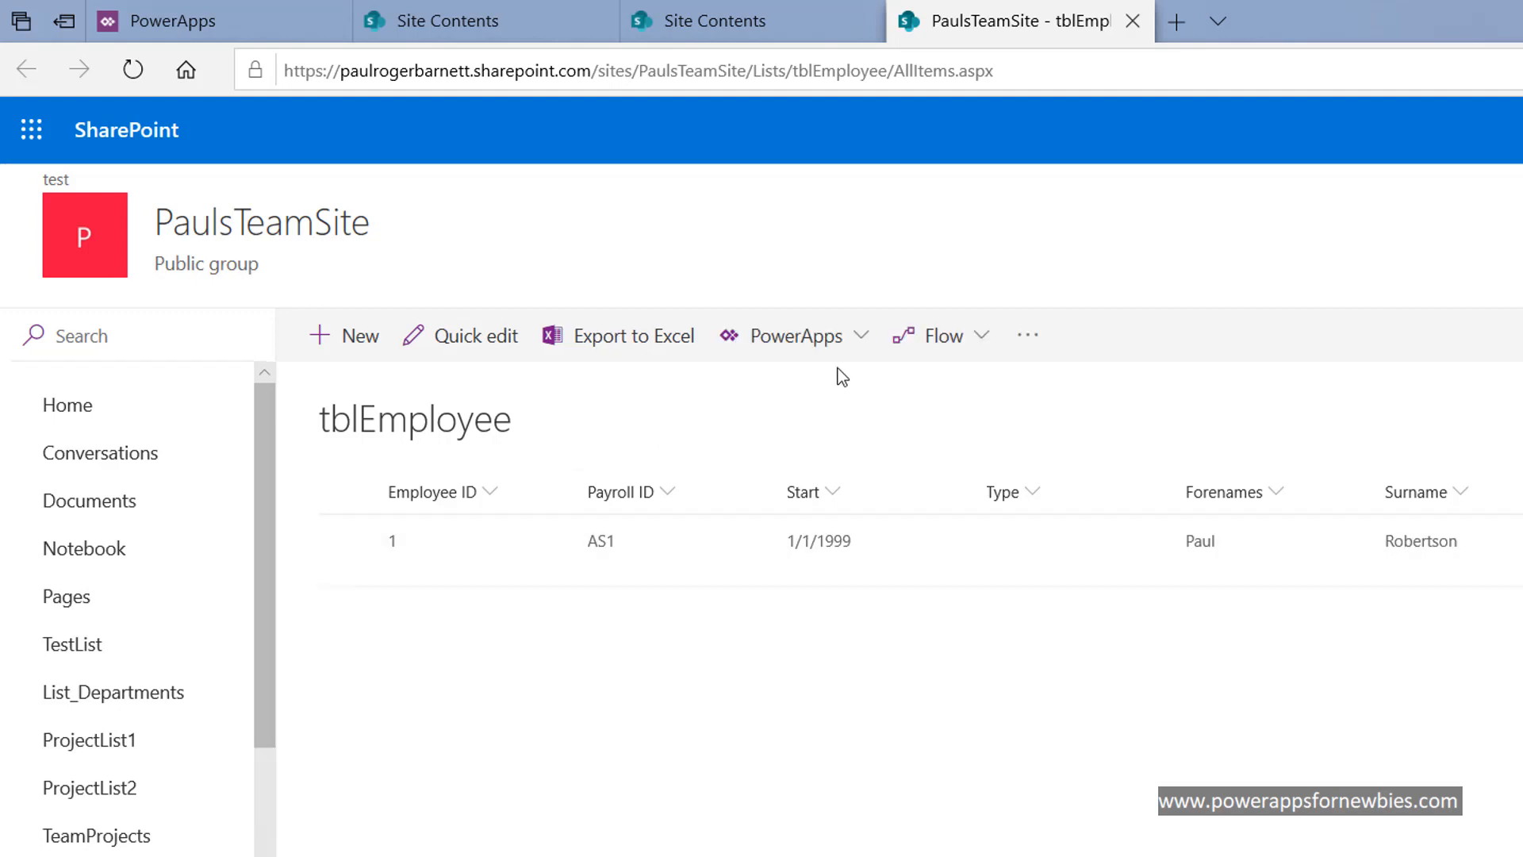
Create a PowerApps app named 'MSAccessTest' from the tblEmployee list.
click(796, 334)
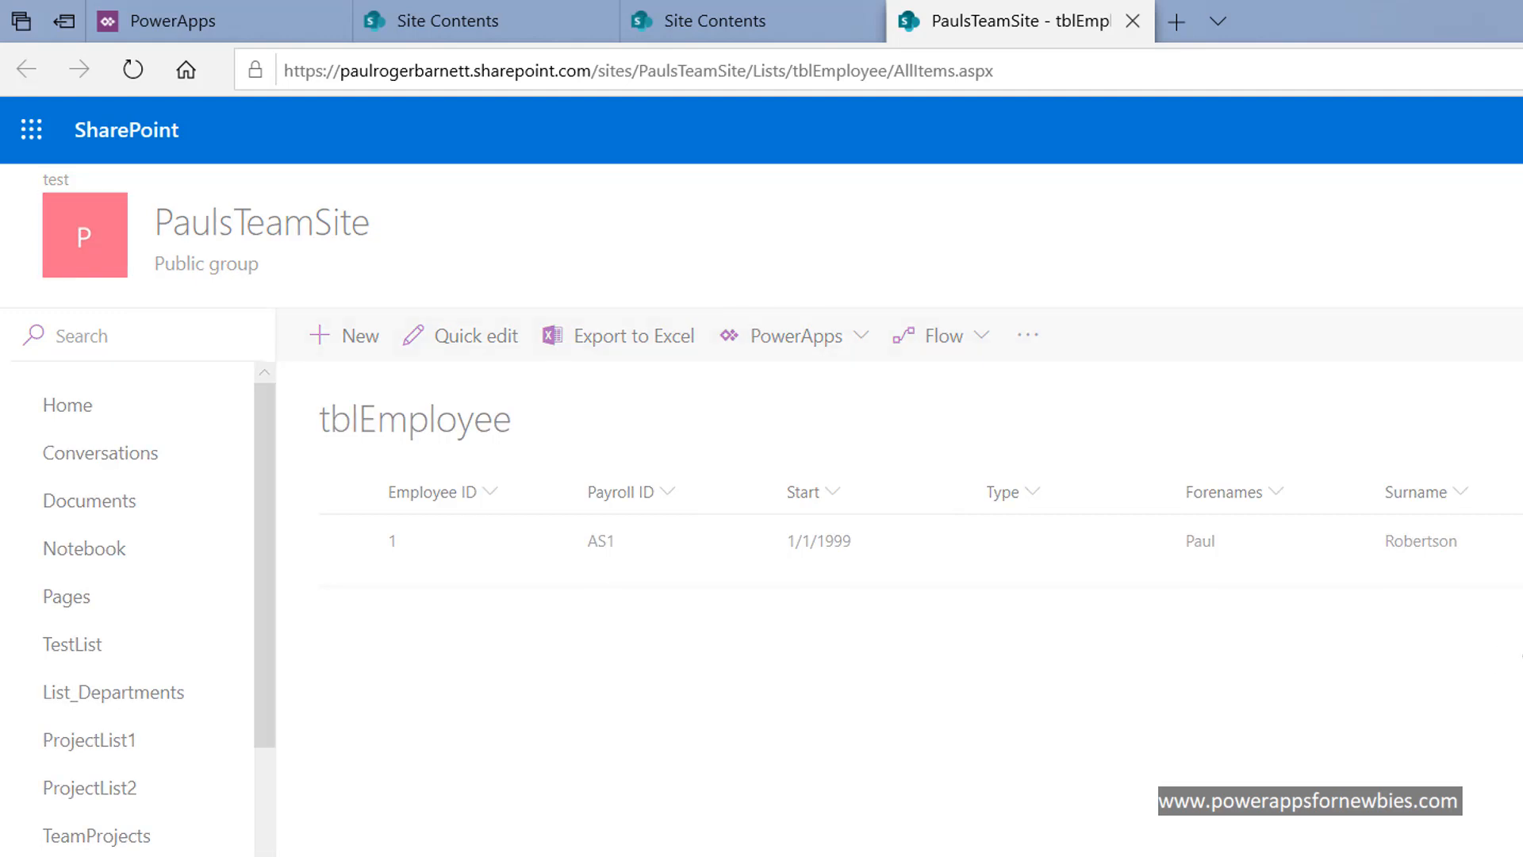
click(795, 335)
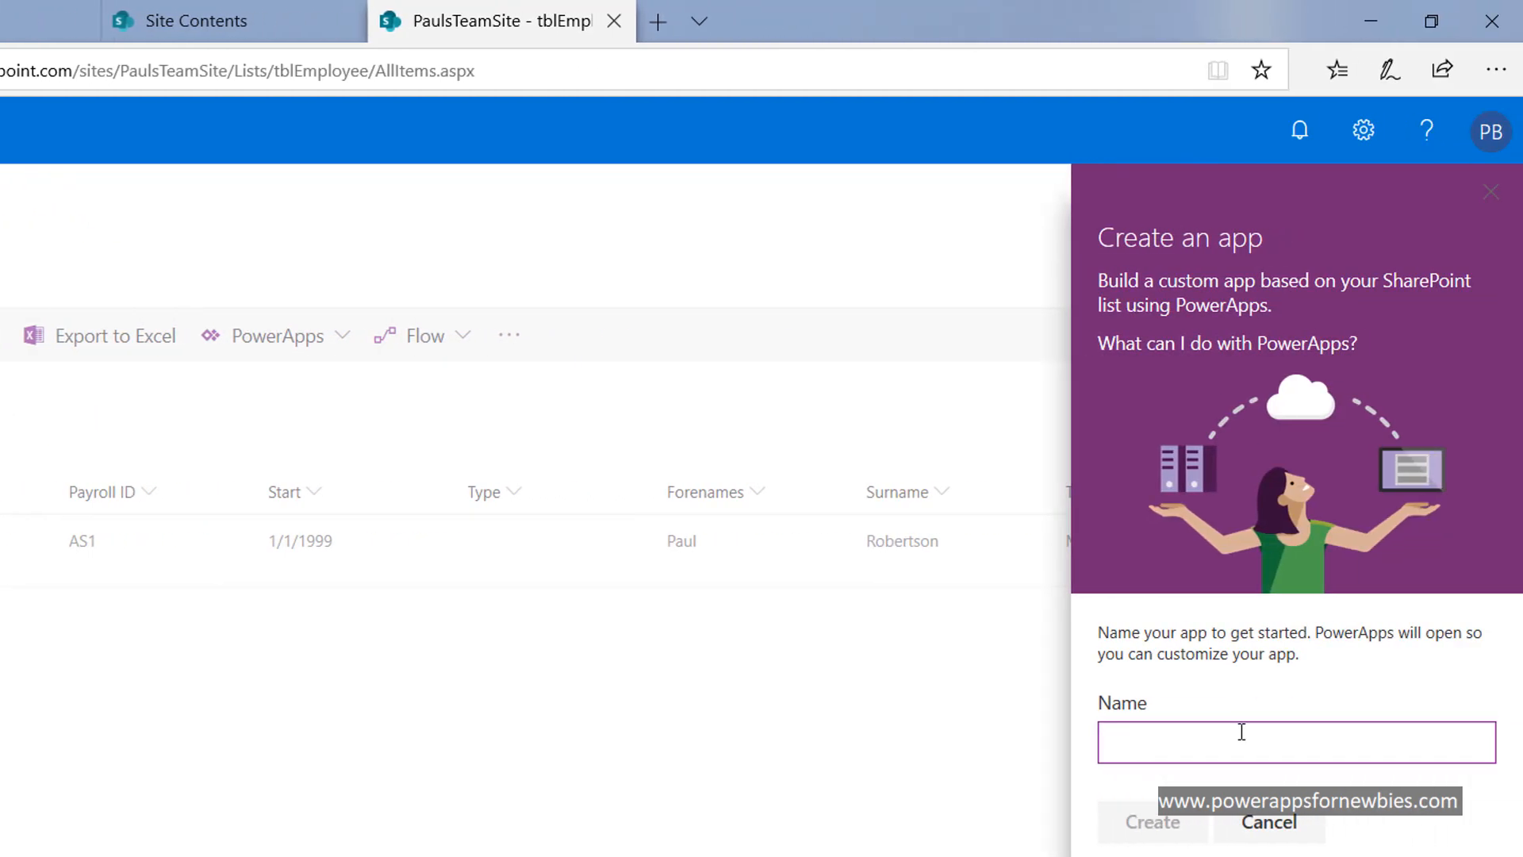
text(MSA)
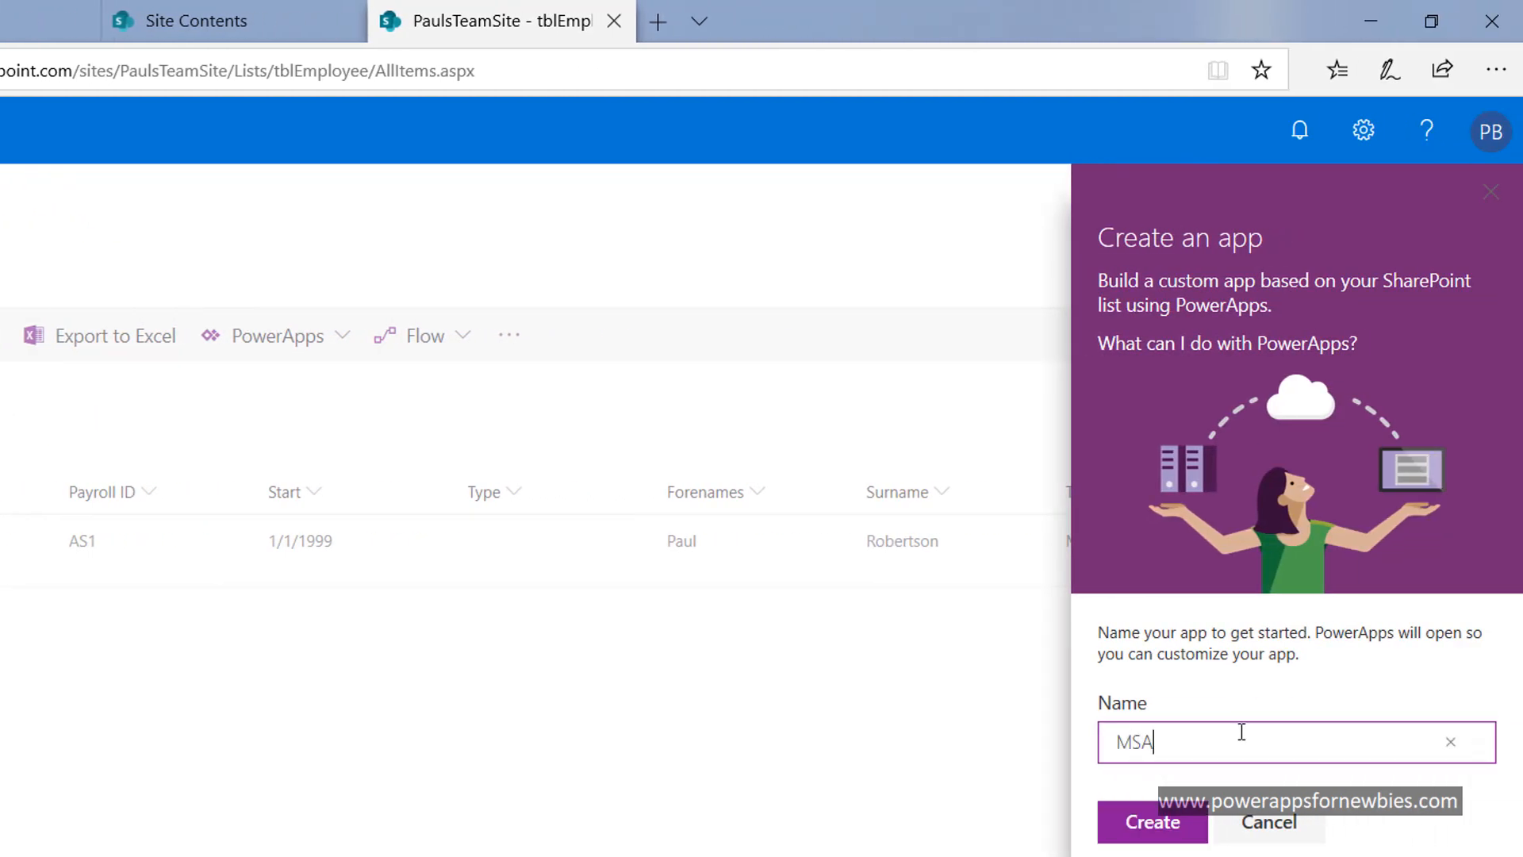
text(ccess)
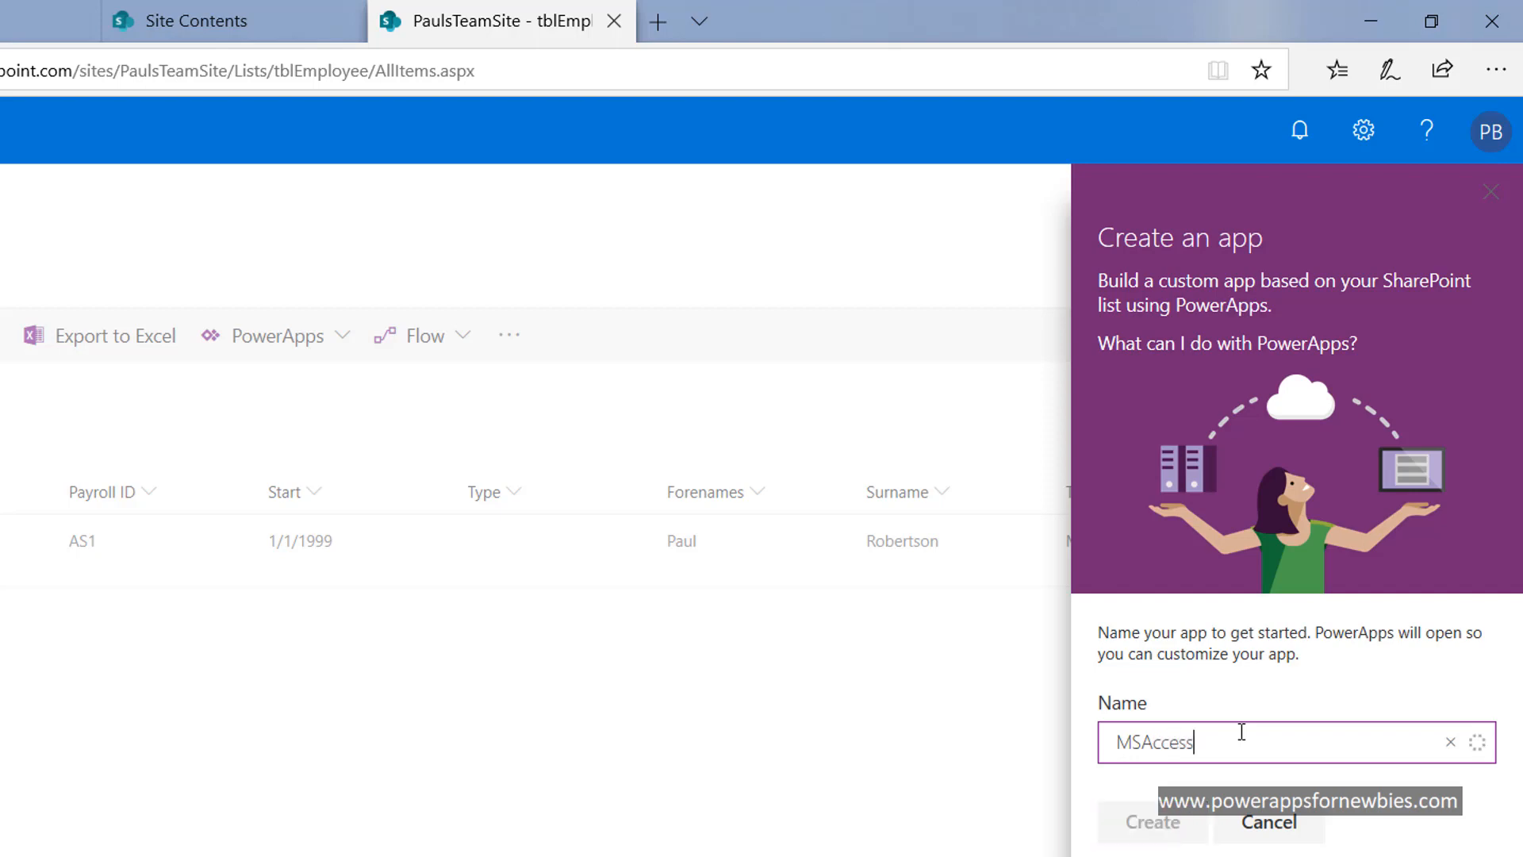
click(1152, 822)
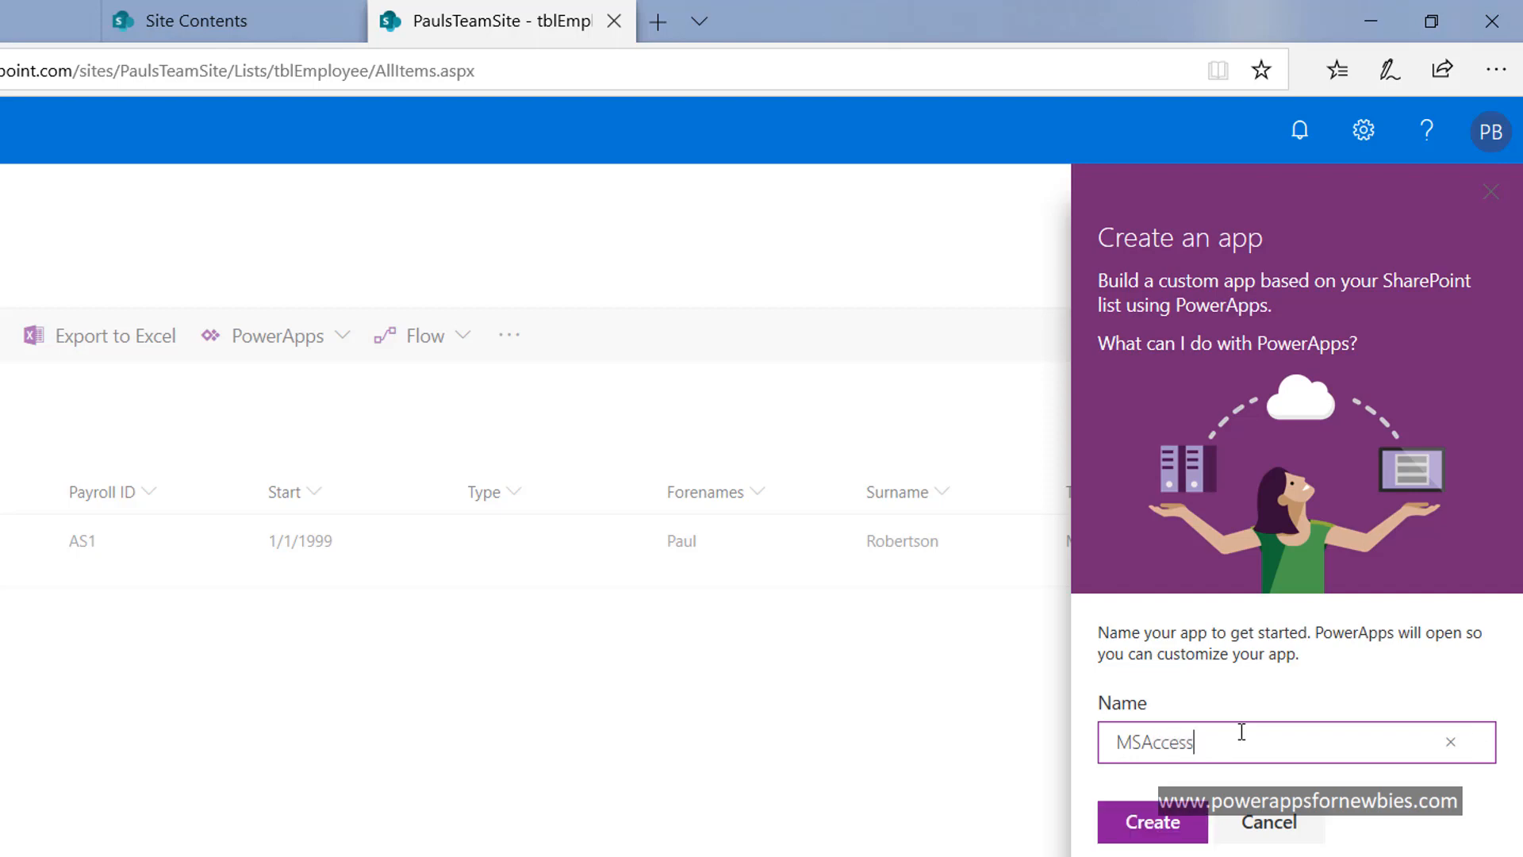
text(Test)
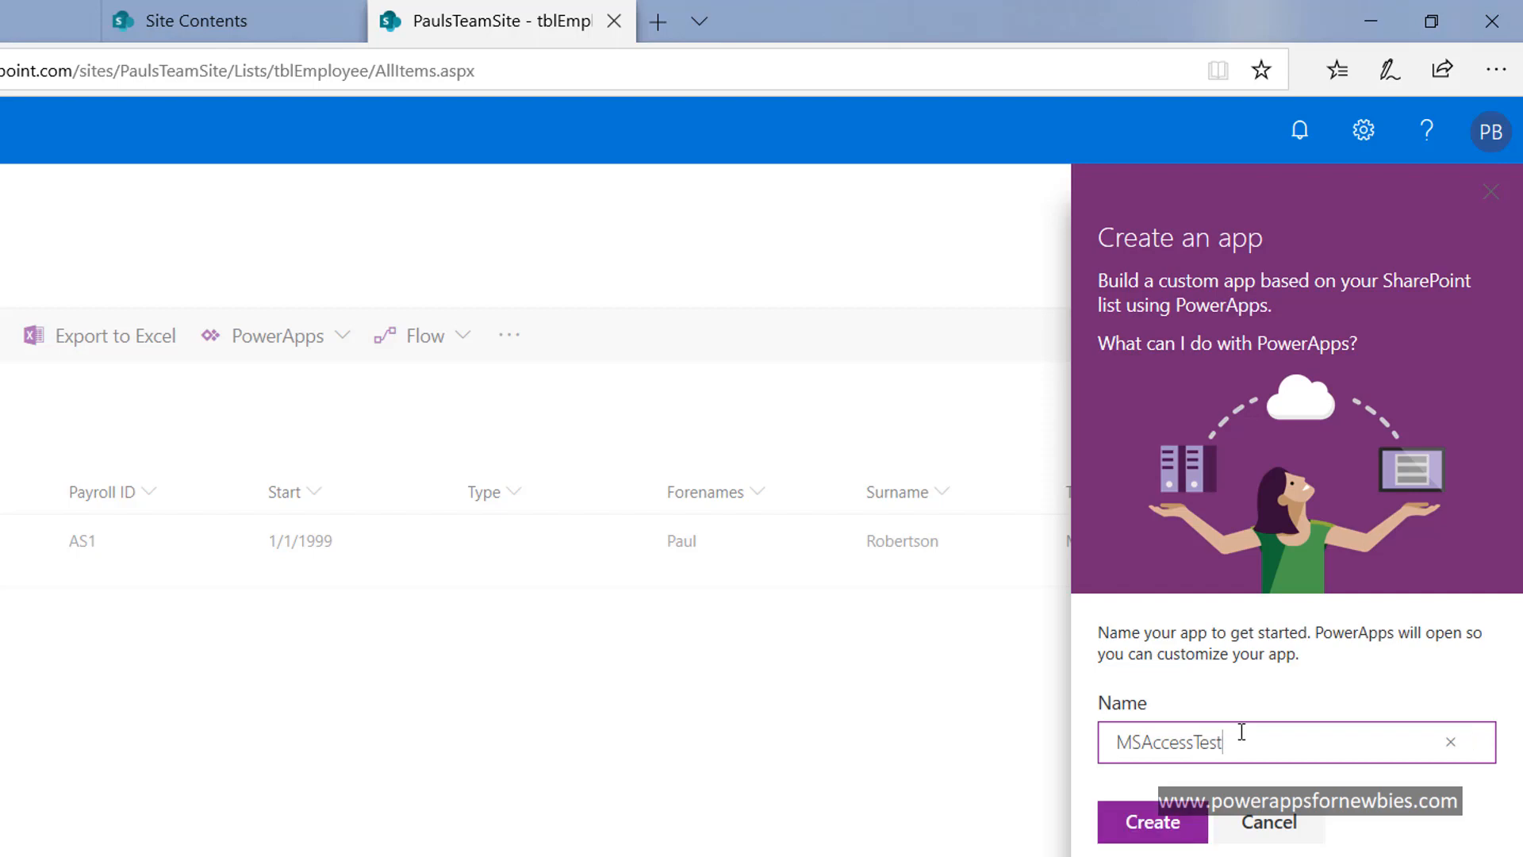
click(1152, 822)
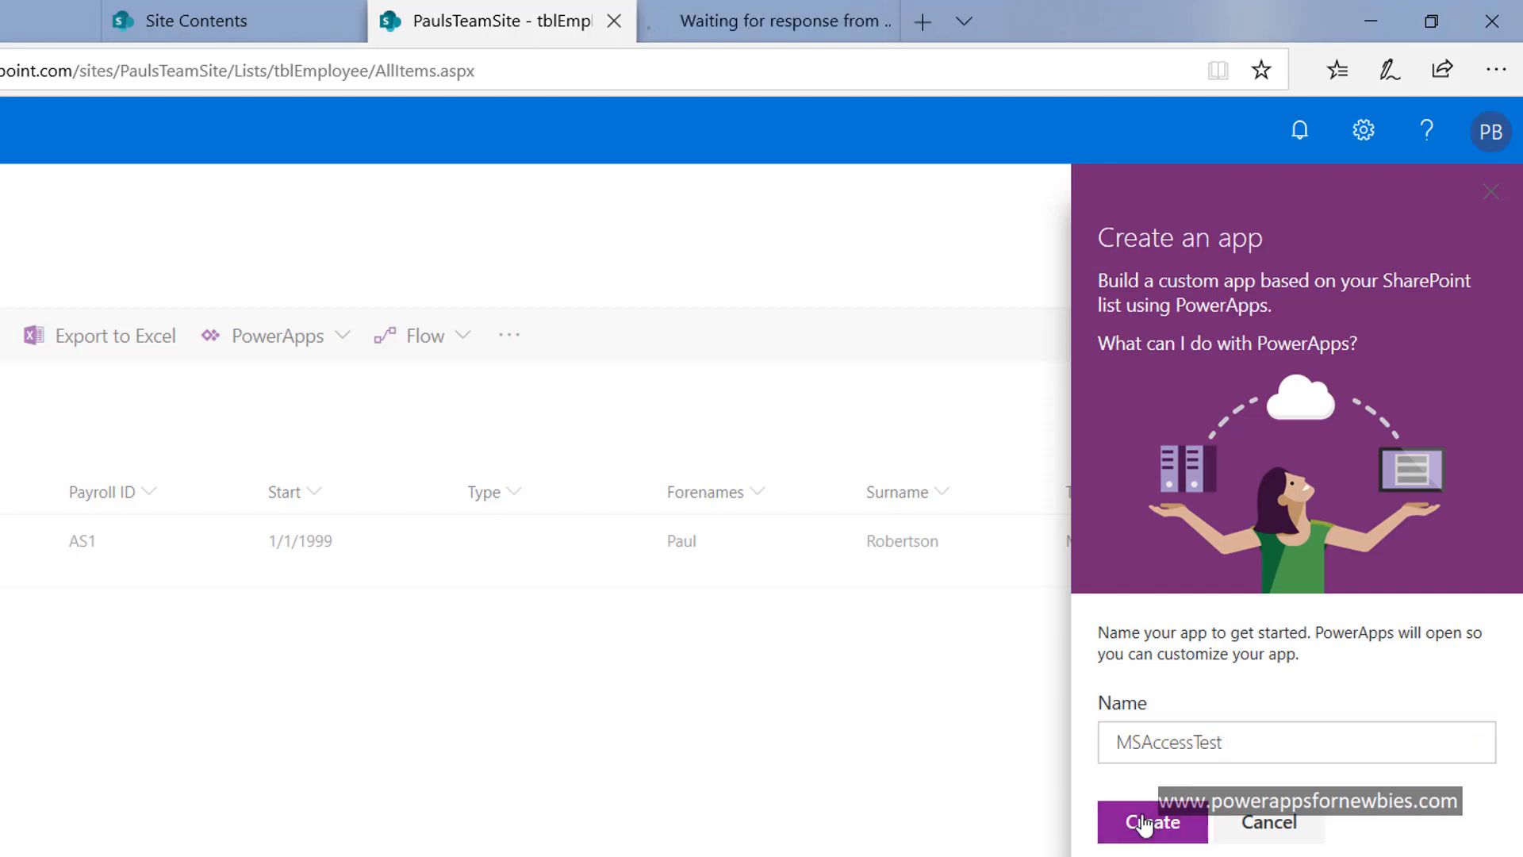
click(1151, 821)
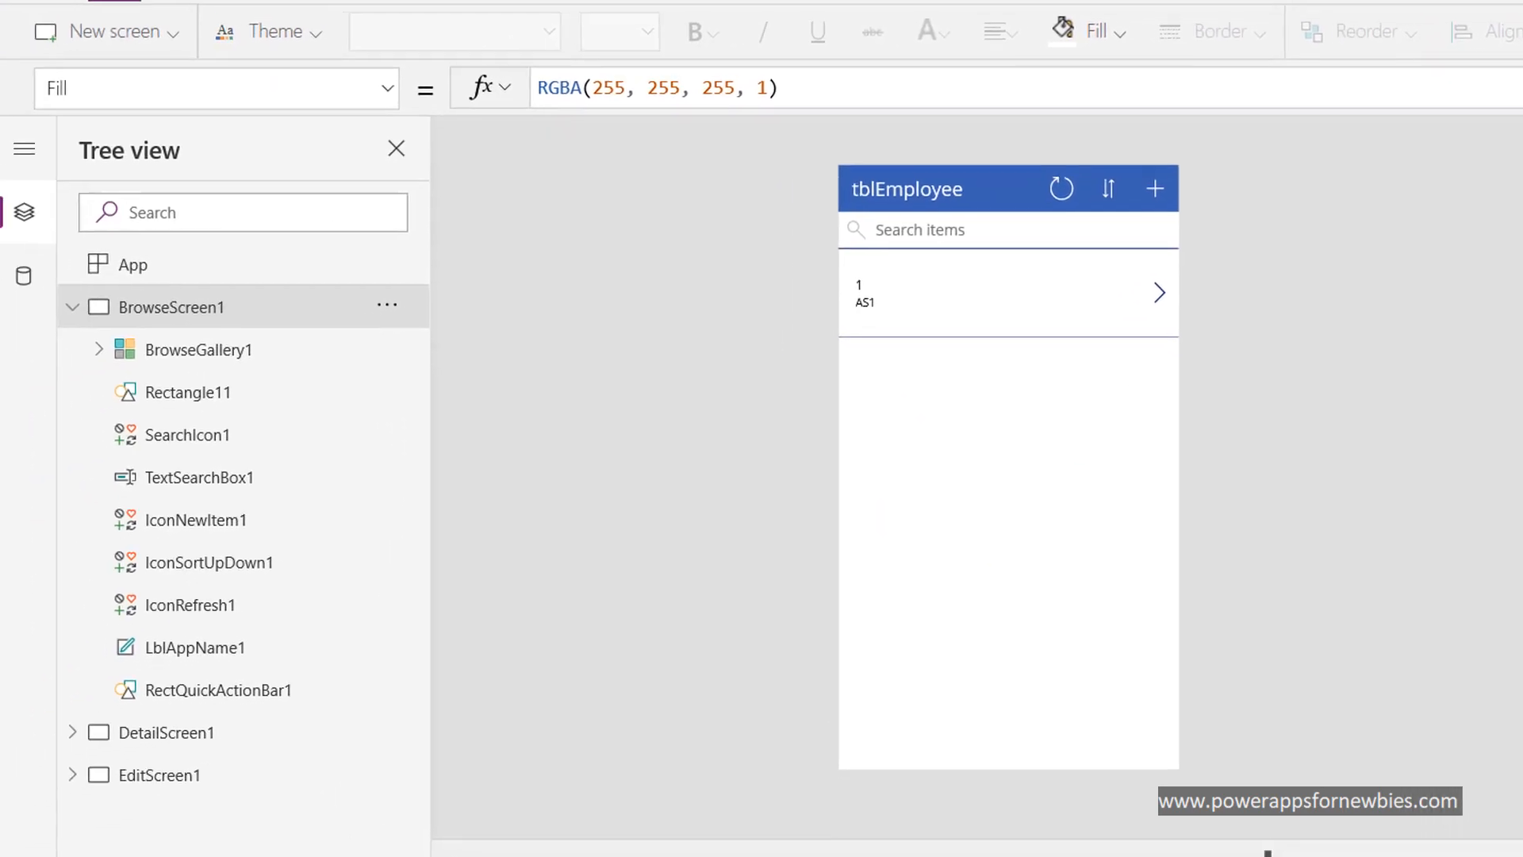
Delete the empty Title card from EditScreen1's form and select the TitleUsed card.
click(175, 730)
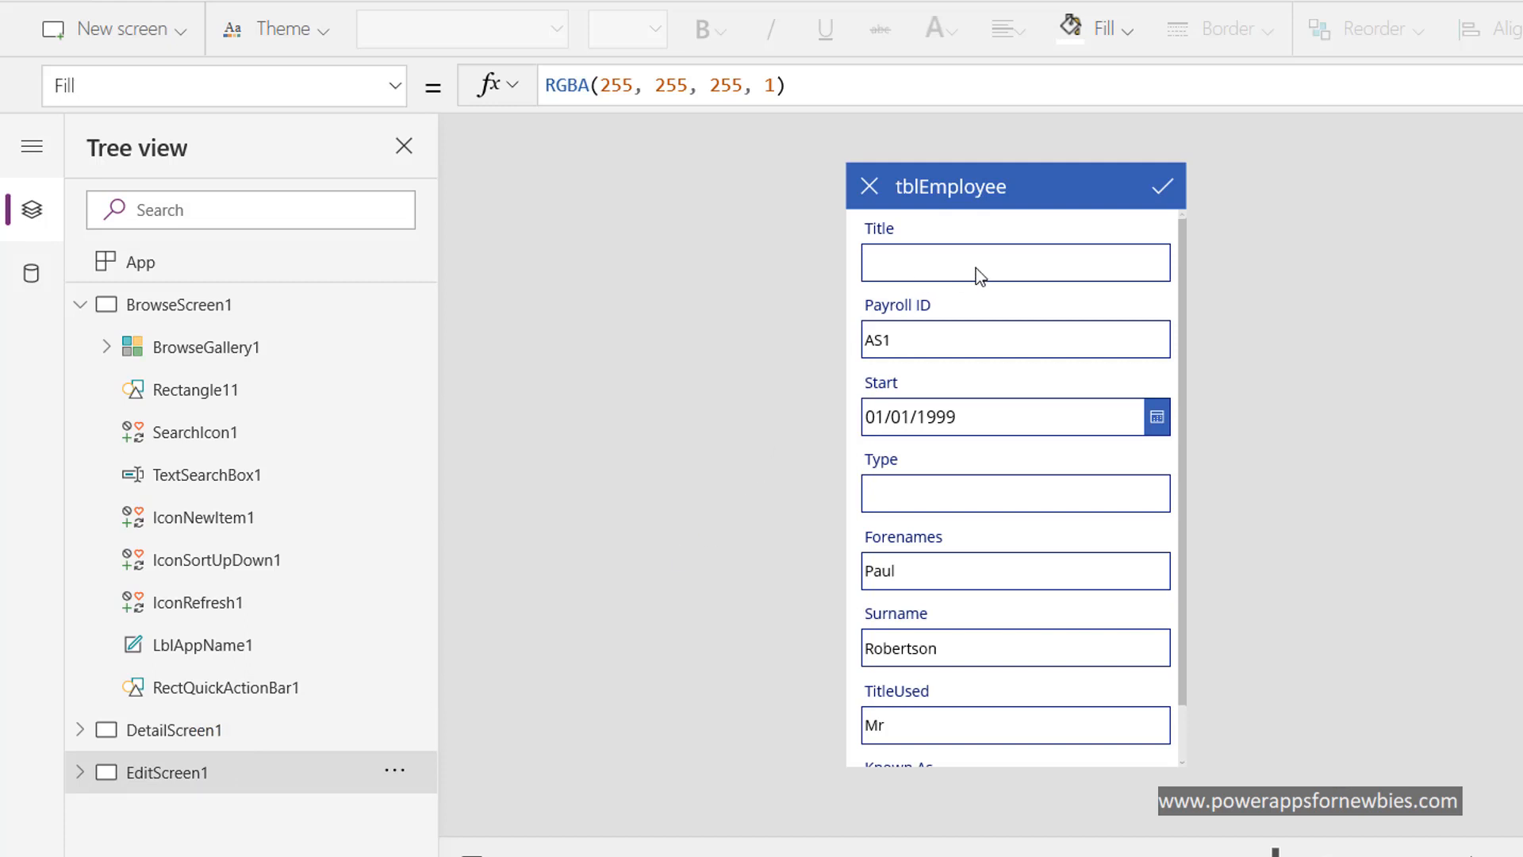
mouse_move(981, 275)
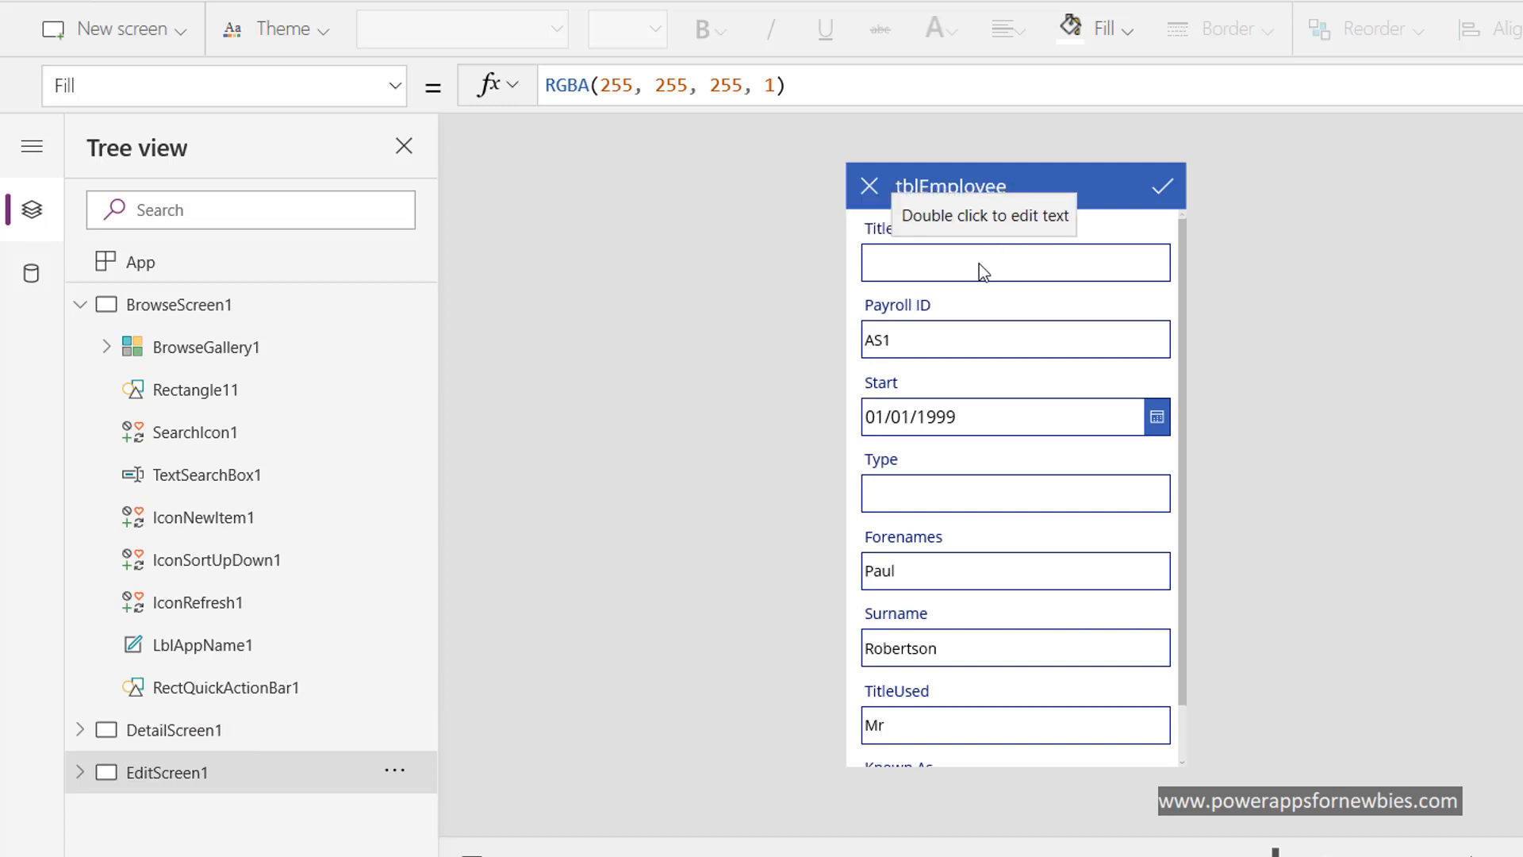
mouse_move(971, 273)
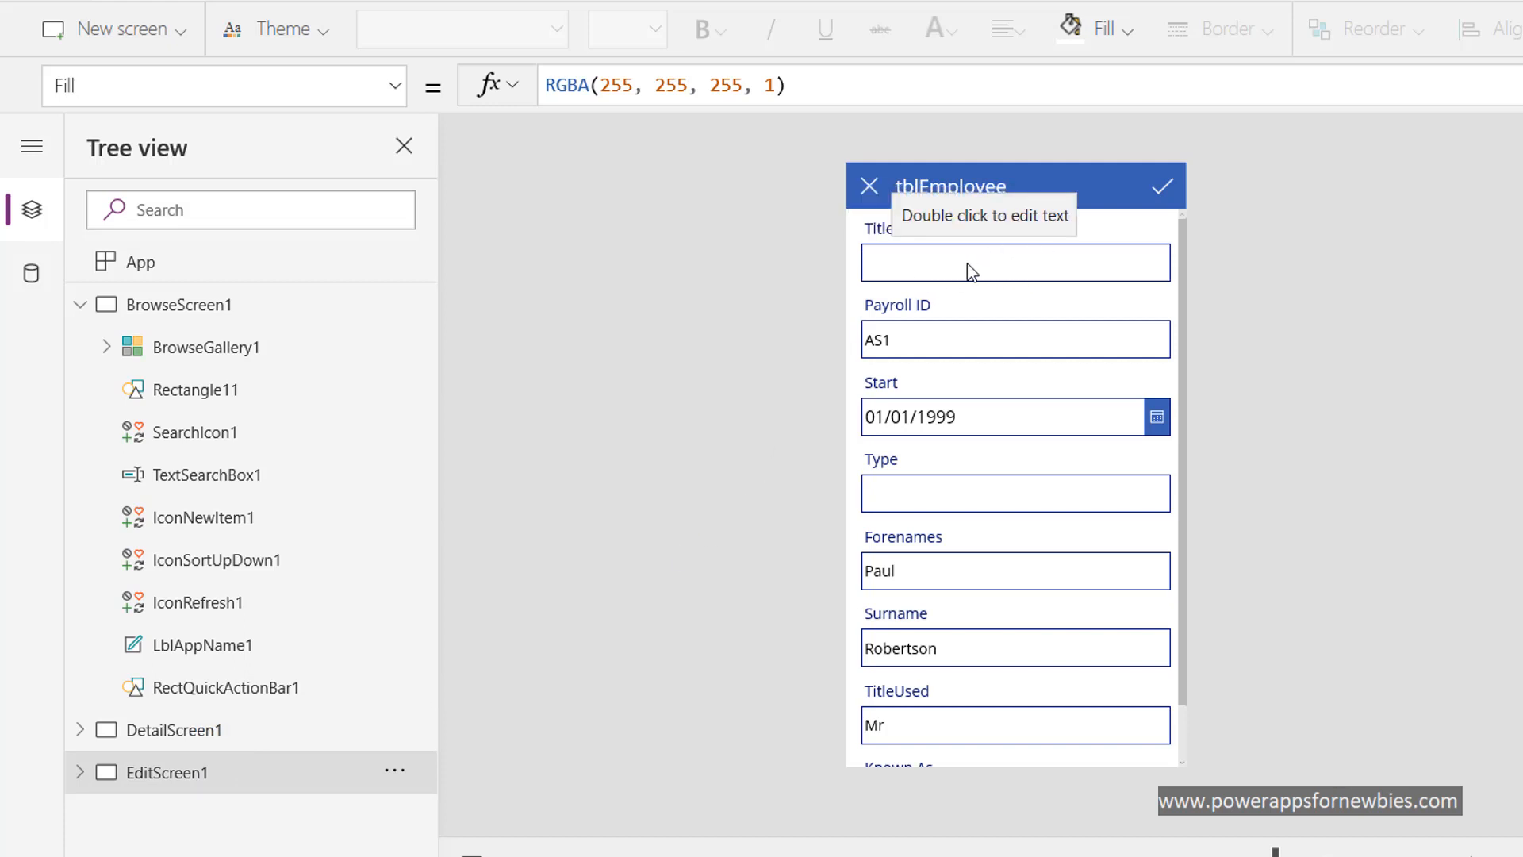
mouse_move(929, 584)
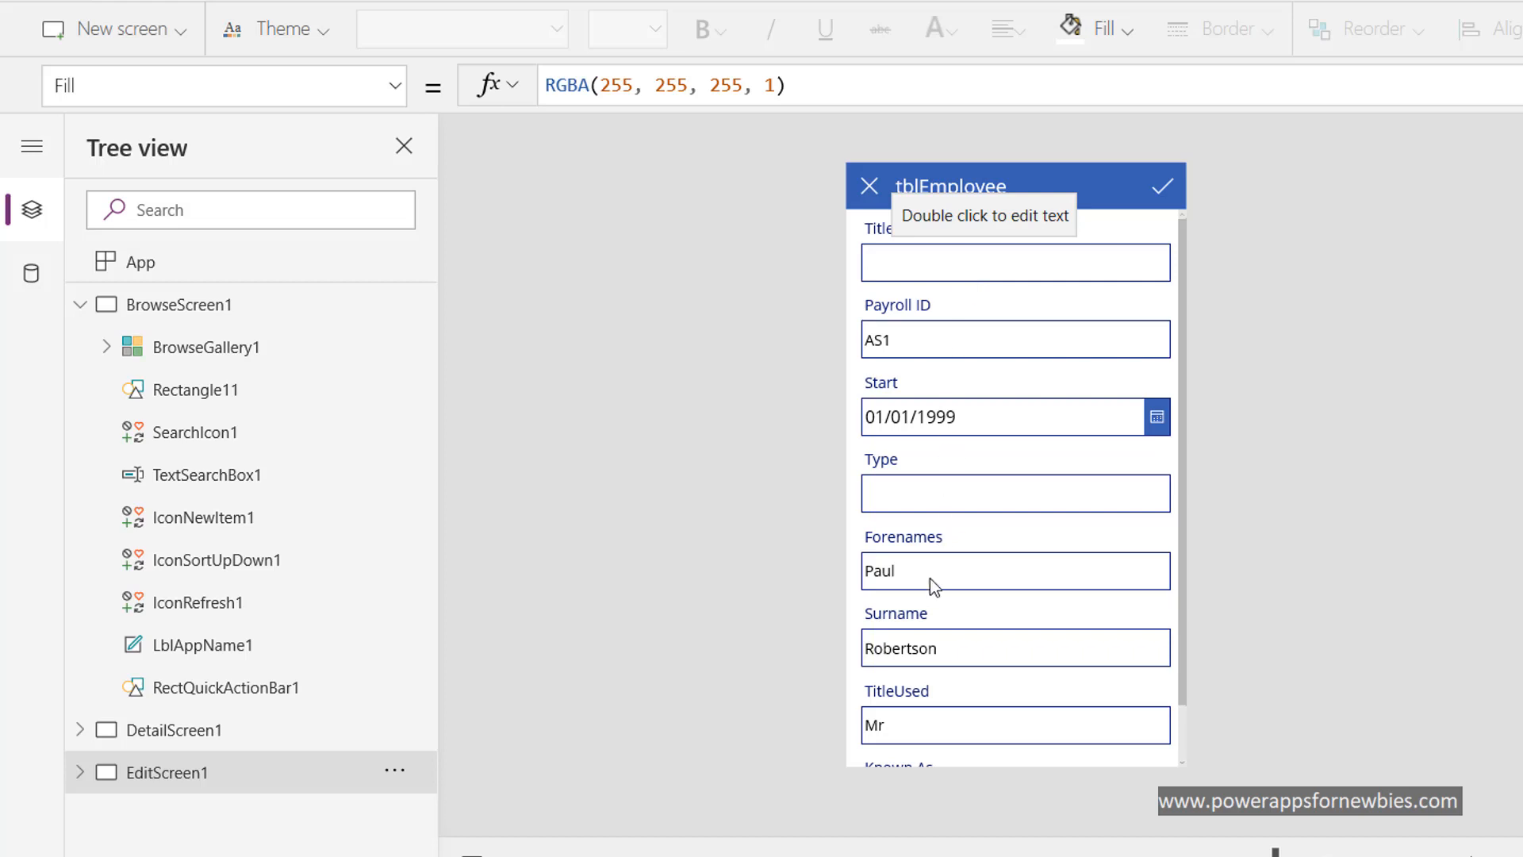
mouse_move(959, 698)
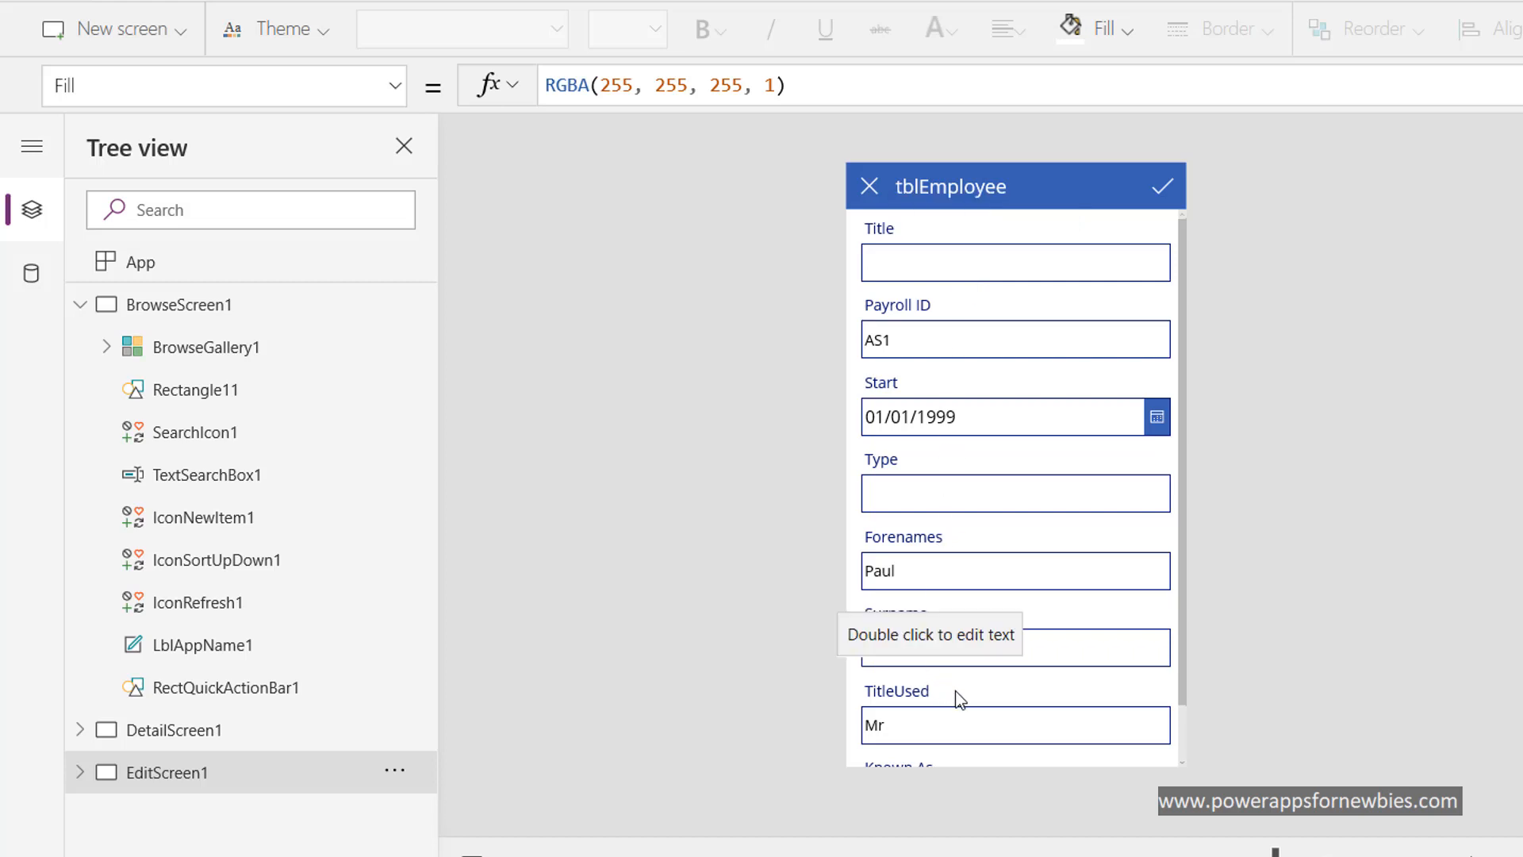
mouse_move(925, 714)
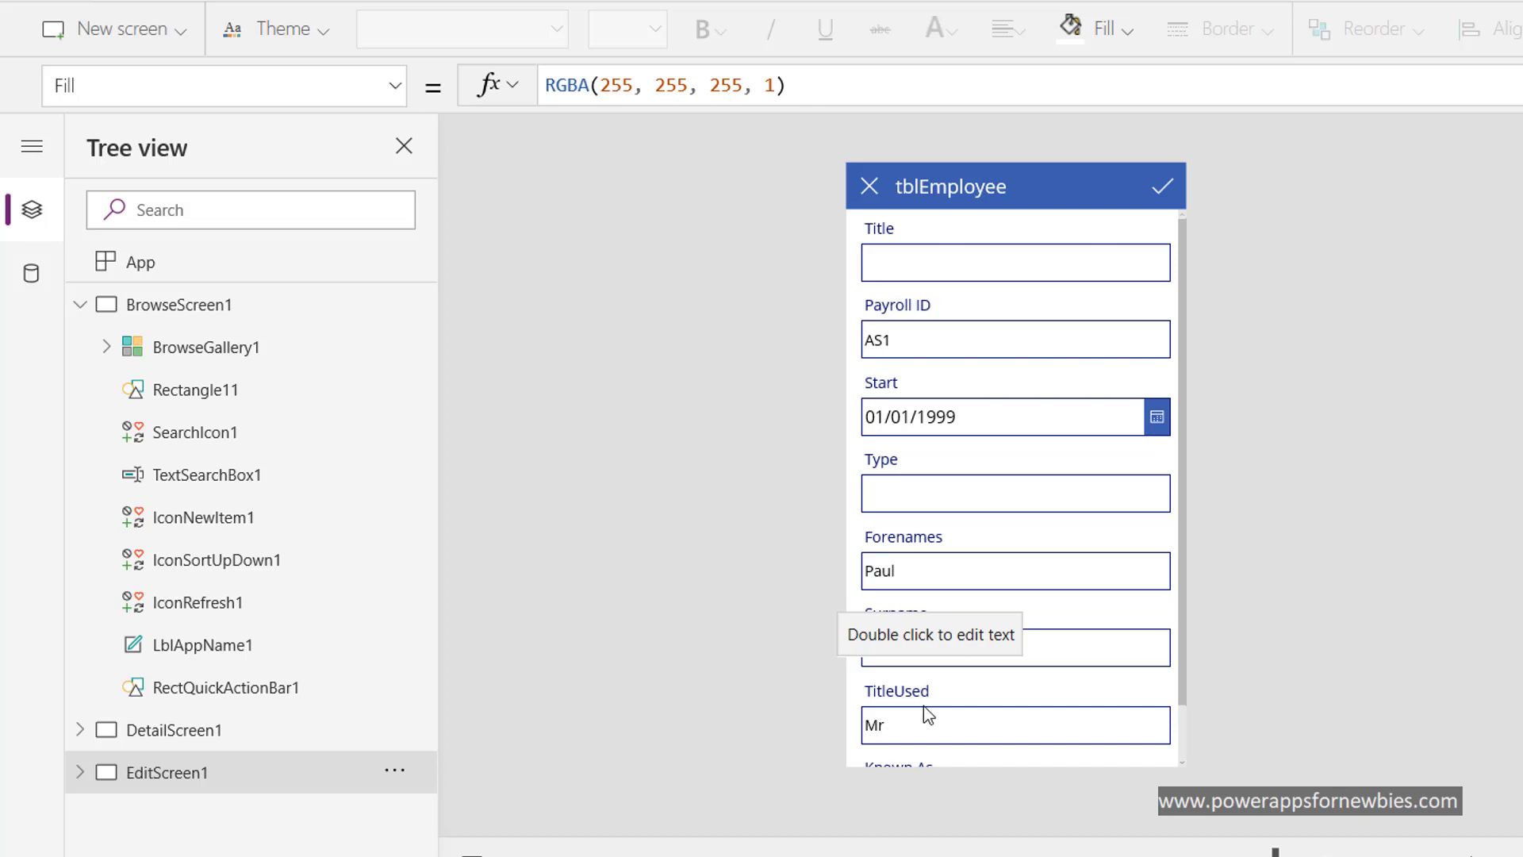
mouse_move(1057, 246)
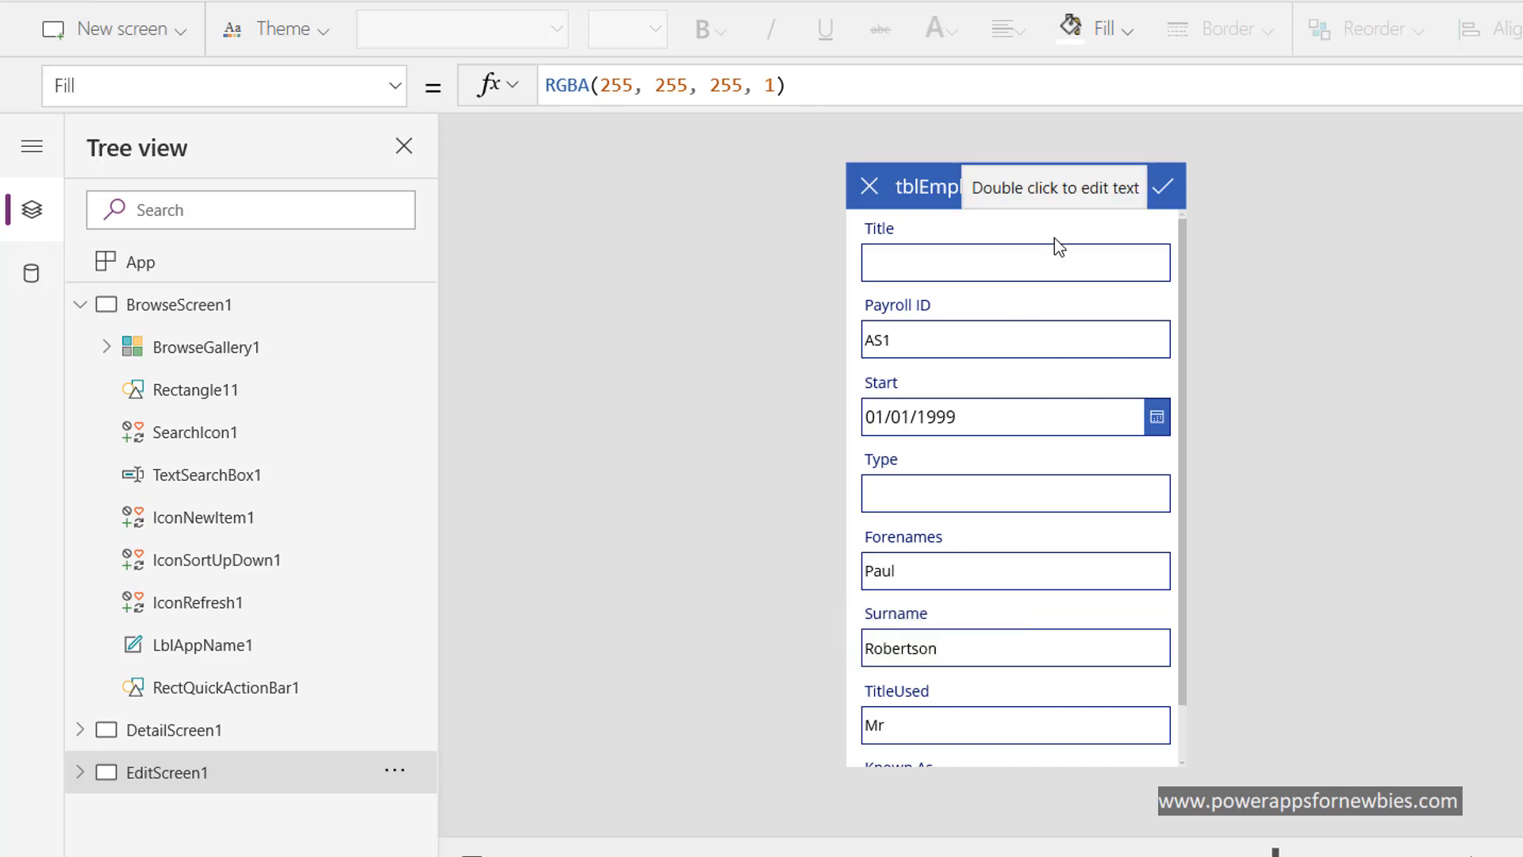
click(1014, 261)
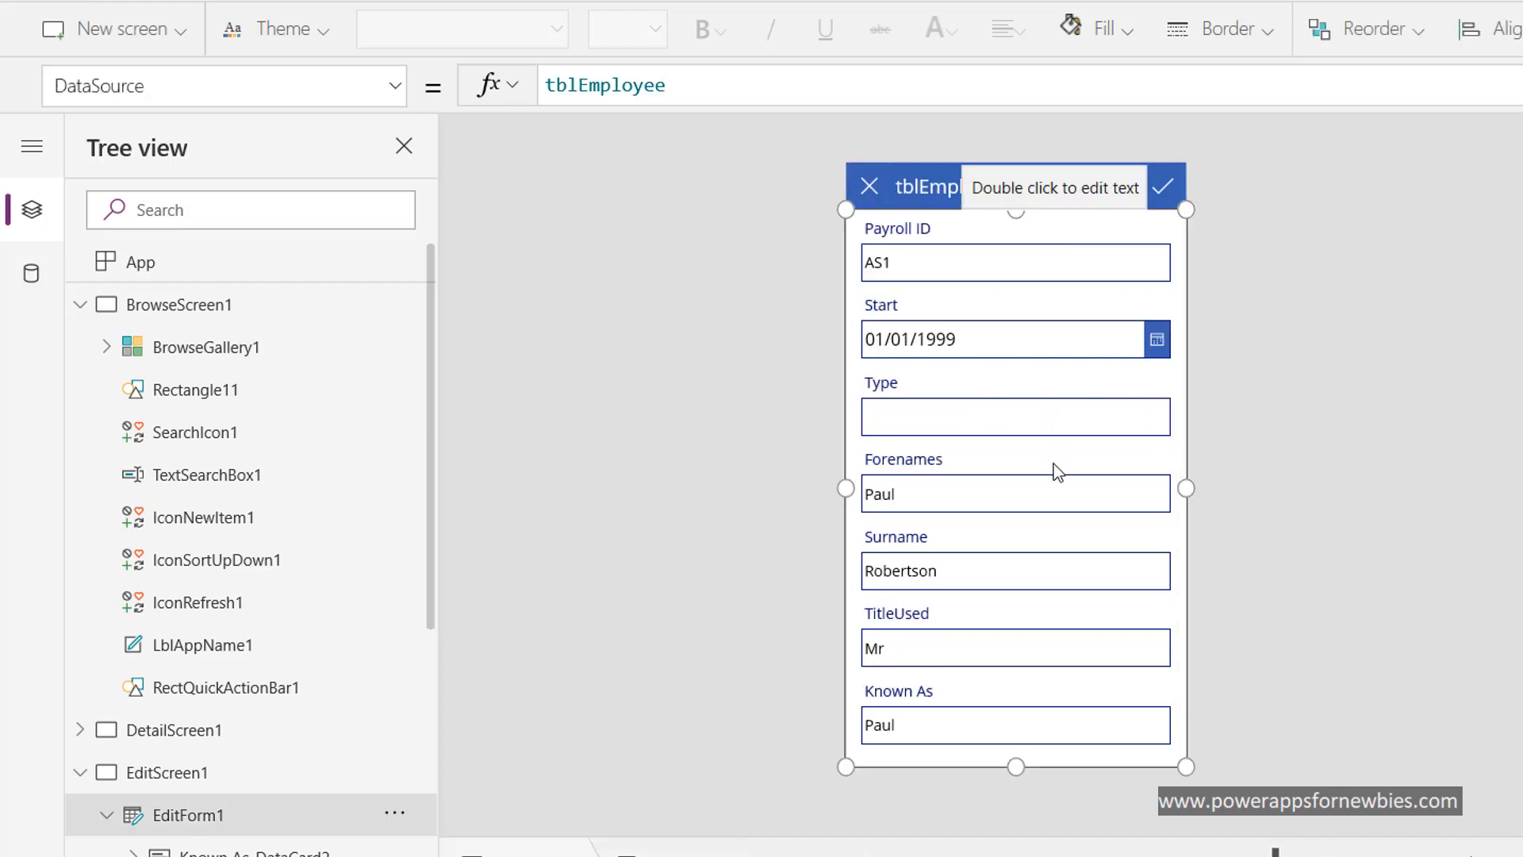
click(1015, 648)
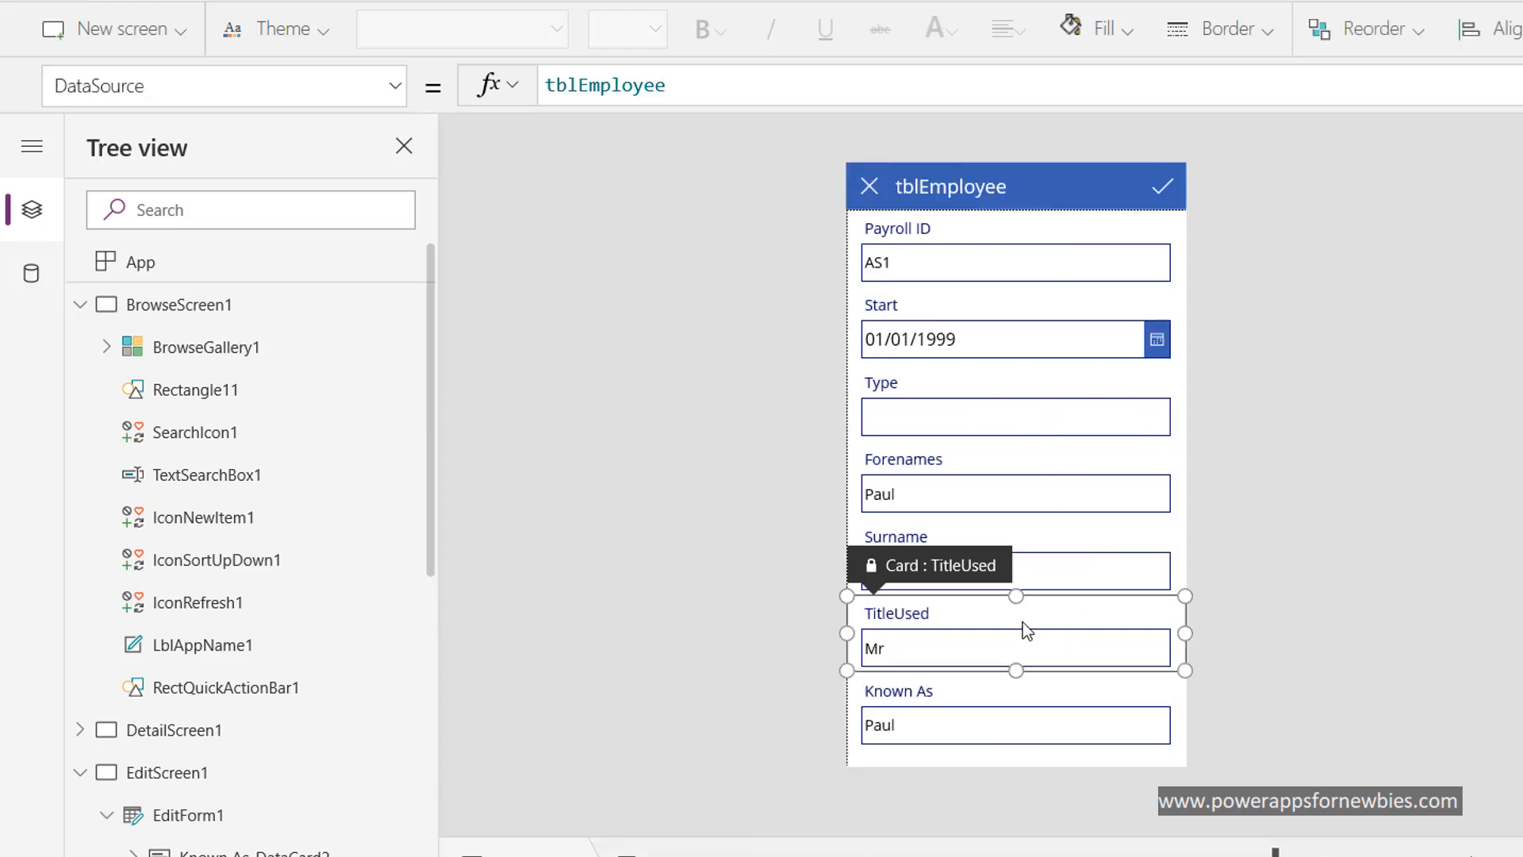
click(1014, 648)
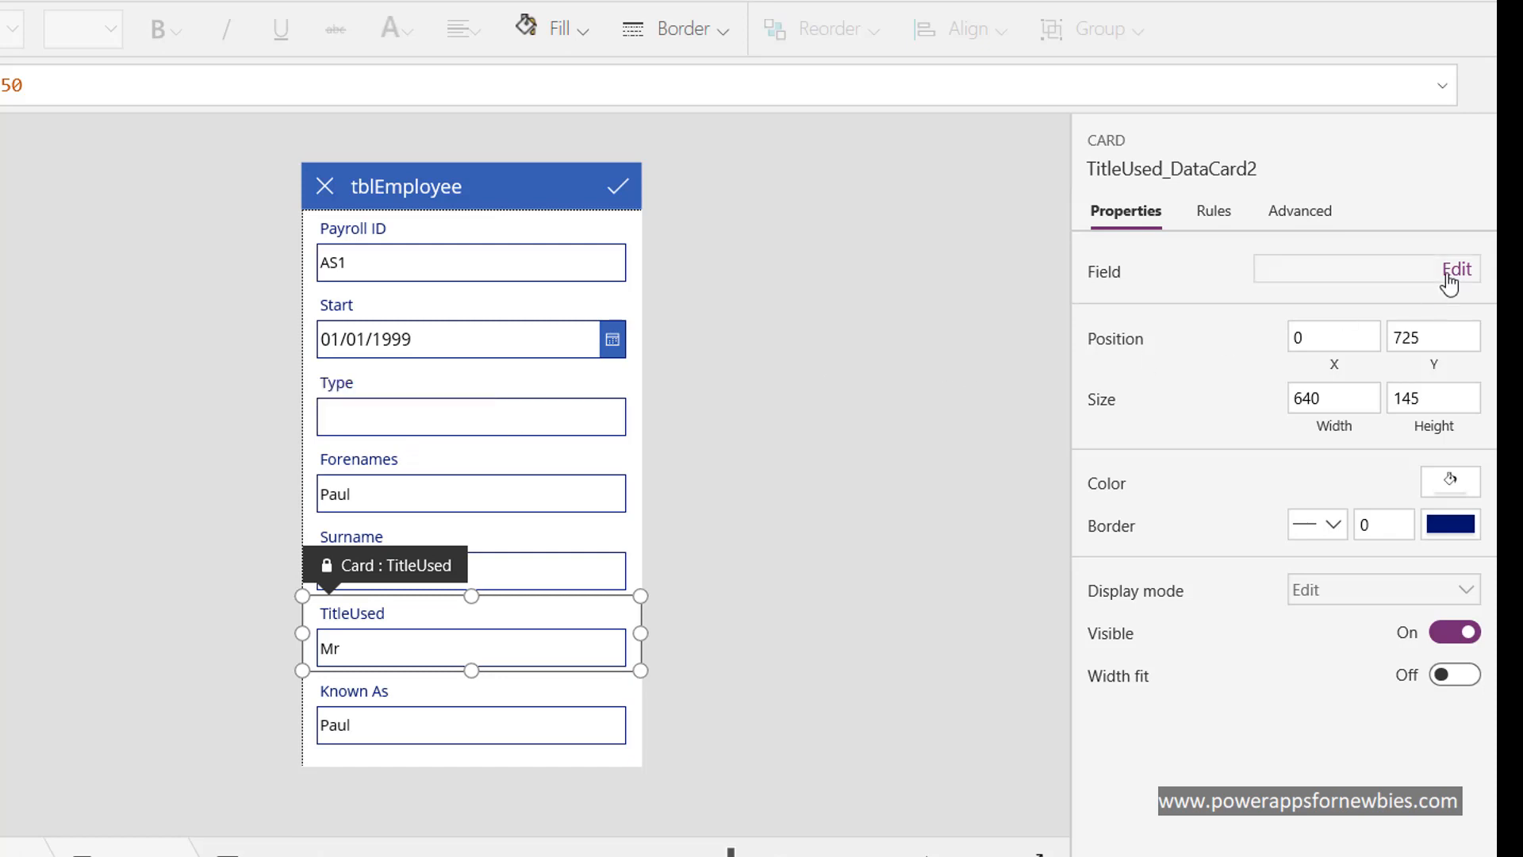
Reorder the form's Fields list so TitleUsed comes directly after Type.
click(1456, 269)
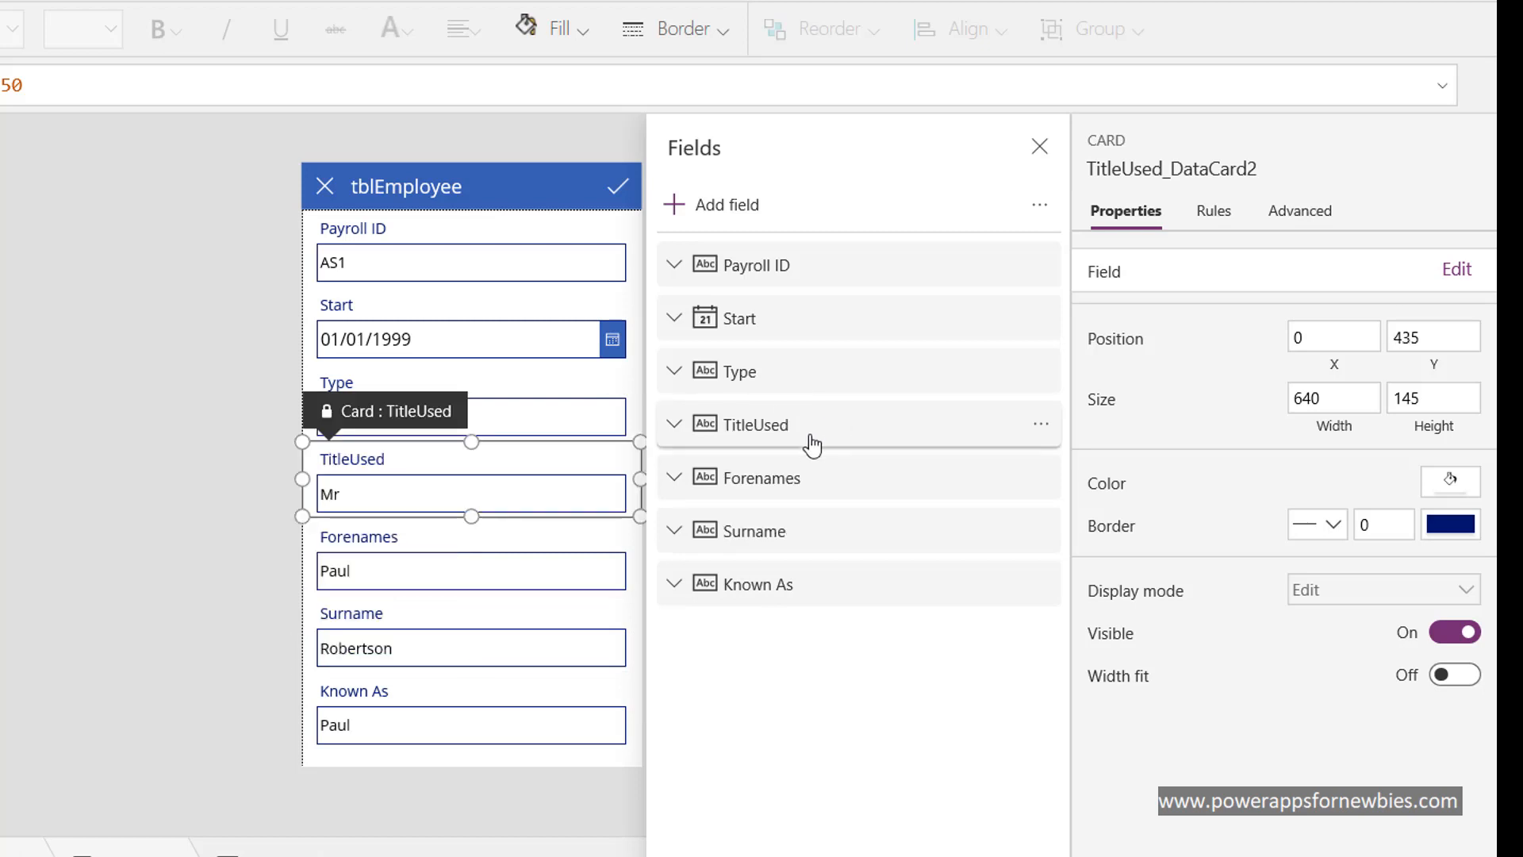
mouse_move(468, 445)
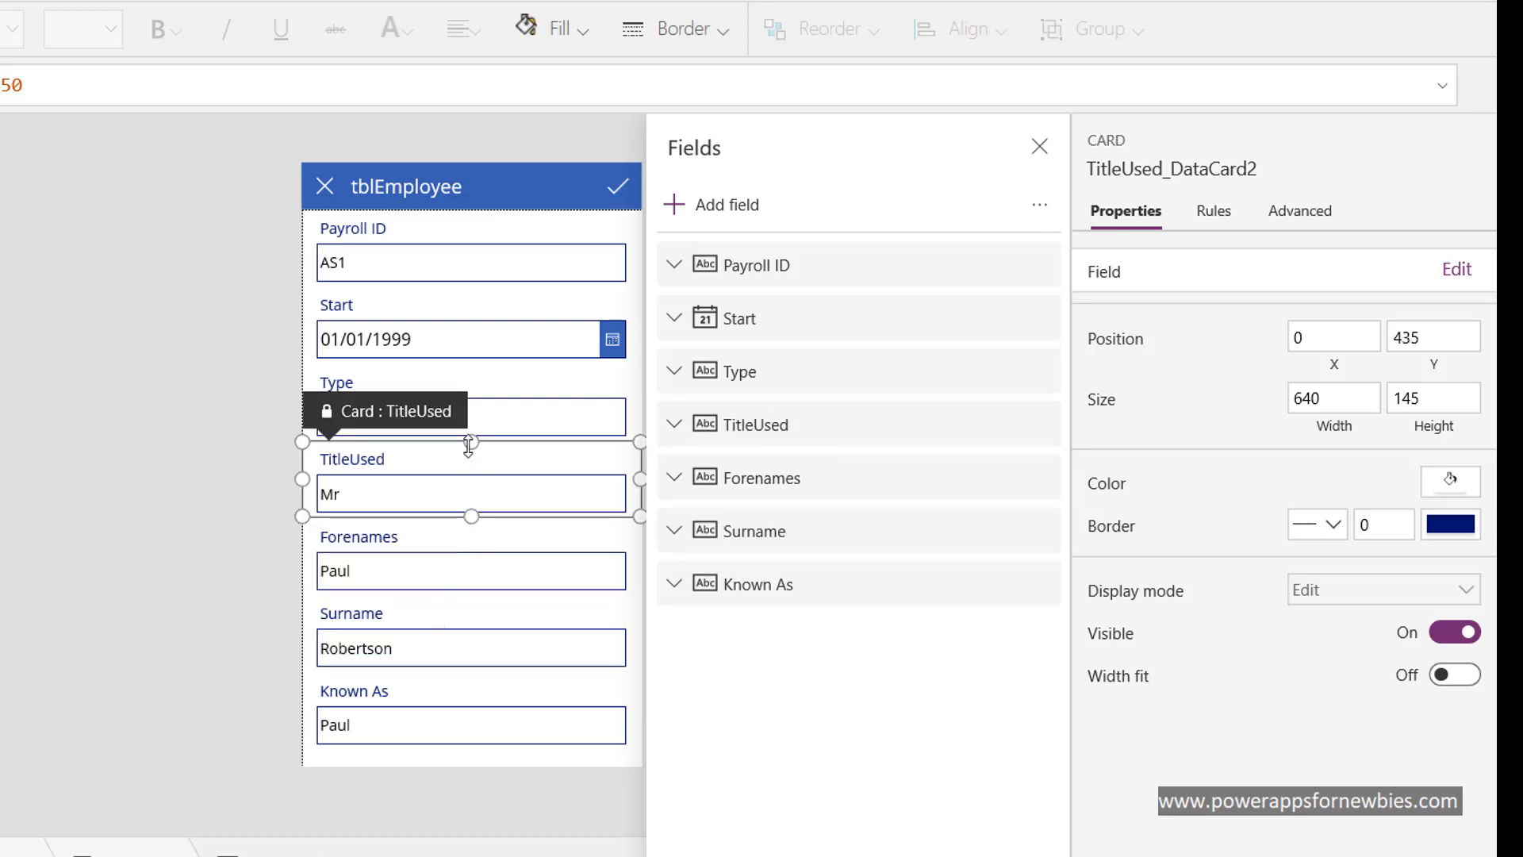
click(1039, 147)
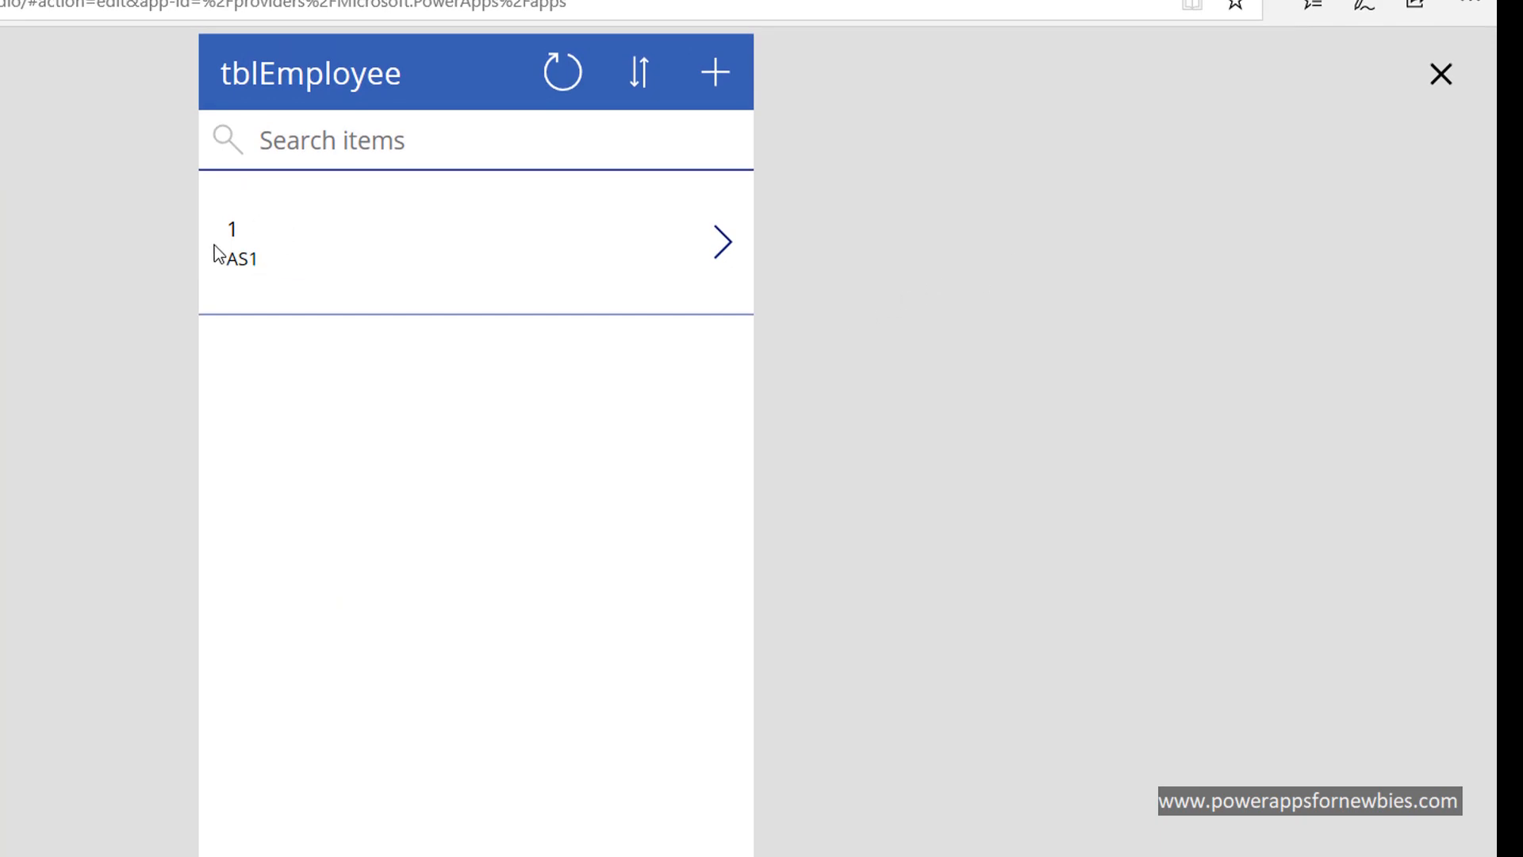
mouse_move(727, 247)
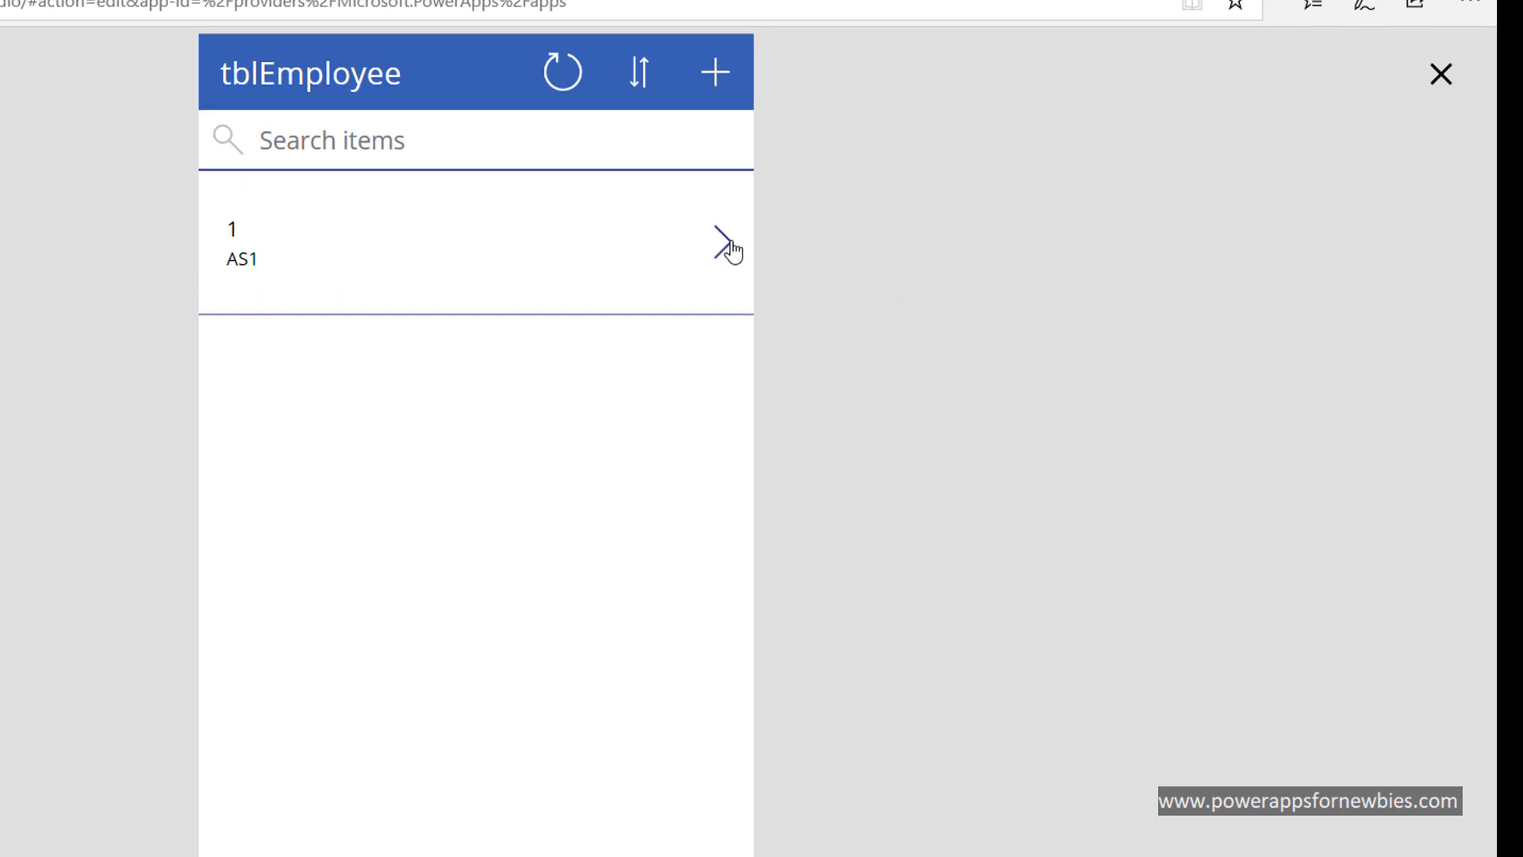
View employee AS1's details, return to the list, and start a blank new record.
click(726, 245)
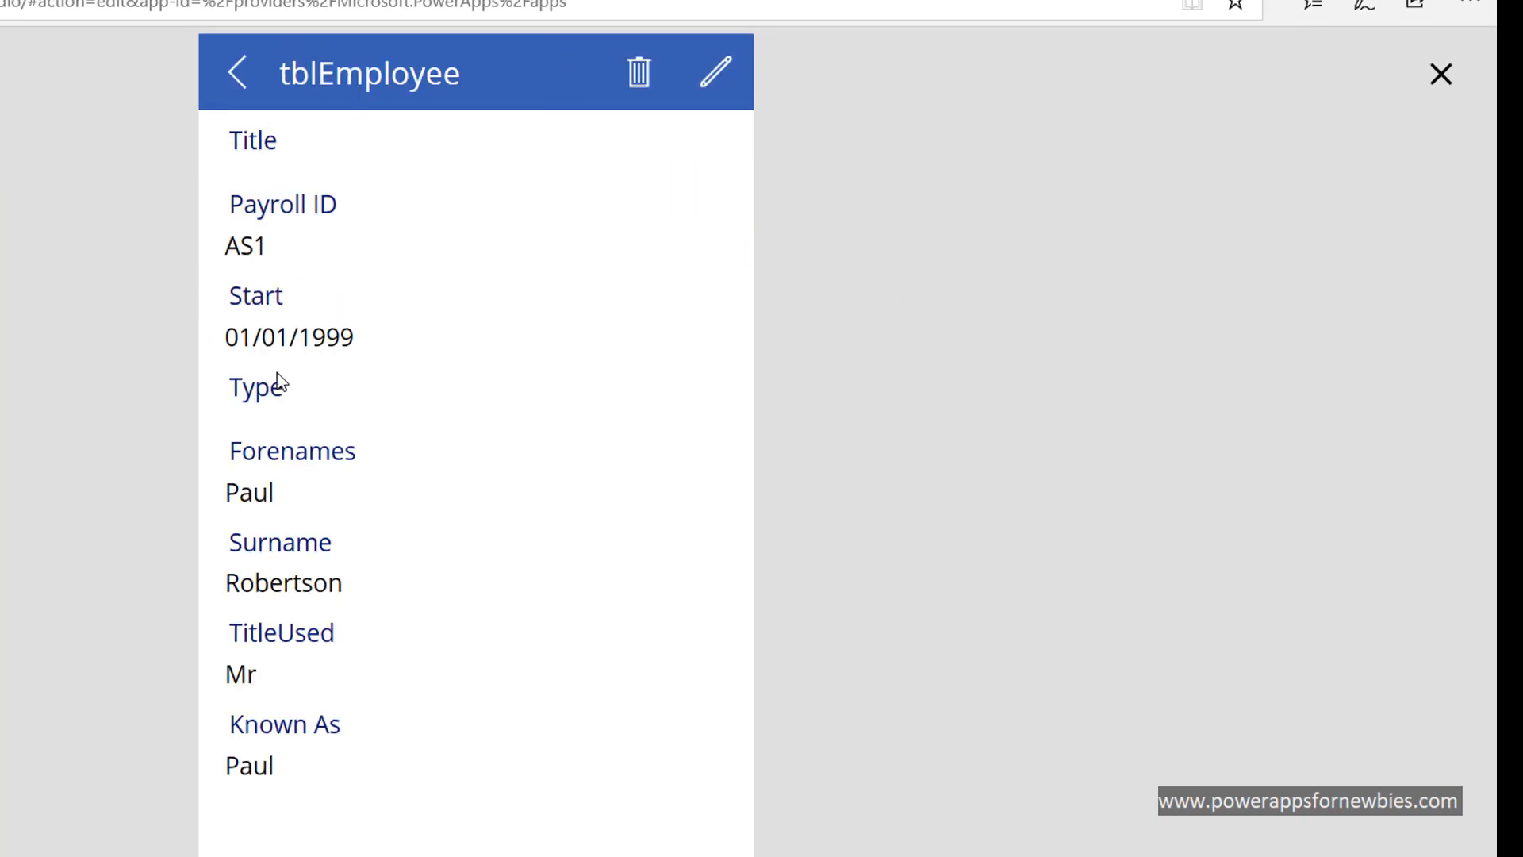
mouse_move(351, 606)
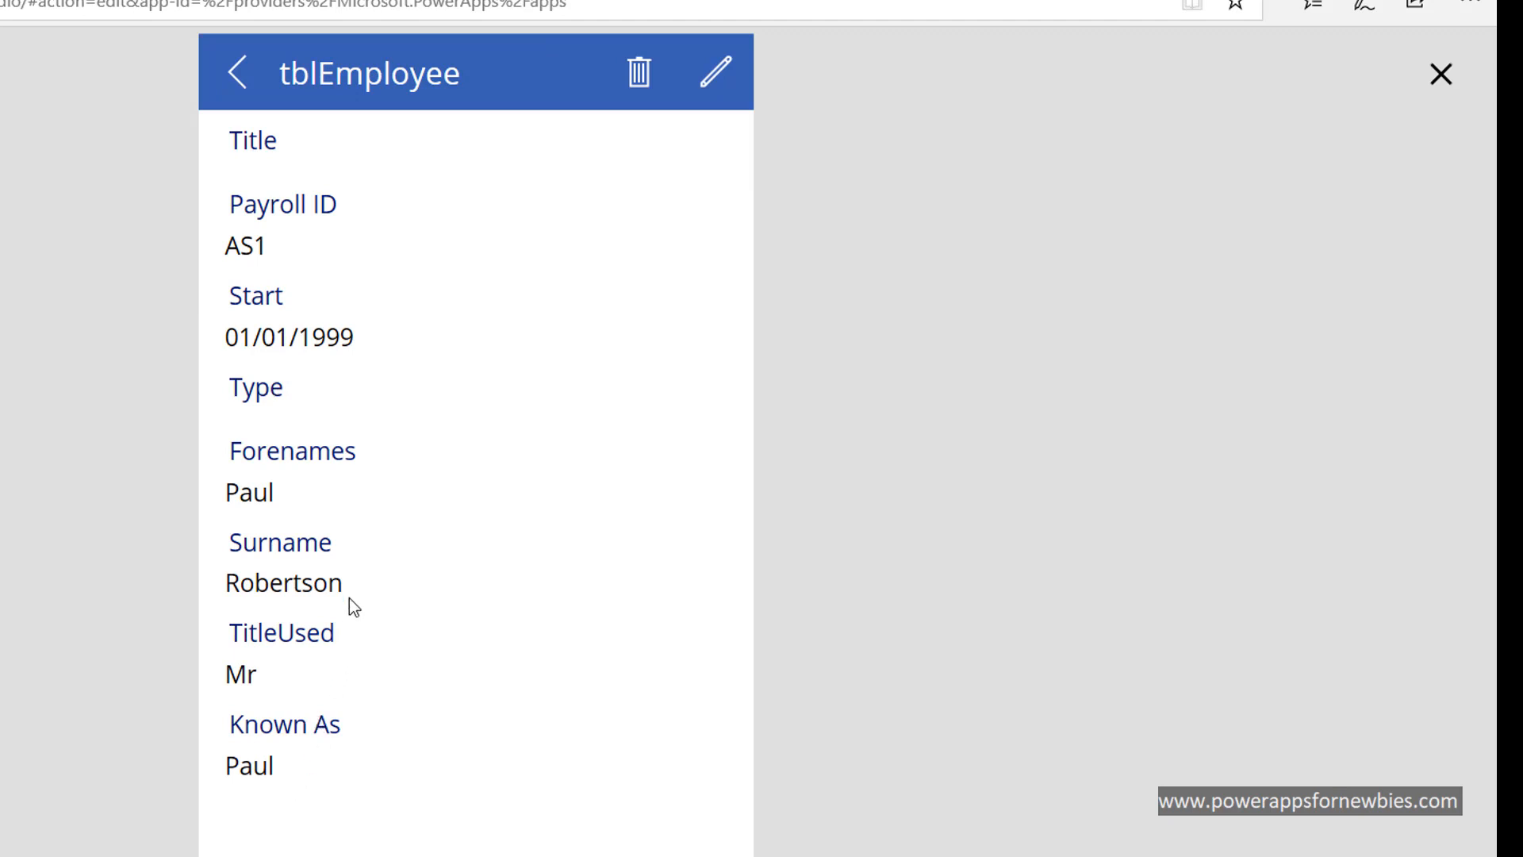
click(231, 73)
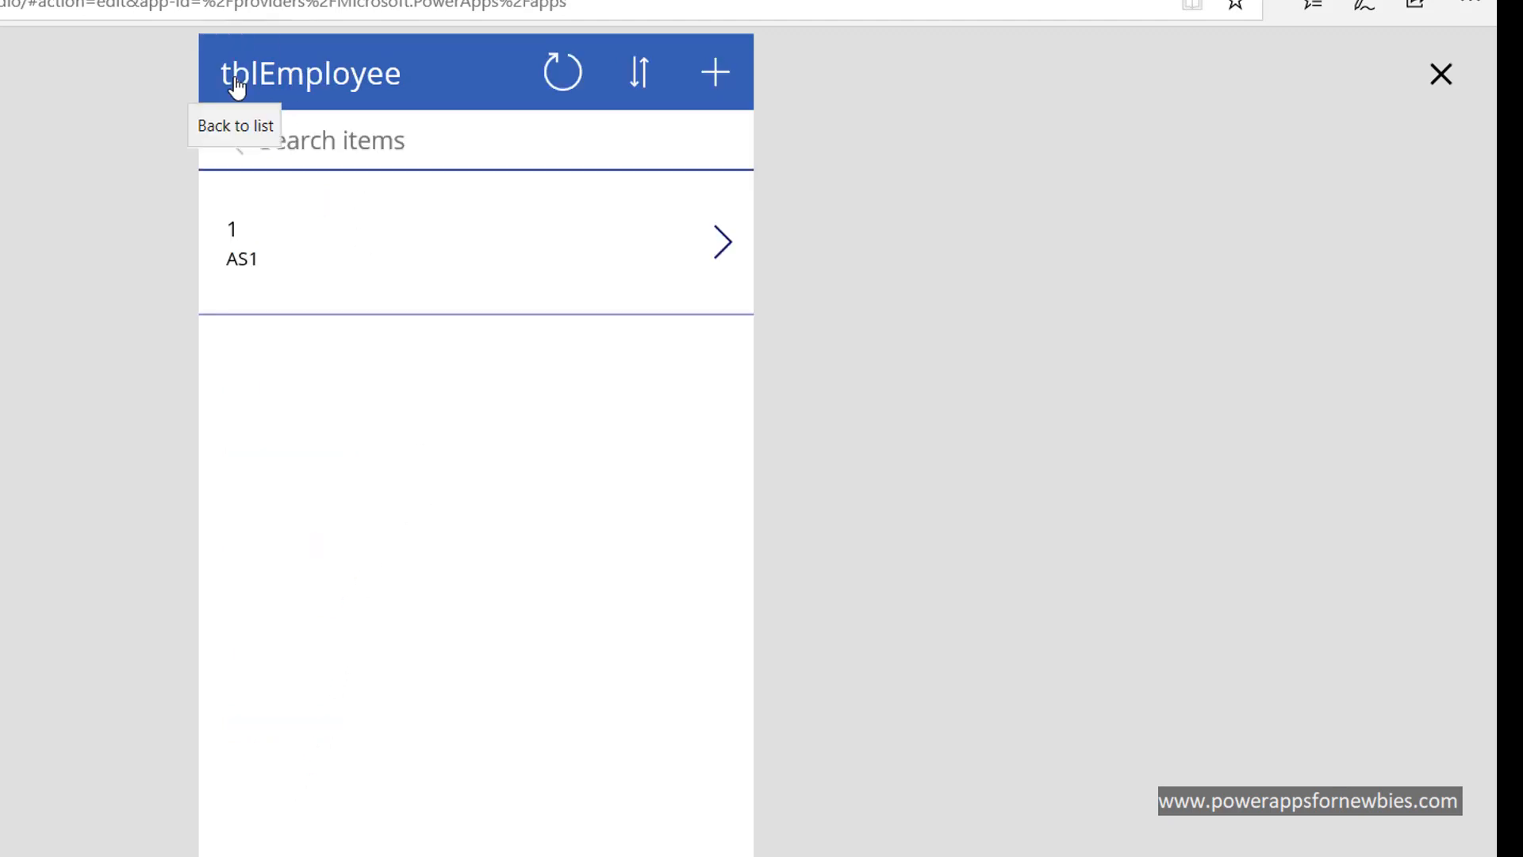
mouse_move(713, 73)
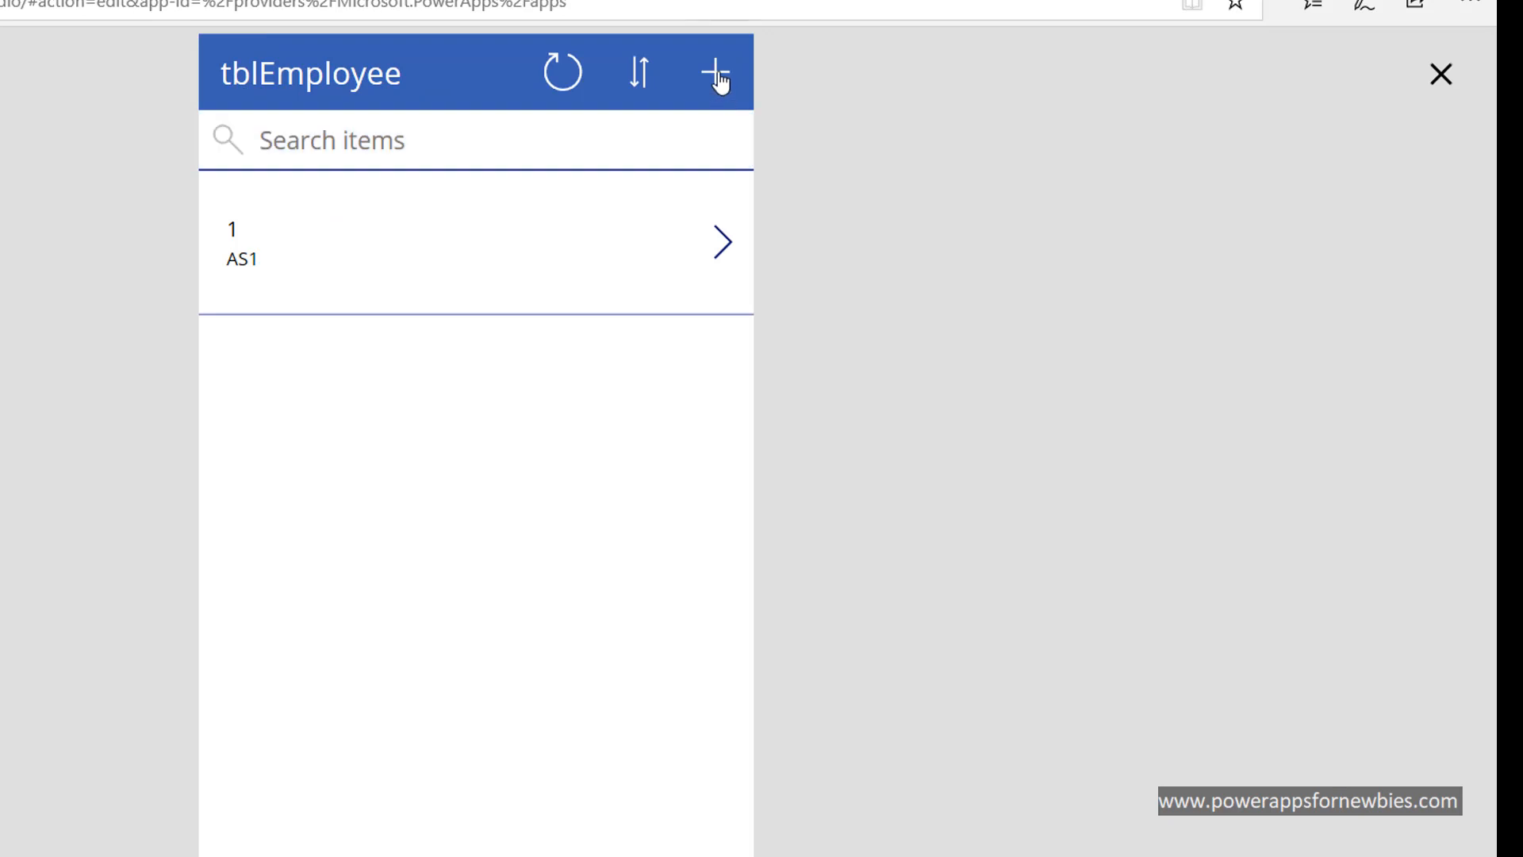
click(715, 73)
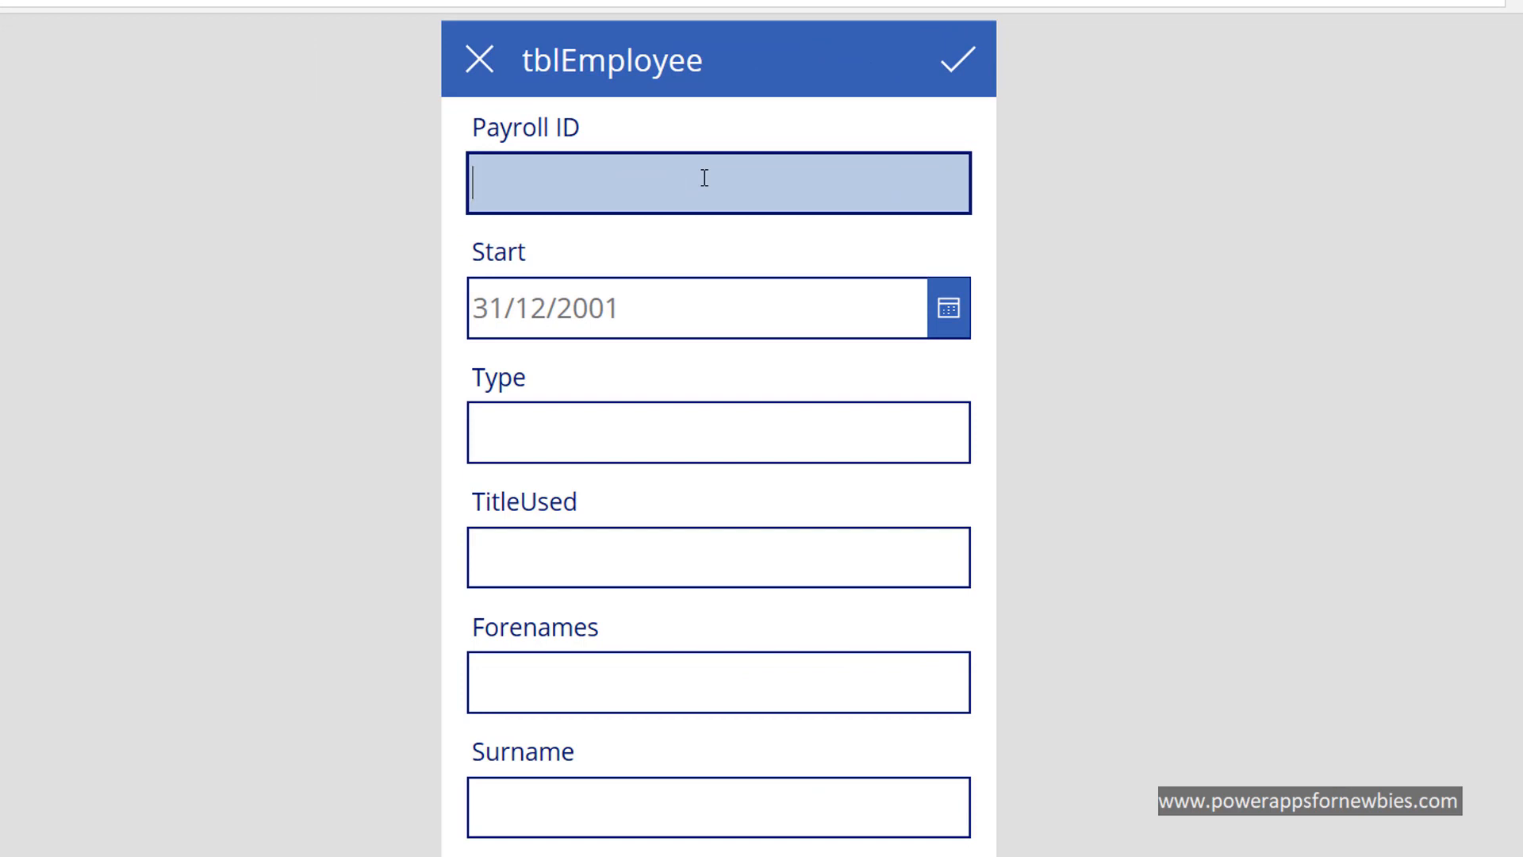
text(VC)
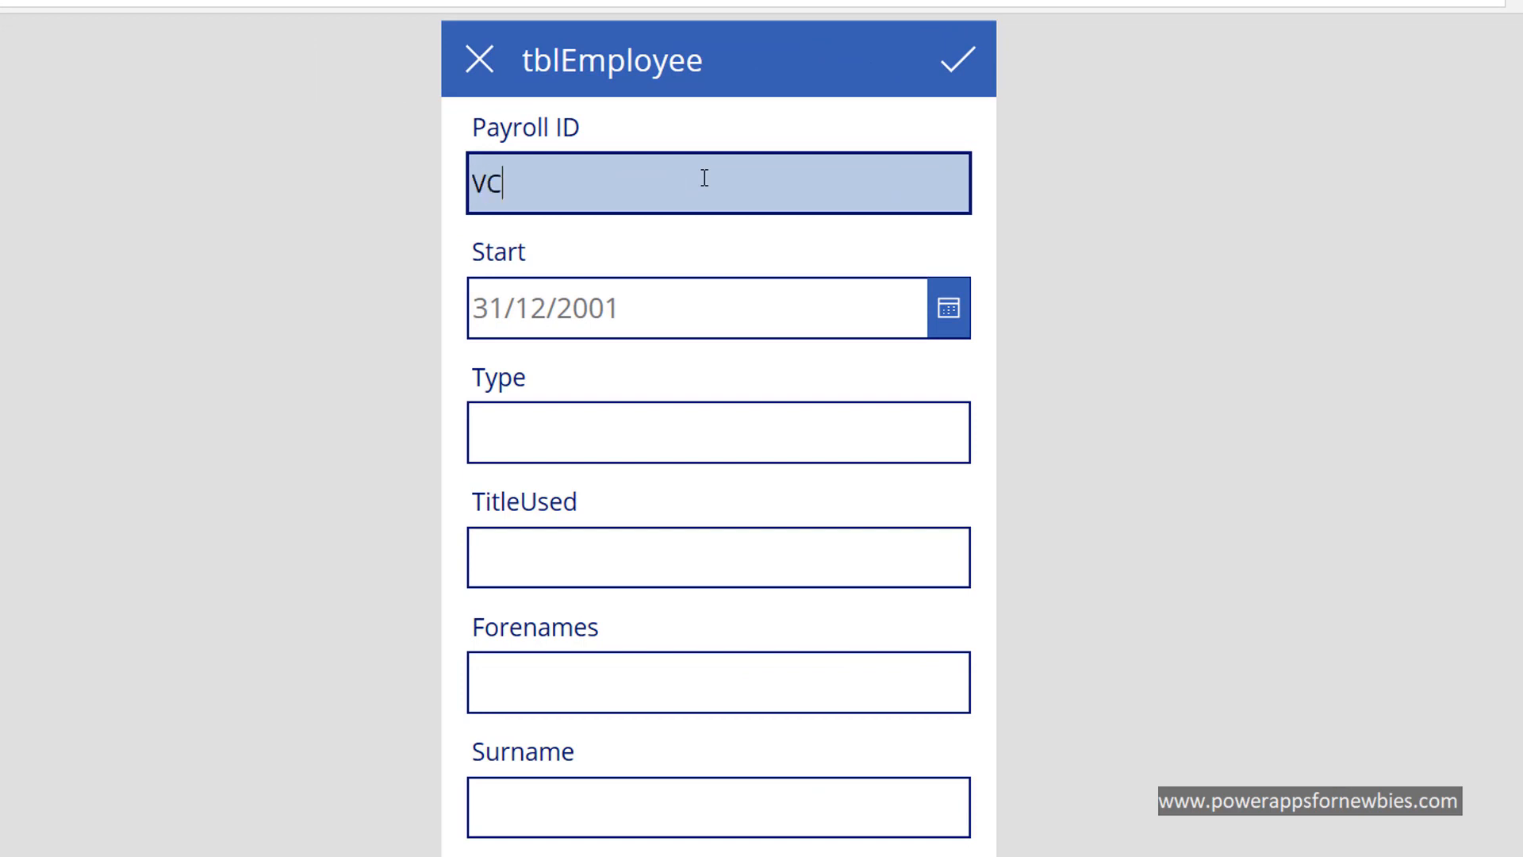
text(34)
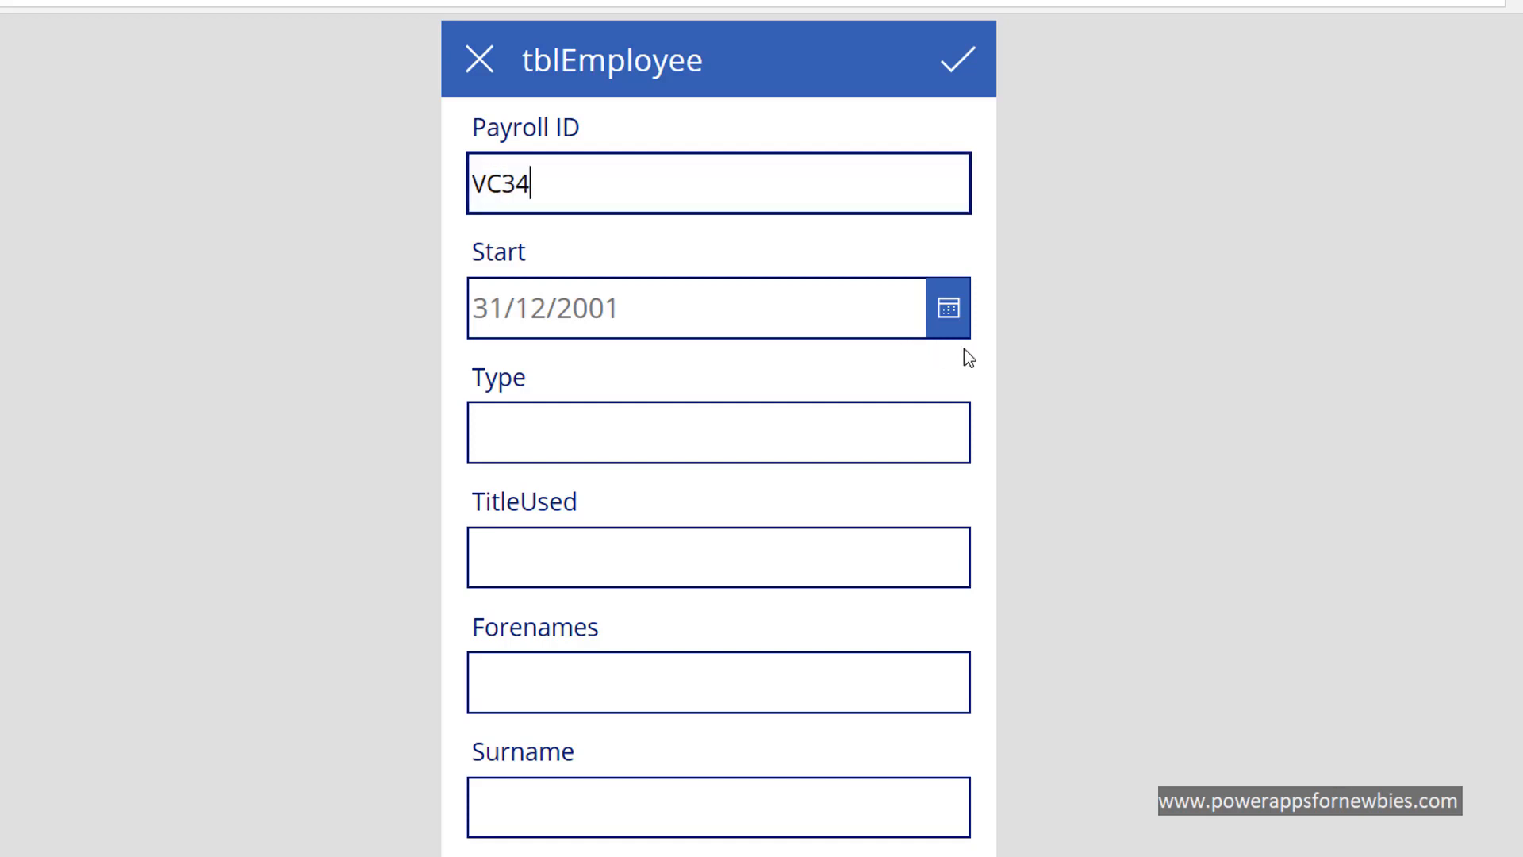
click(946, 308)
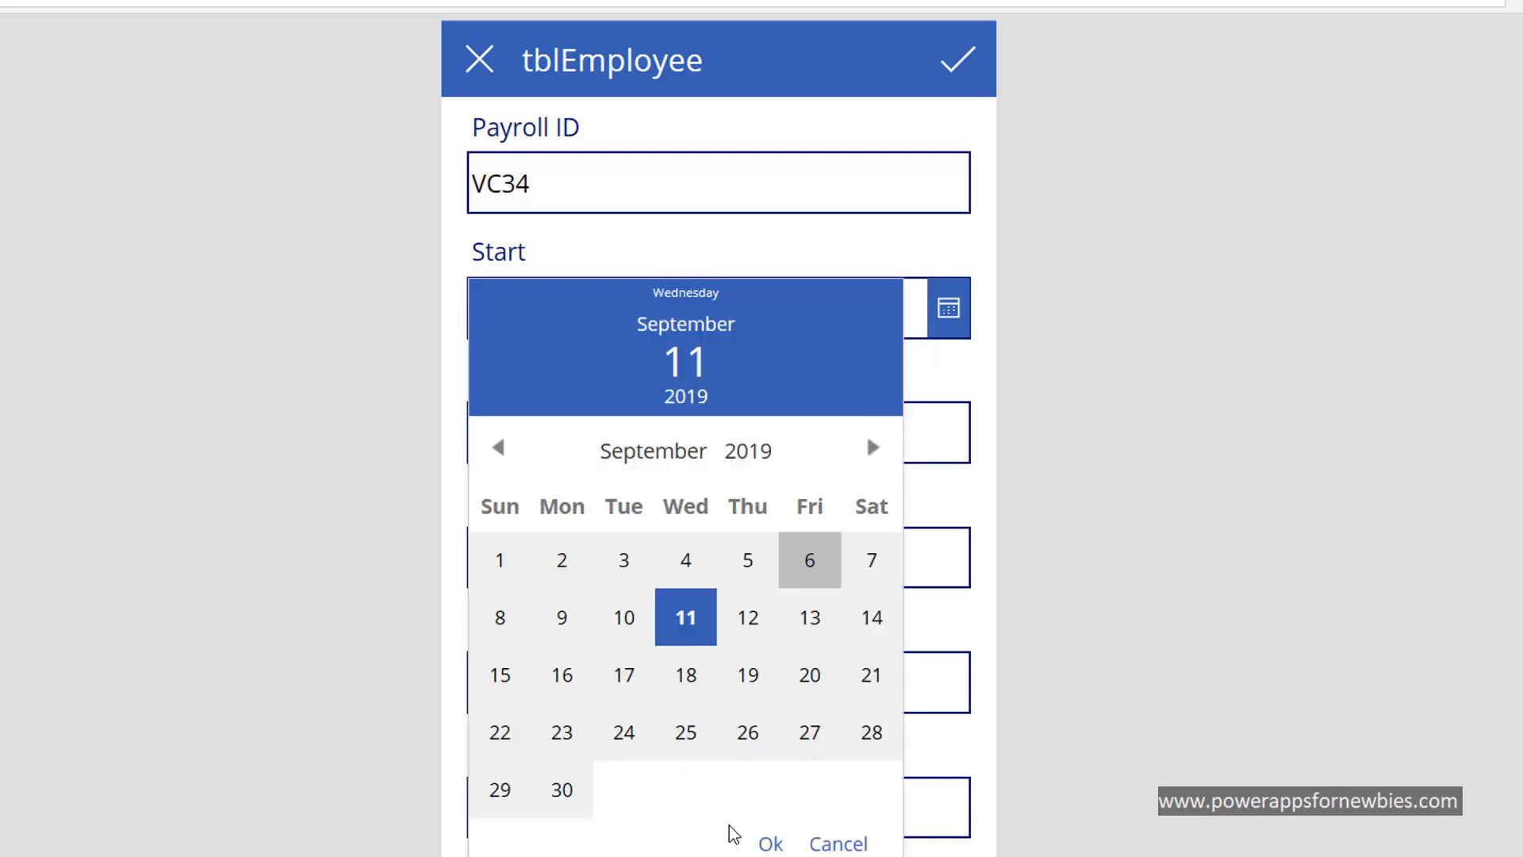
click(768, 842)
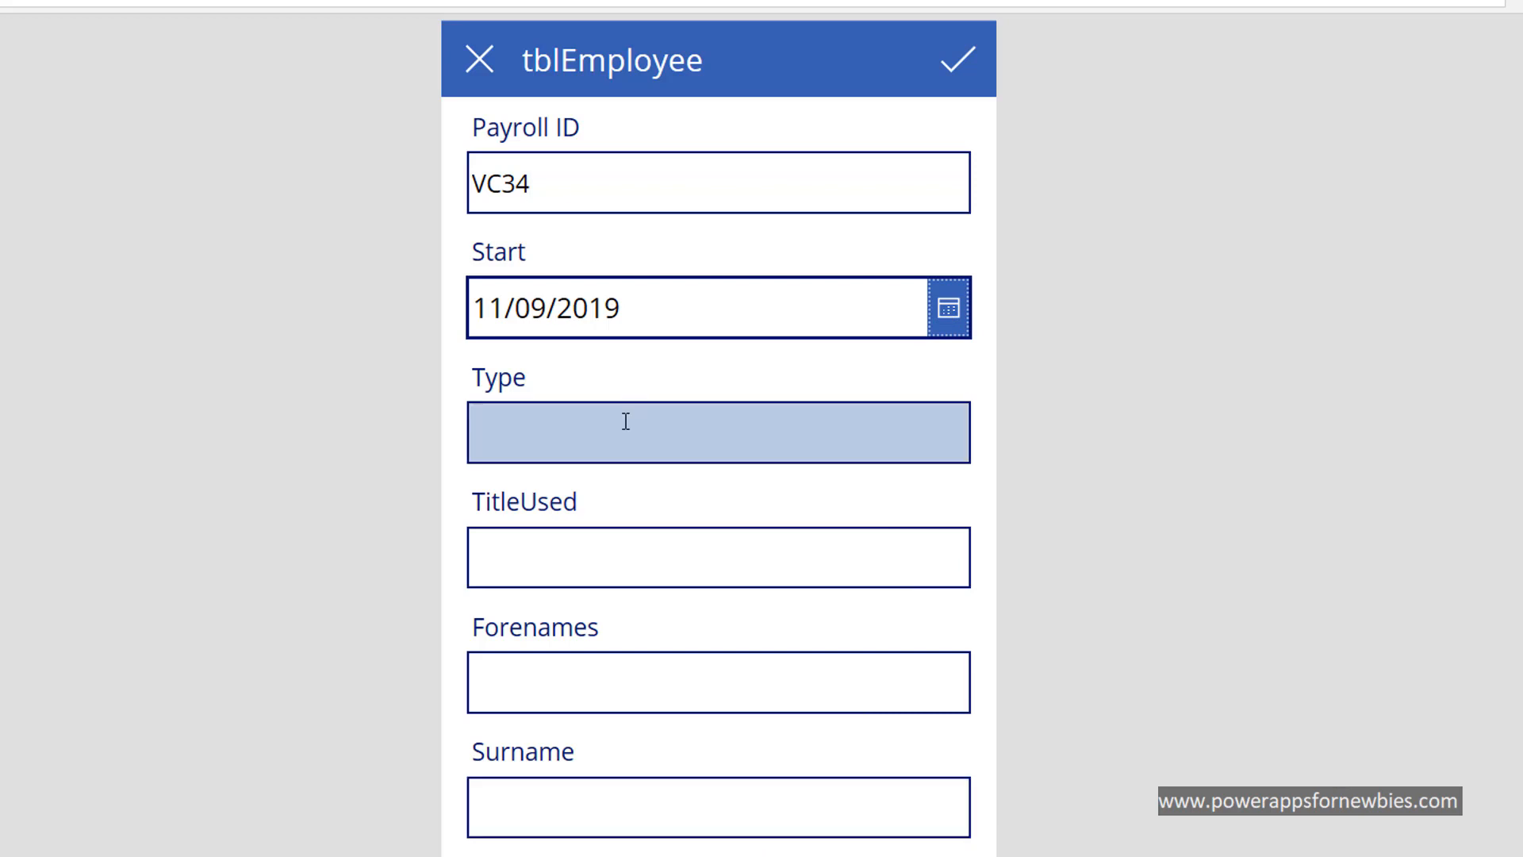
click(718, 557)
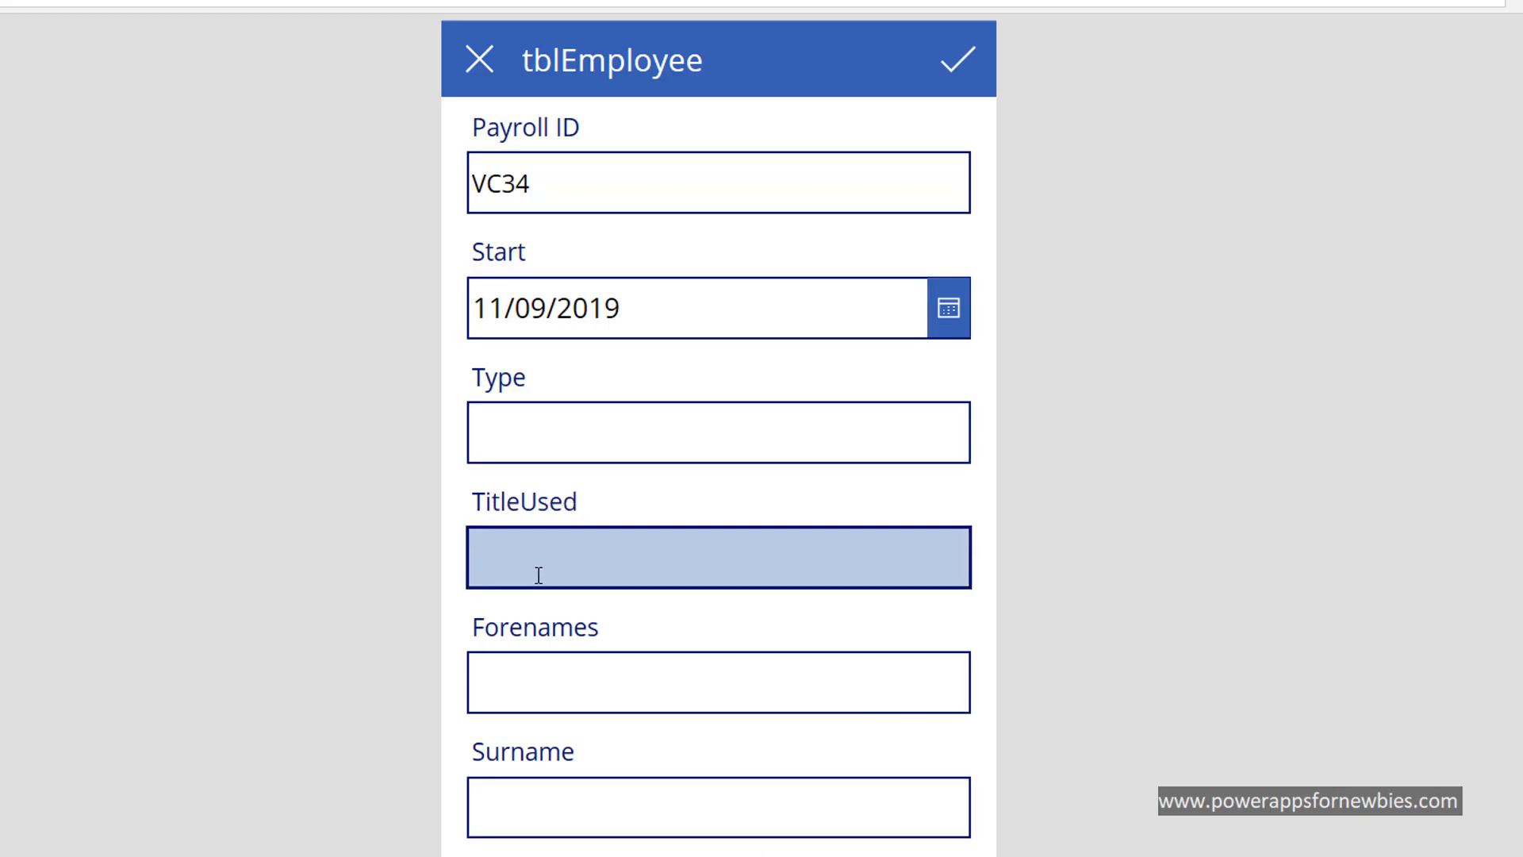
text(Mrs)
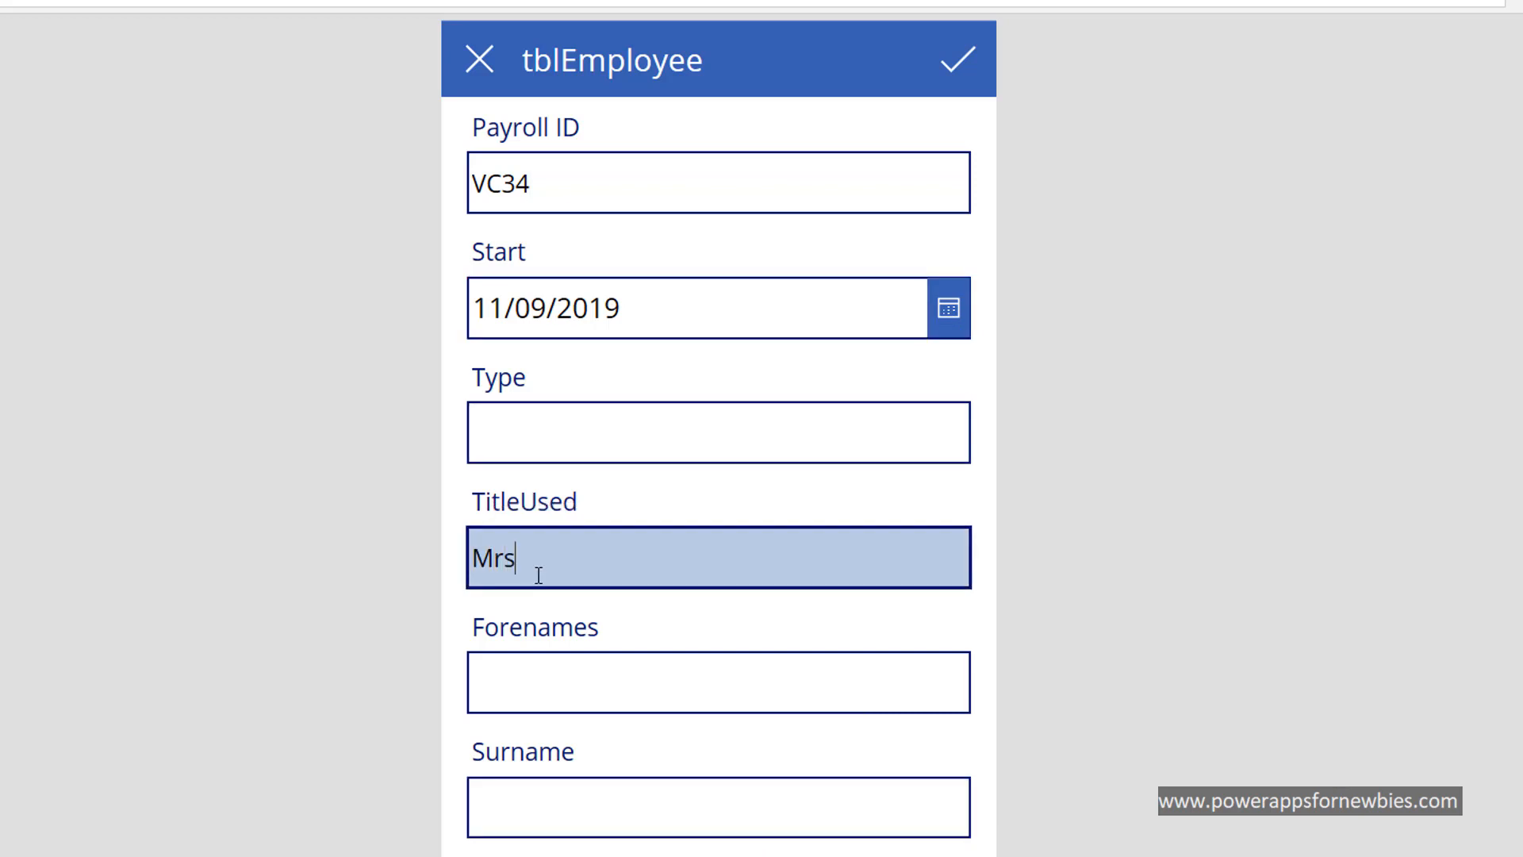
click(717, 681)
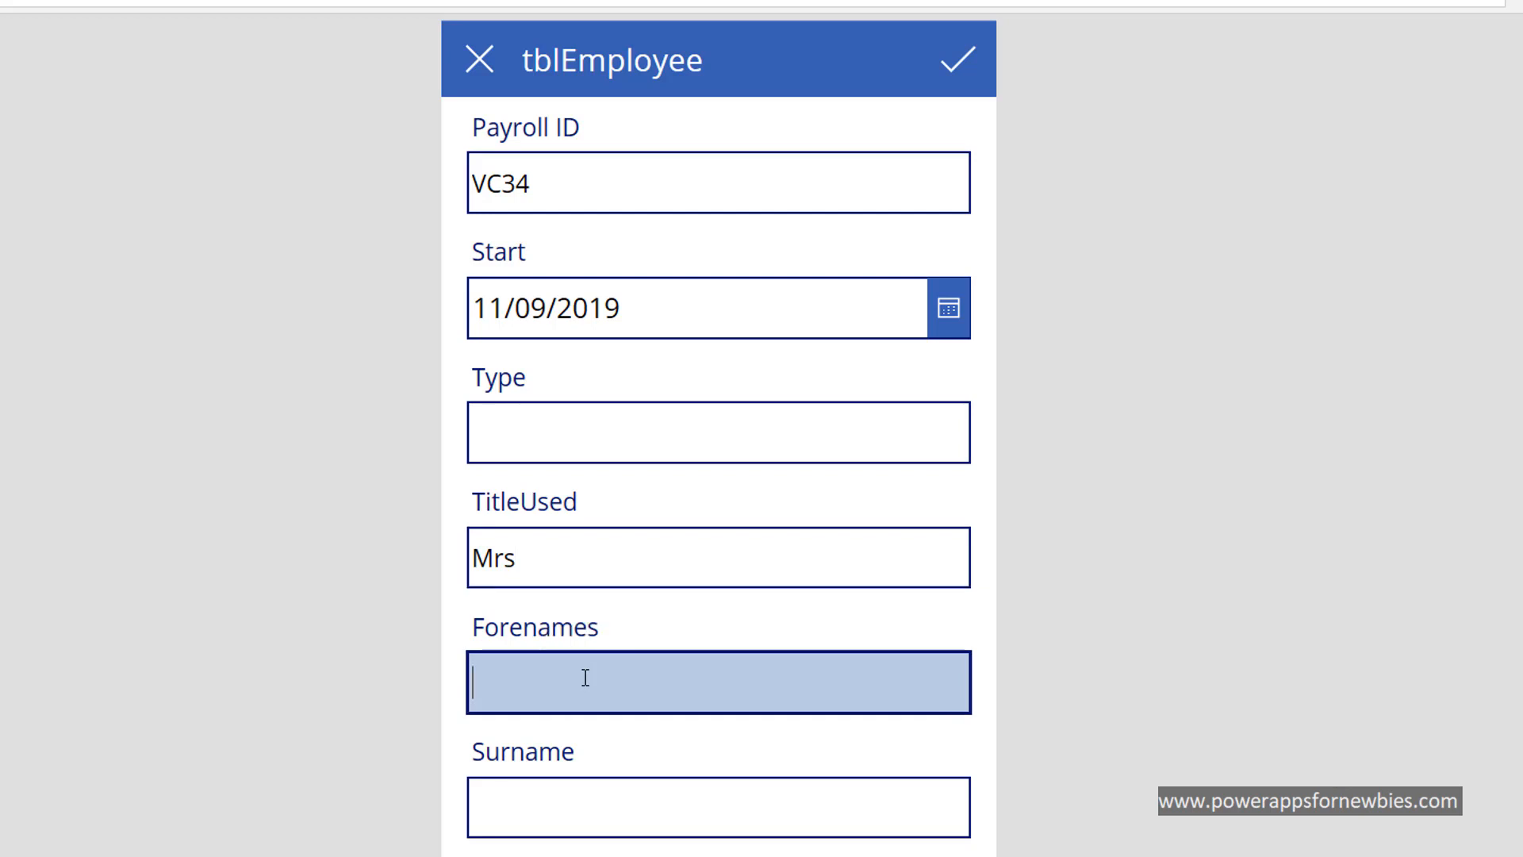
text(Sharon)
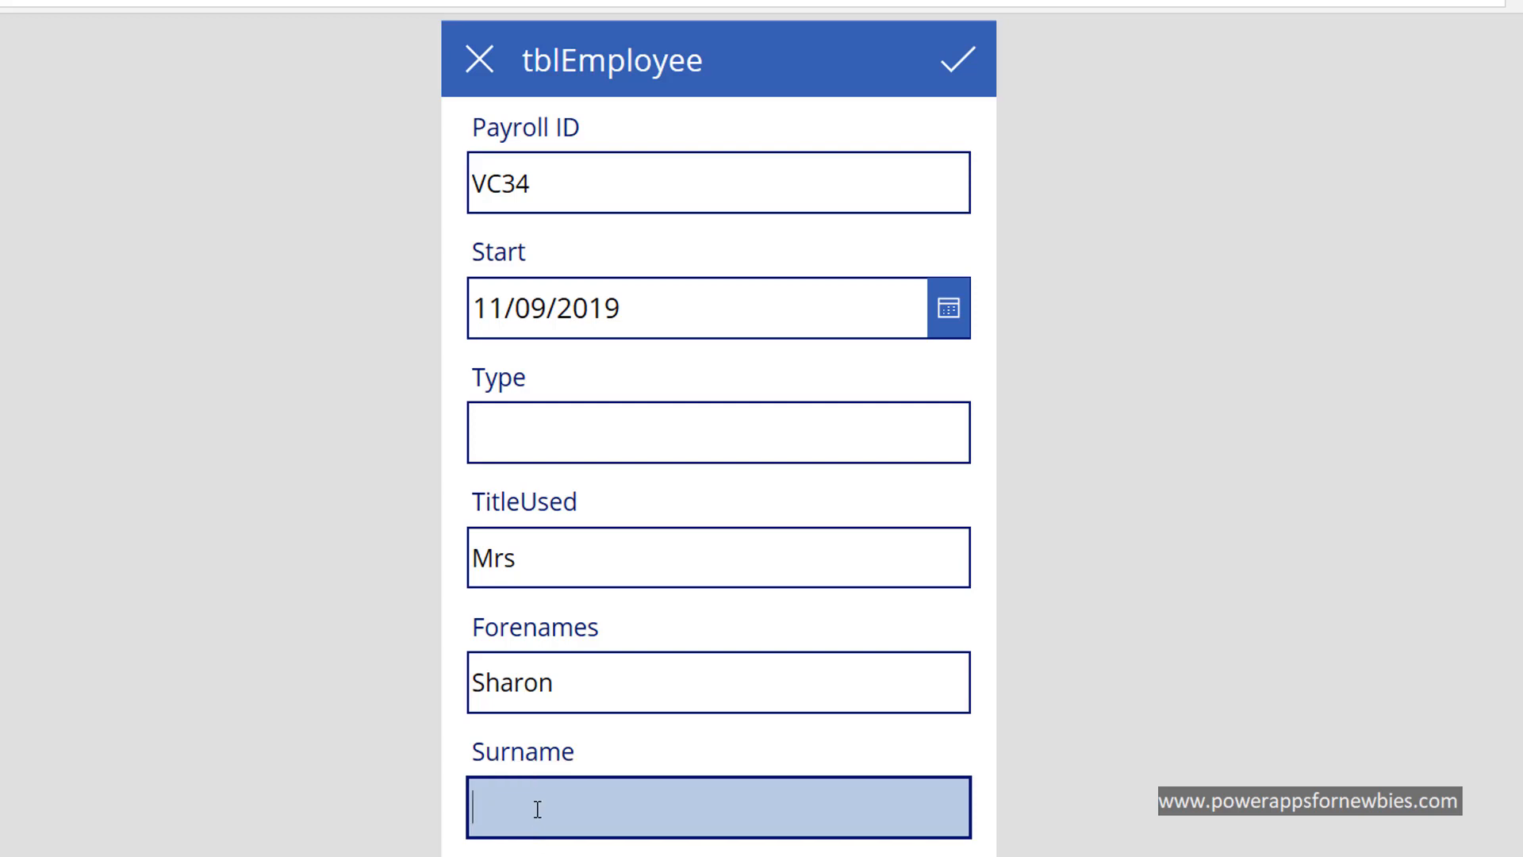
text(Bro)
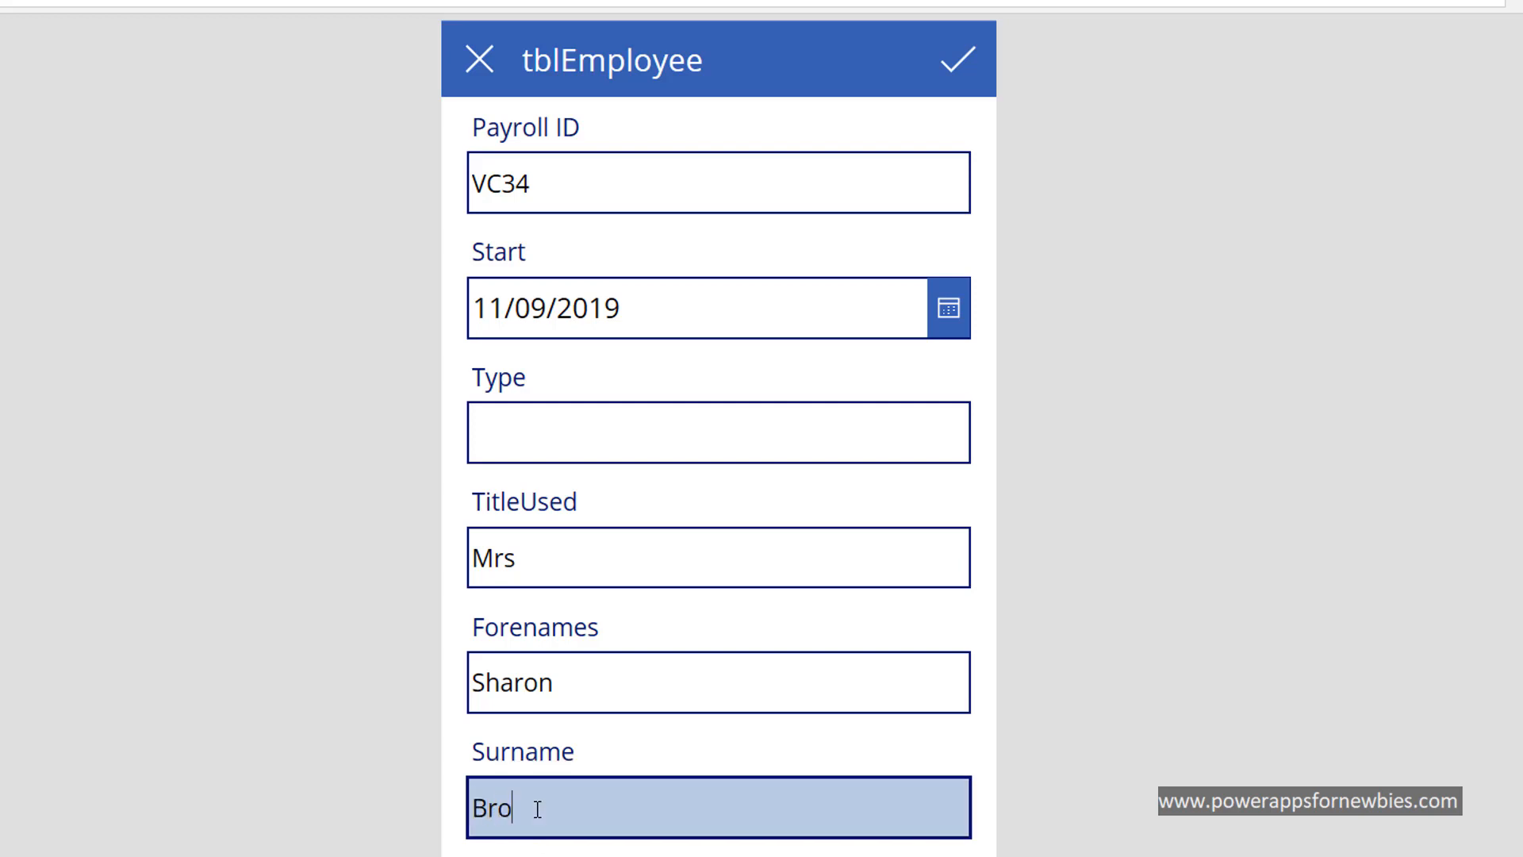
text(wn)
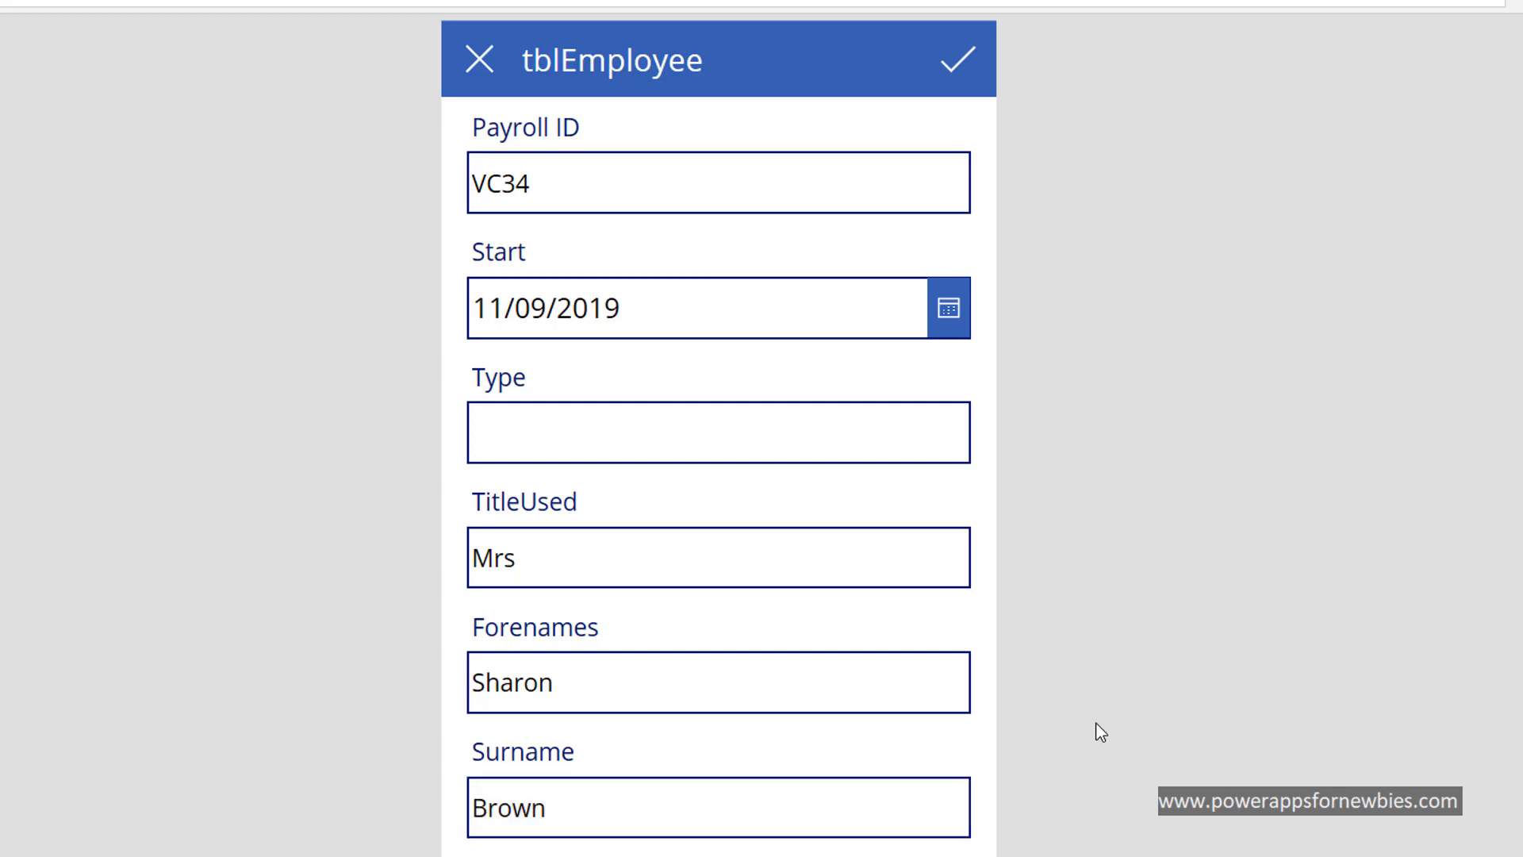
mouse_move(955, 60)
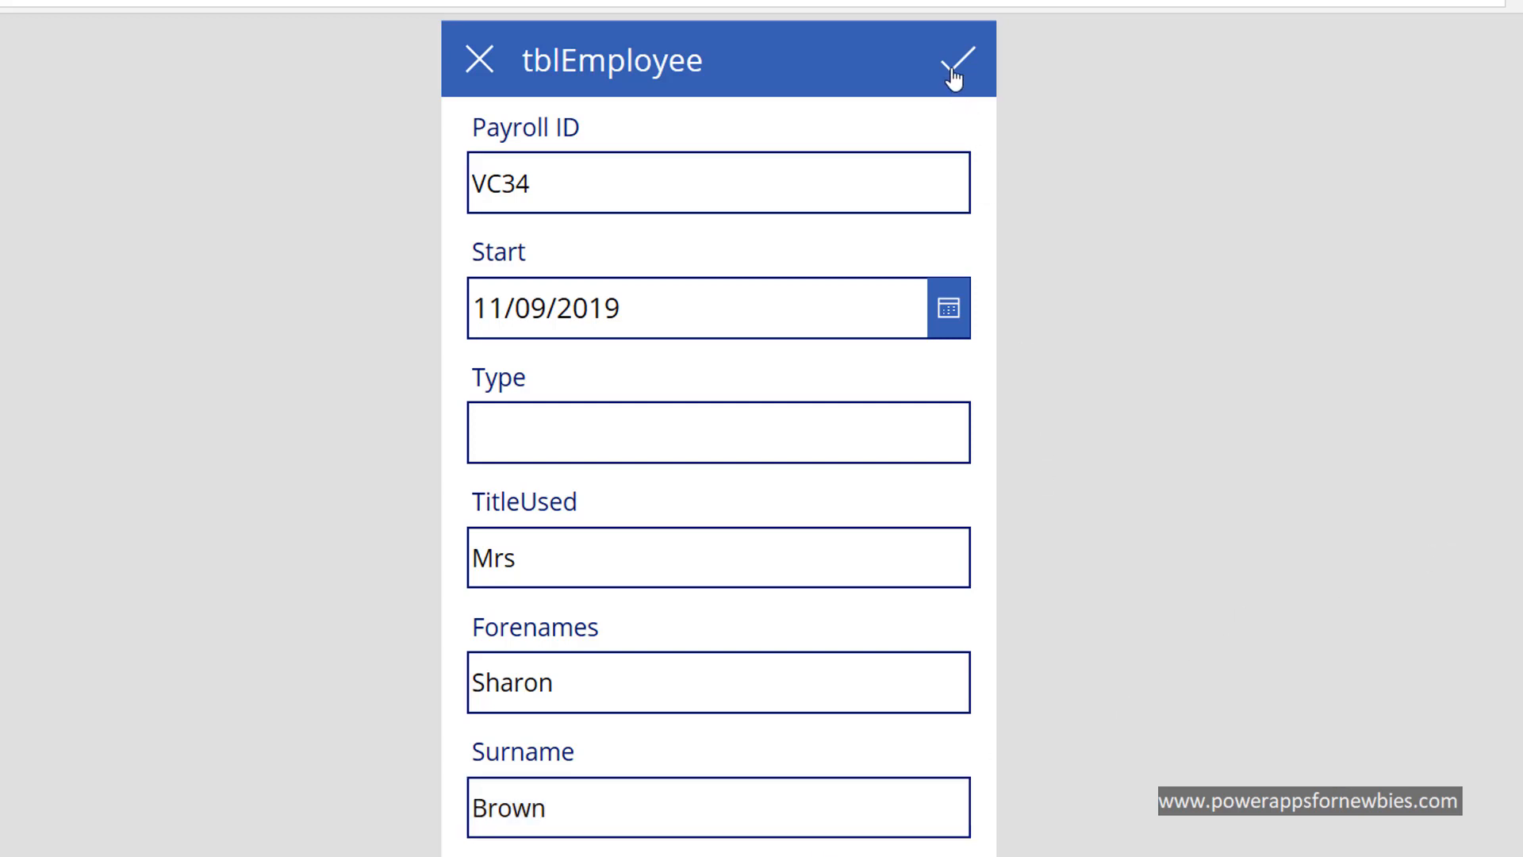
mouse_move(956, 60)
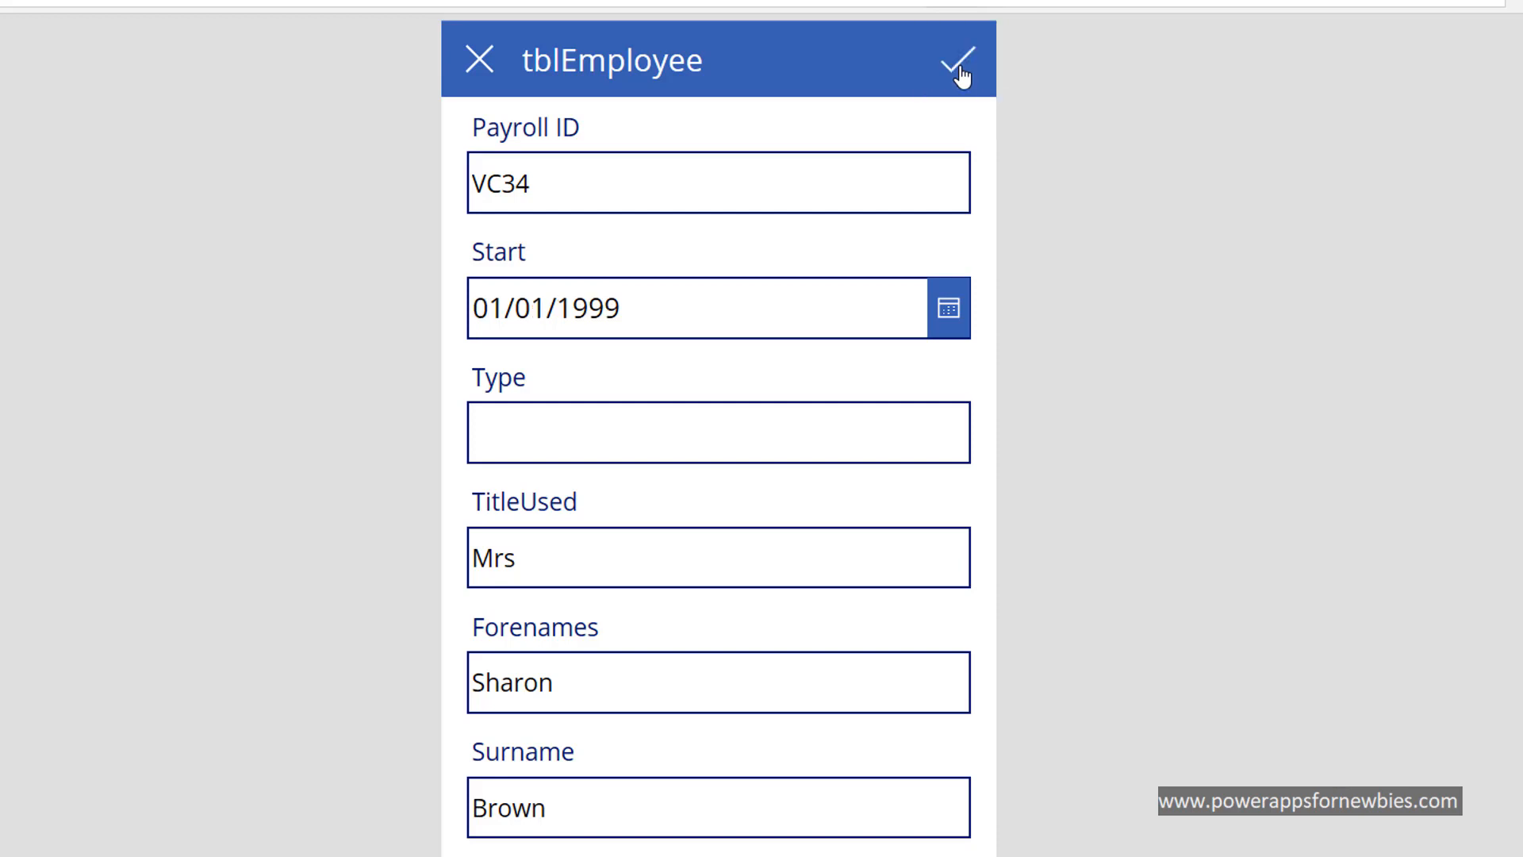
click(955, 60)
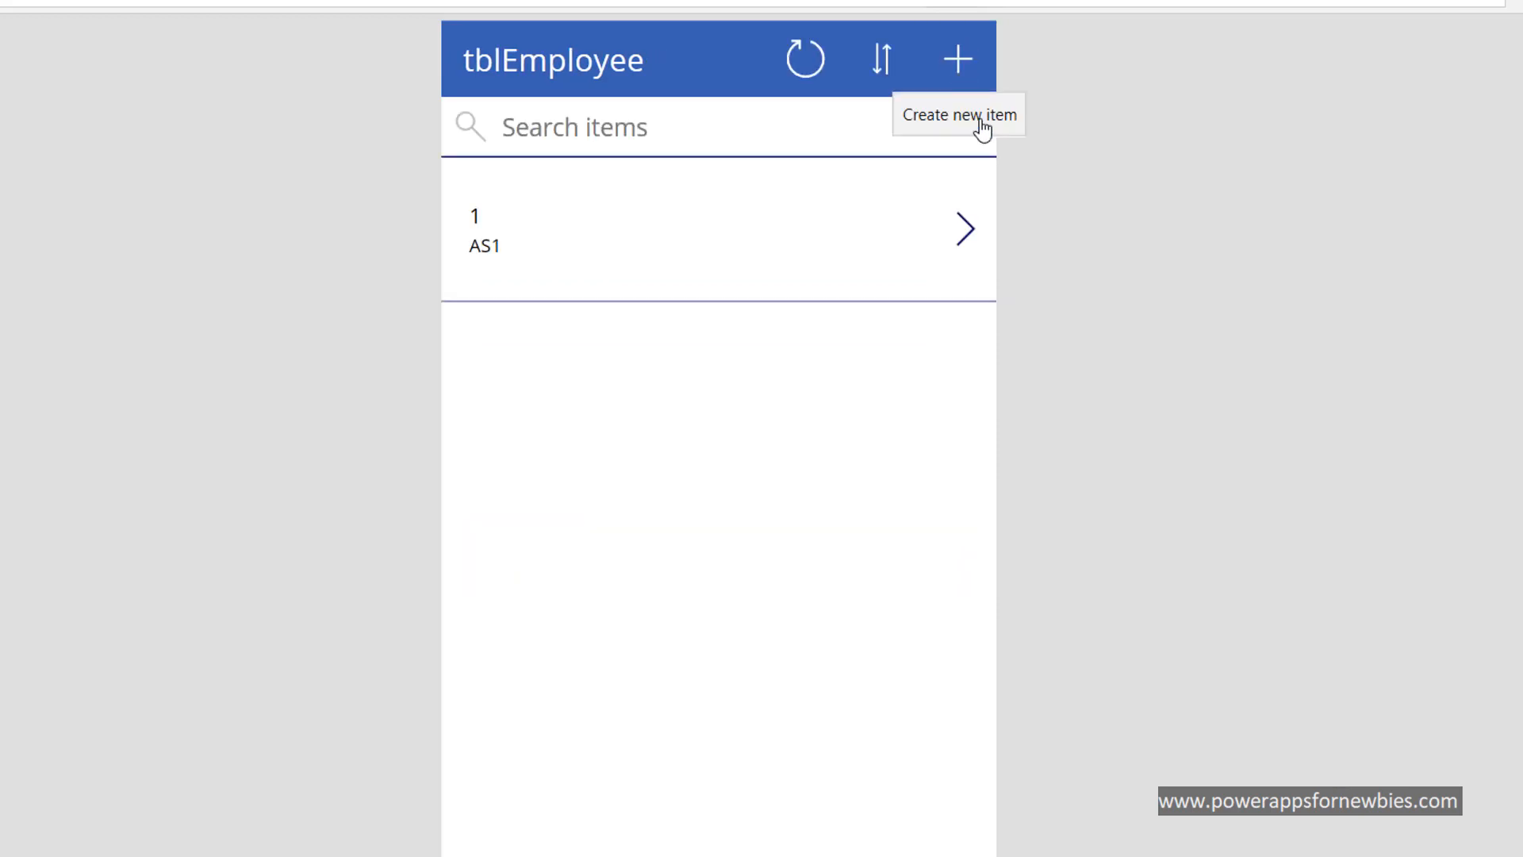
mouse_move(804, 58)
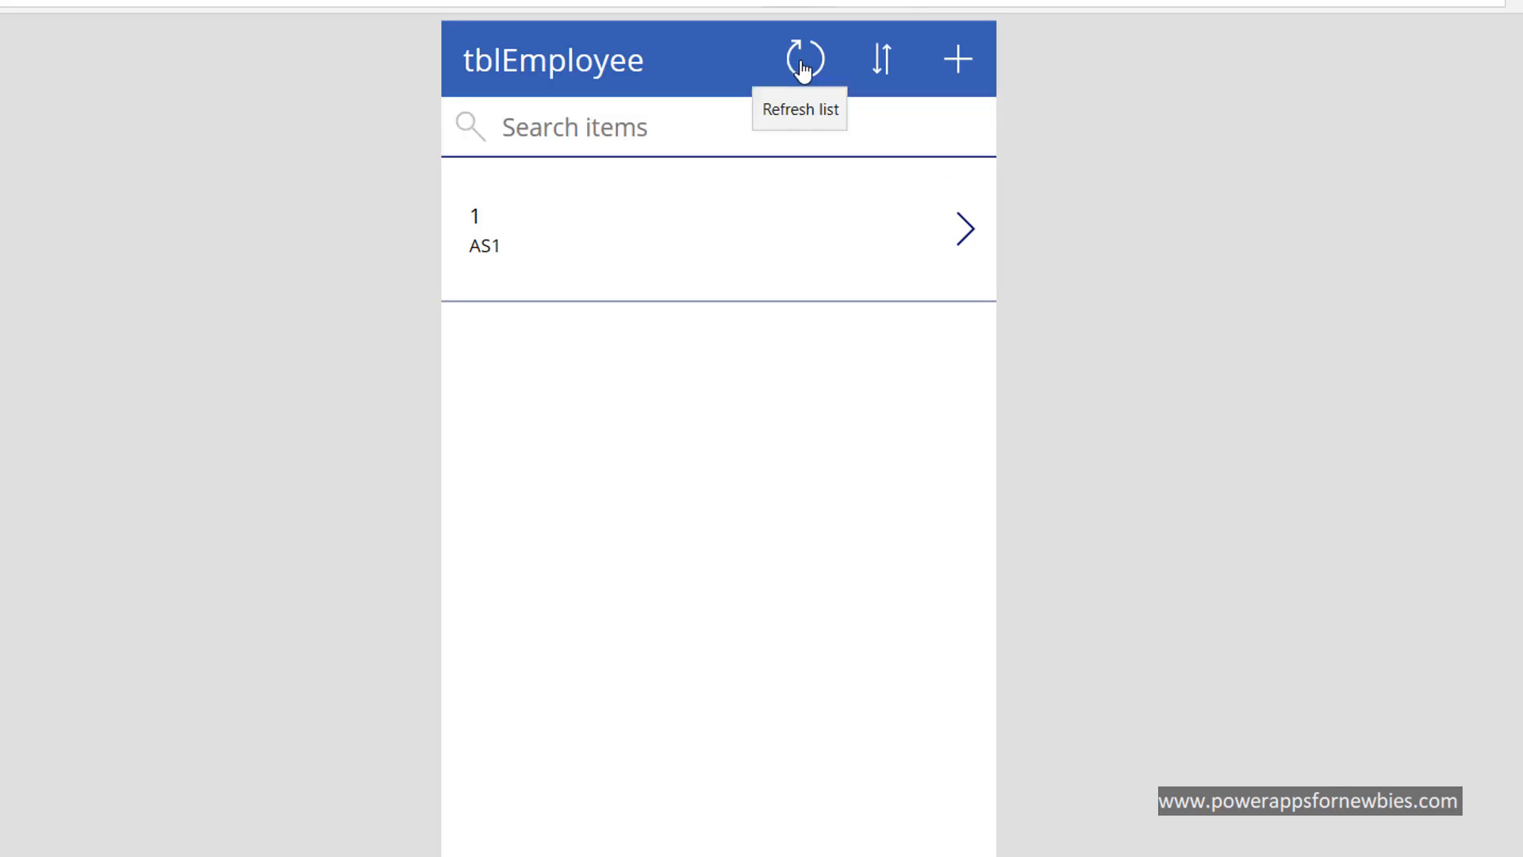
click(804, 58)
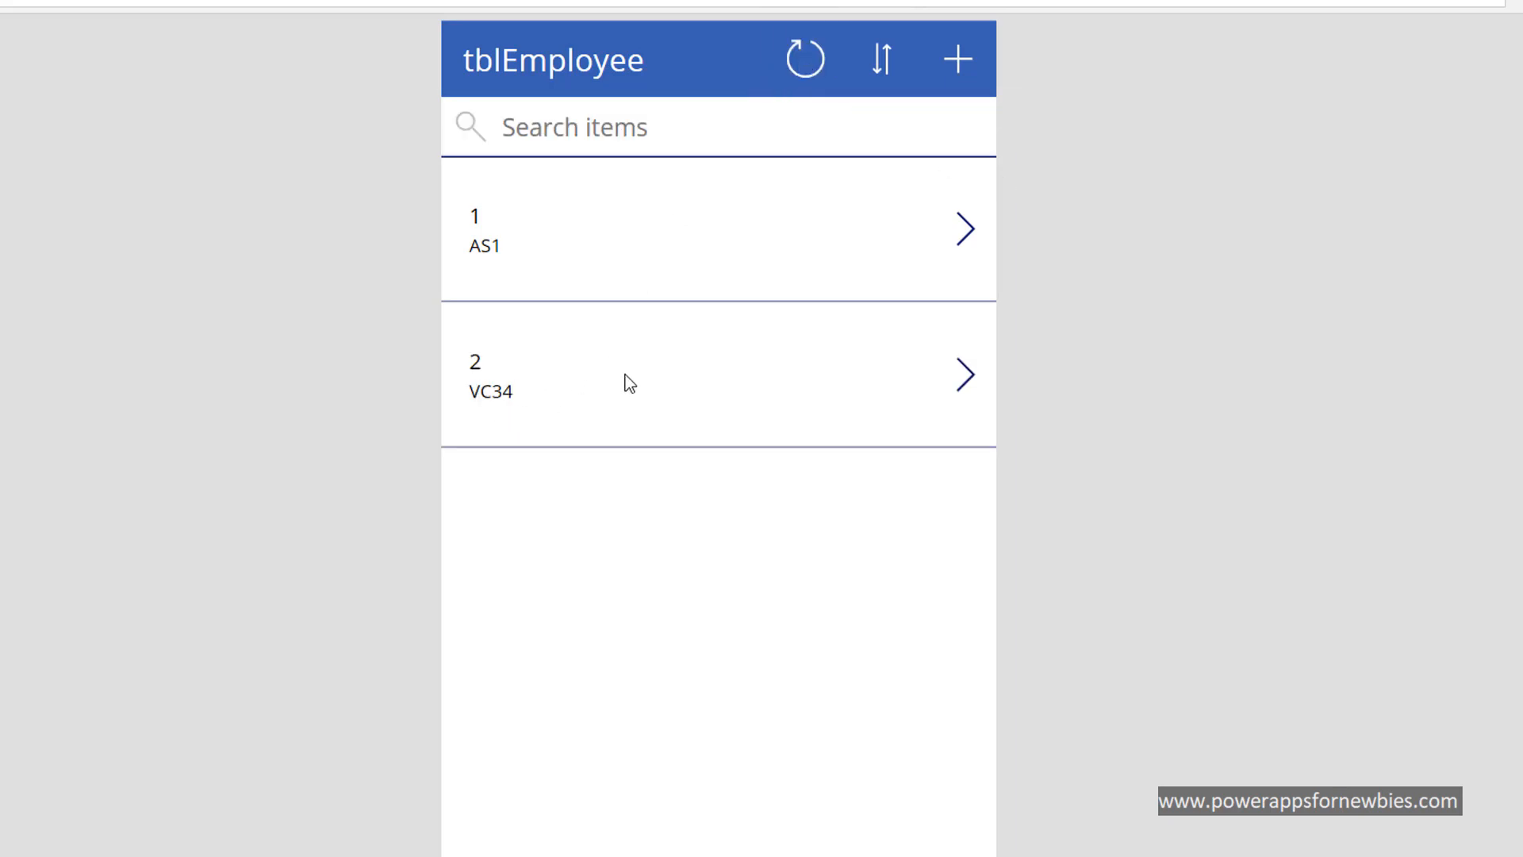
mouse_move(628, 777)
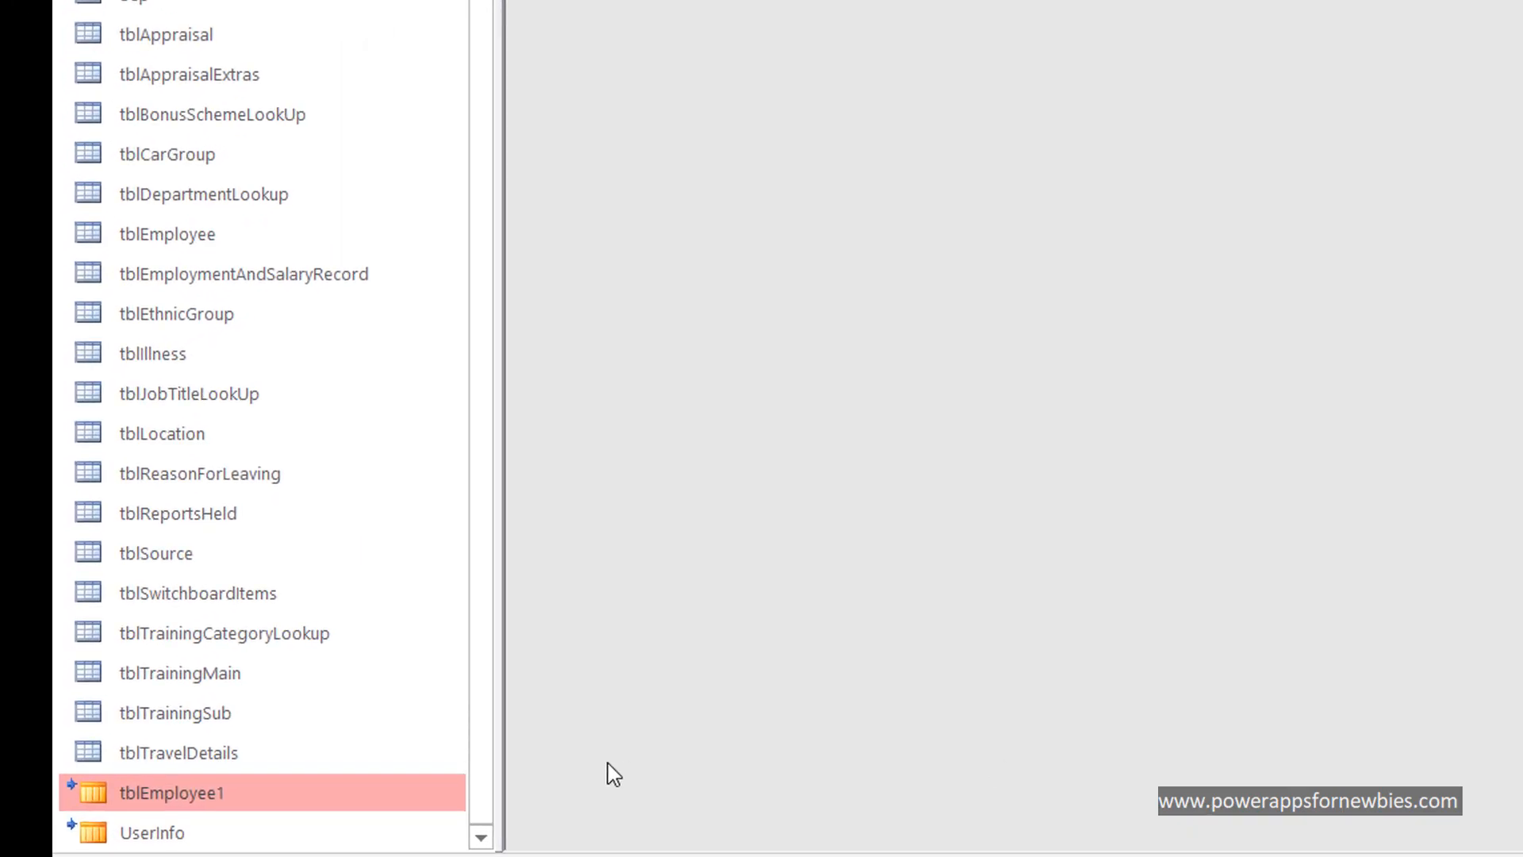
mouse_move(335, 805)
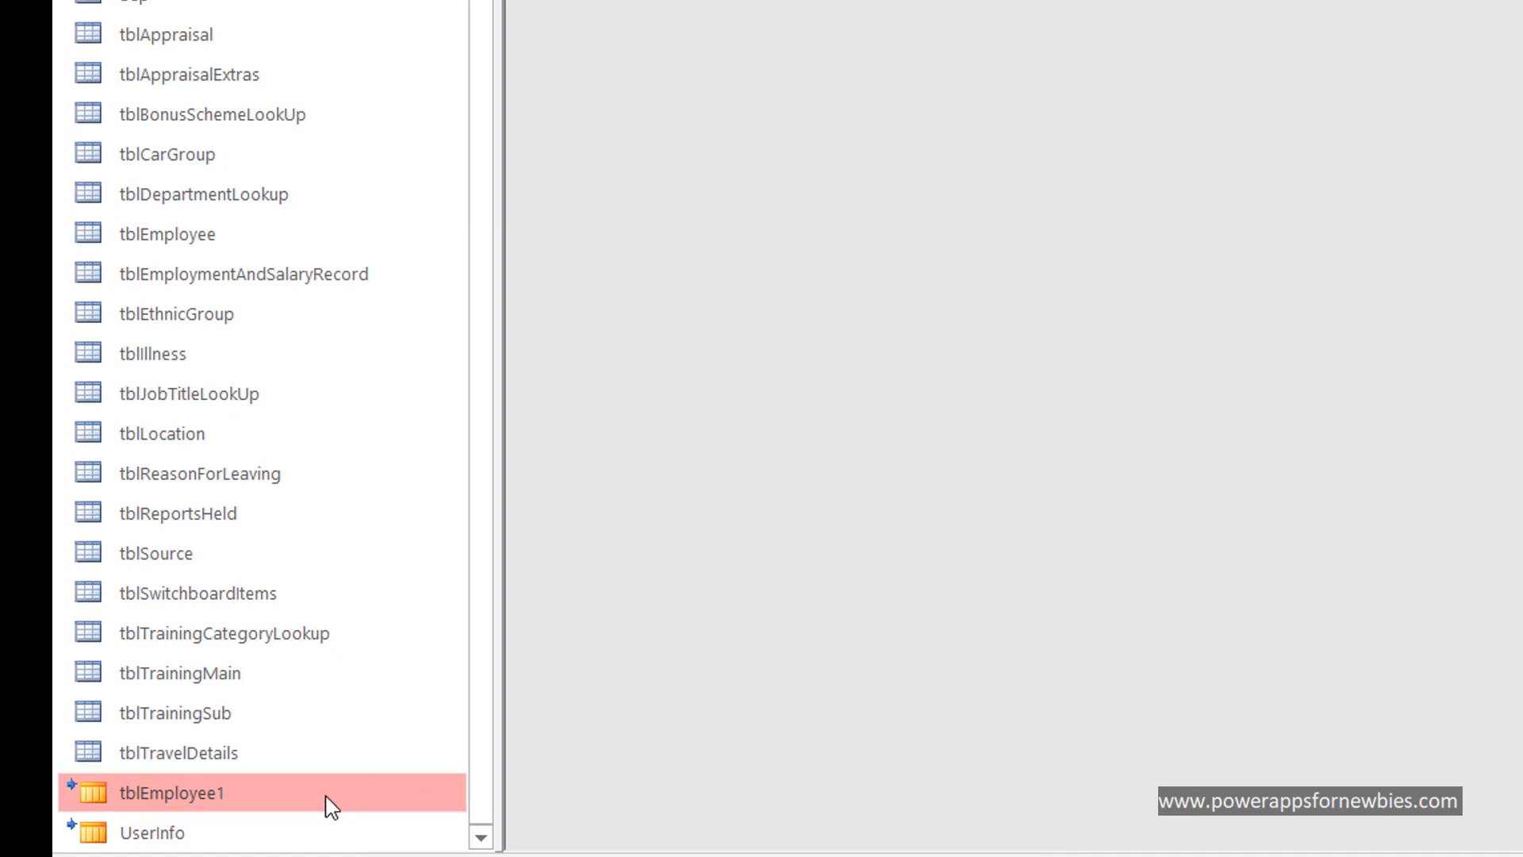
double_click(173, 792)
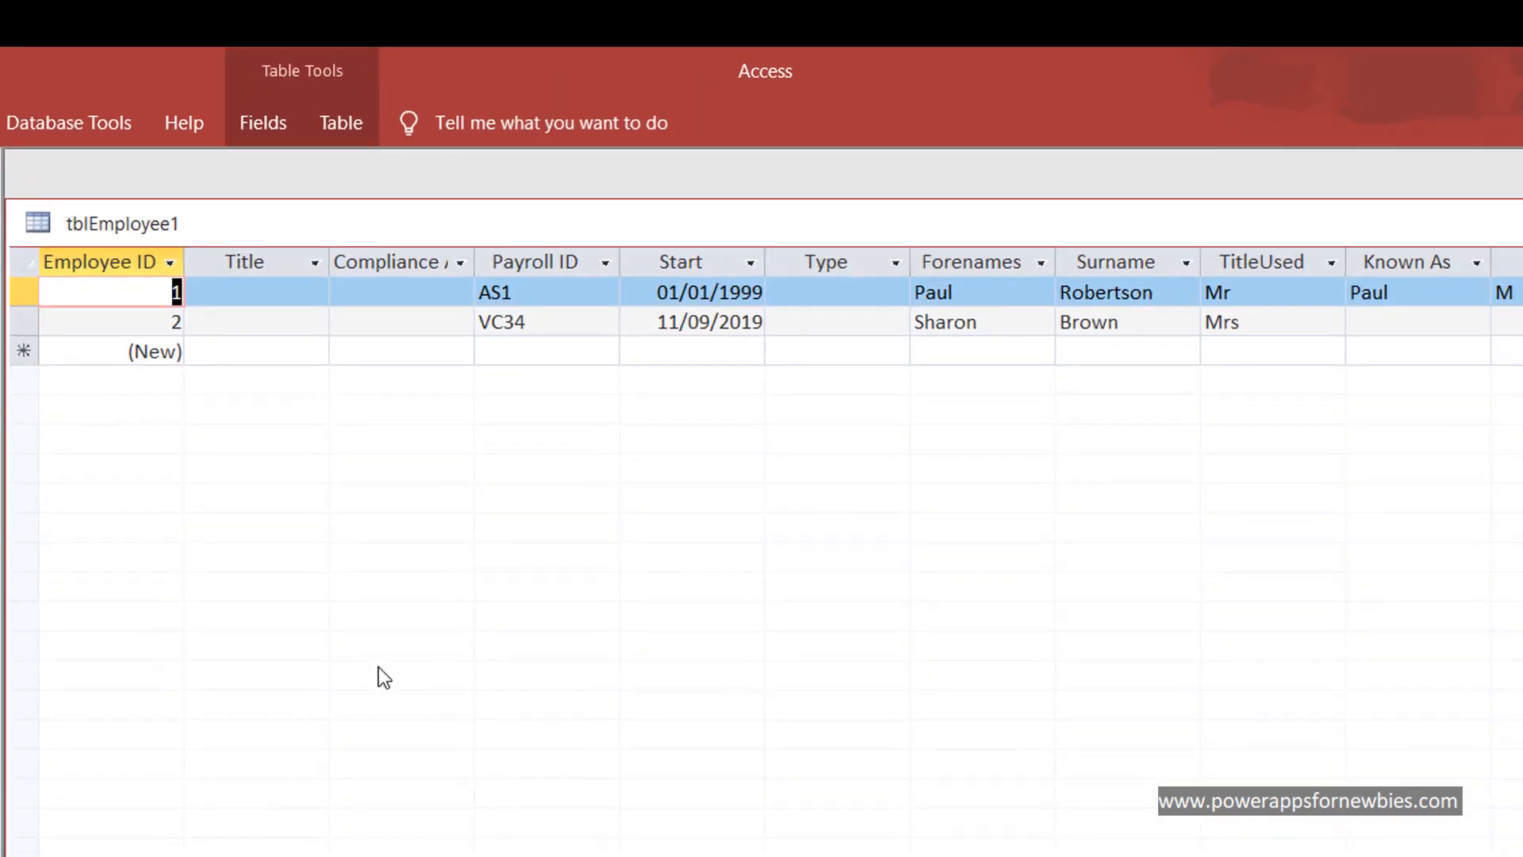
mouse_move(576, 325)
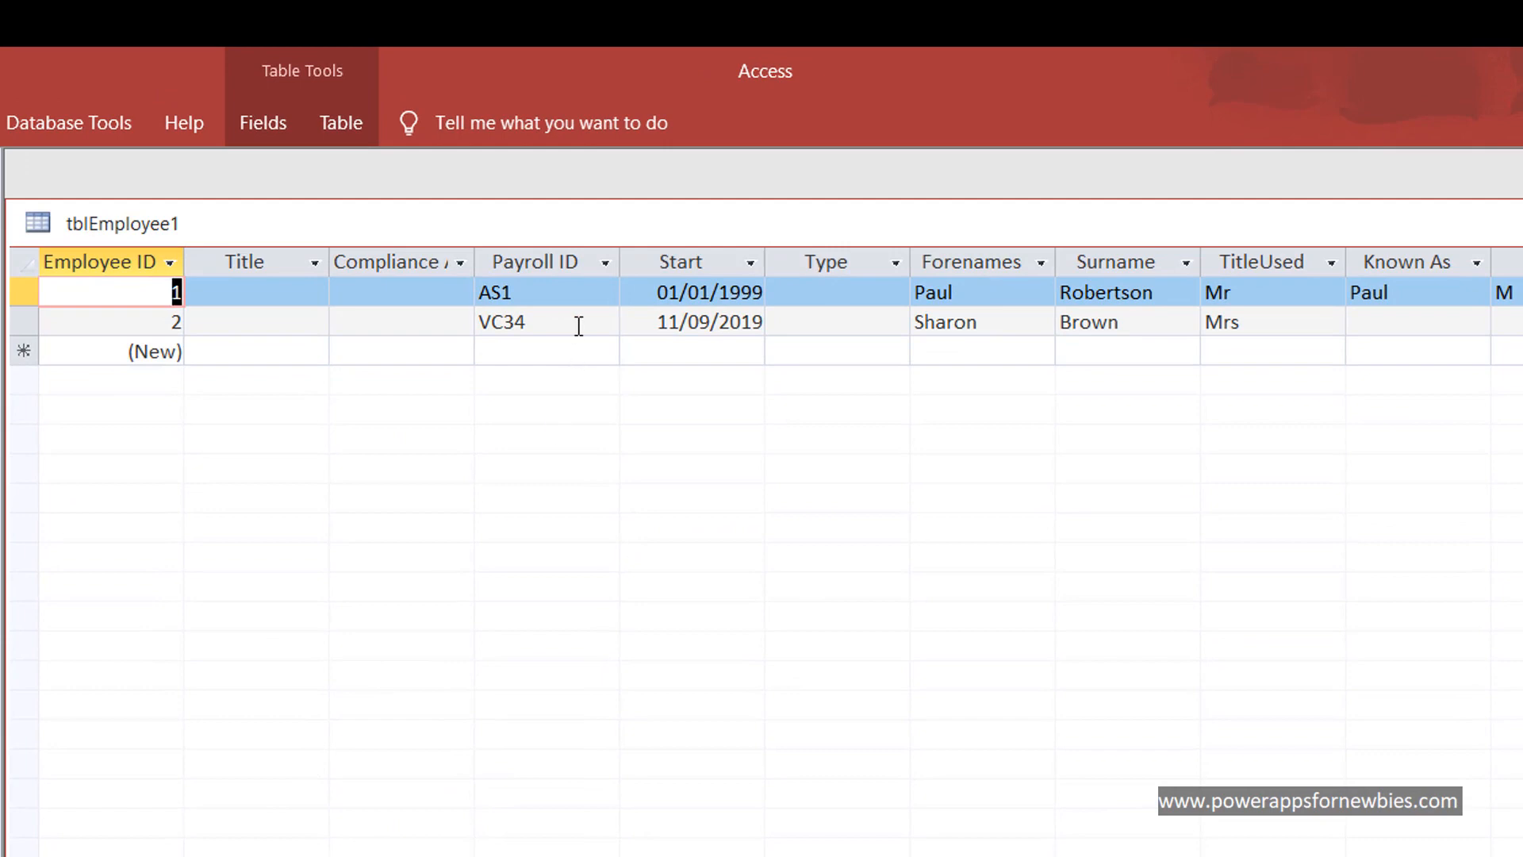
mouse_move(1007, 330)
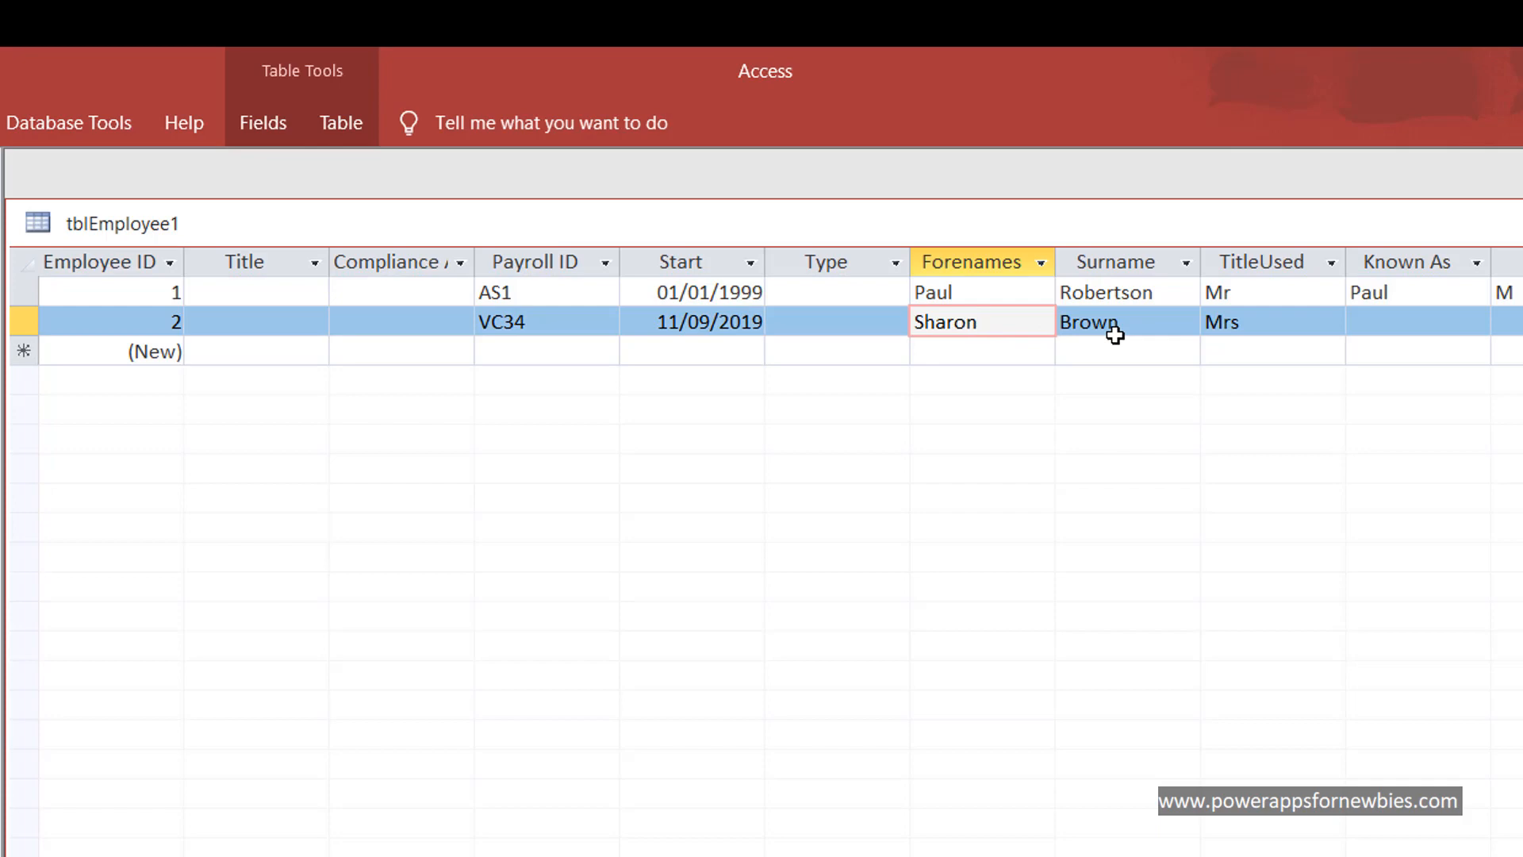
click(976, 321)
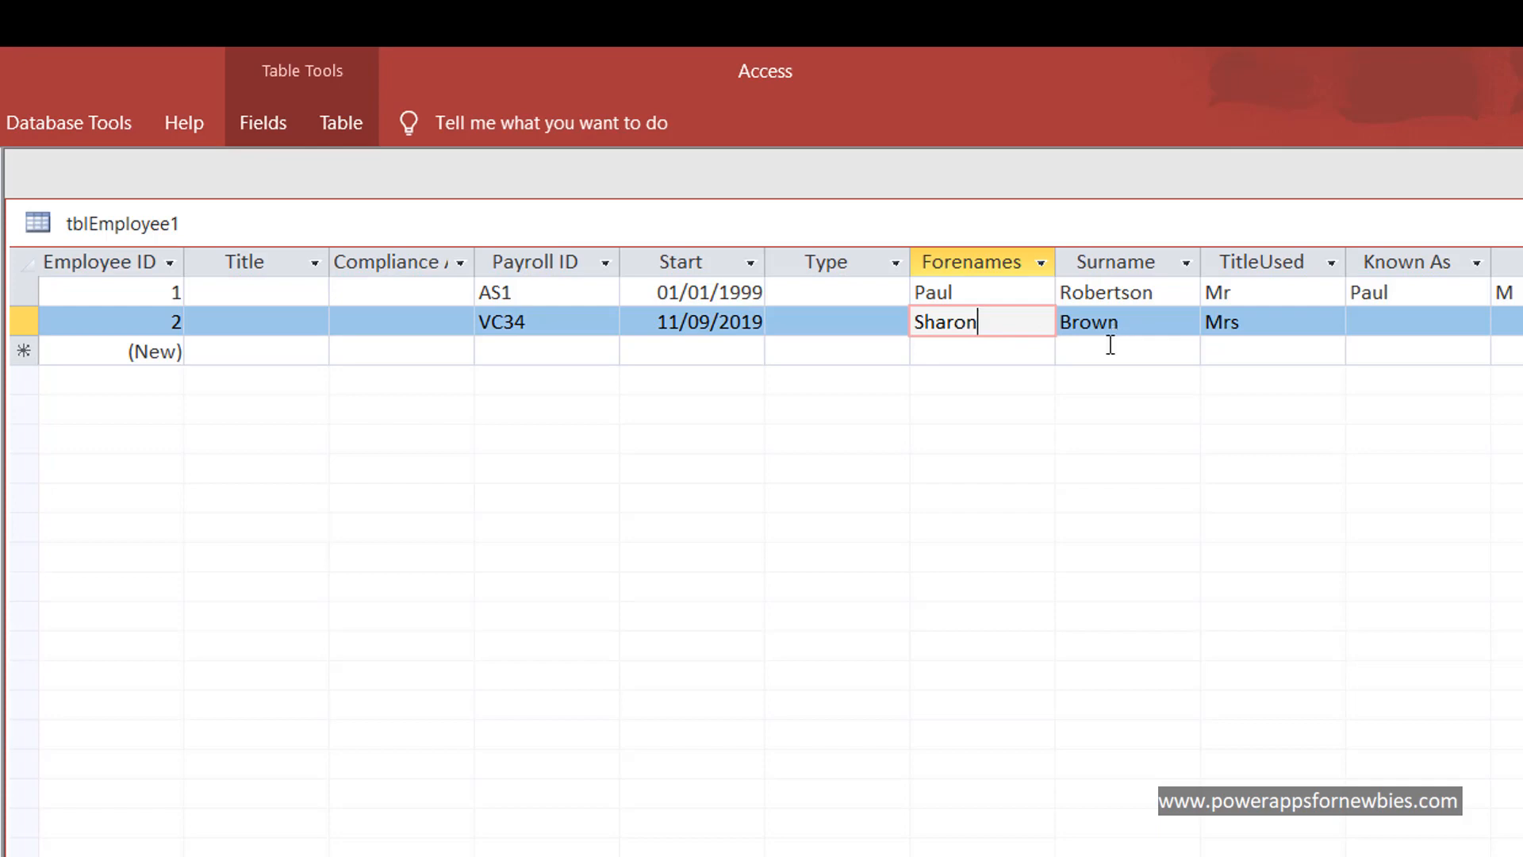
mouse_move(938, 507)
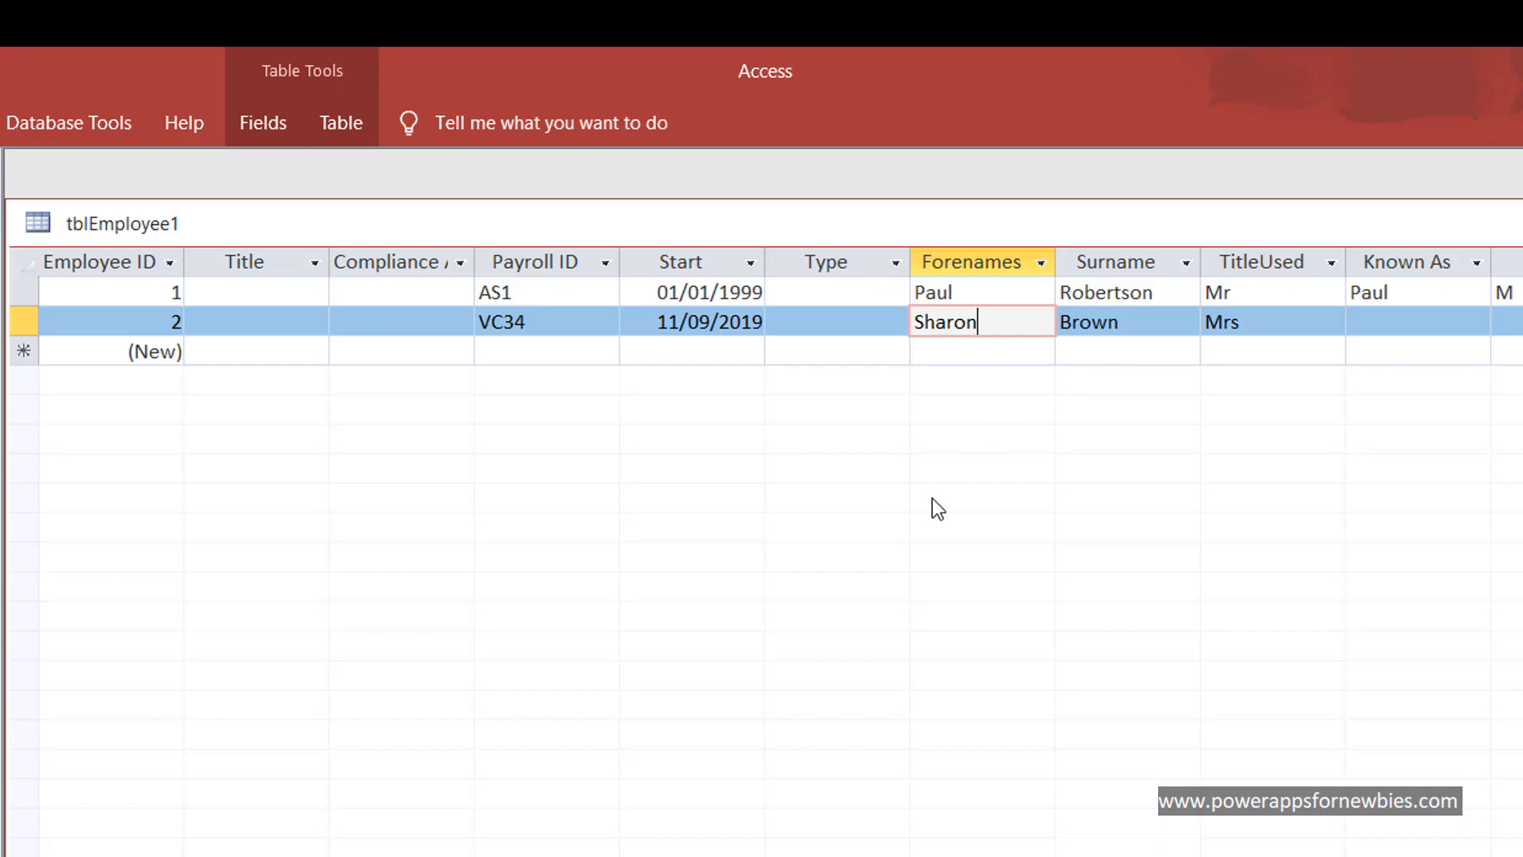
mouse_move(277, 767)
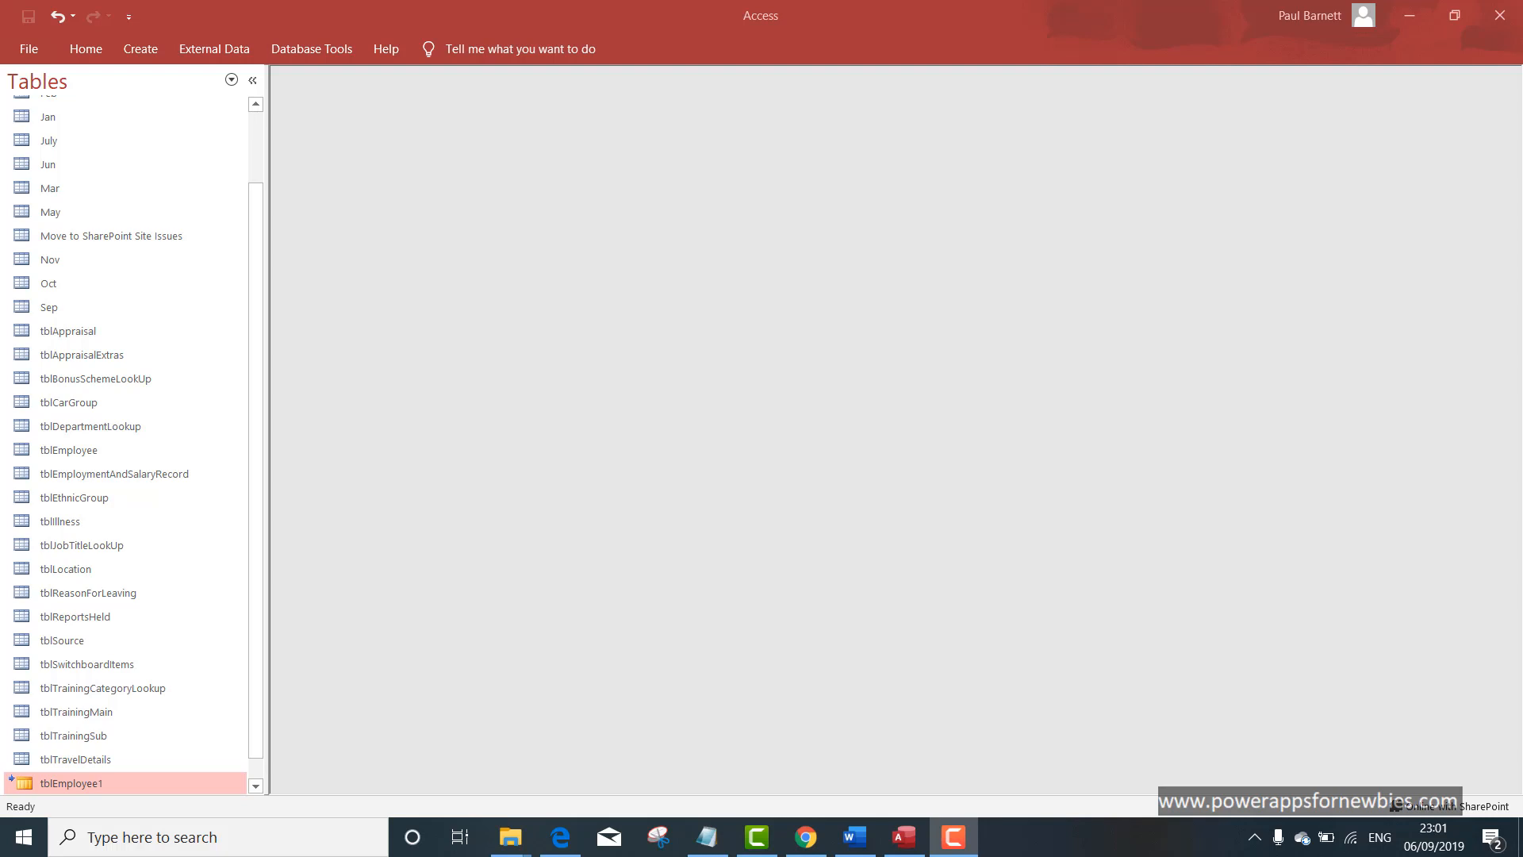
mouse_move(320, 688)
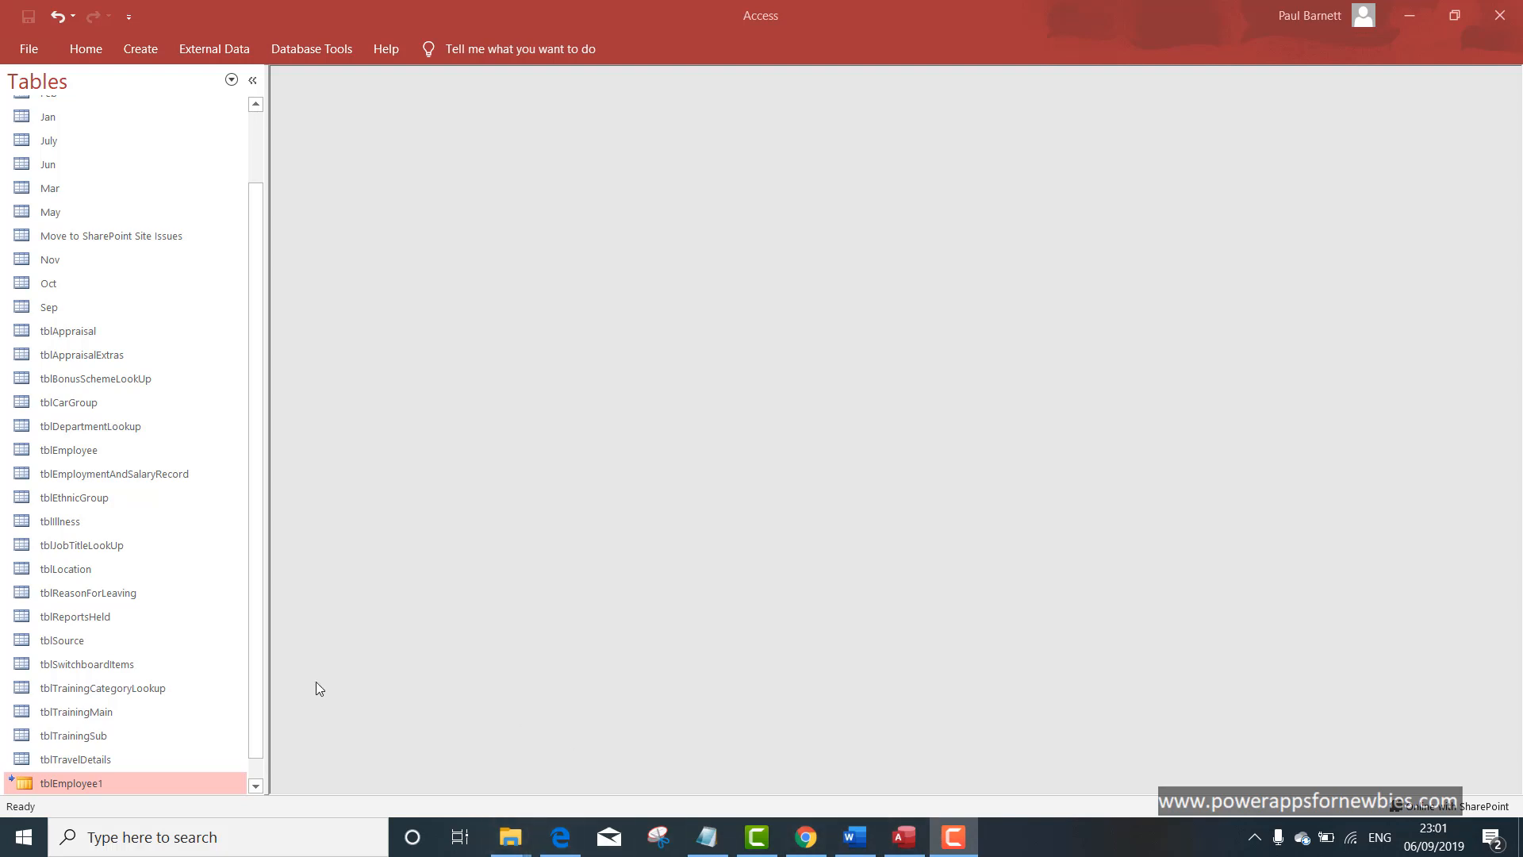
Scroll the tables list to tblEmployee1 and show the Create tab's object commands.
scroll(down, 3)
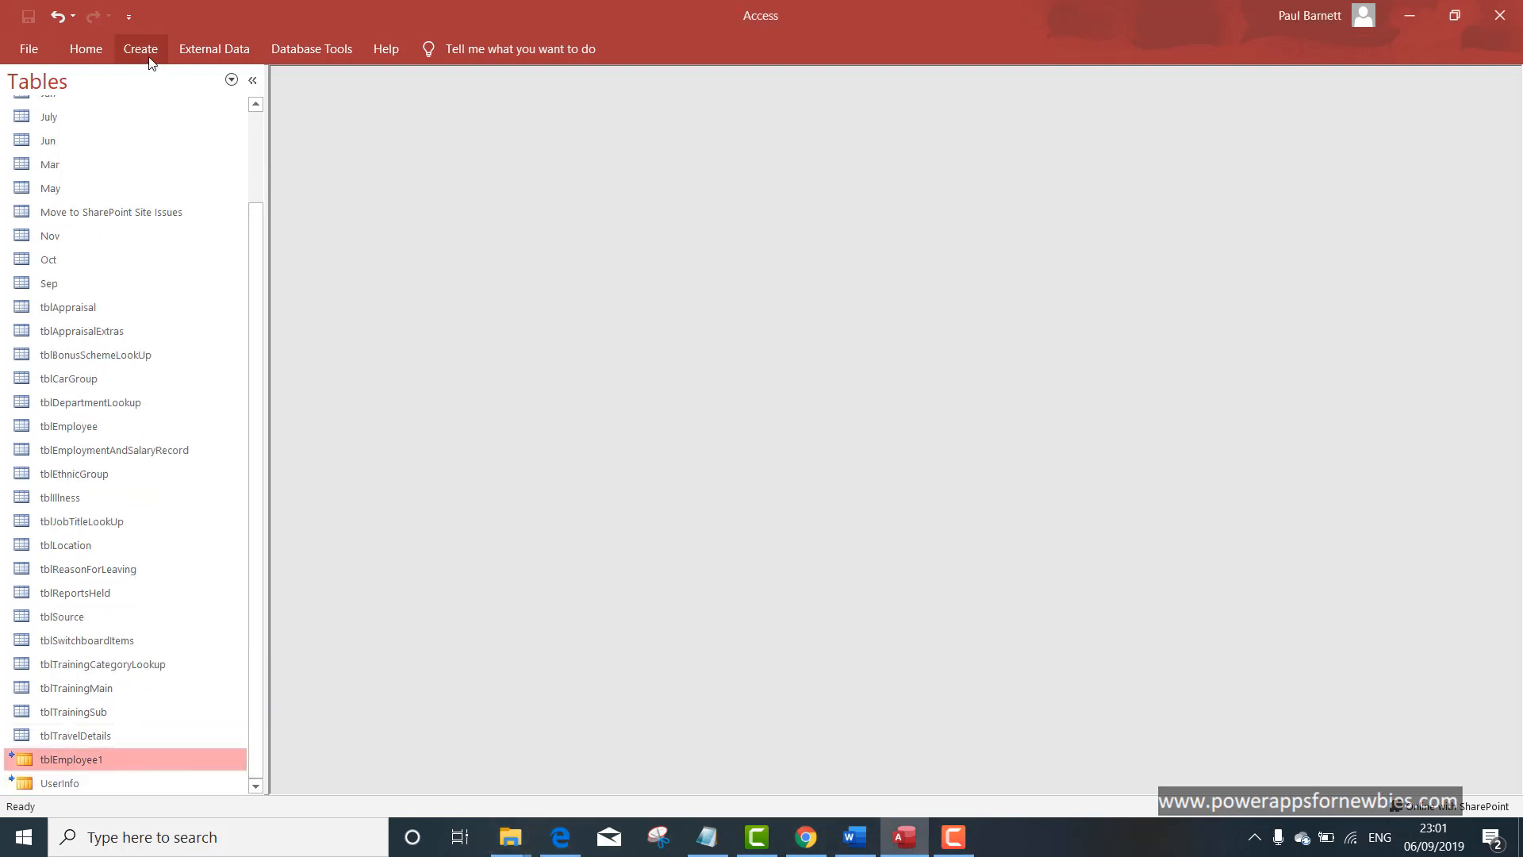
click(139, 49)
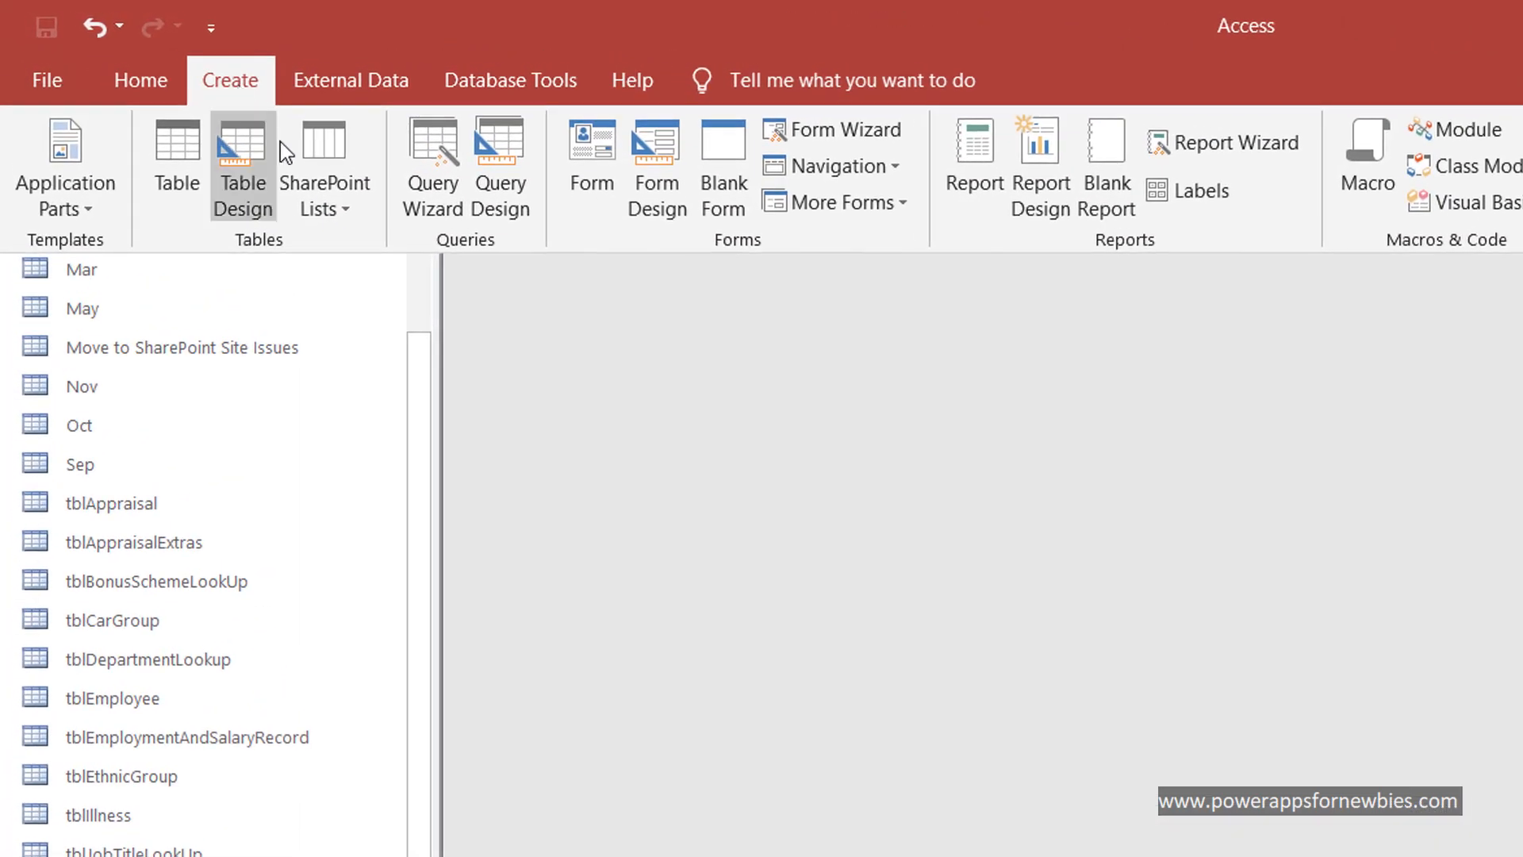
mouse_move(592, 155)
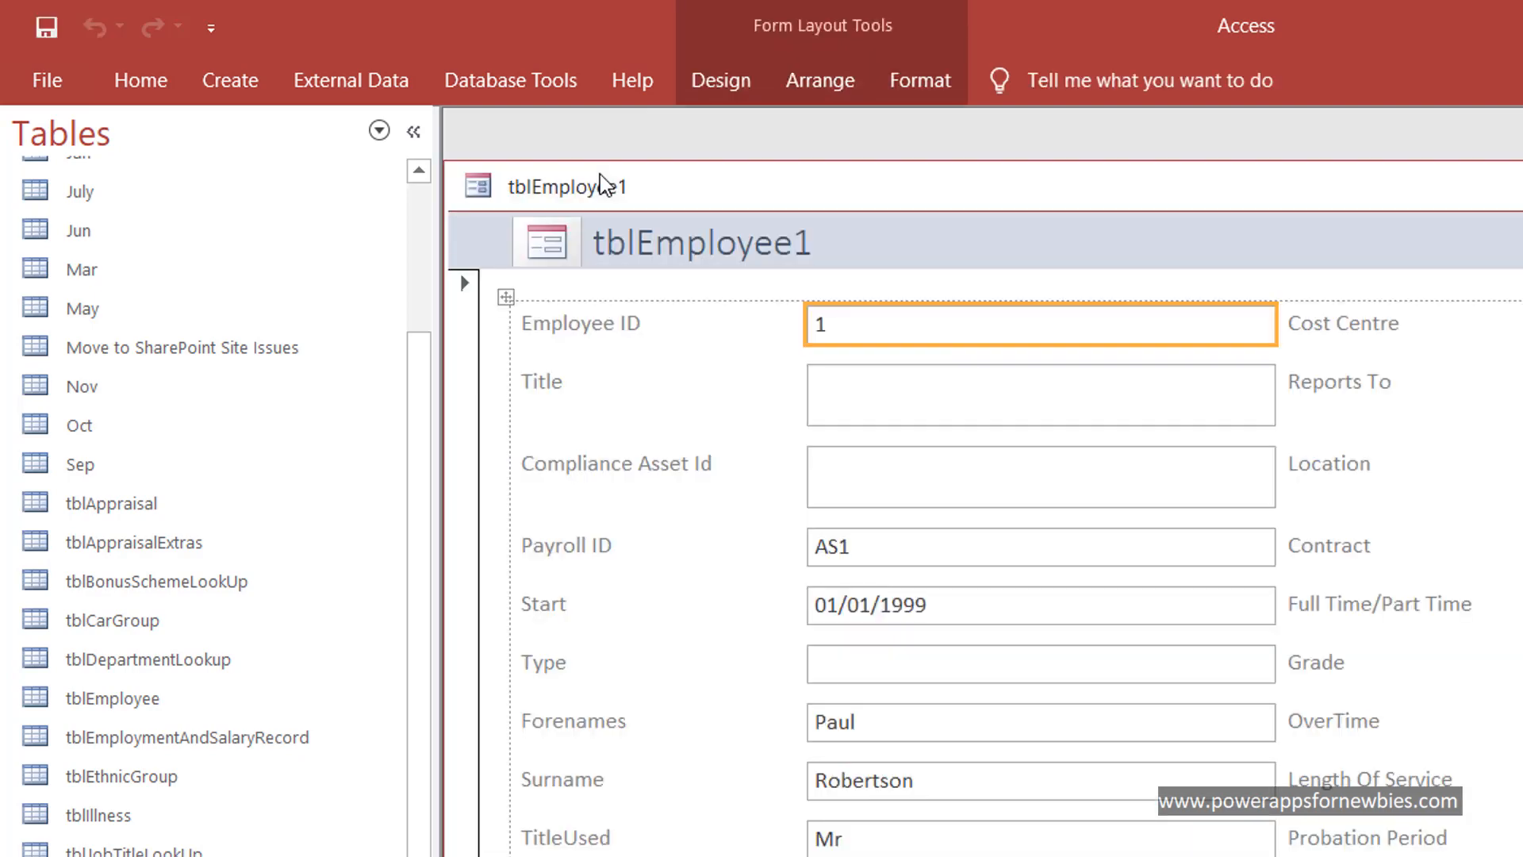
mouse_move(833, 191)
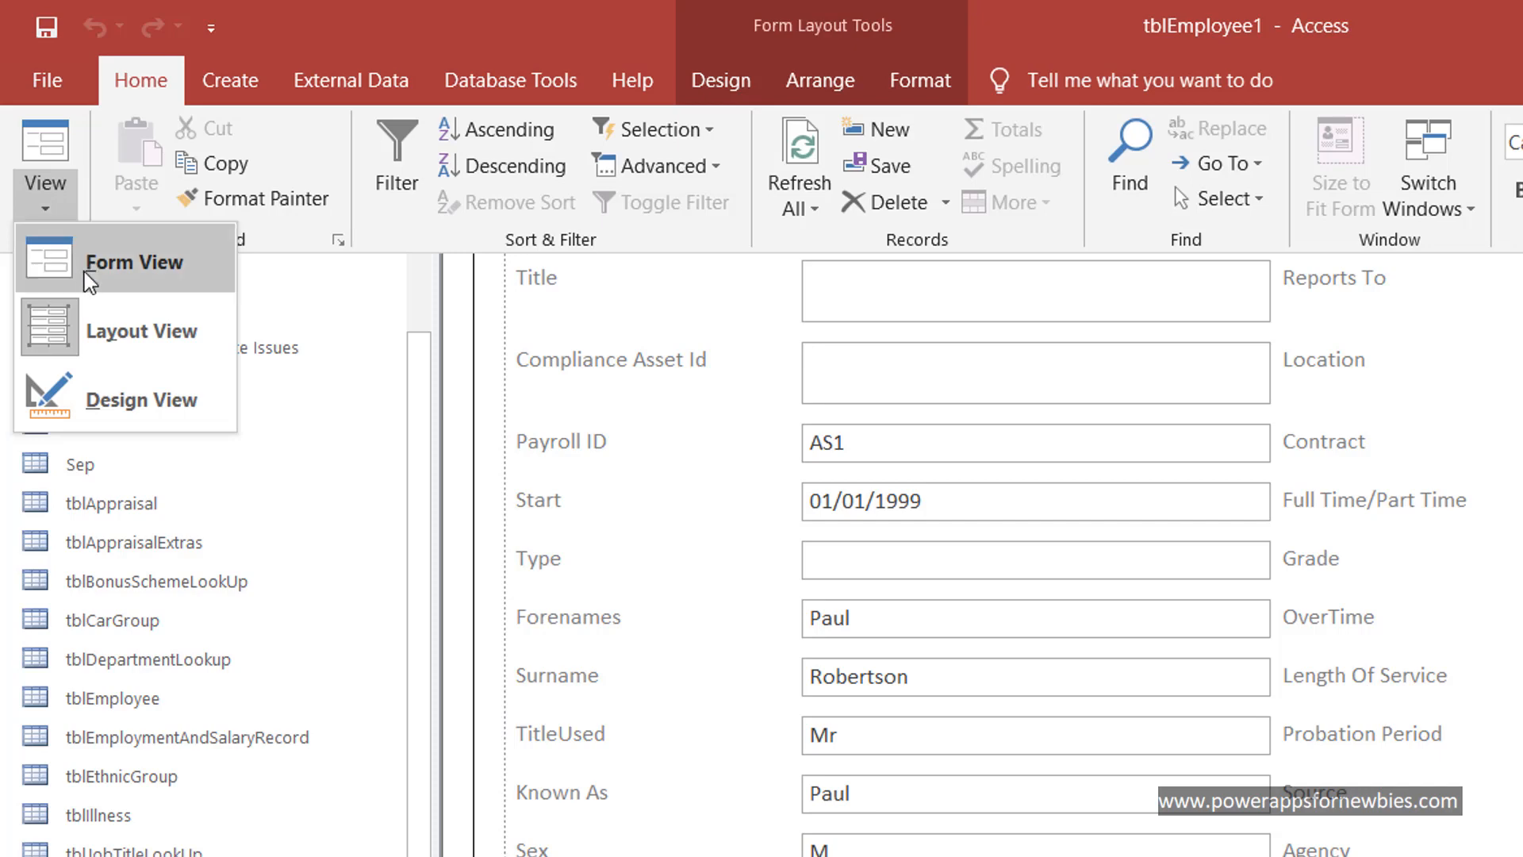
click(136, 263)
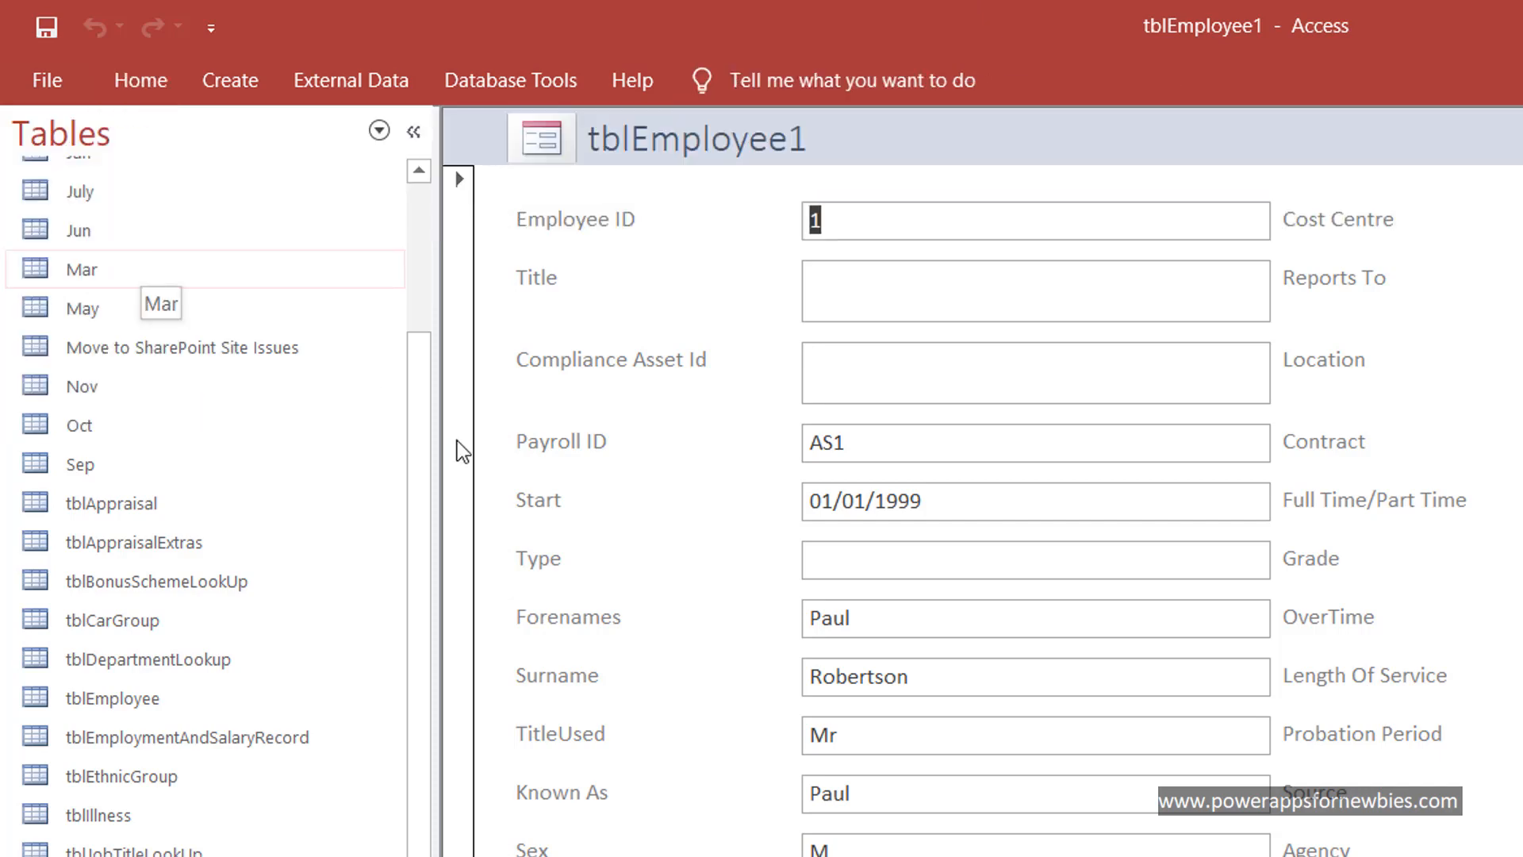
mouse_move(995, 636)
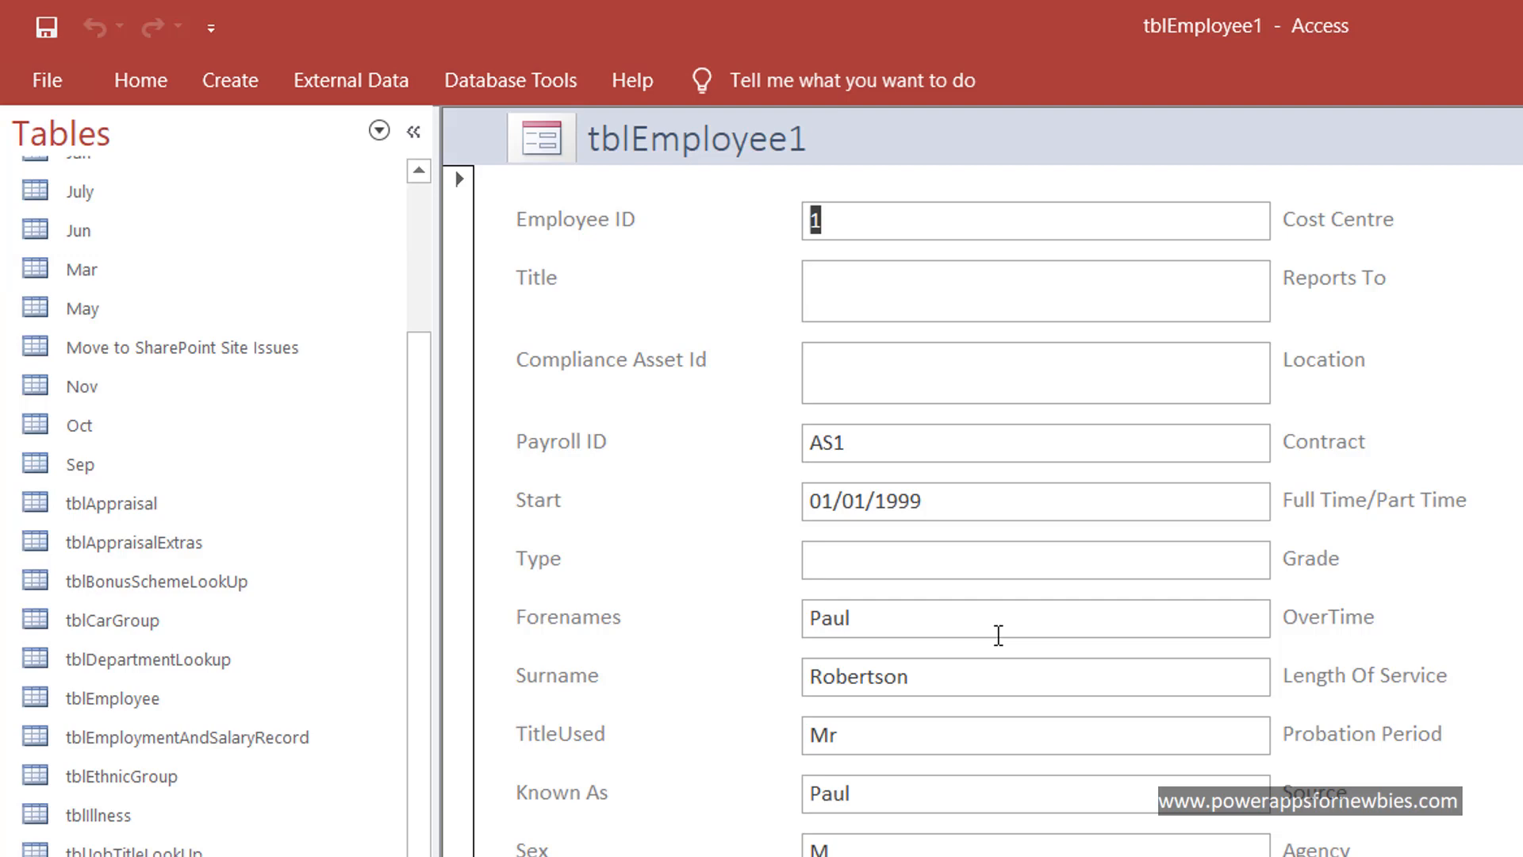
mouse_move(945, 615)
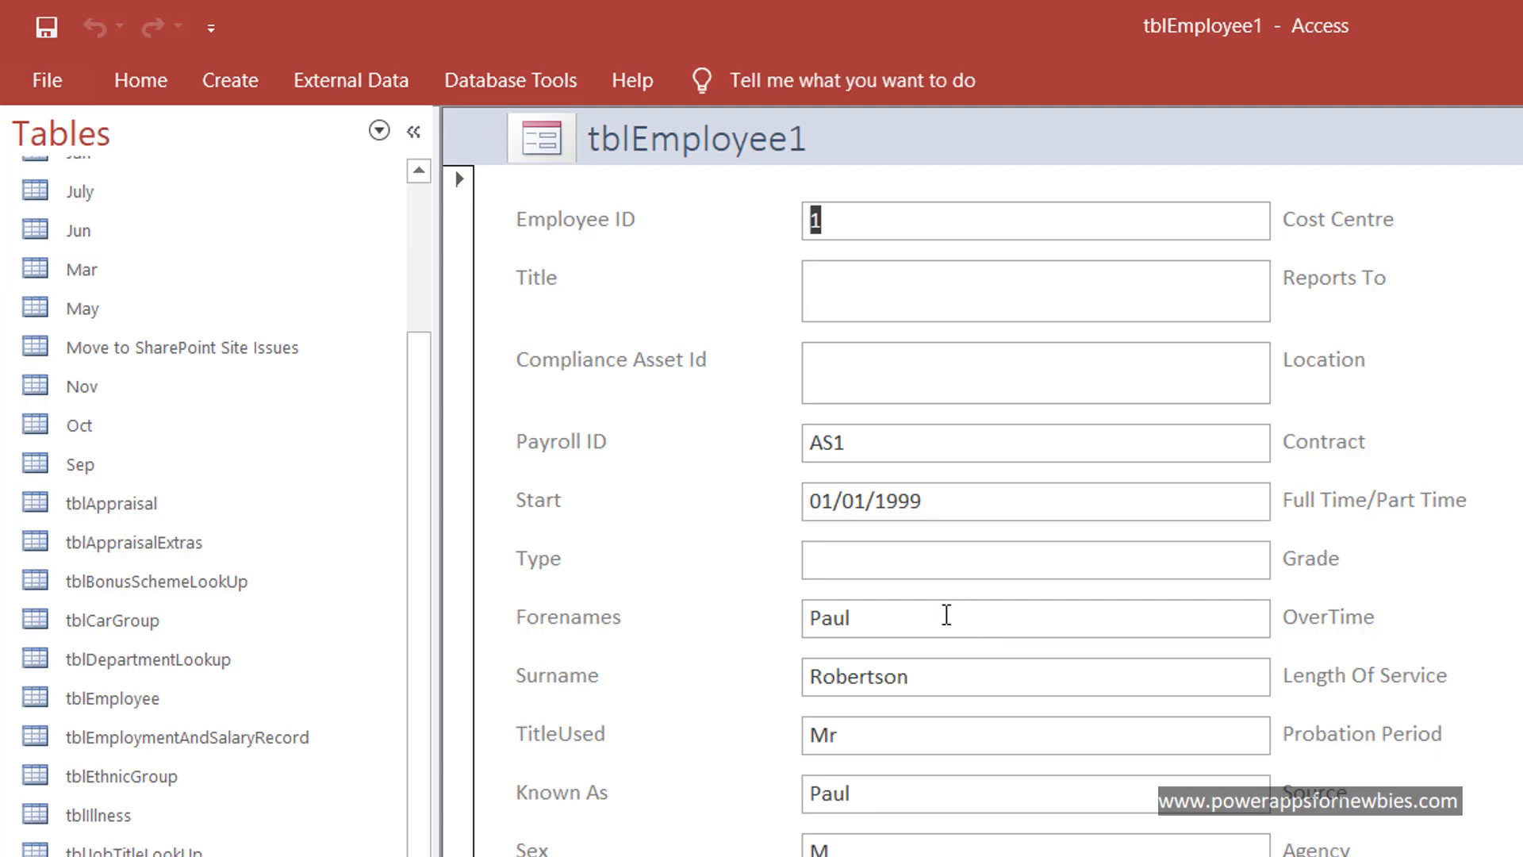
click(947, 618)
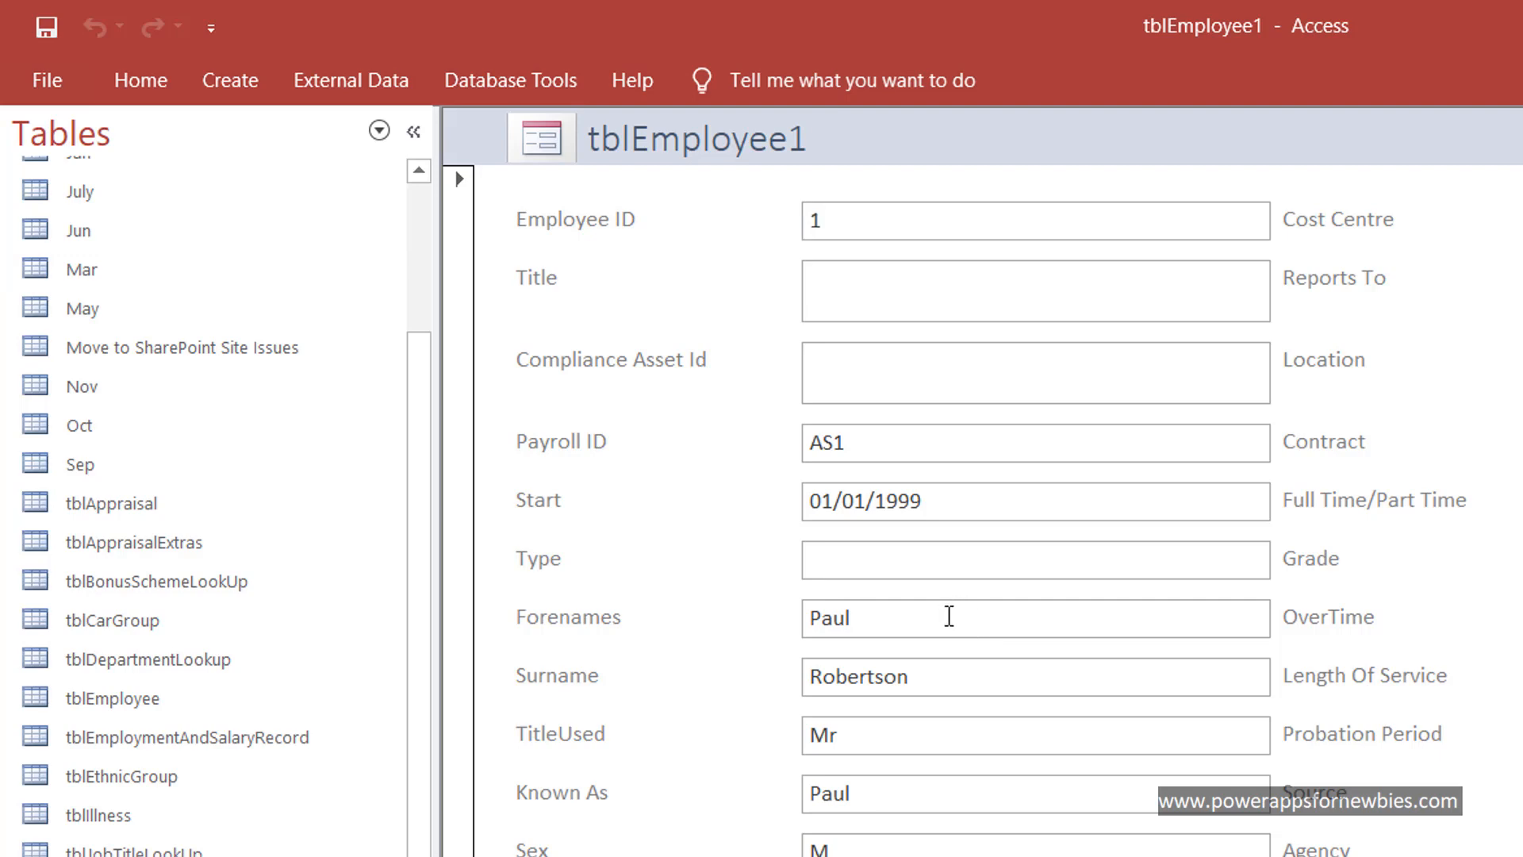
click(971, 618)
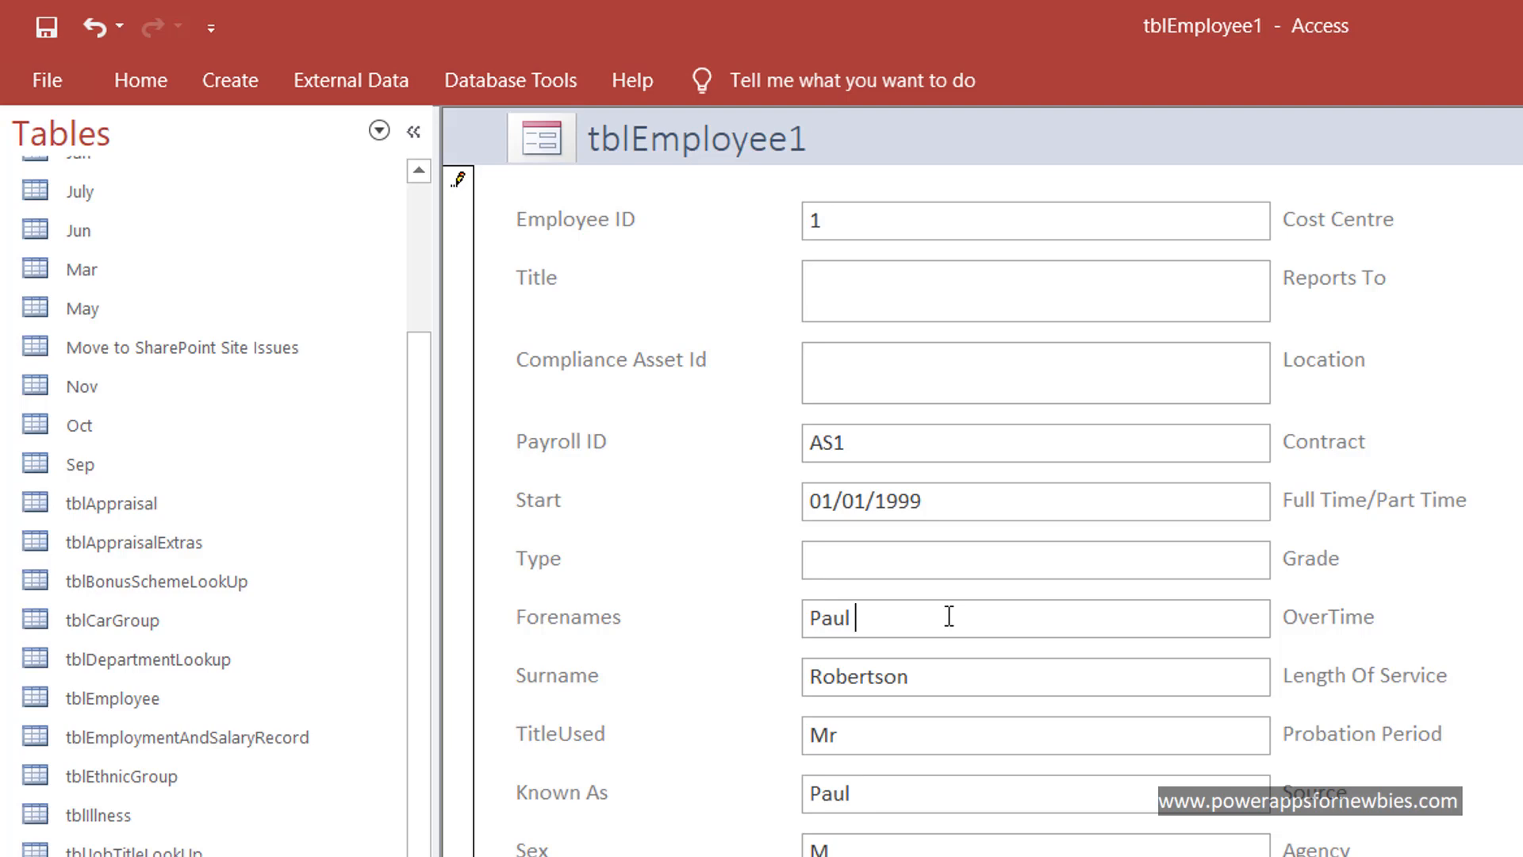
text(John)
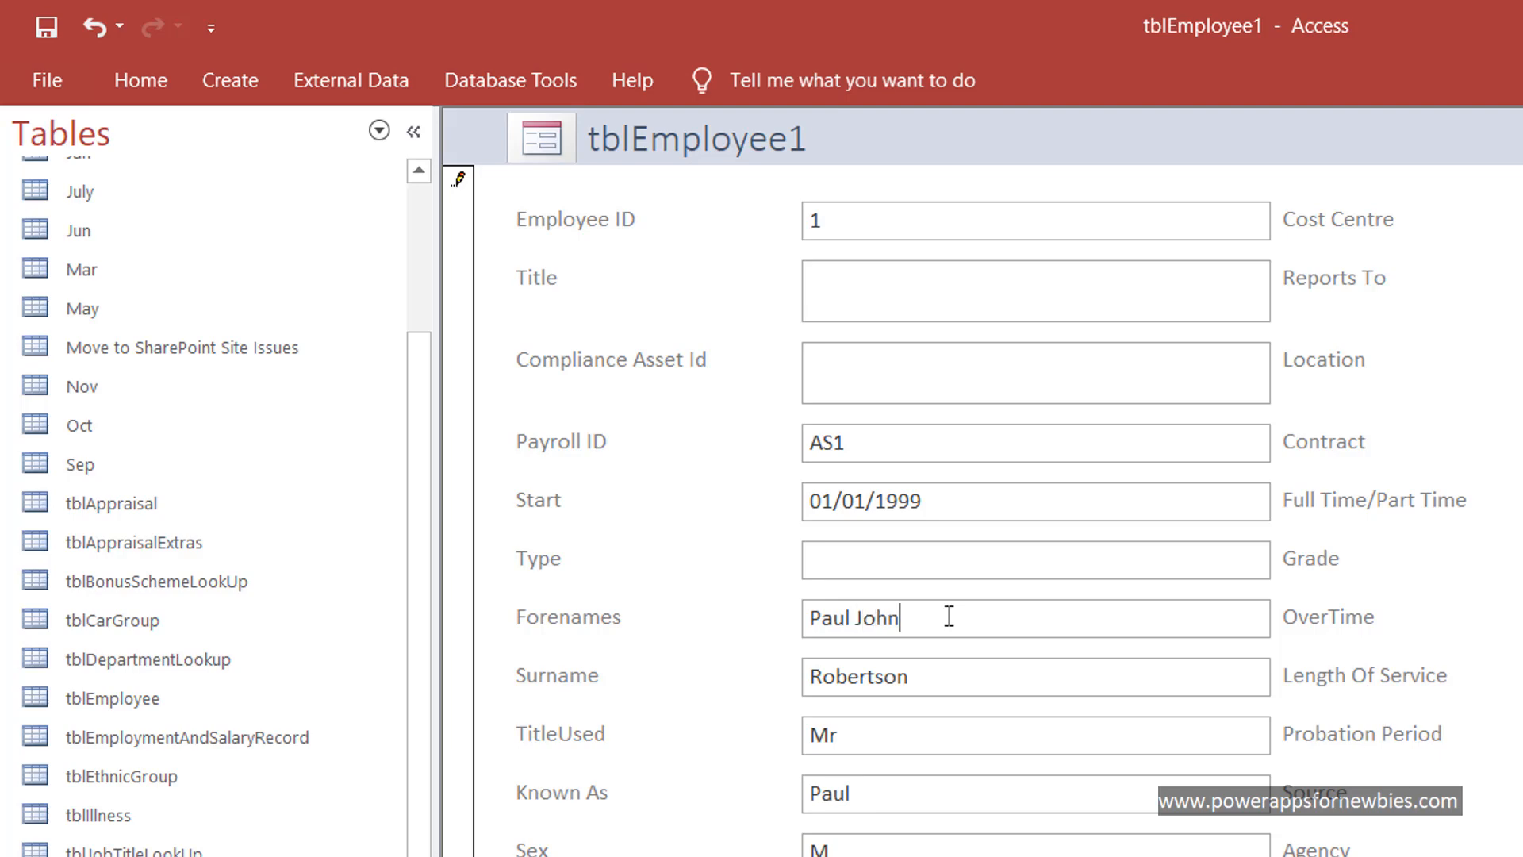
scroll(down, 3)
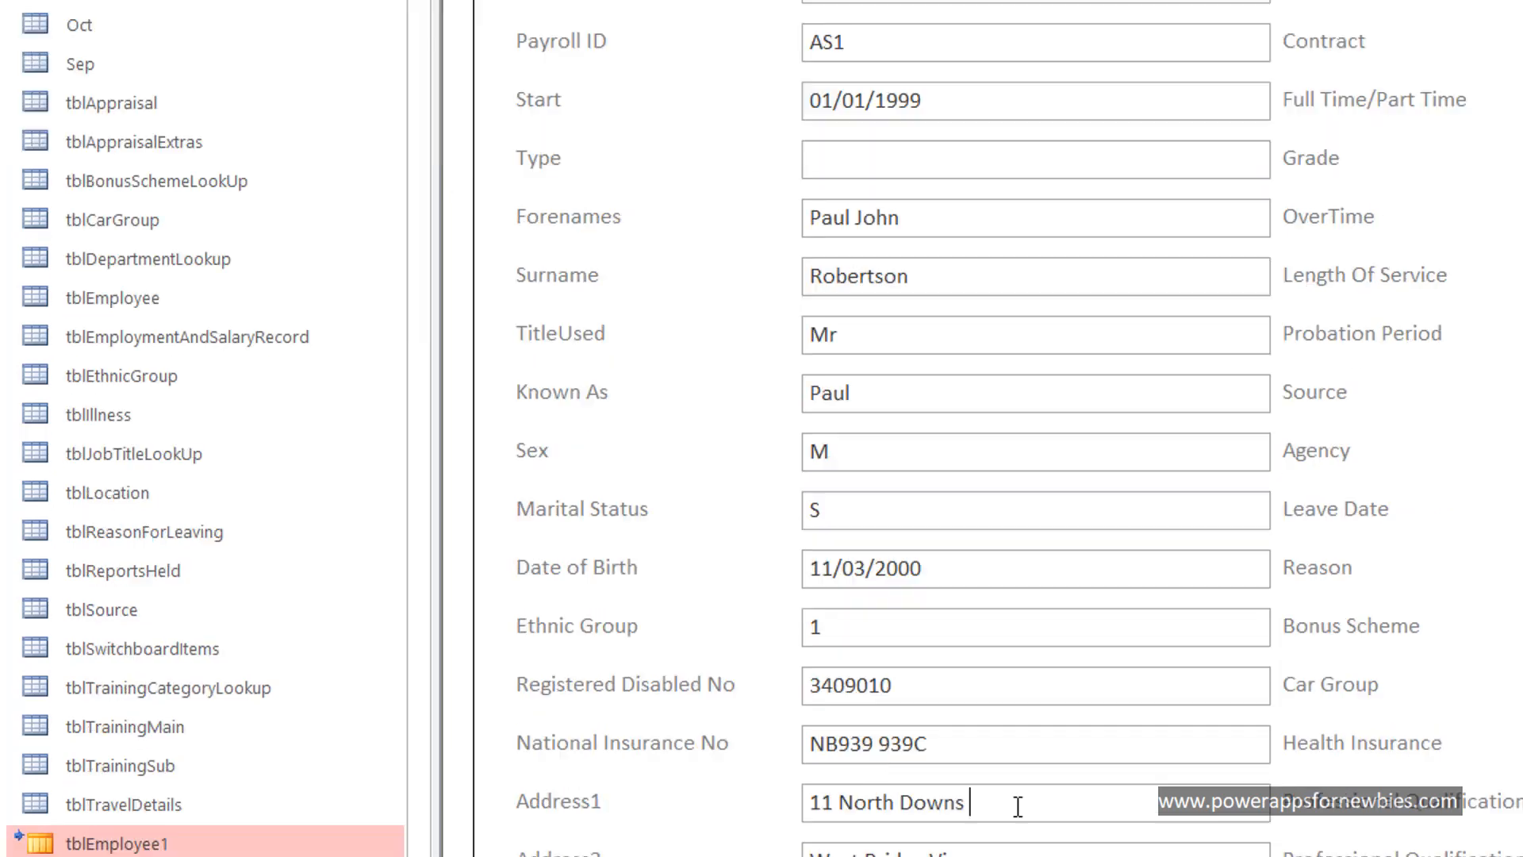
text(Road)
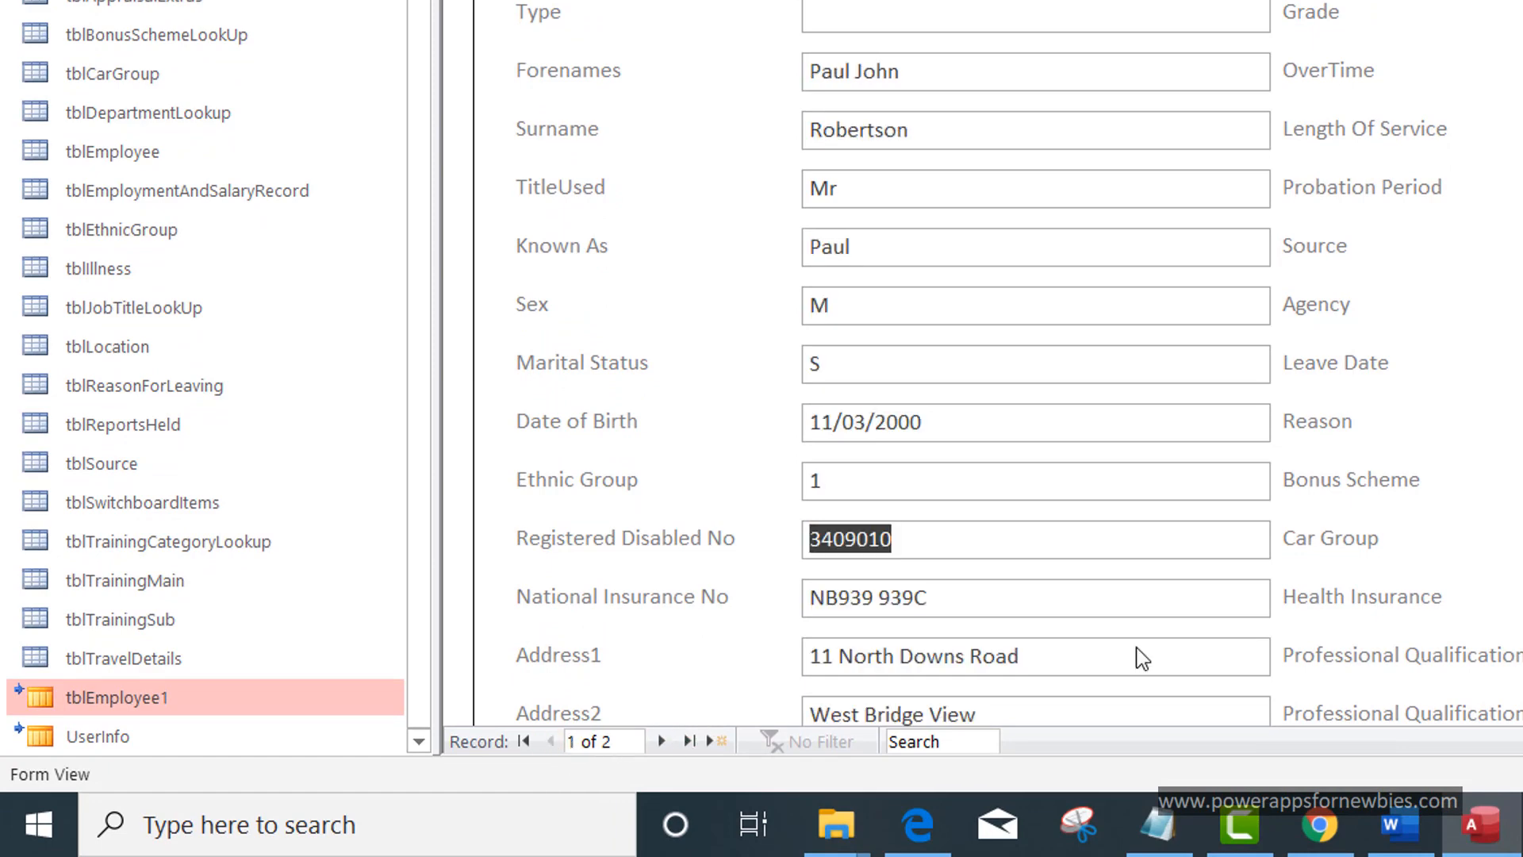
mouse_move(1220, 707)
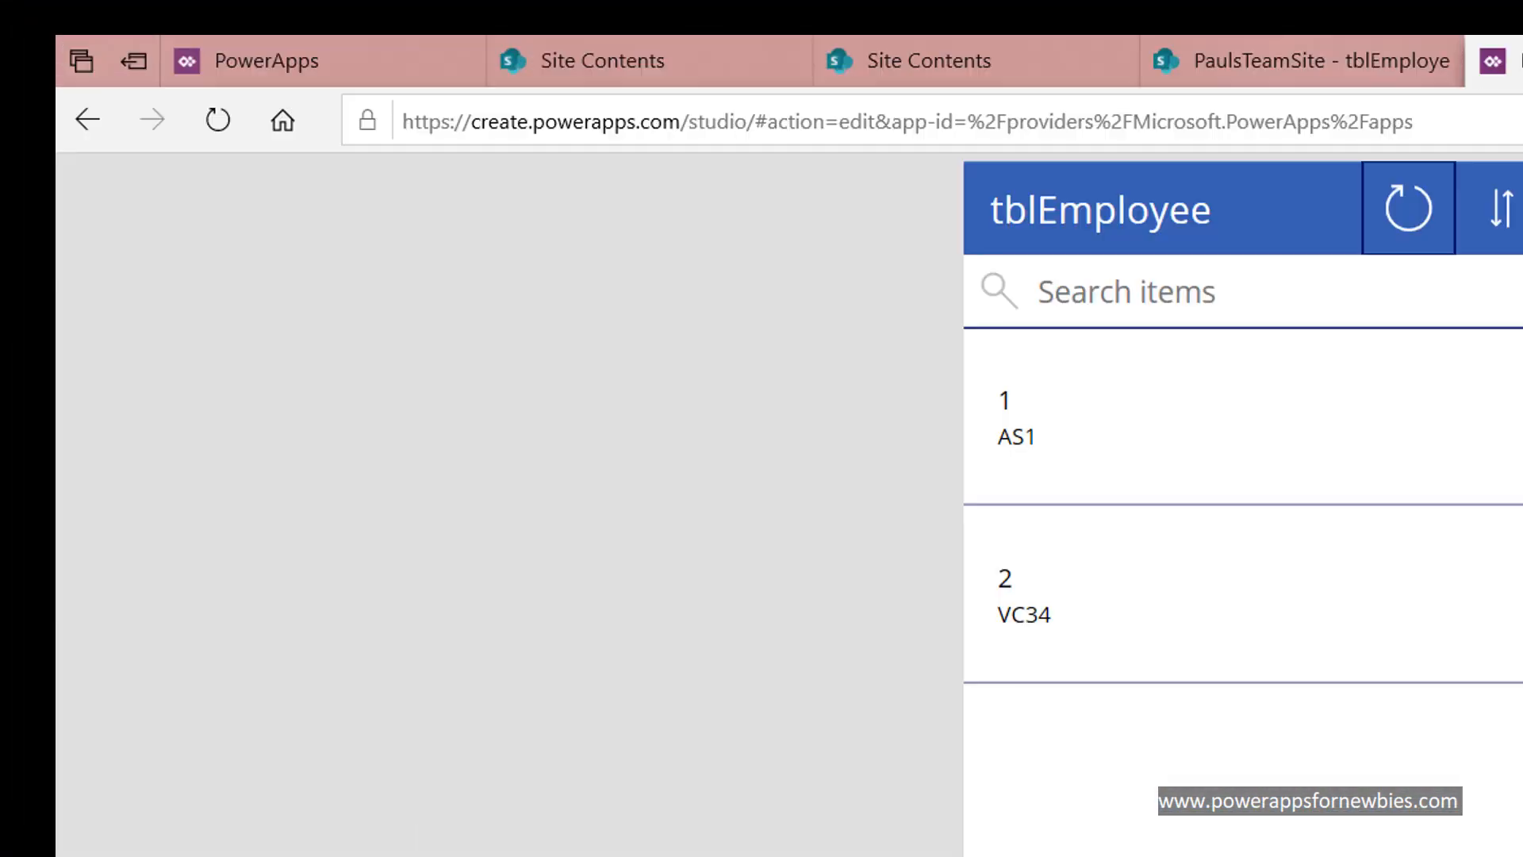
click(1233, 61)
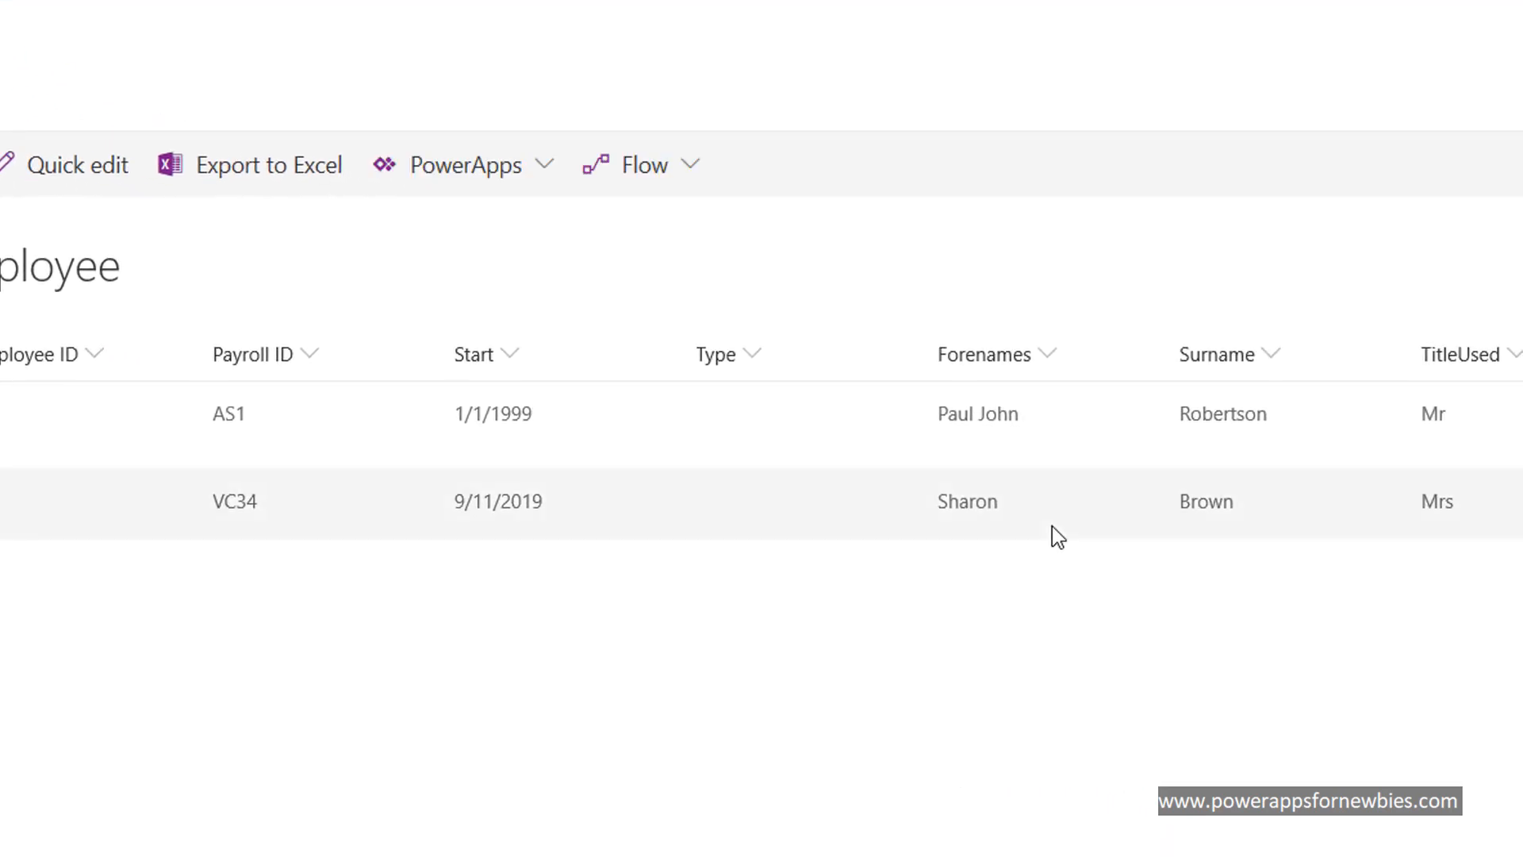
mouse_move(977, 442)
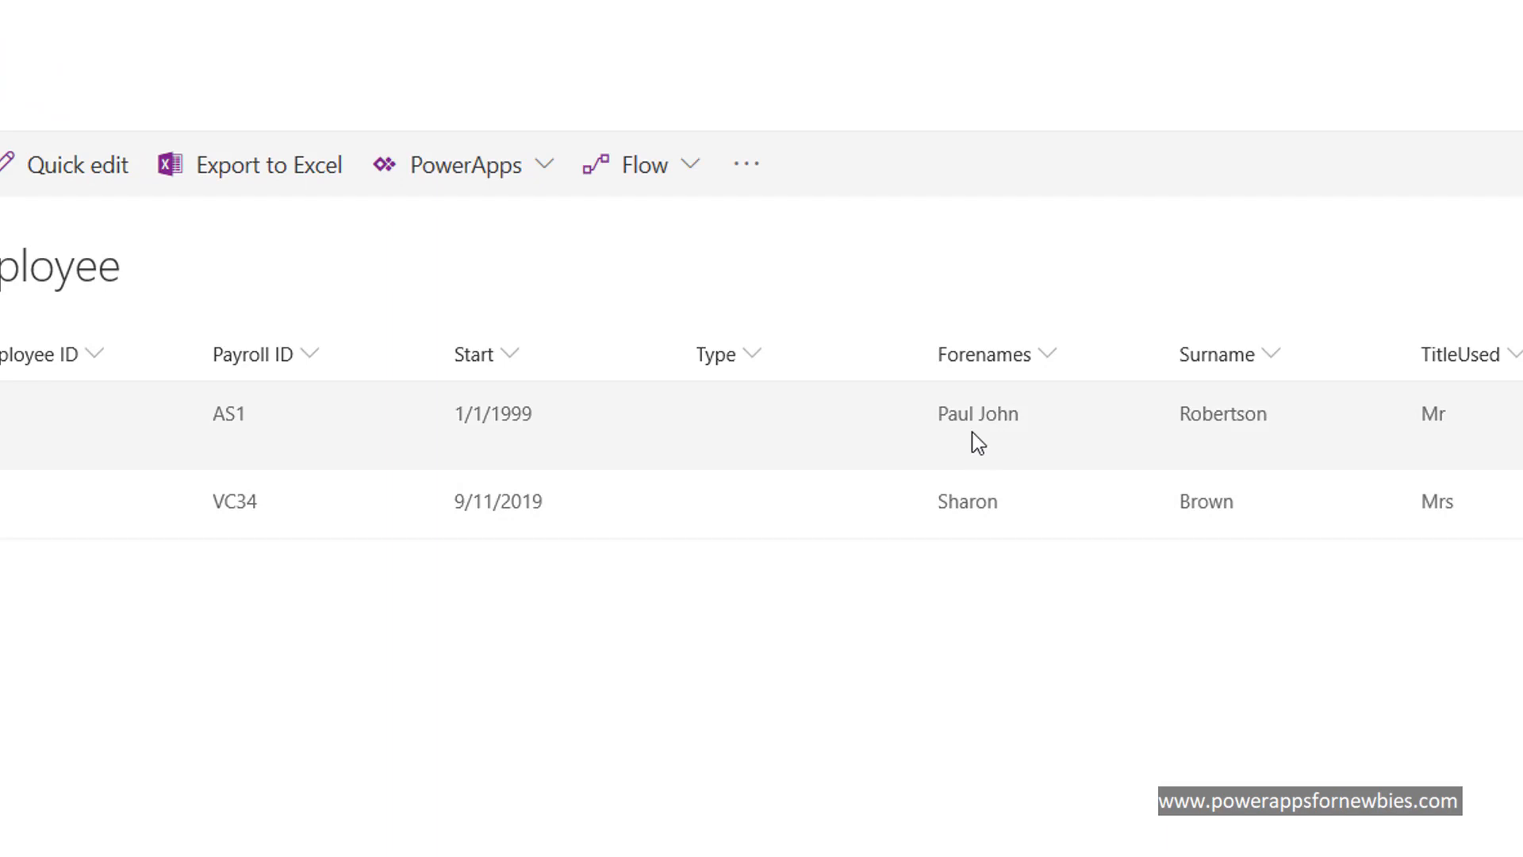
mouse_move(1199, 427)
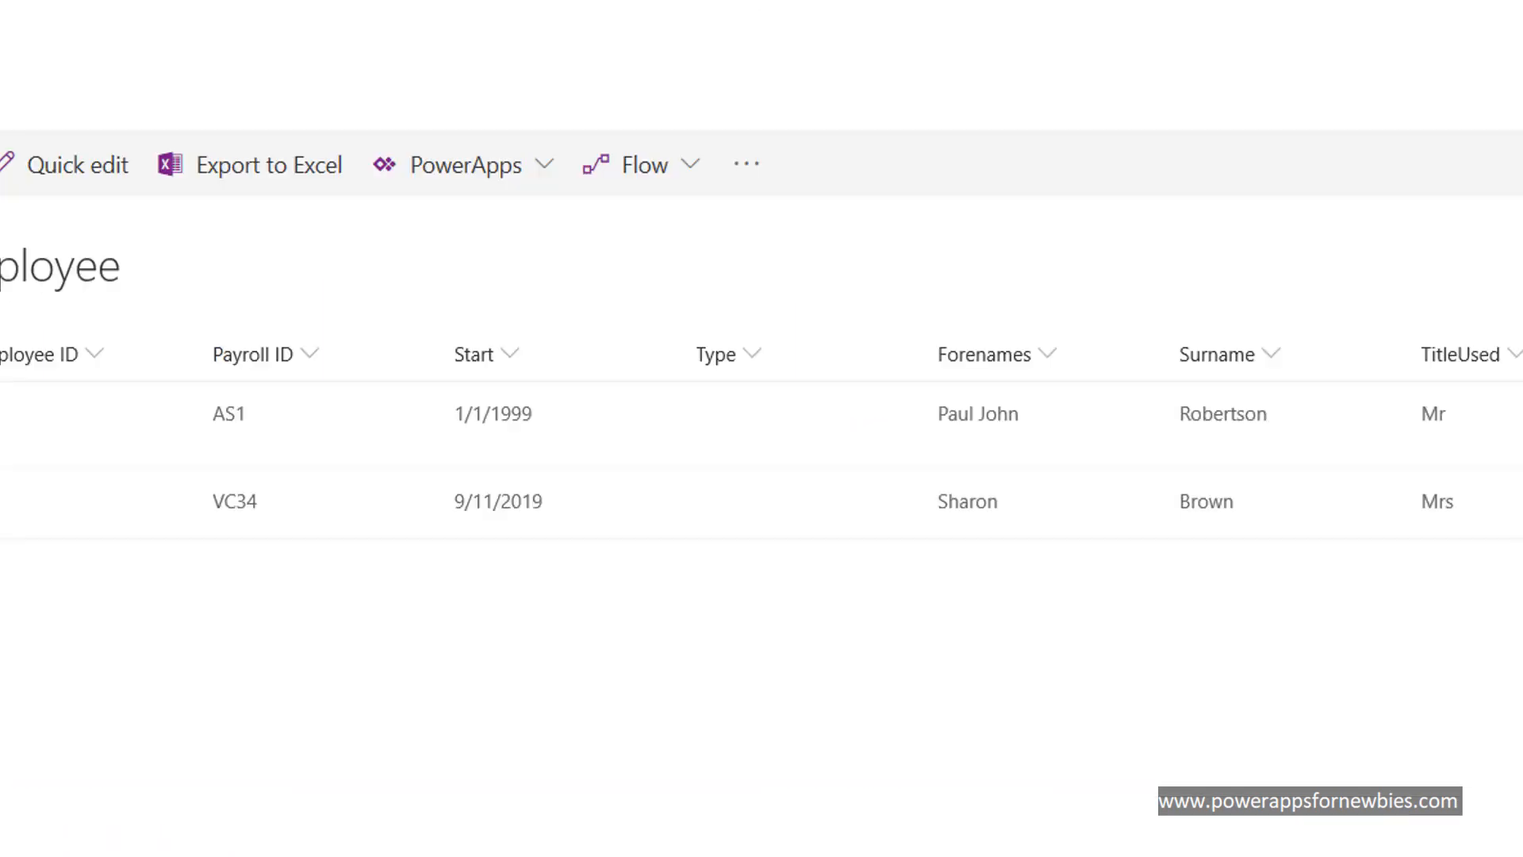
scroll(right, 3)
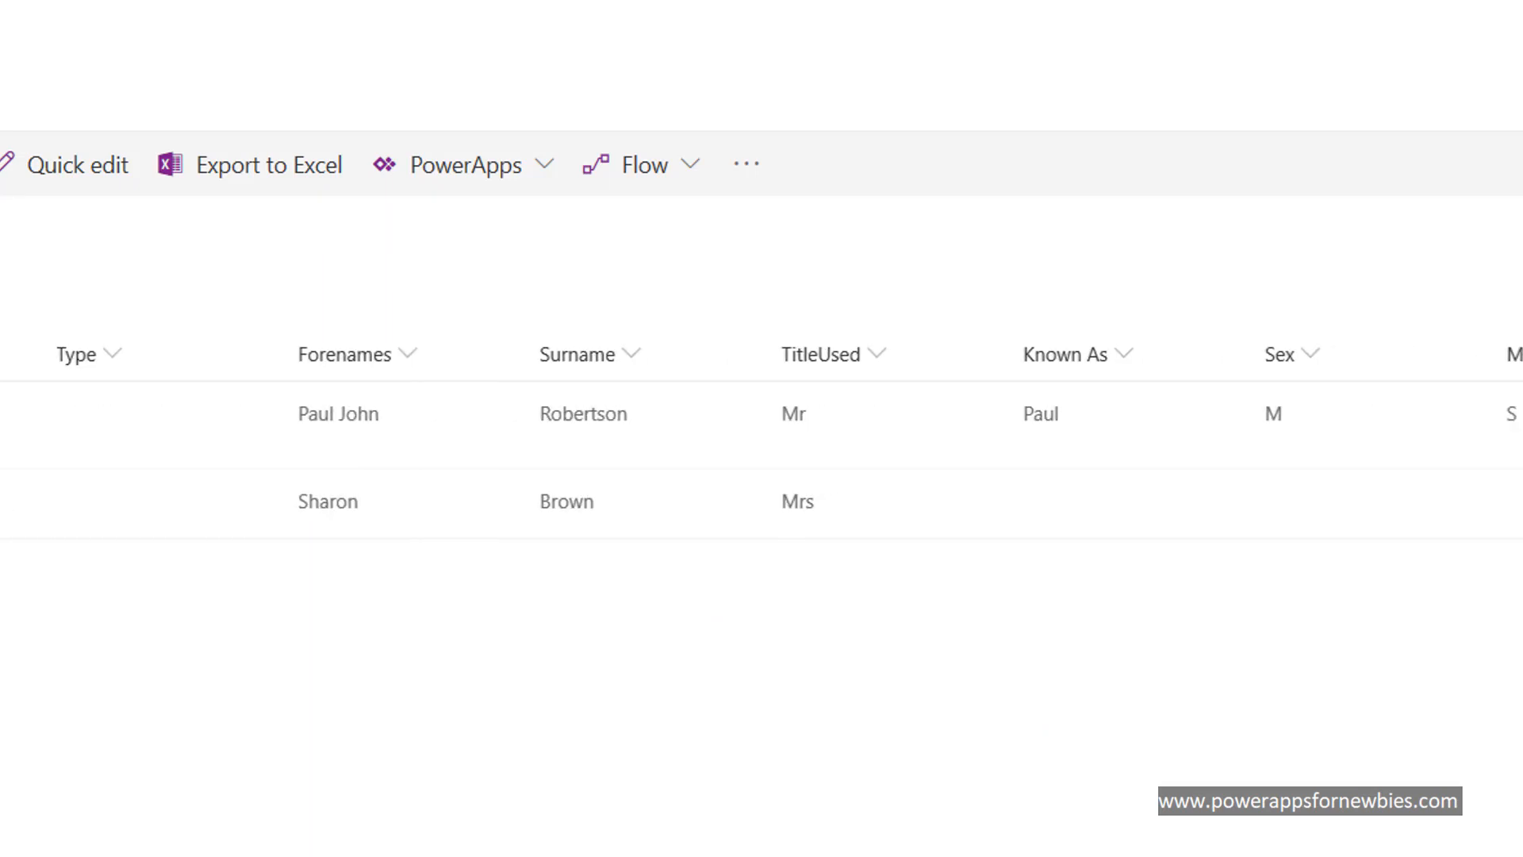
scroll(right, 3)
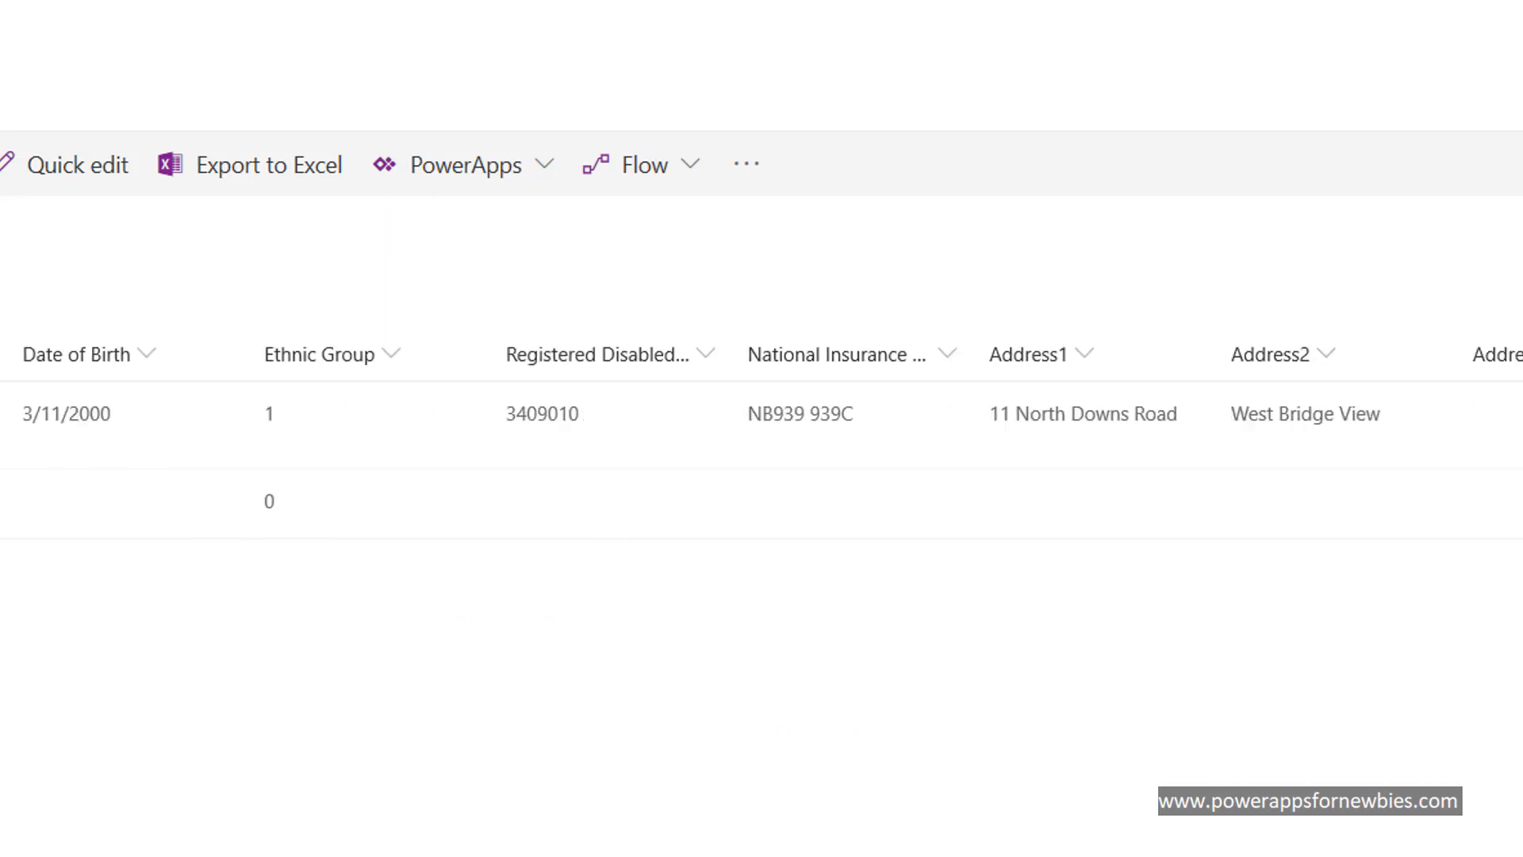
scroll(right, 3)
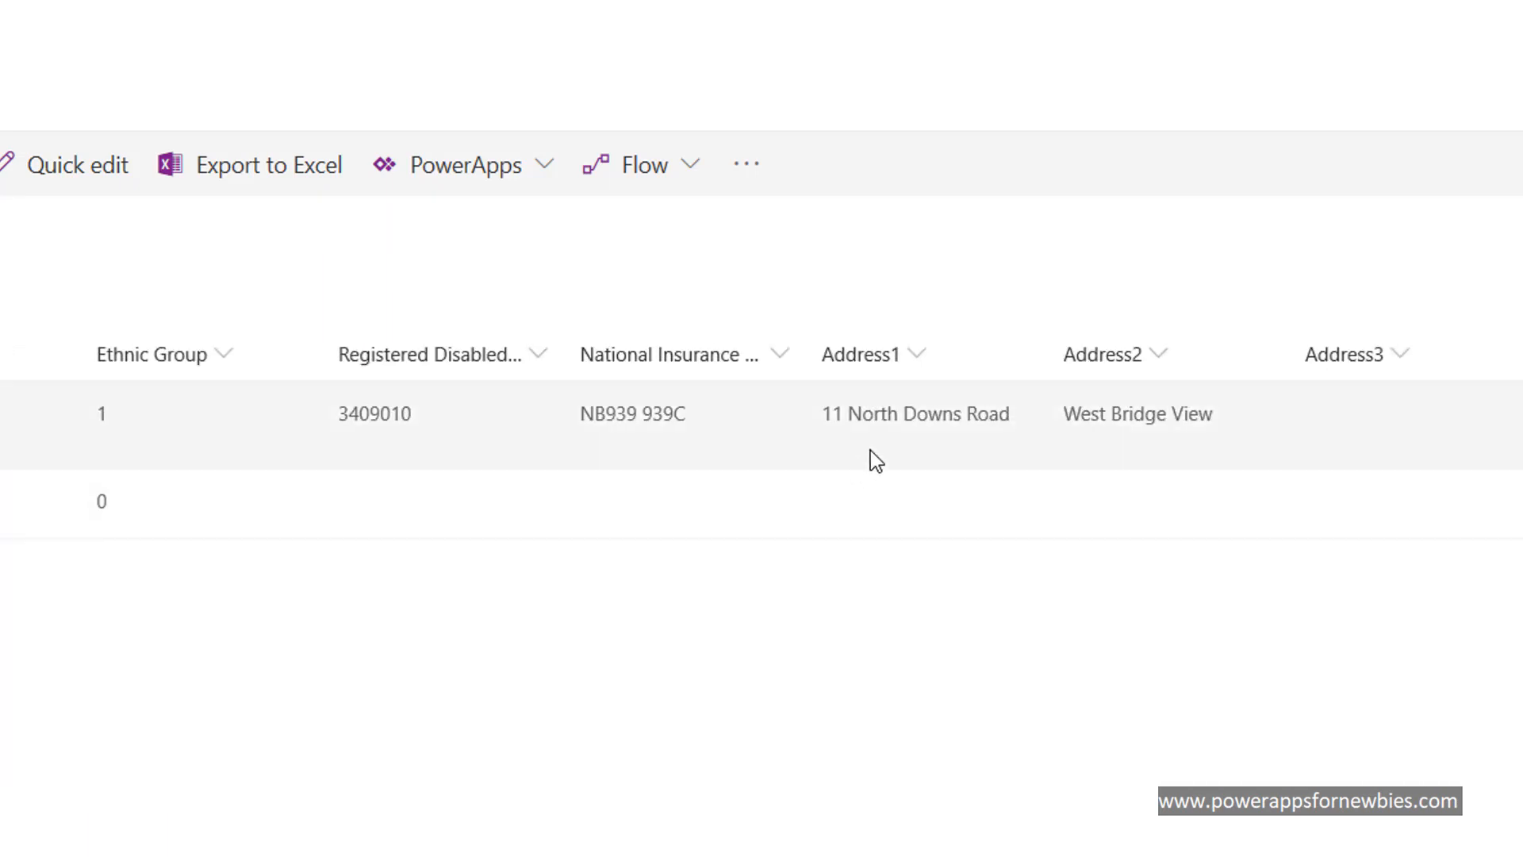
mouse_move(986, 457)
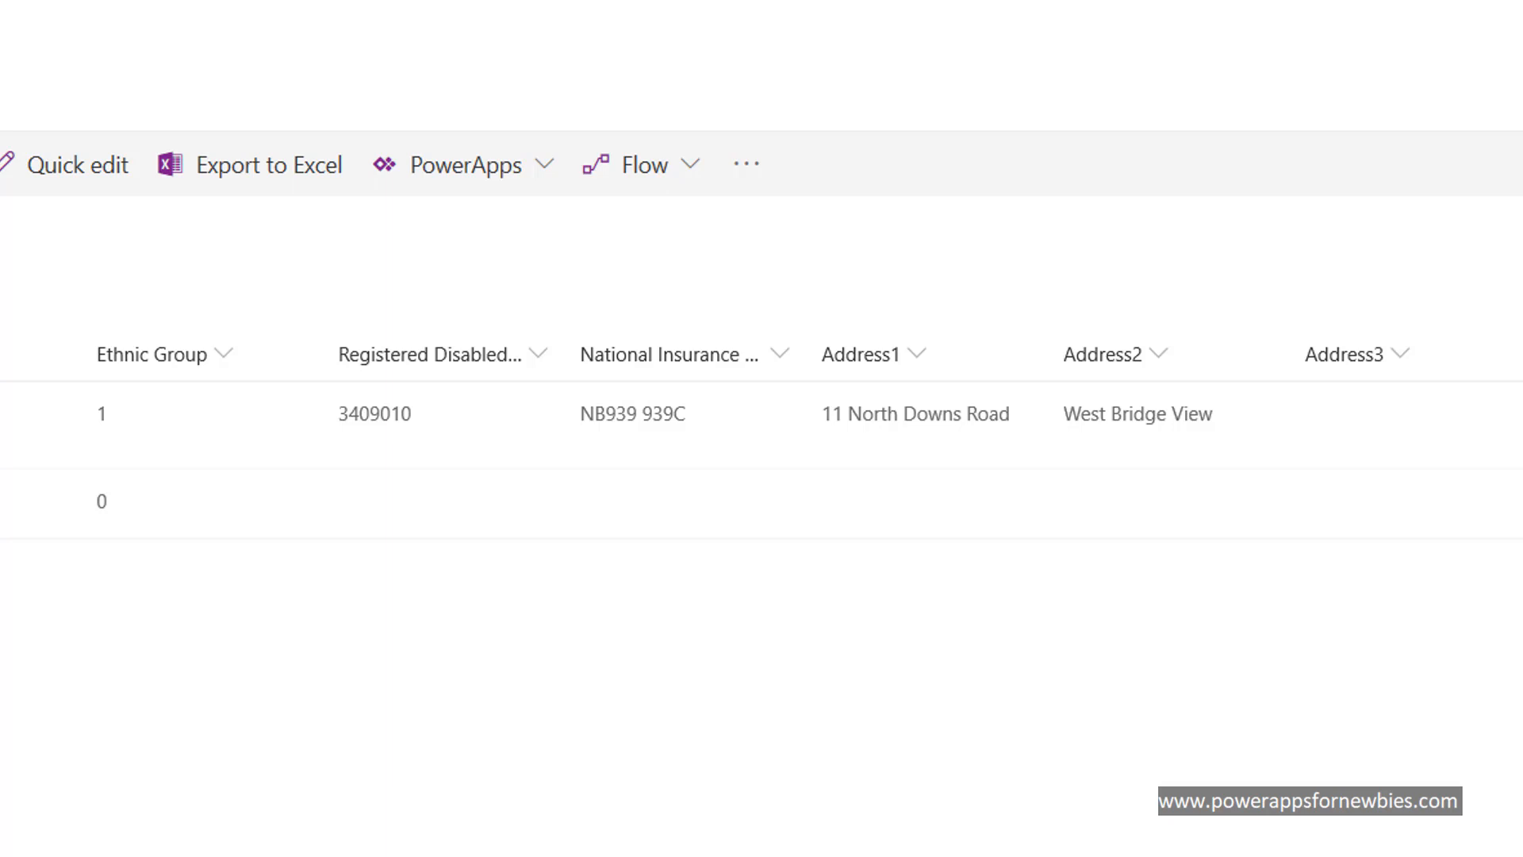
scroll(left, 3)
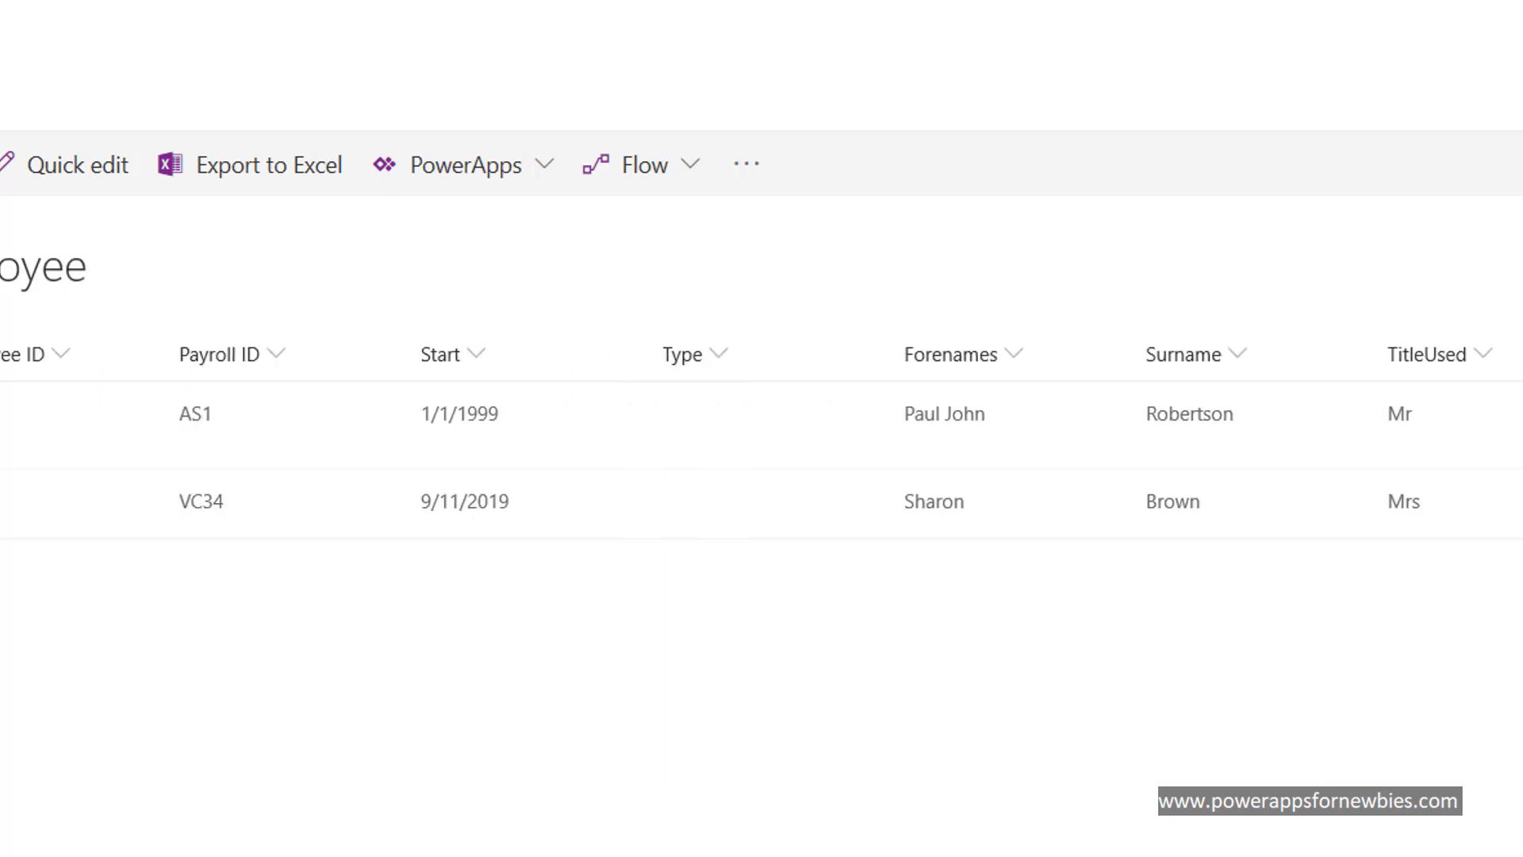
scroll(left, 3)
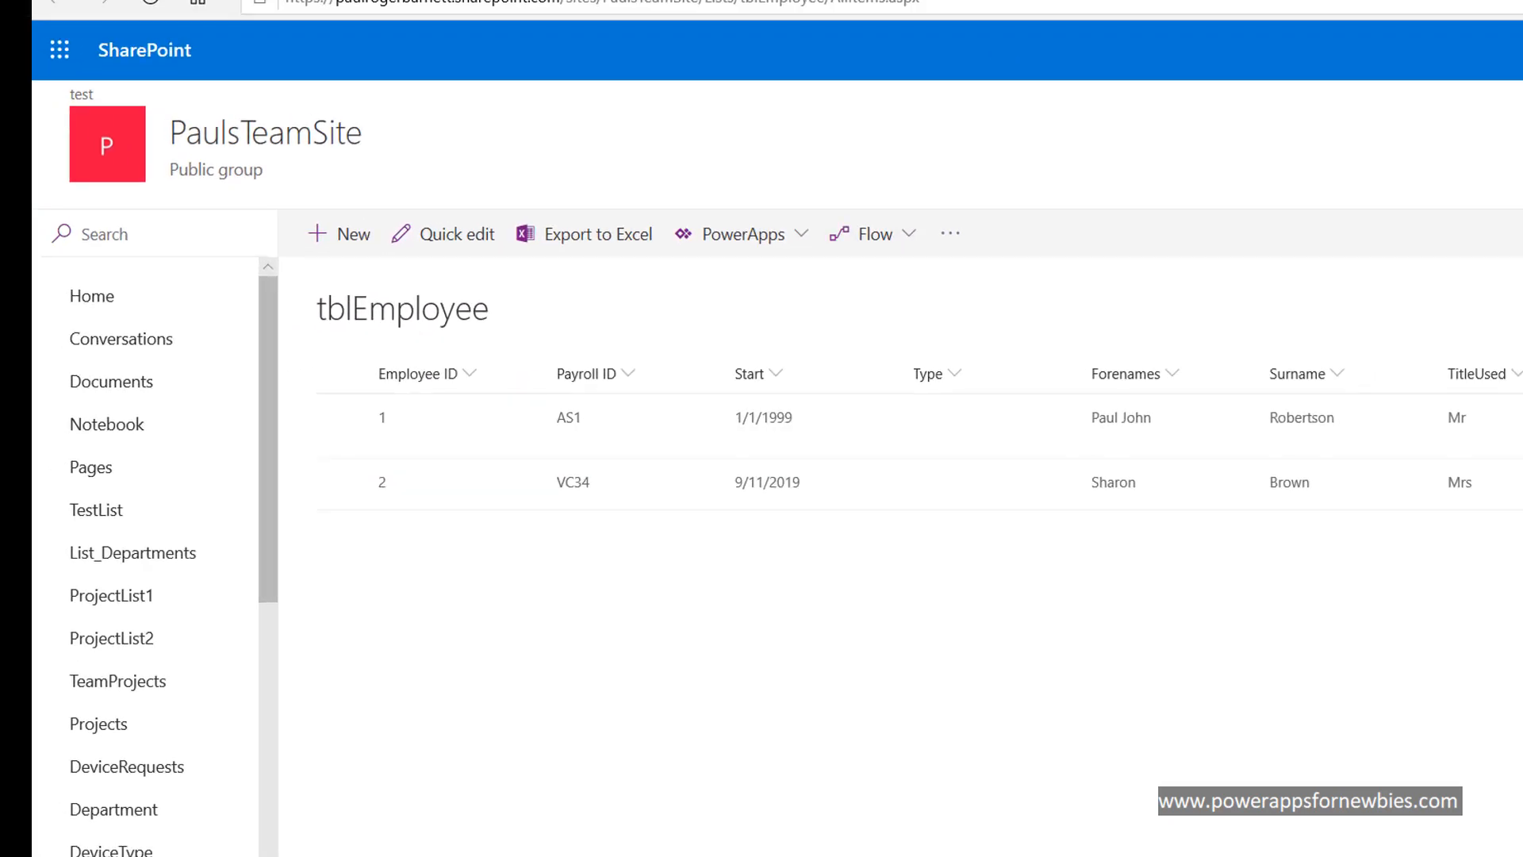
click(744, 234)
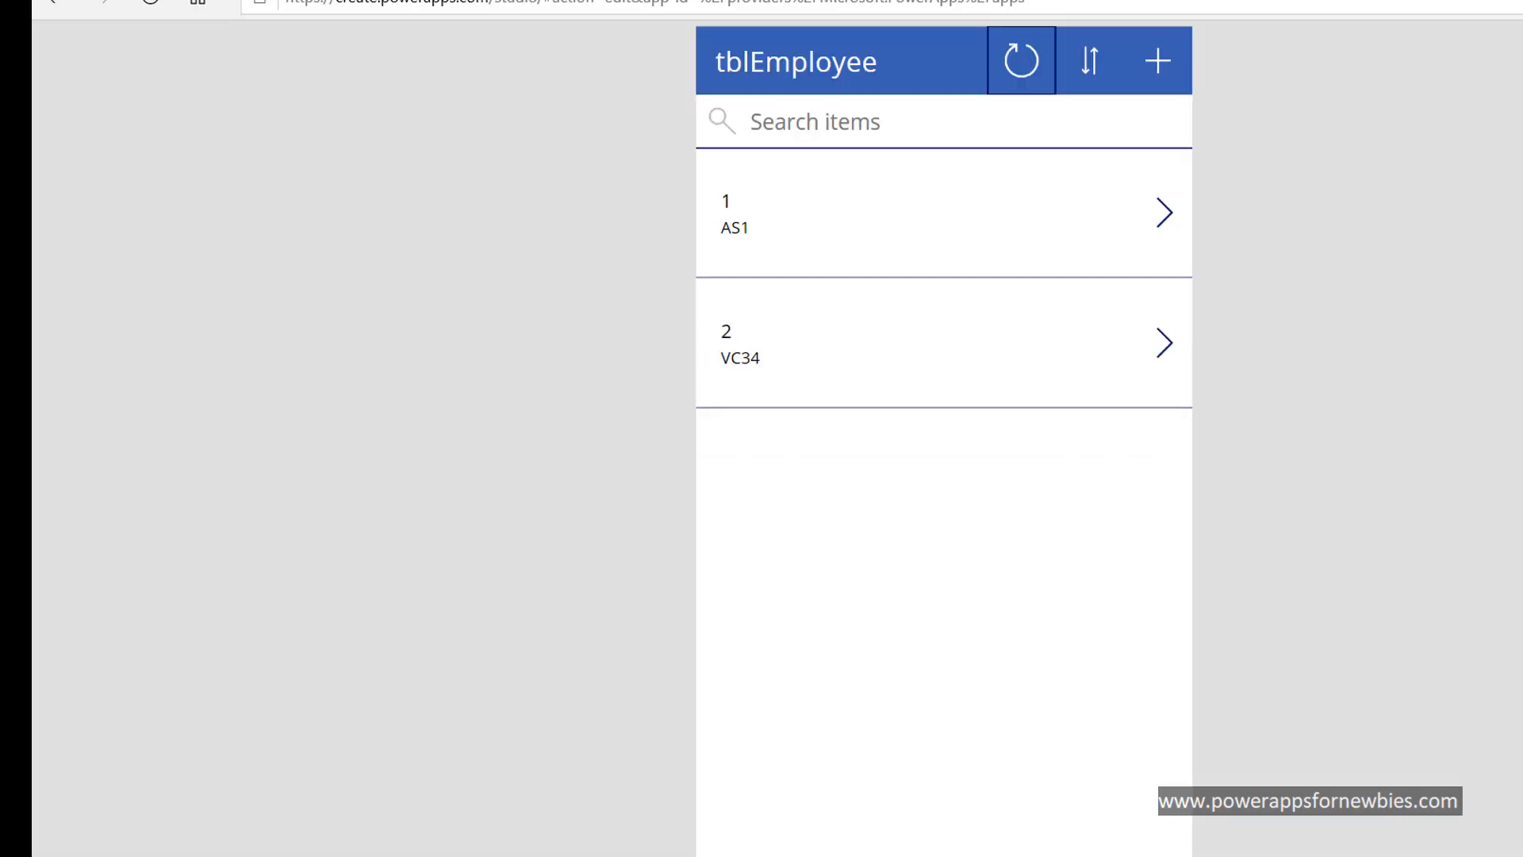
mouse_move(861, 68)
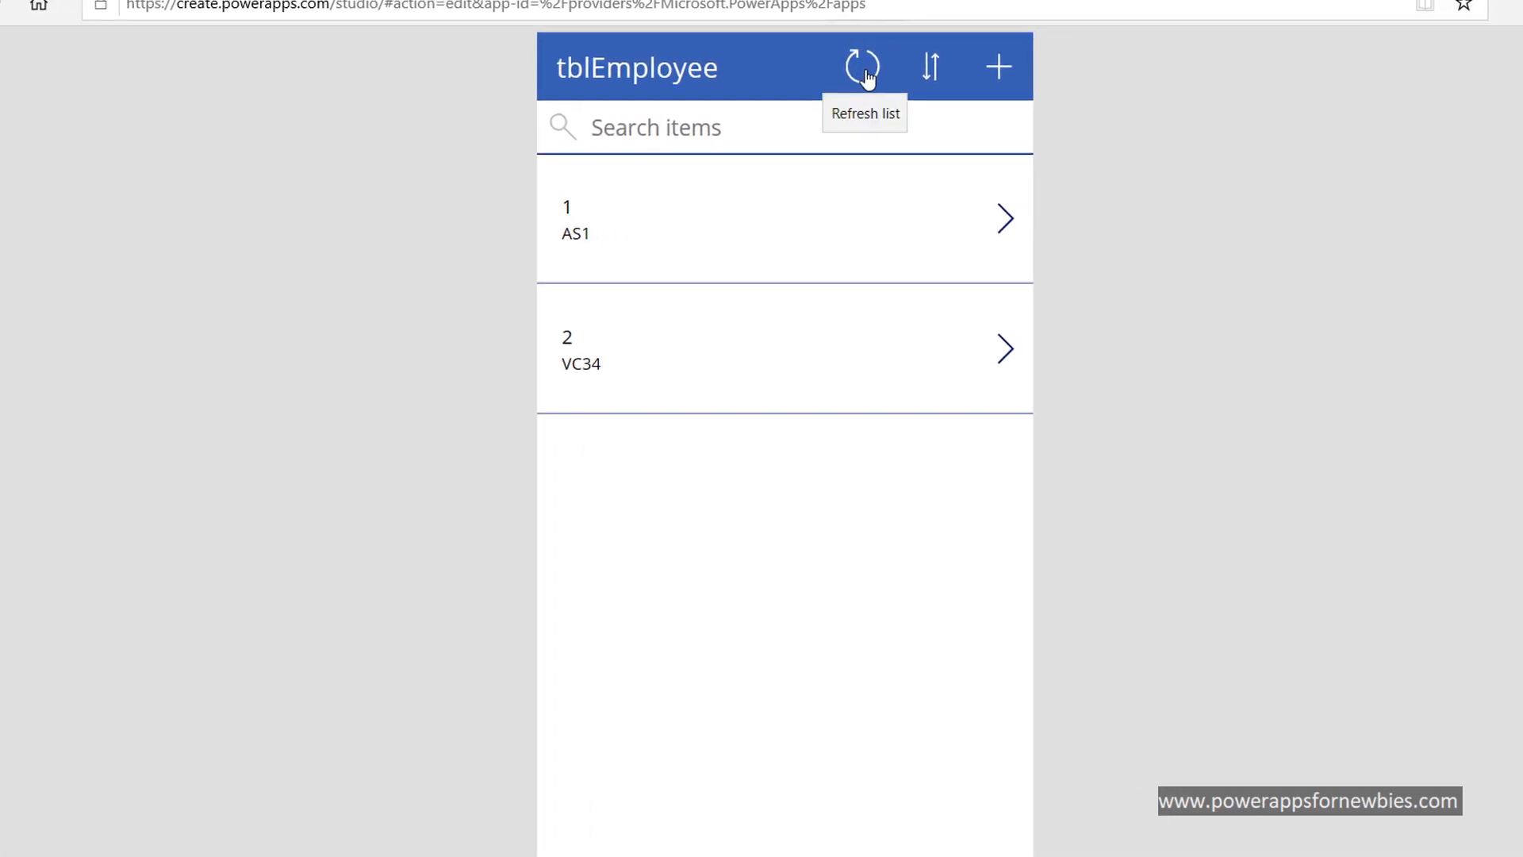
mouse_move(943, 185)
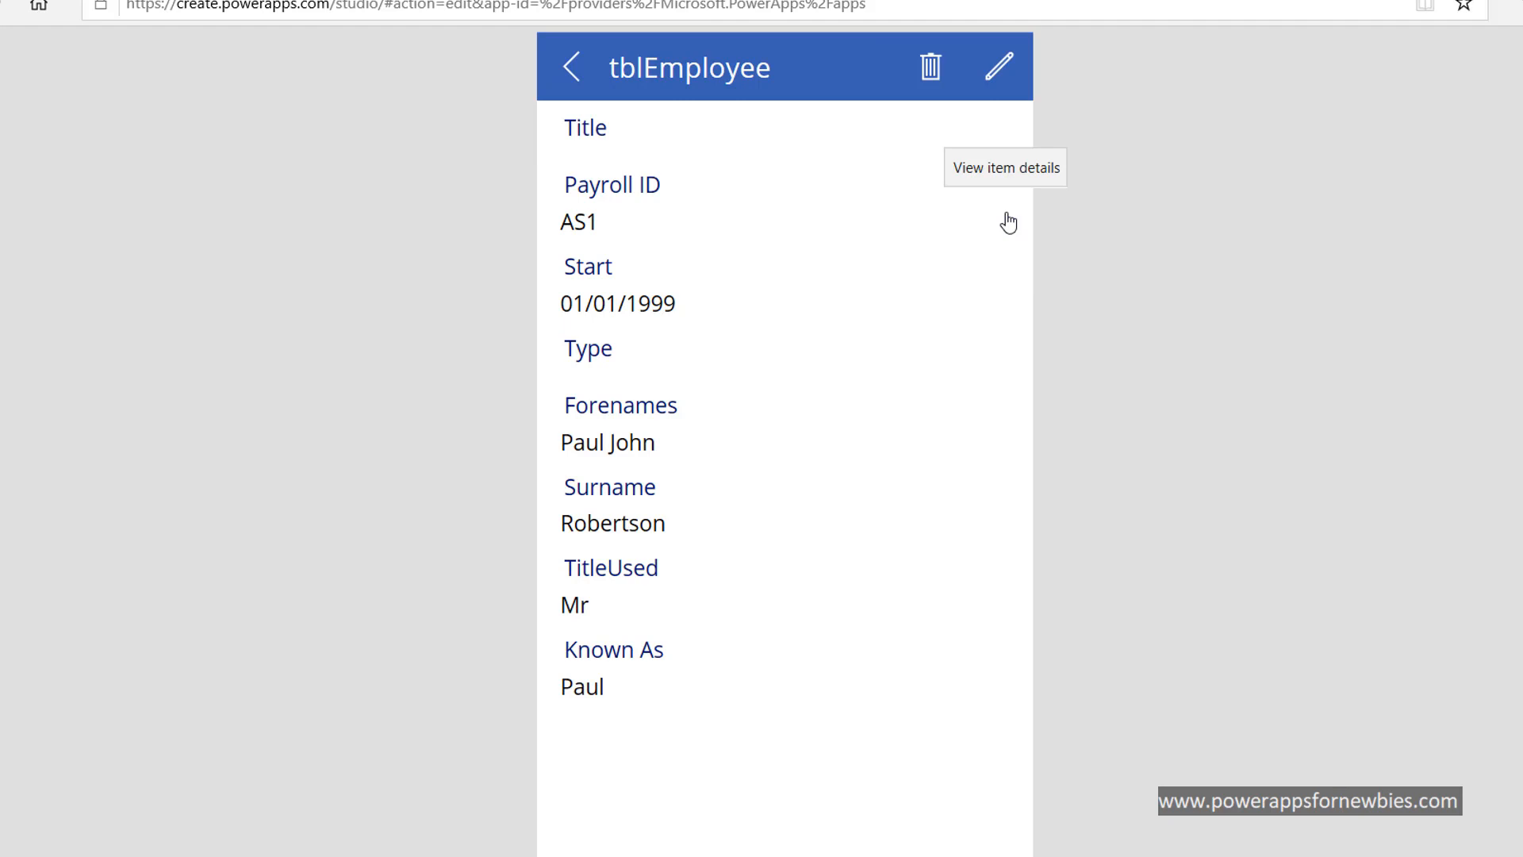
mouse_move(597, 457)
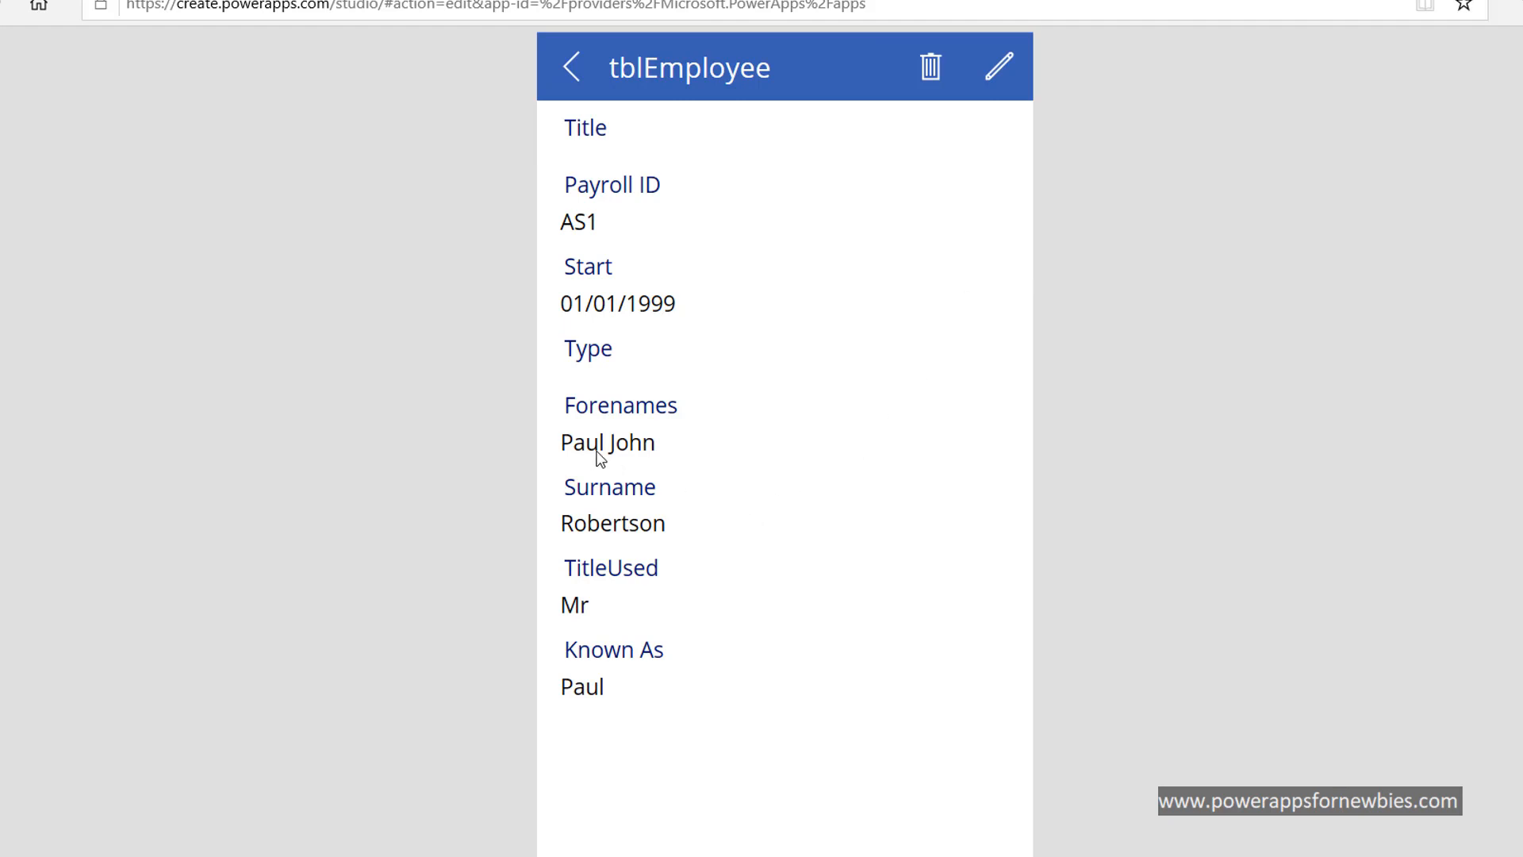
mouse_move(647, 544)
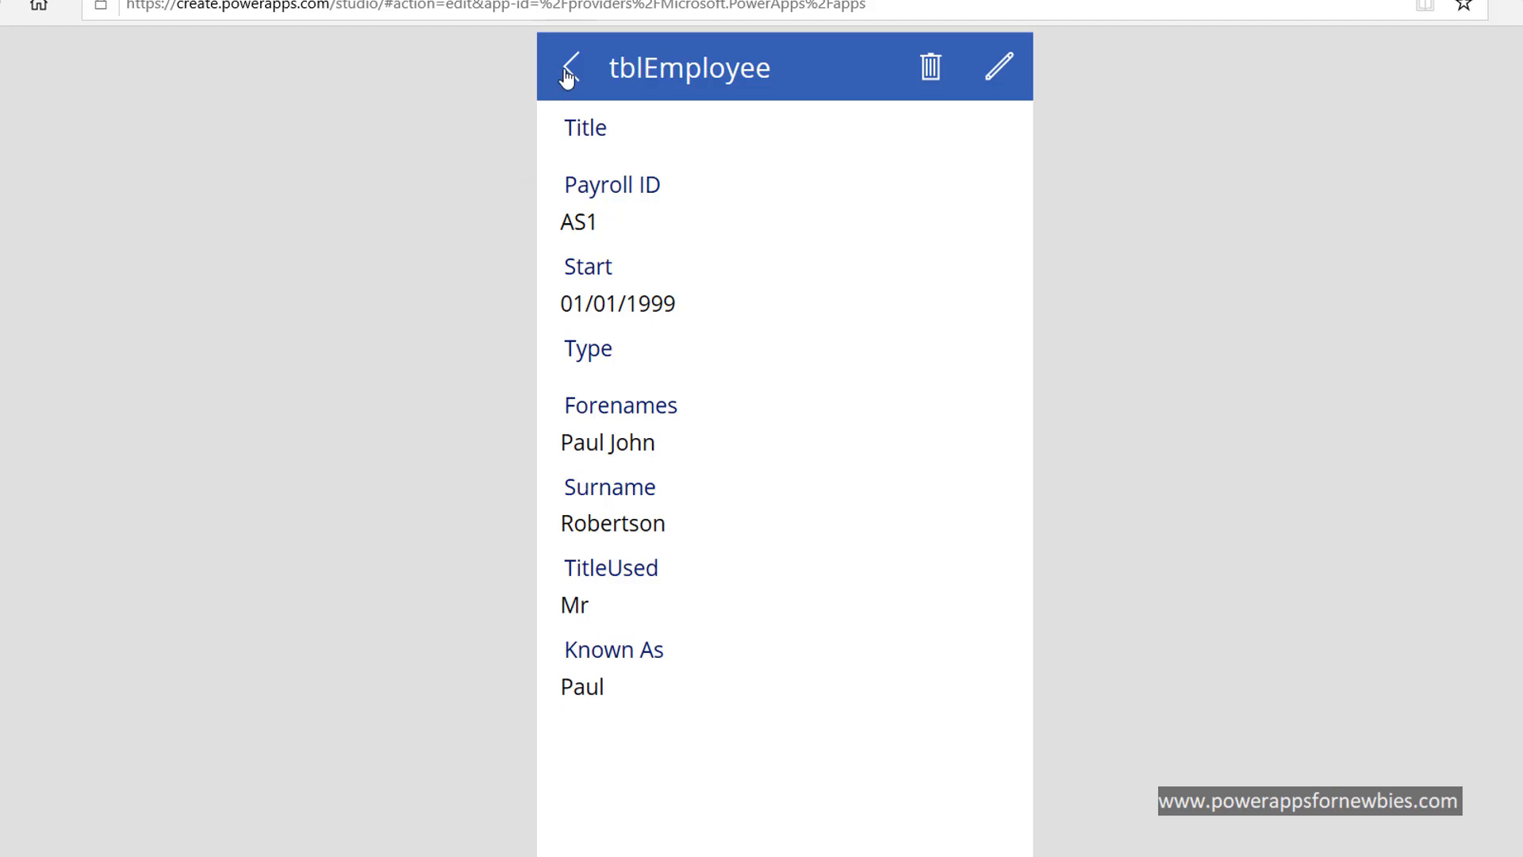
mouse_move(570, 66)
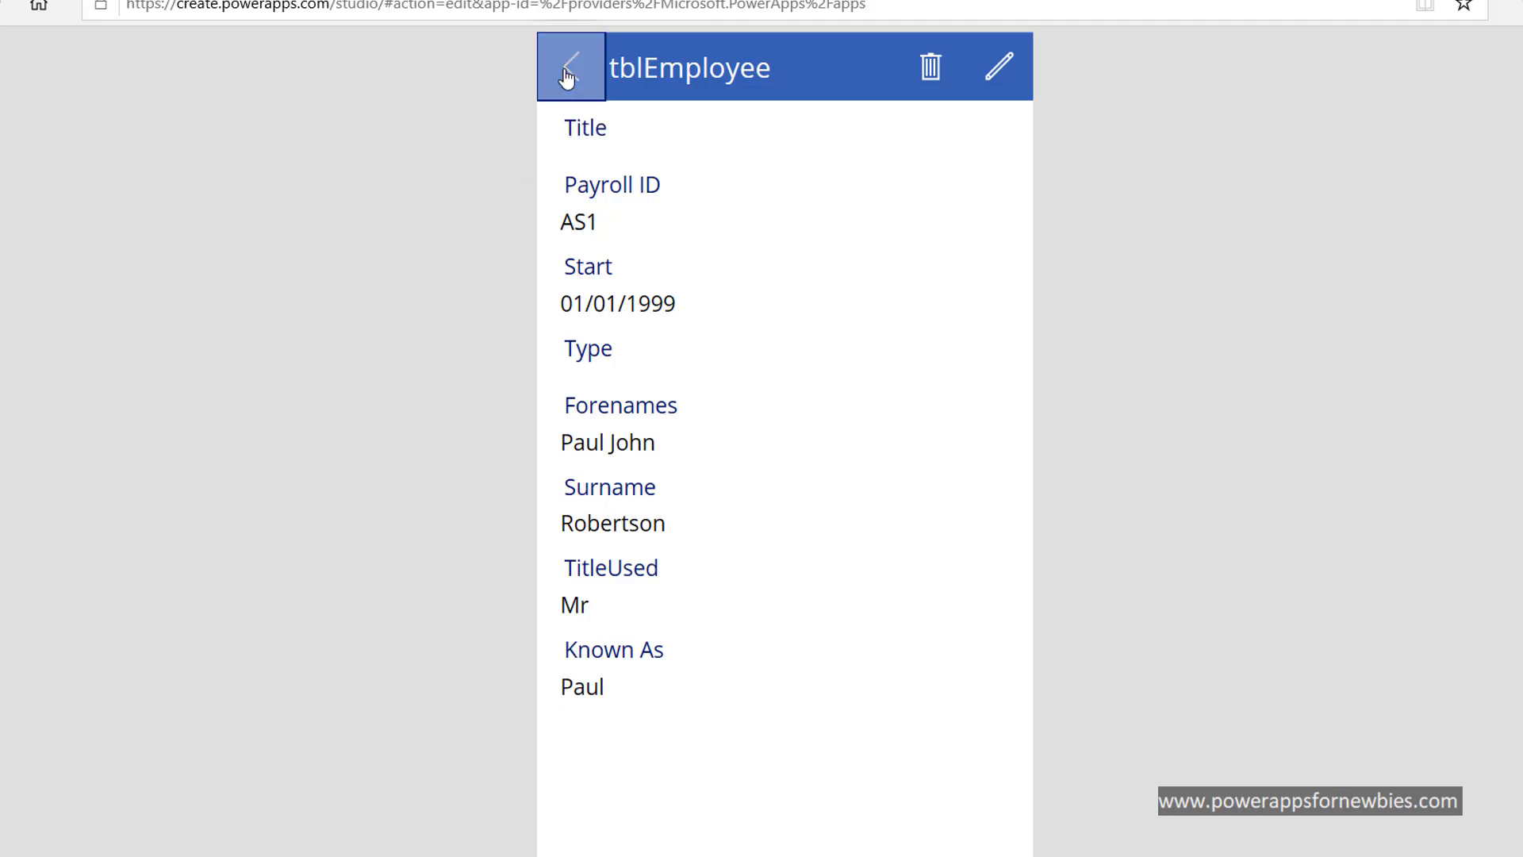
click(570, 66)
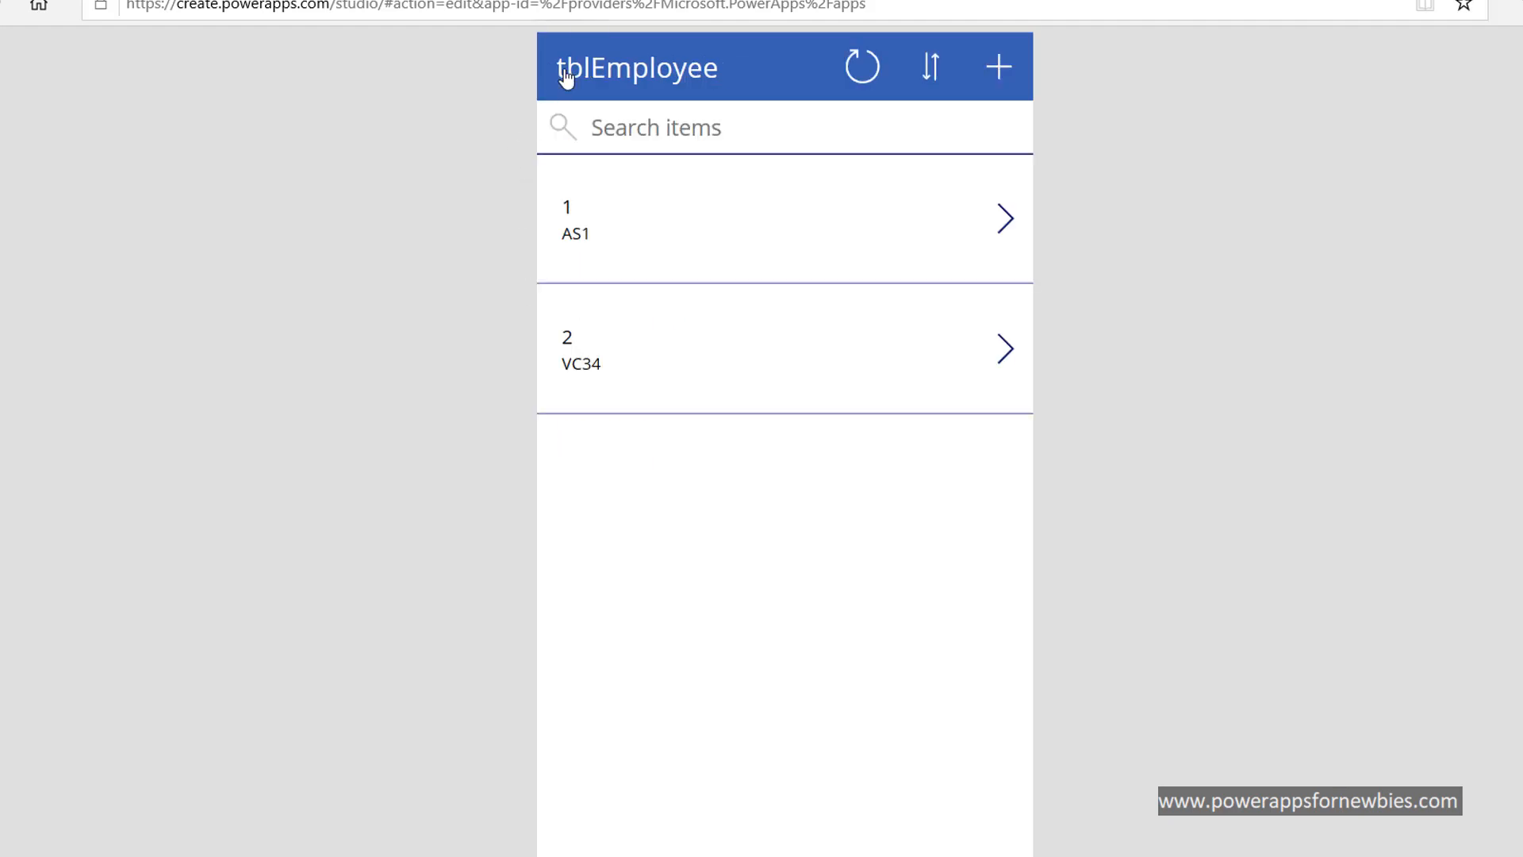